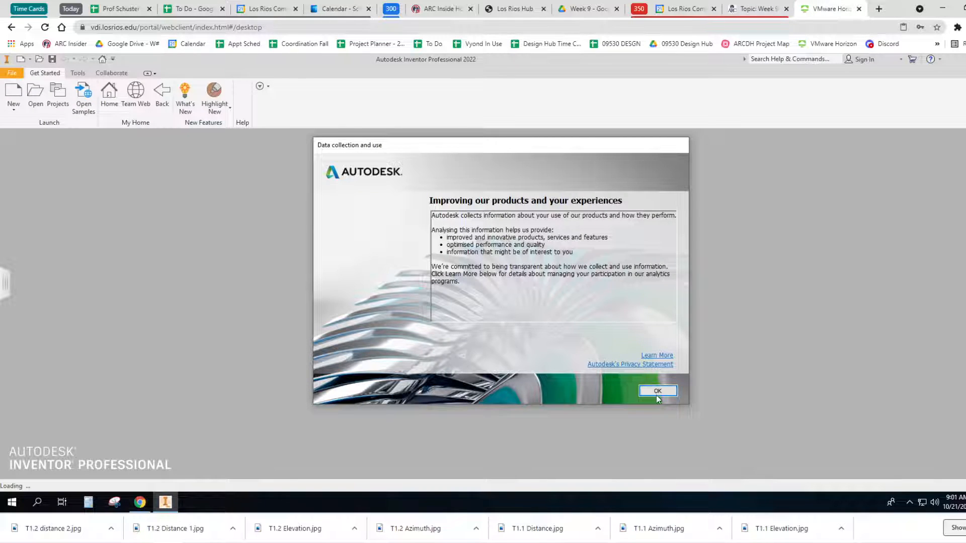
Step: Dismiss the Data collection and use notice to reach Inventor's Get Started screen
{"action": "left_click", "coordinate": [657, 391]}
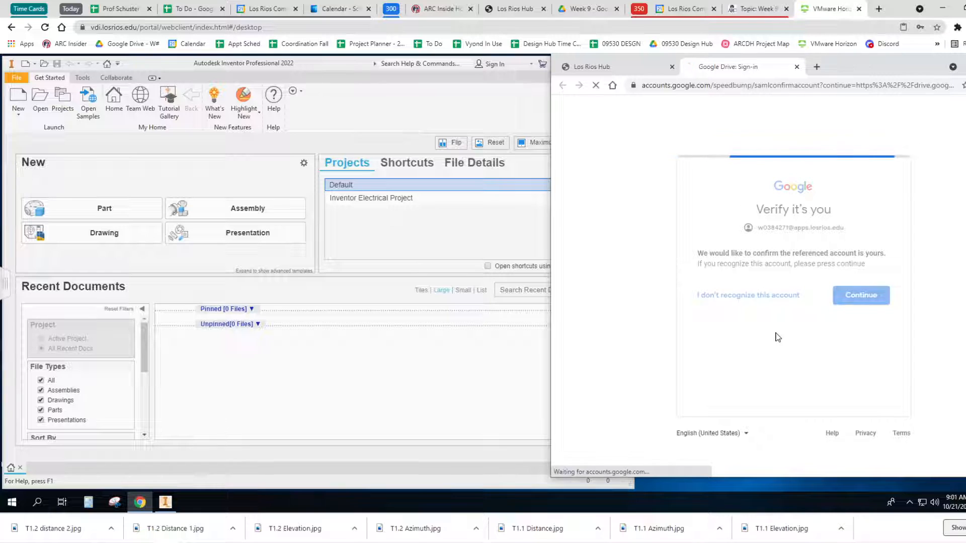
Step: Continue with the Google account and search Drive for 'airfoil'
{"action": "left_click", "coordinate": [860, 294]}
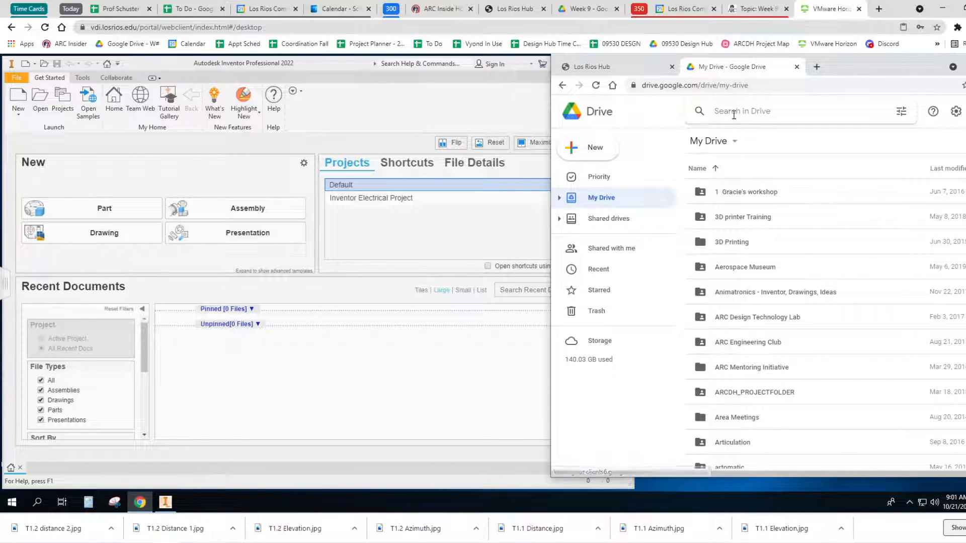
{"action": "type", "text": "airfoil"}
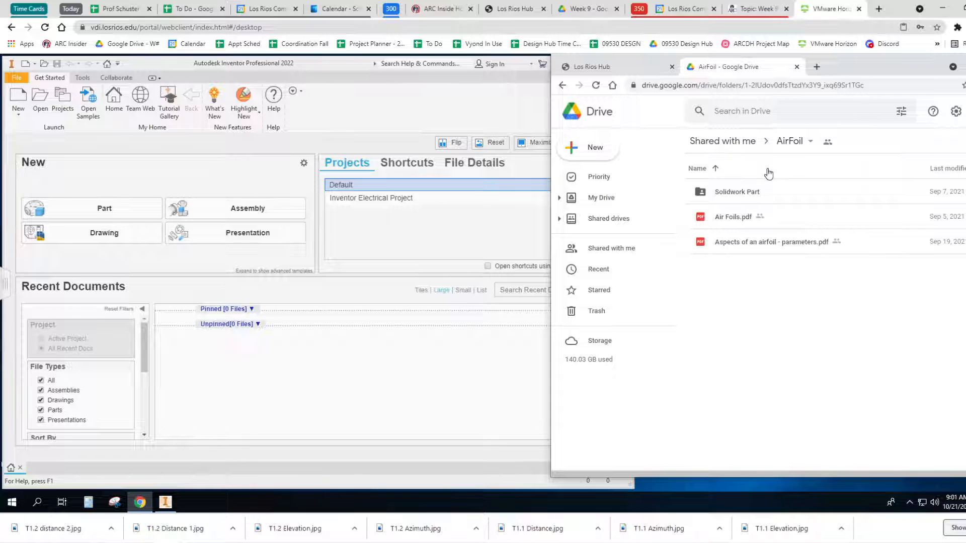
{"action": "left_click", "coordinate": [611, 248]}
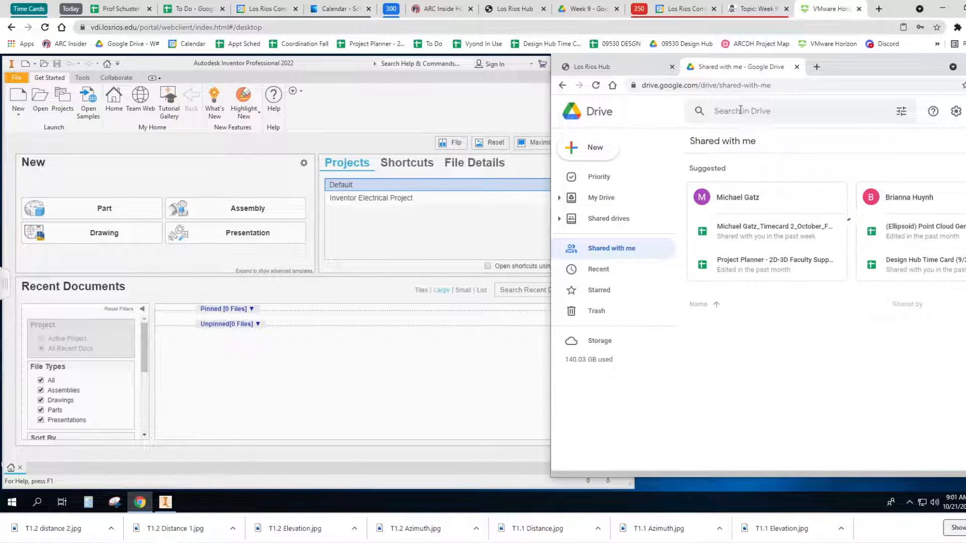
{"action": "type", "text": "airfoil"}
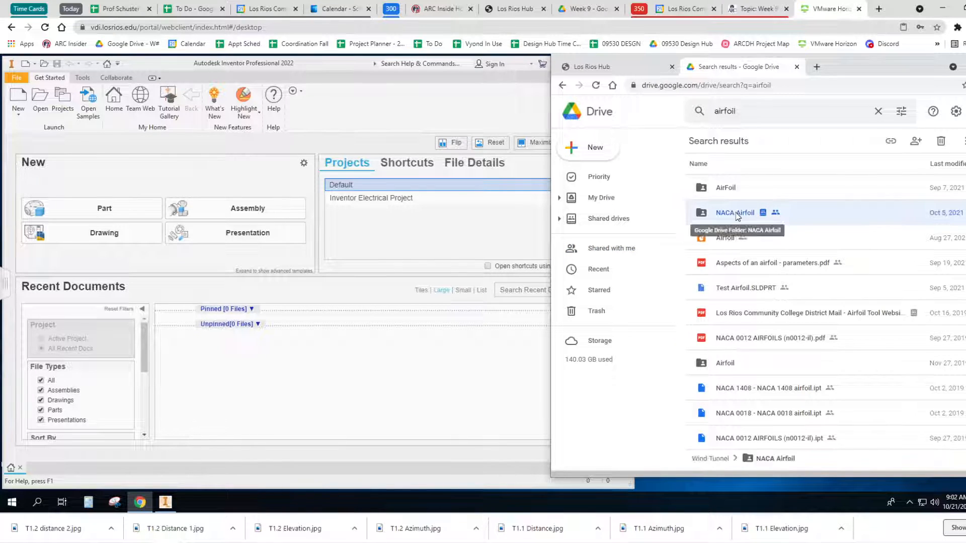
Step: Go into the NACA Airfoil IPT folder and open 0009.ipt
{"action": "double_click", "coordinate": [734, 213]}
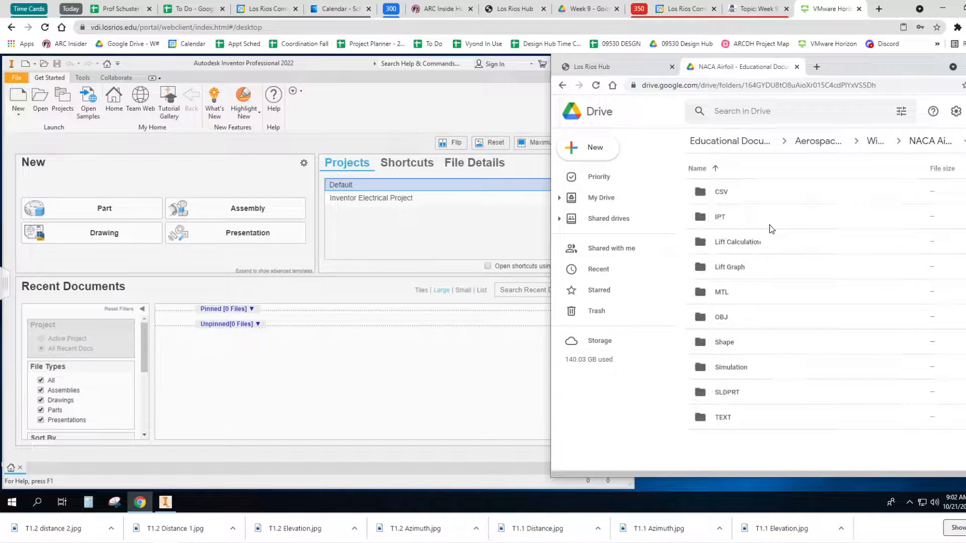
{"action": "mouse_move", "coordinate": [720, 217]}
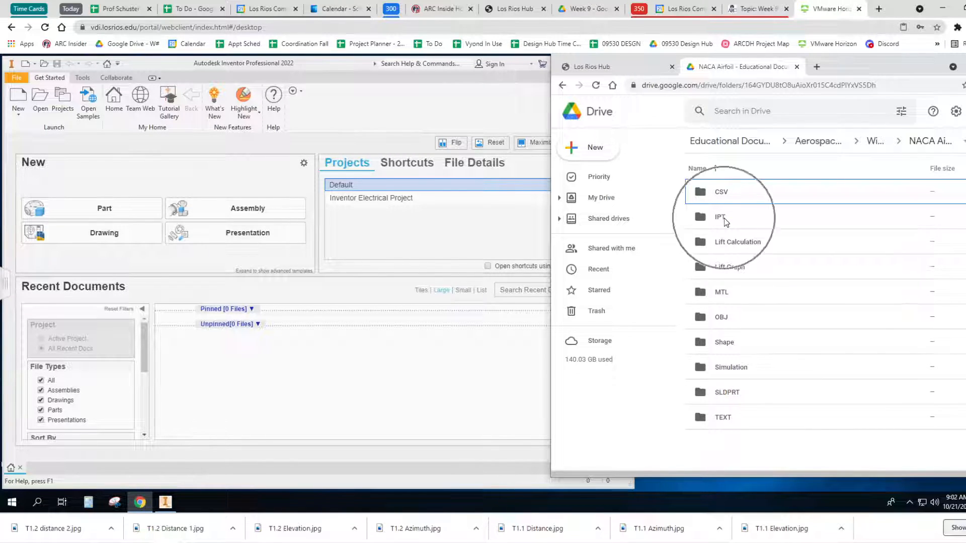
{"action": "double_click", "coordinate": [720, 217]}
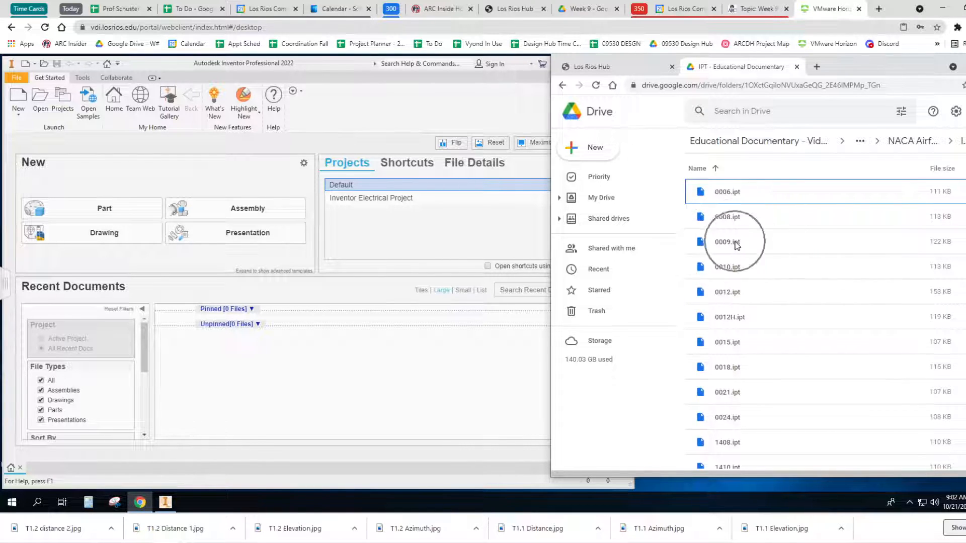
{"action": "left_click", "coordinate": [727, 242]}
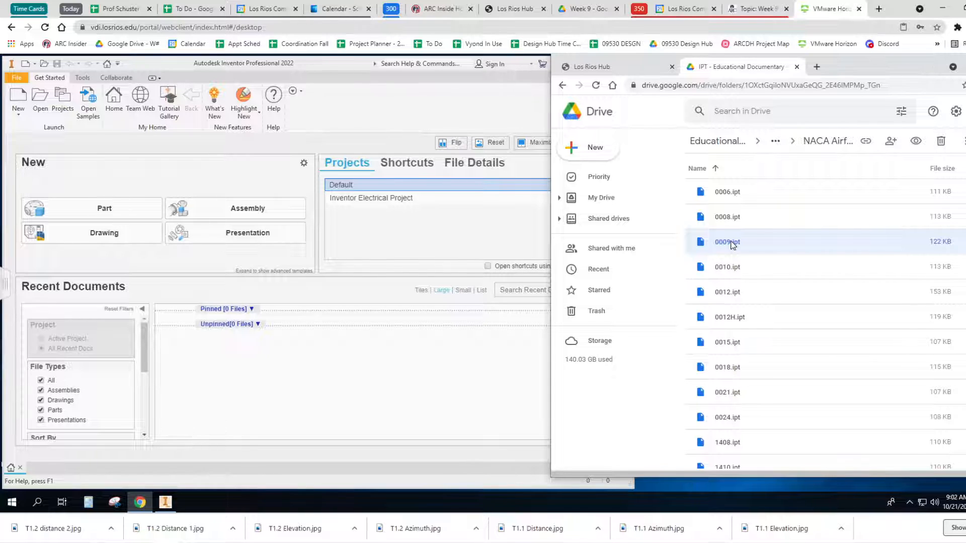
{"action": "double_click", "coordinate": [727, 242]}
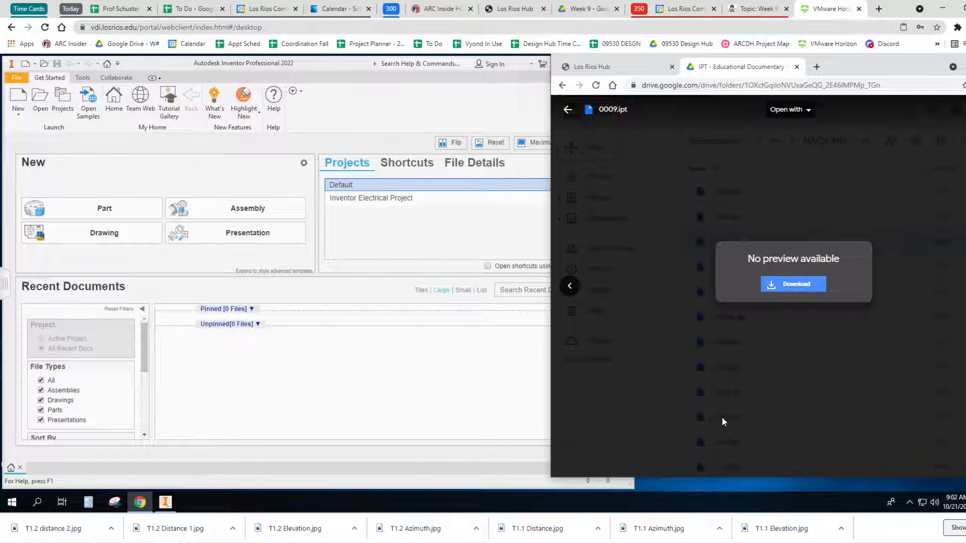
Step: Download the 0009.ipt wing part from Google Drive
{"action": "left_click", "coordinate": [793, 284]}
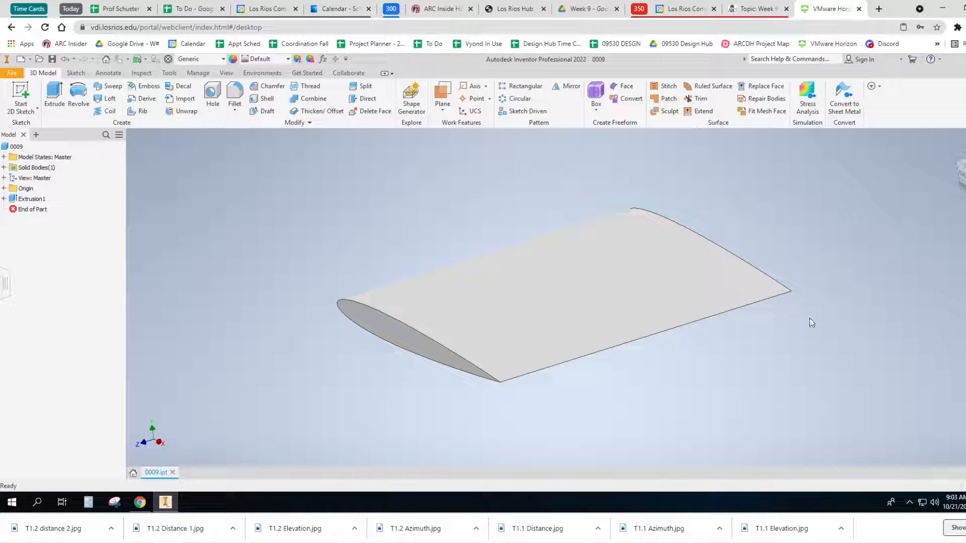
{"action": "mouse_move", "coordinate": [820, 328]}
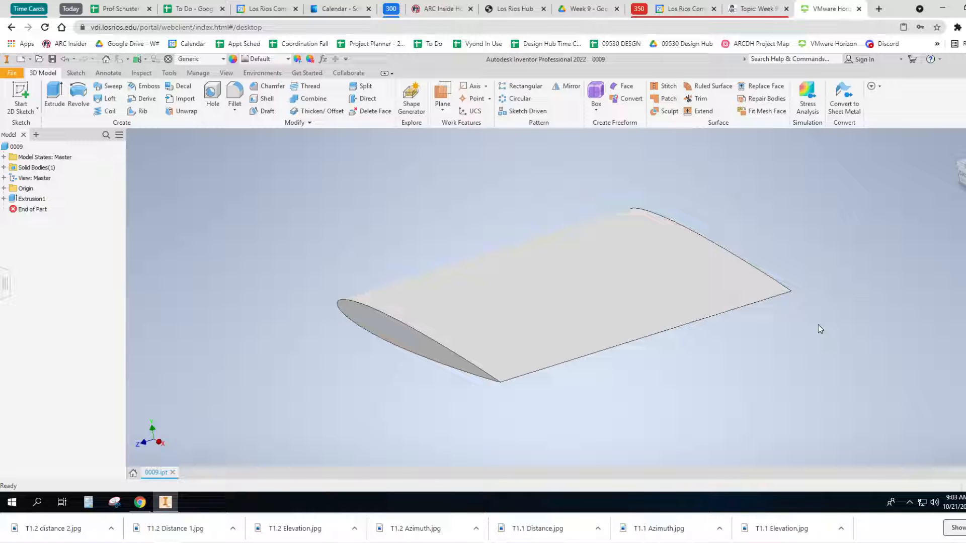
{"action": "mouse_move", "coordinate": [359, 481]}
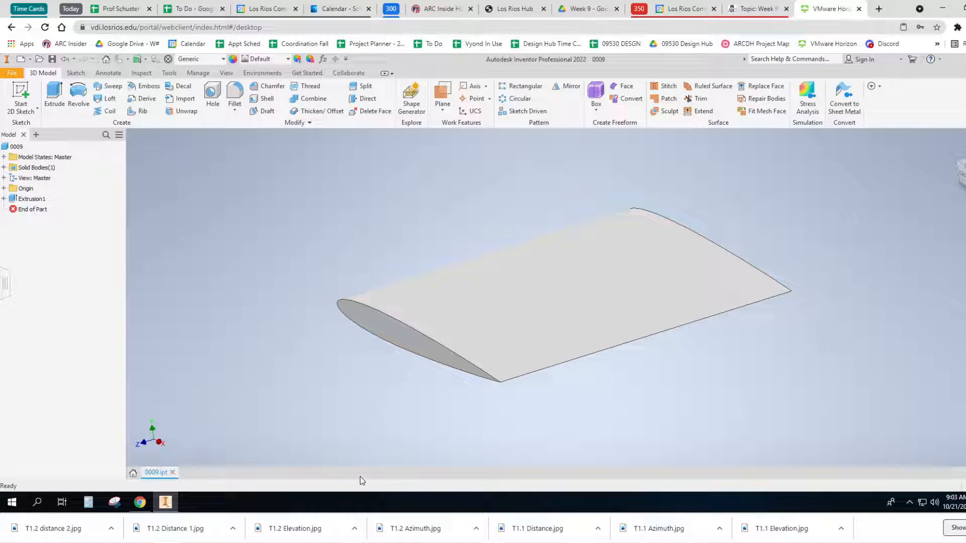
{"action": "mouse_move", "coordinate": [403, 343]}
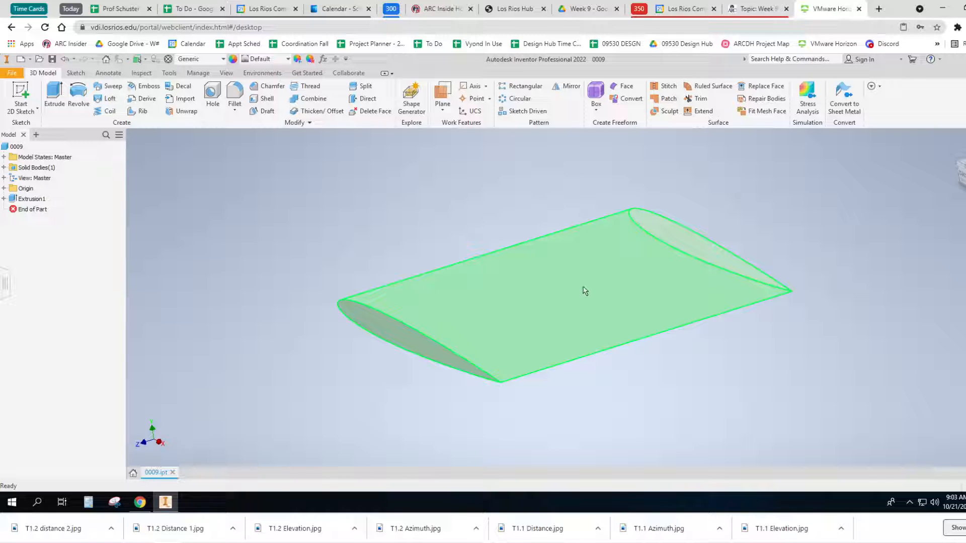
{"action": "mouse_move", "coordinate": [573, 282]}
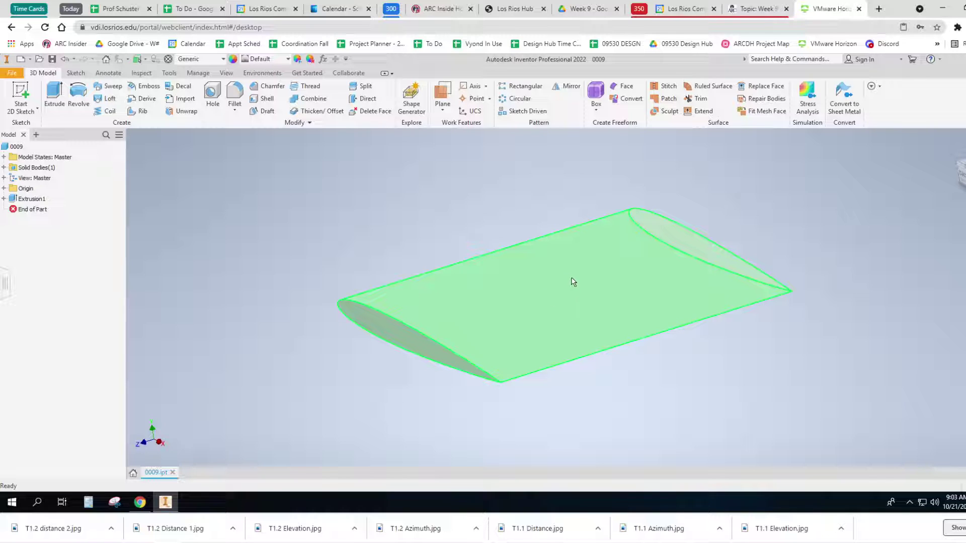
{"action": "mouse_move", "coordinate": [458, 305]}
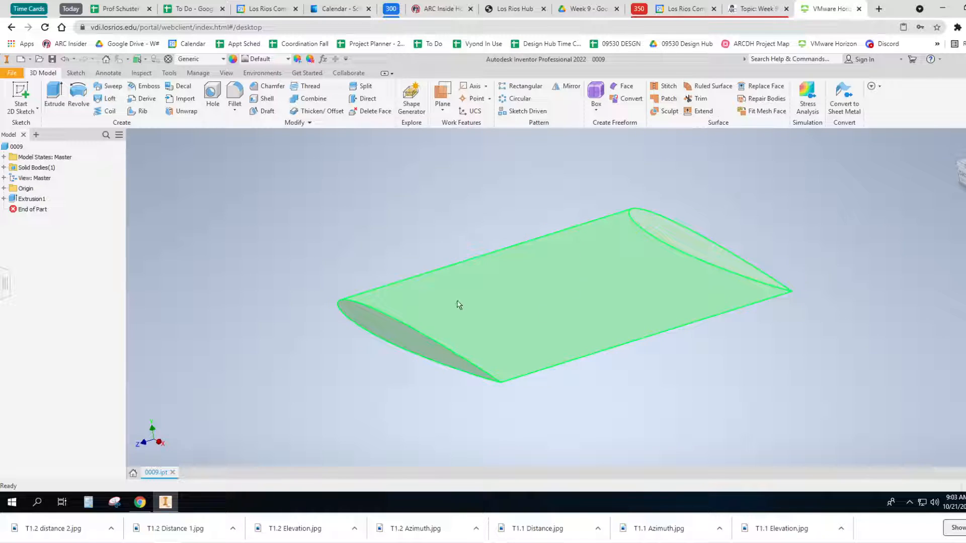
{"action": "mouse_move", "coordinate": [621, 282]}
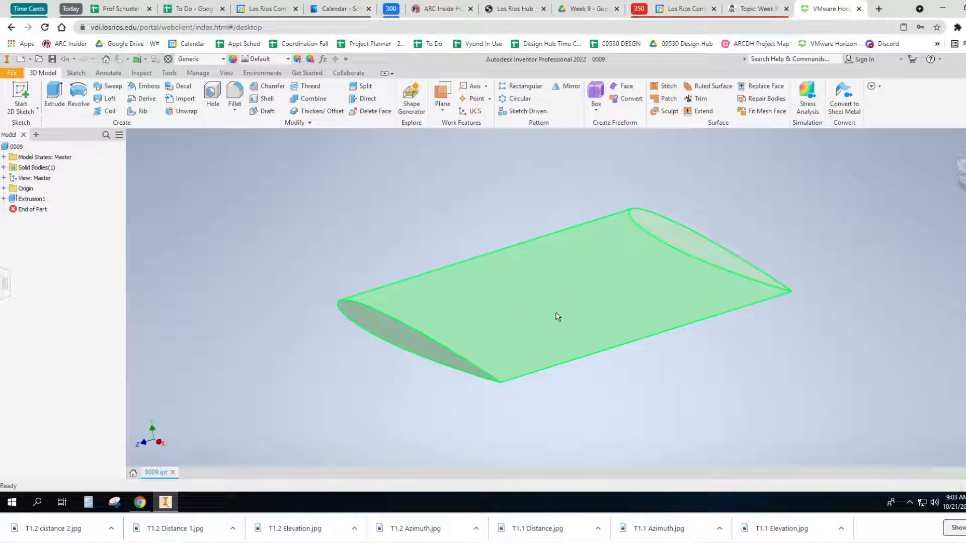
{"action": "mouse_move", "coordinate": [584, 288]}
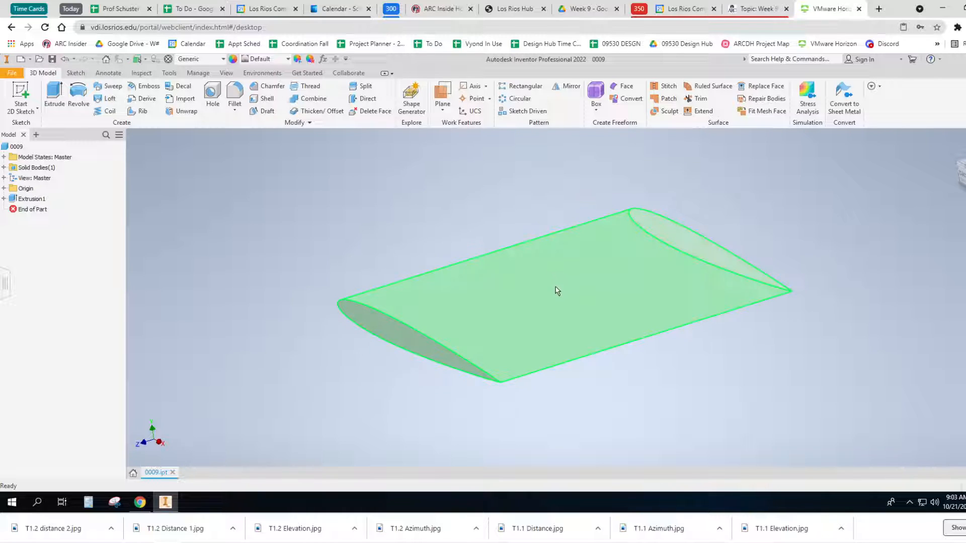
{"action": "mouse_move", "coordinate": [574, 288]}
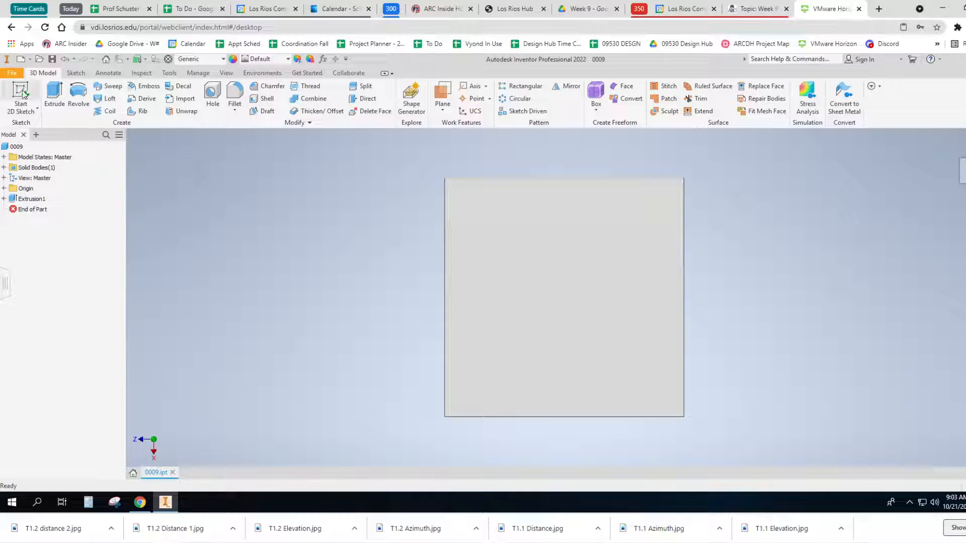
Step: Start a 2D sketch on an origin plane and draw a diagonal line across the wing outline
{"action": "left_click", "coordinate": [20, 93]}
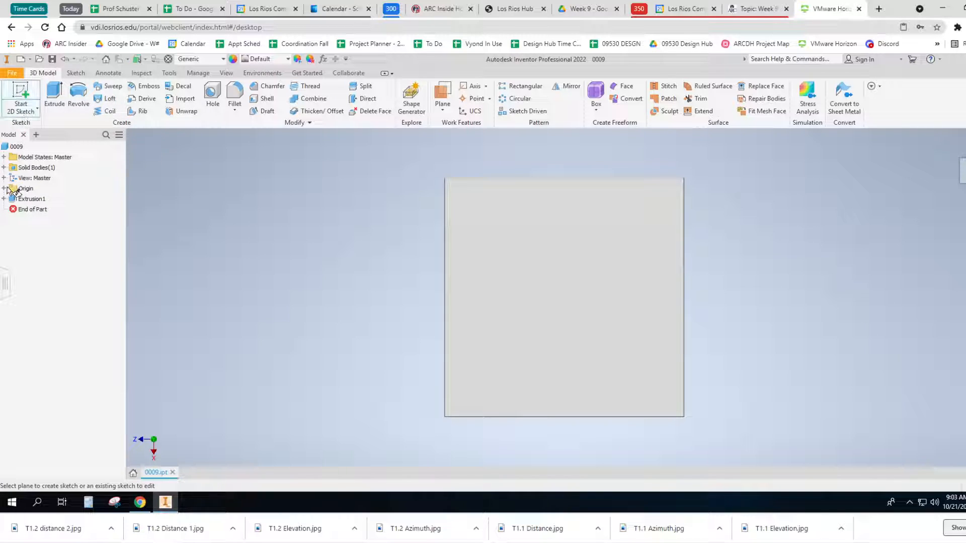
{"action": "left_click", "coordinate": [5, 188]}
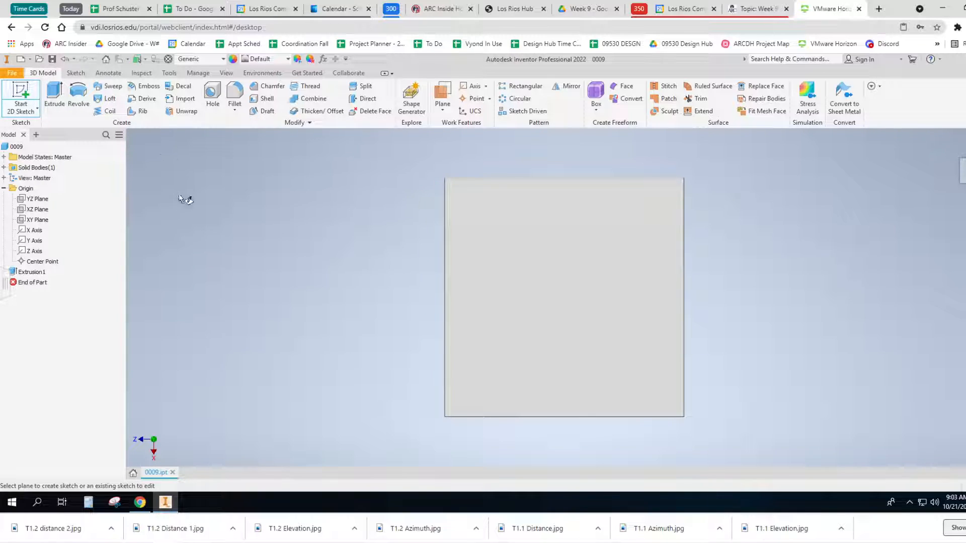
{"action": "mouse_move", "coordinate": [272, 239]}
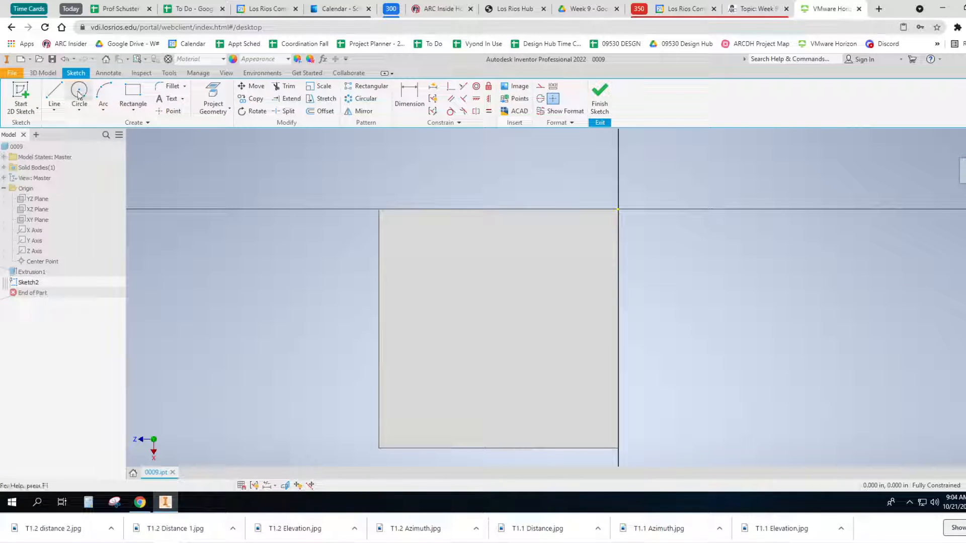
{"action": "left_click", "coordinate": [79, 95]}
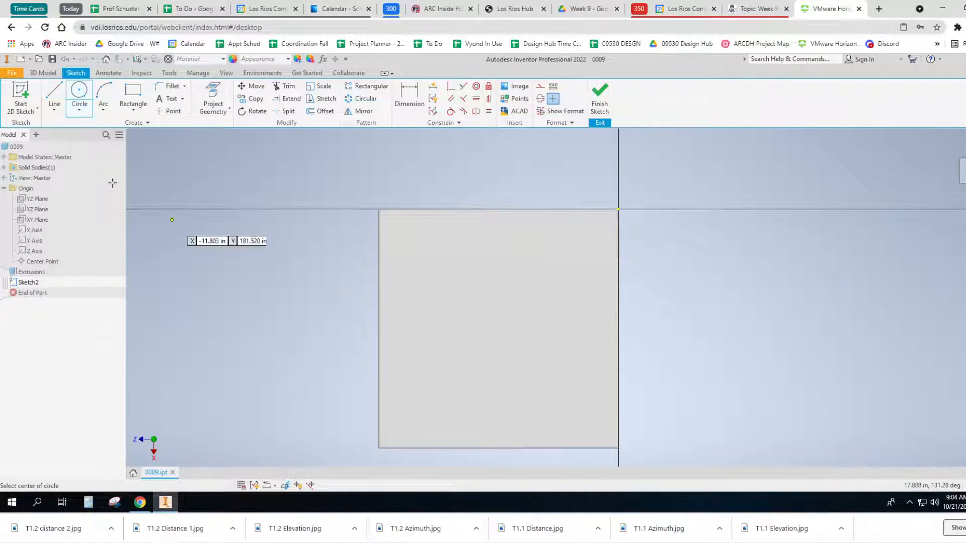
{"action": "left_click", "coordinate": [53, 96]}
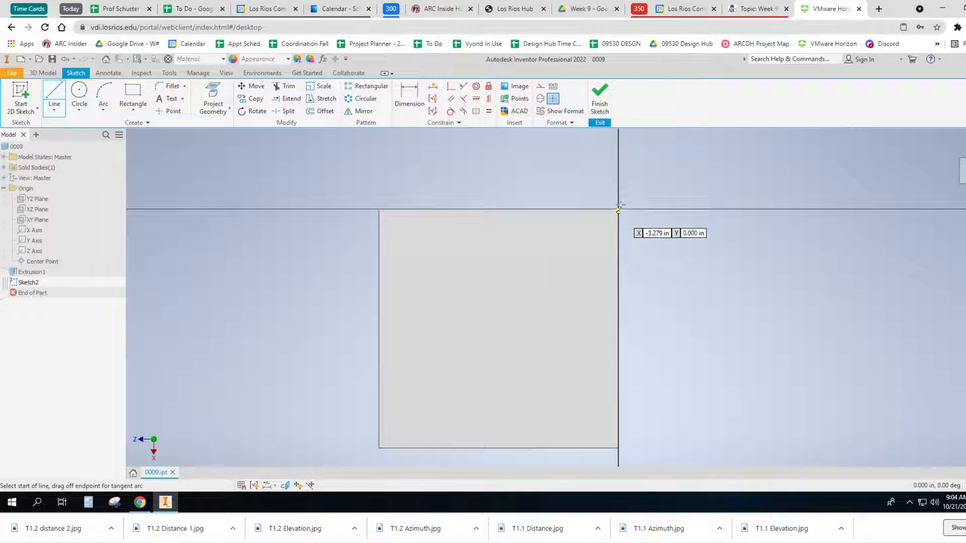
{"action": "left_click_drag", "start_coordinate": [618, 211], "coordinate": [412, 423]}
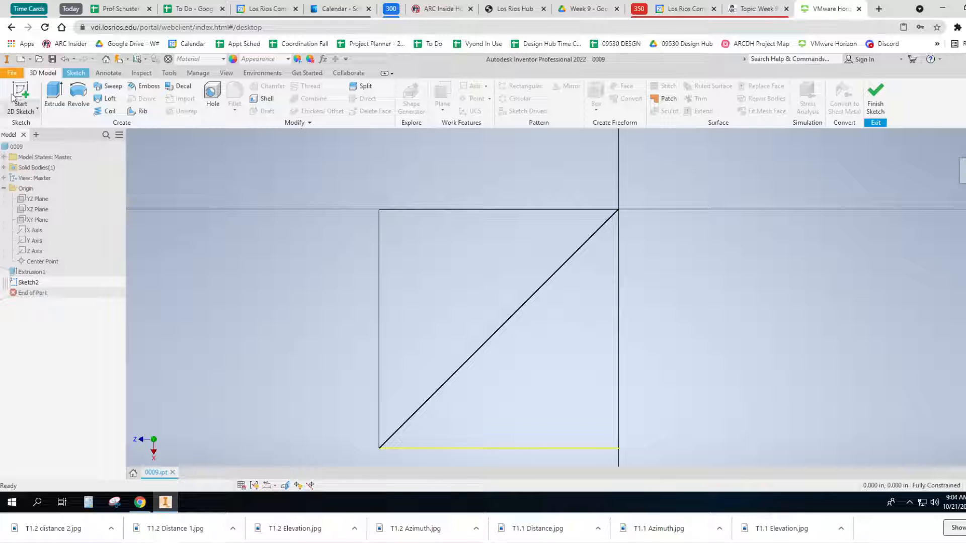
Step: Return to the sketch tools and pick Circle for a small circle on the line
{"action": "left_click", "coordinate": [28, 282]}
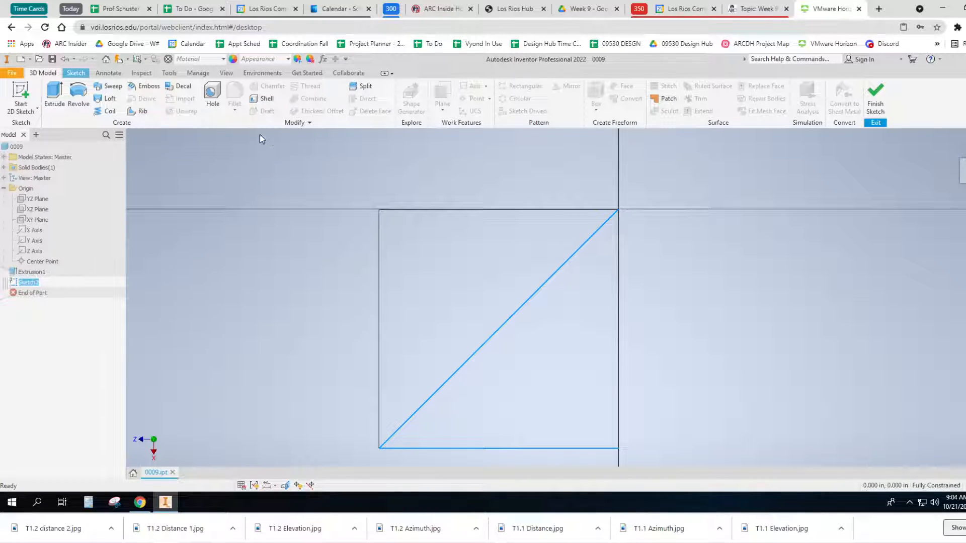
{"action": "left_click", "coordinate": [75, 73]}
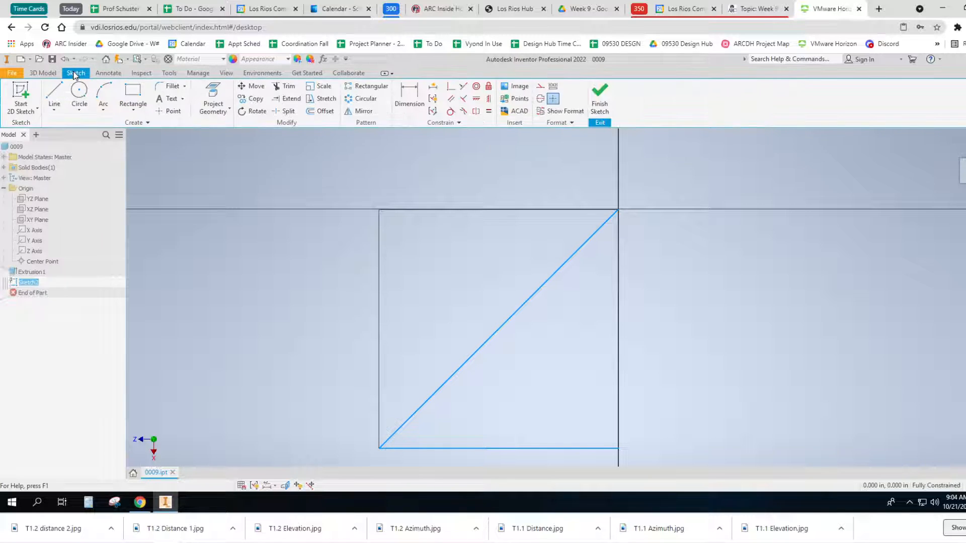
{"action": "left_click", "coordinate": [79, 94]}
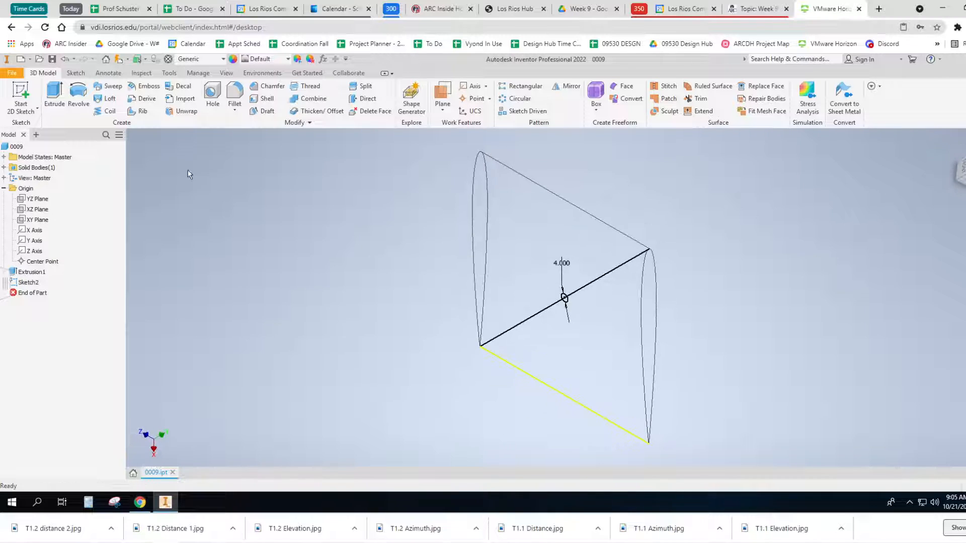
Step: Extrude the small circle profile from Sketch2 a distance of 4.5 in
{"action": "left_click", "coordinate": [54, 93]}
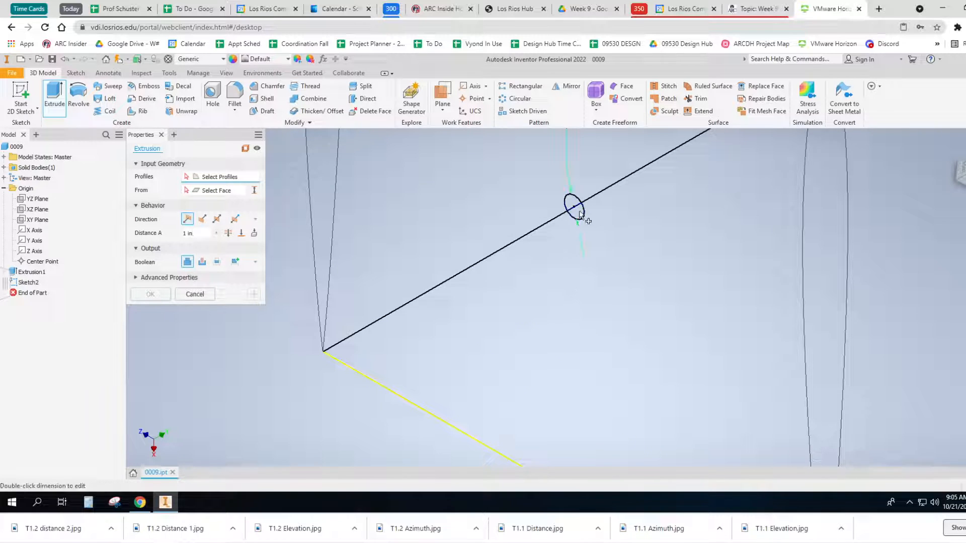
{"action": "left_click", "coordinate": [572, 203]}
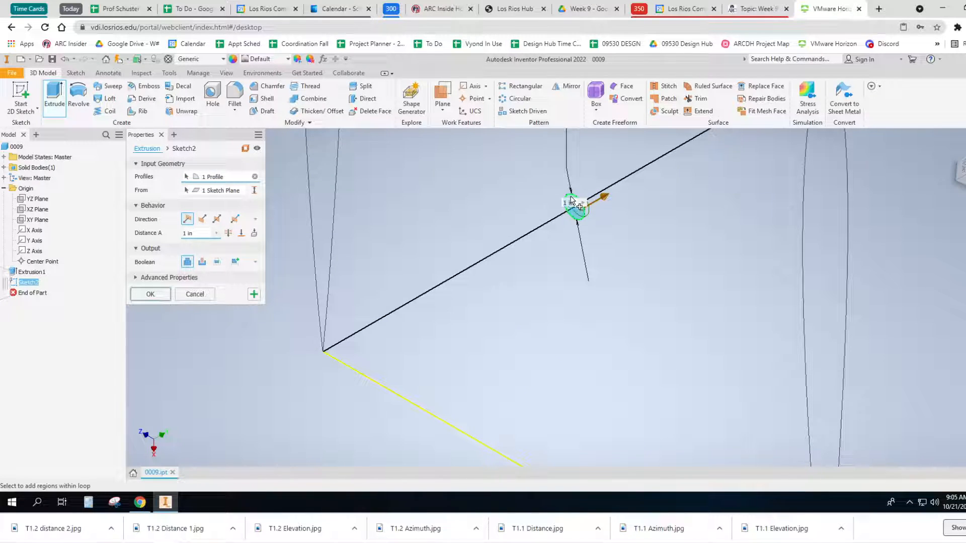
{"action": "left_click", "coordinate": [575, 207]}
{"action": "type", "text": "4"}
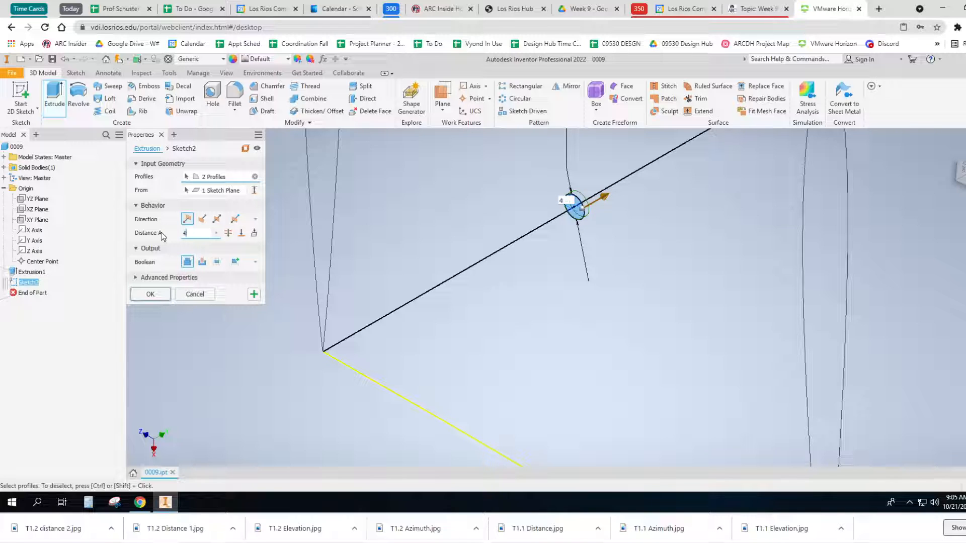
{"action": "left_click", "coordinate": [150, 294]}
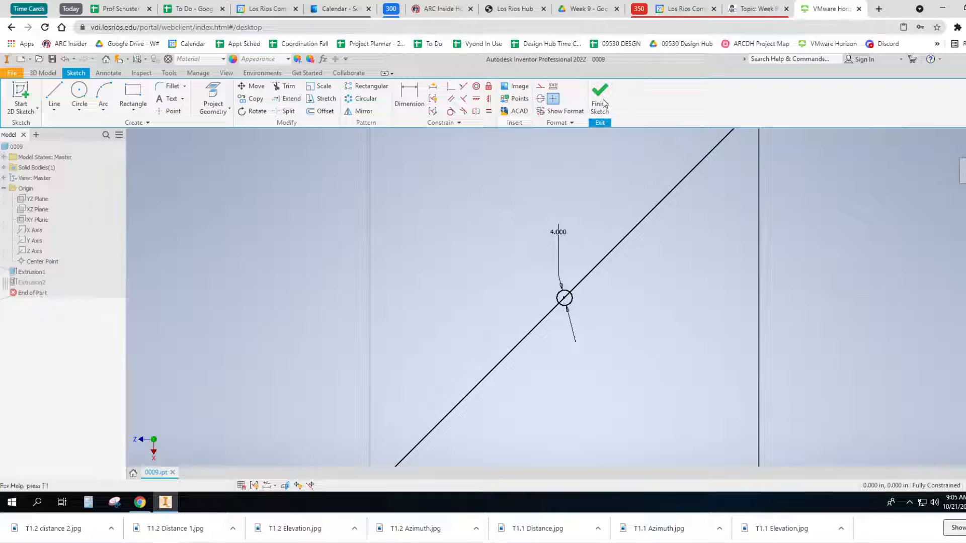
{"action": "left_click", "coordinate": [599, 93]}
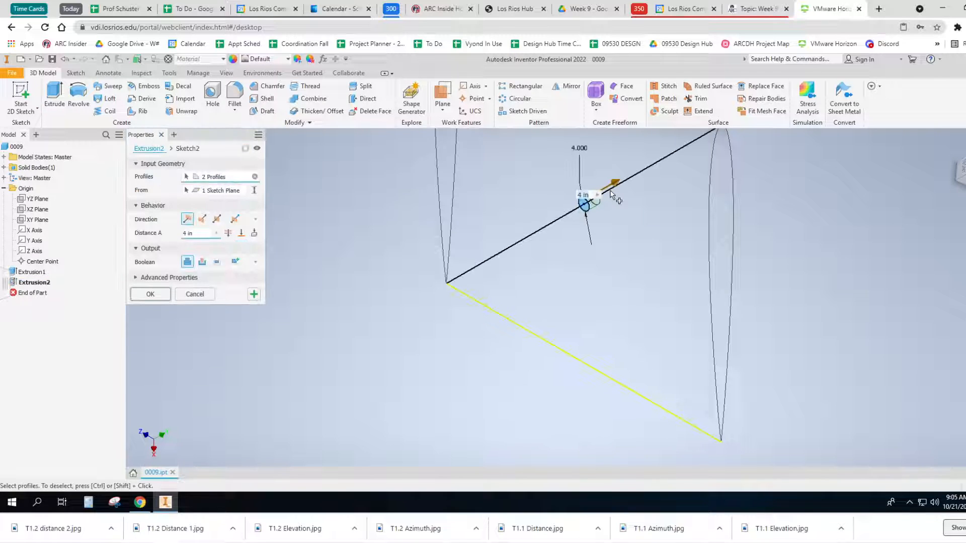
{"action": "type", "text": "4.5"}
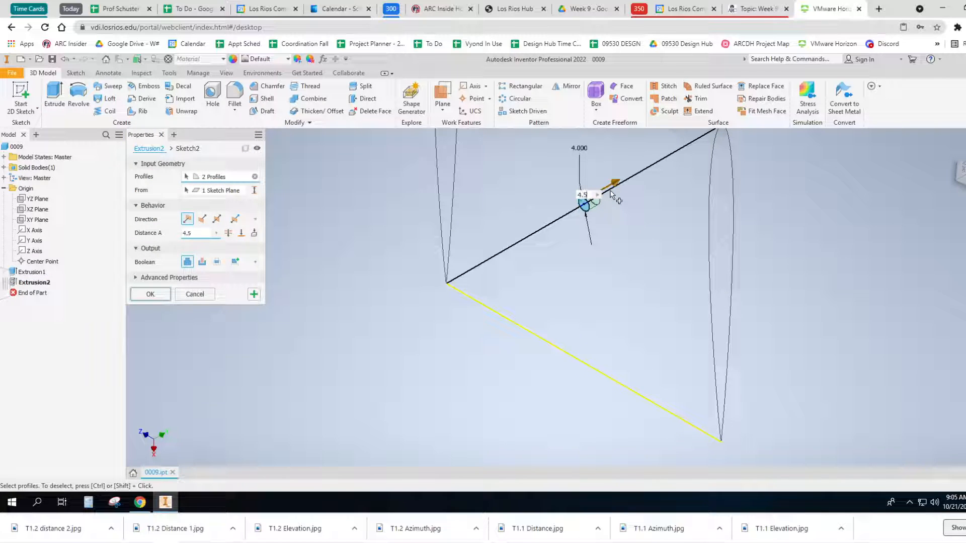
{"action": "left_click", "coordinate": [150, 294]}
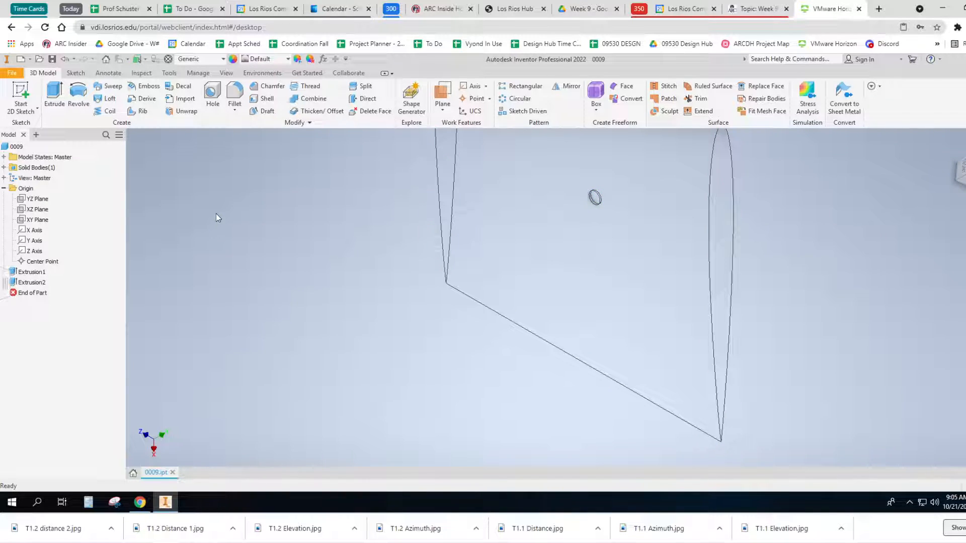
{"action": "mouse_move", "coordinate": [221, 209]}
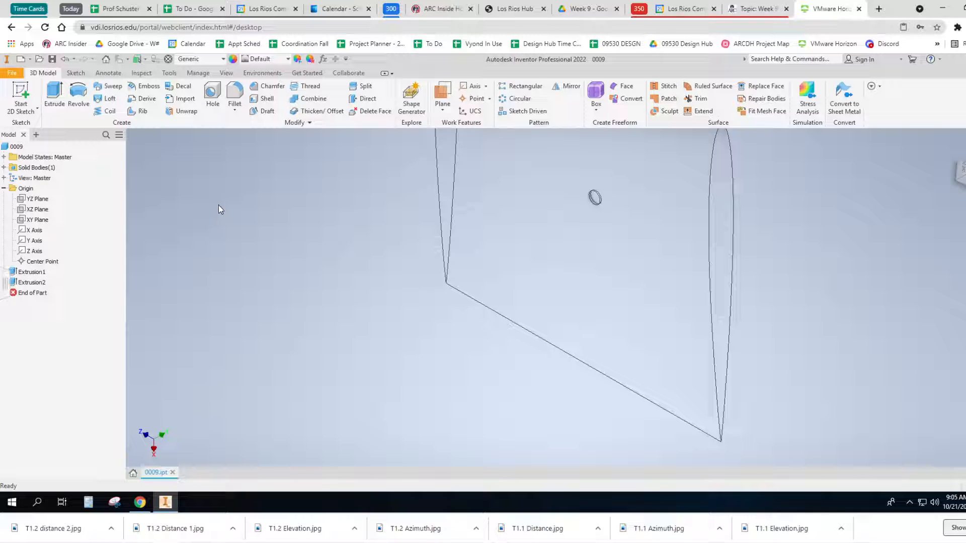
Step: Set the model's visual style to Shaded with Edges
{"action": "left_click", "coordinate": [226, 73]}
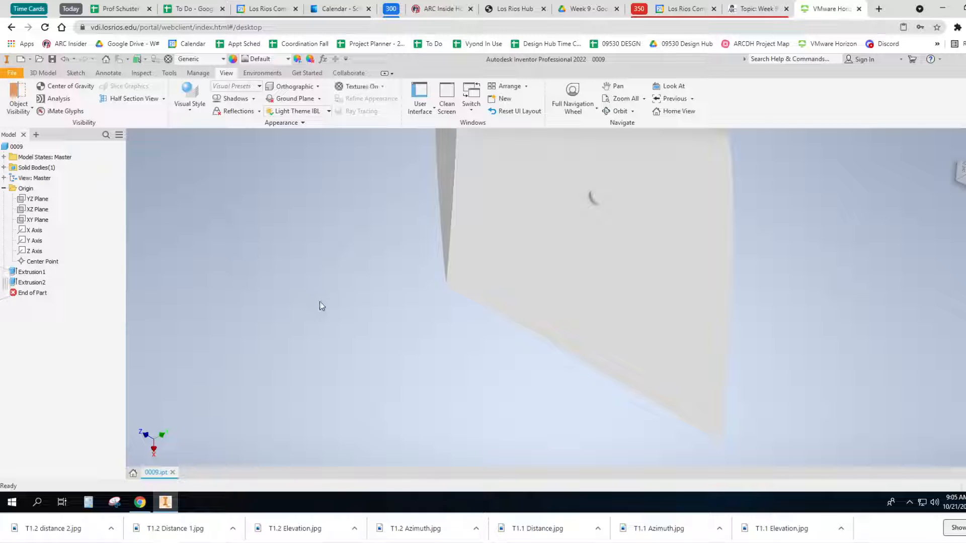
{"action": "left_click", "coordinate": [189, 95]}
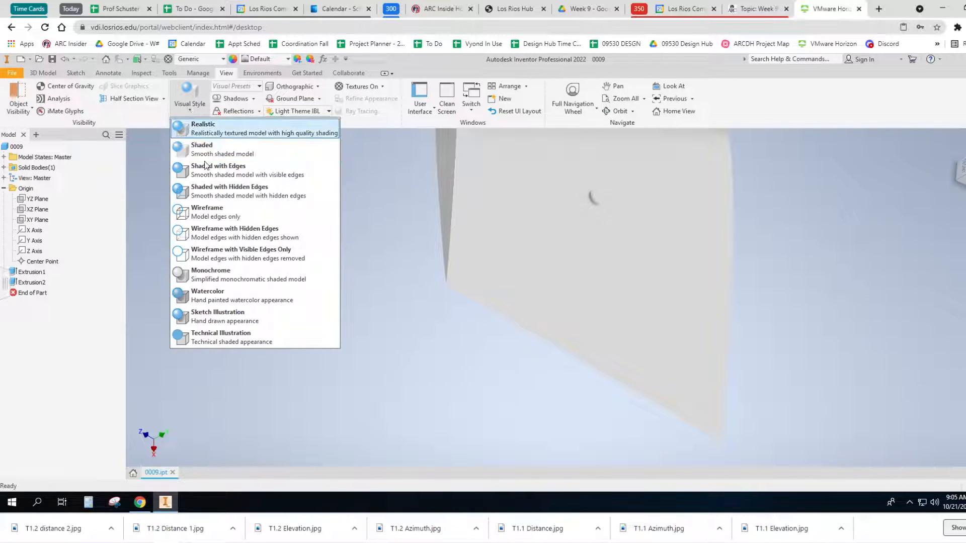
{"action": "left_click", "coordinate": [218, 170]}
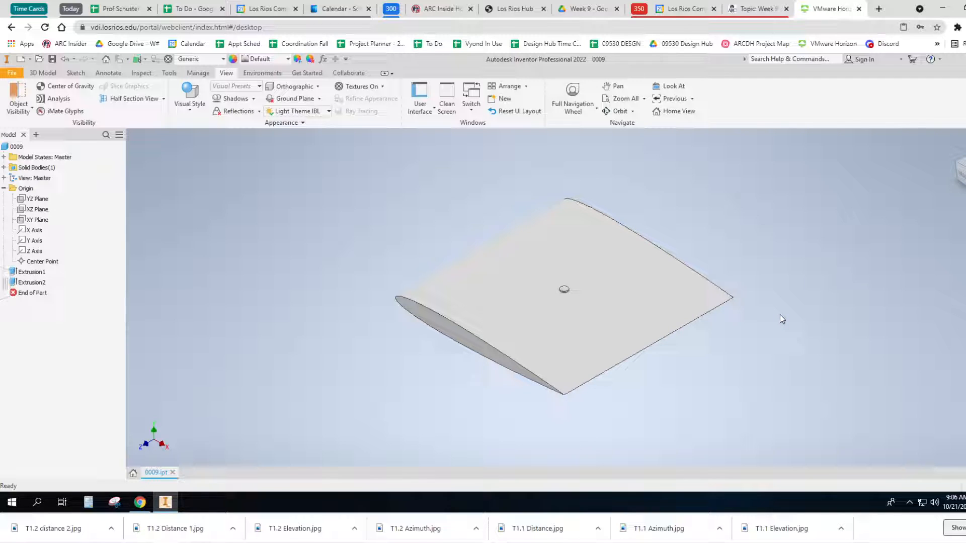
{"action": "mouse_move", "coordinate": [698, 380]}
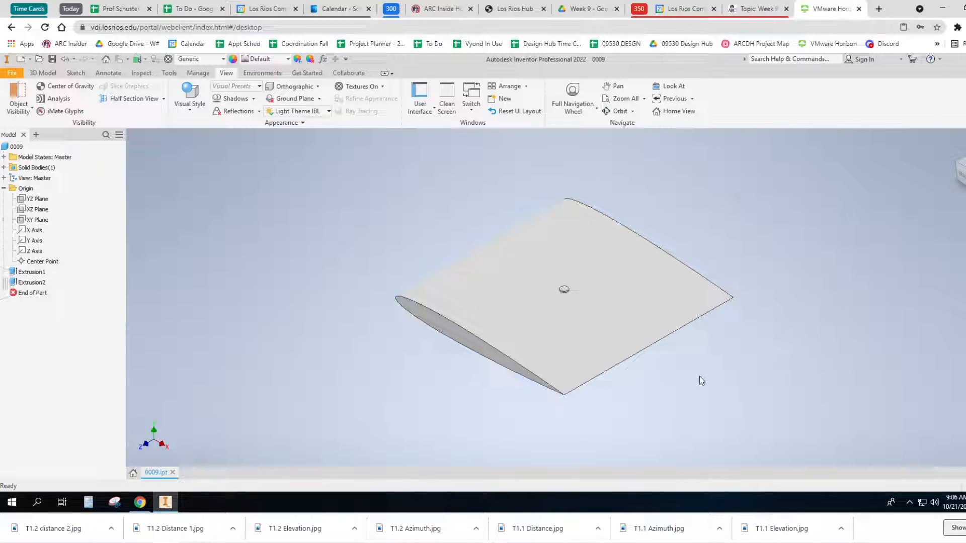
{"action": "mouse_move", "coordinate": [779, 383]}
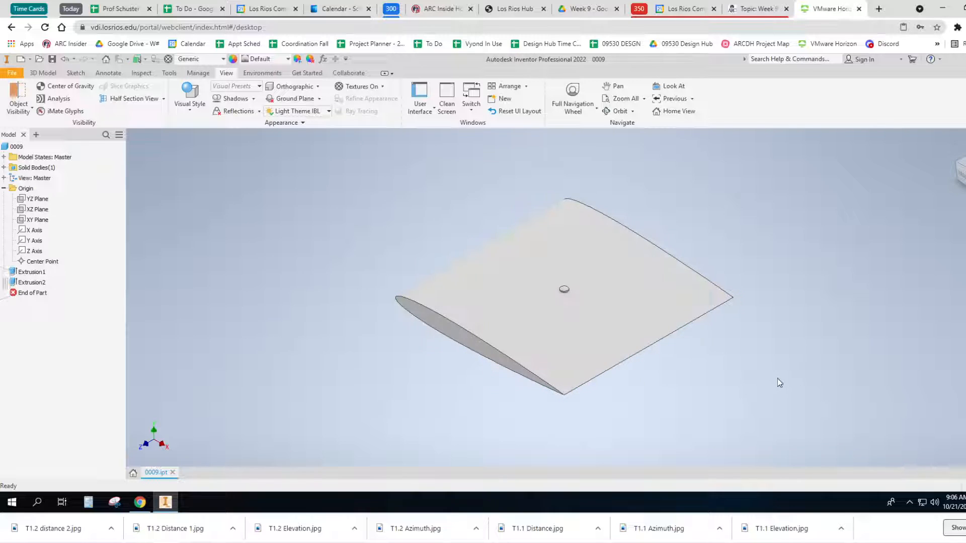
{"action": "mouse_move", "coordinate": [315, 257]}
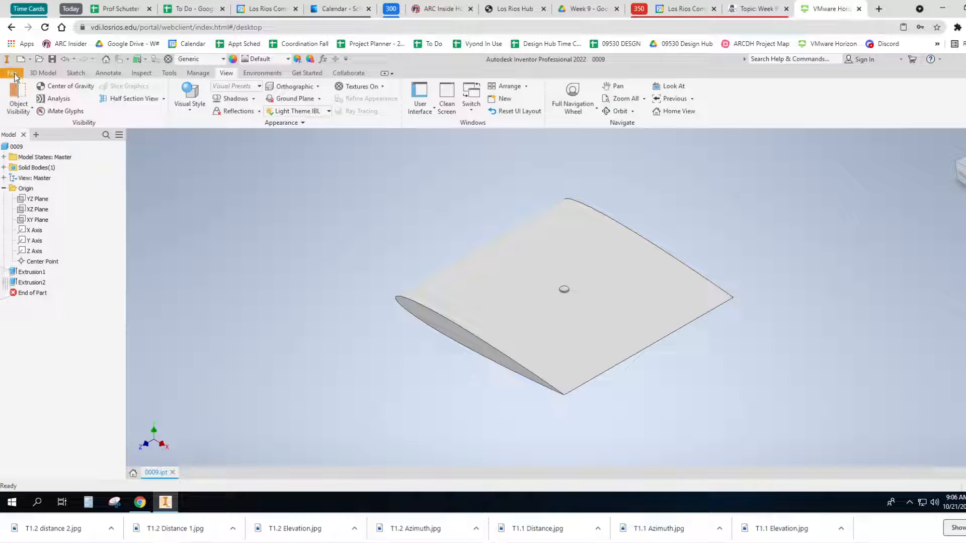
Step: Save the wing part as '0009 - Stress analysis' and deselect the body
{"action": "left_click", "coordinate": [11, 73]}
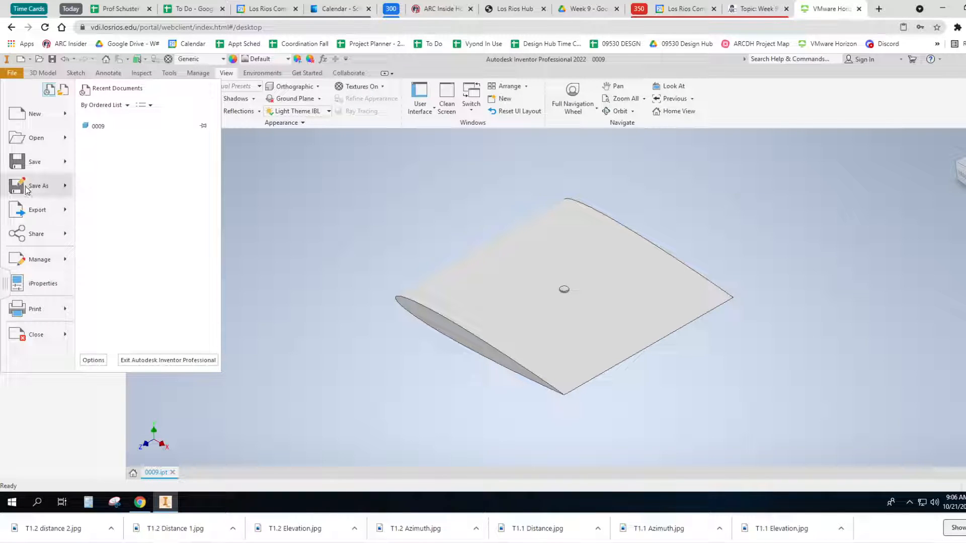
{"action": "left_click", "coordinate": [38, 185]}
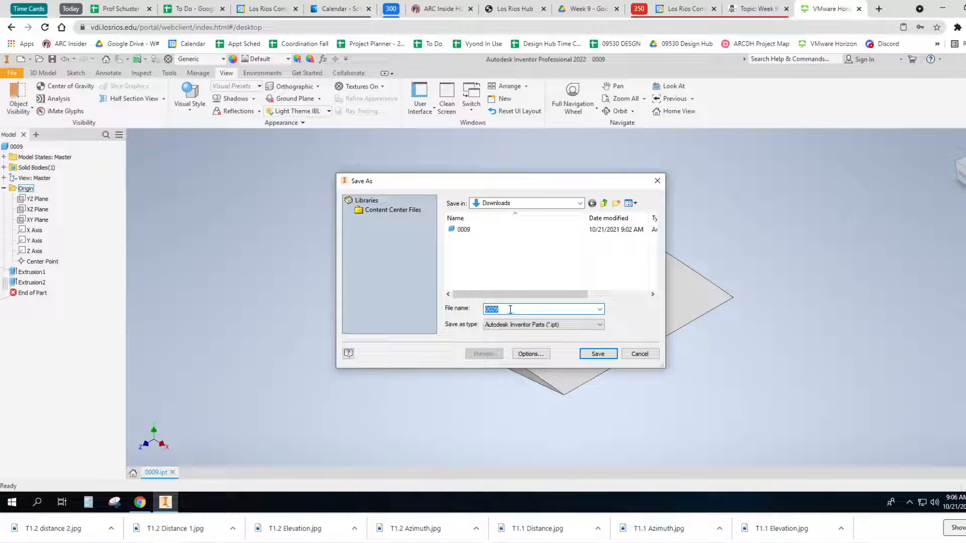
{"action": "type", "text": "- 5"}
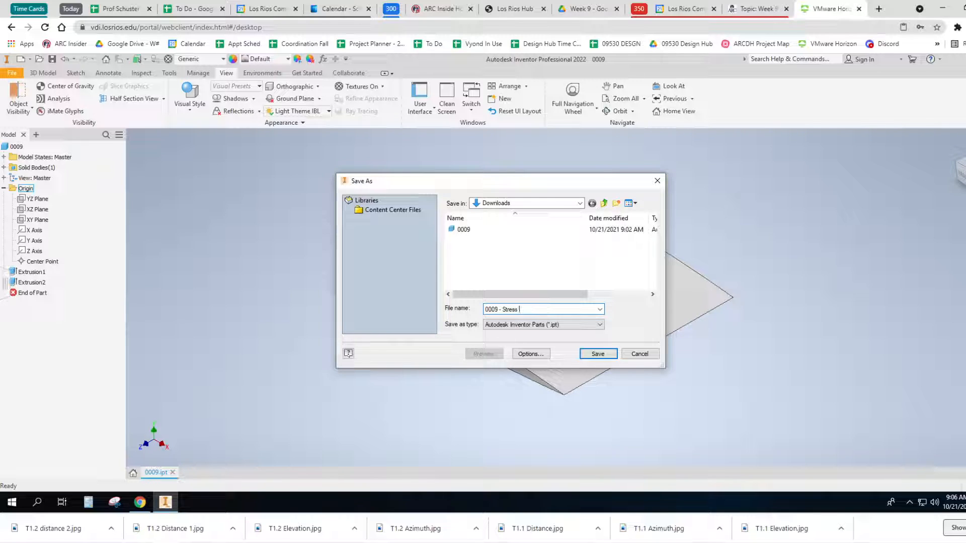
{"action": "type", "text": "analysis"}
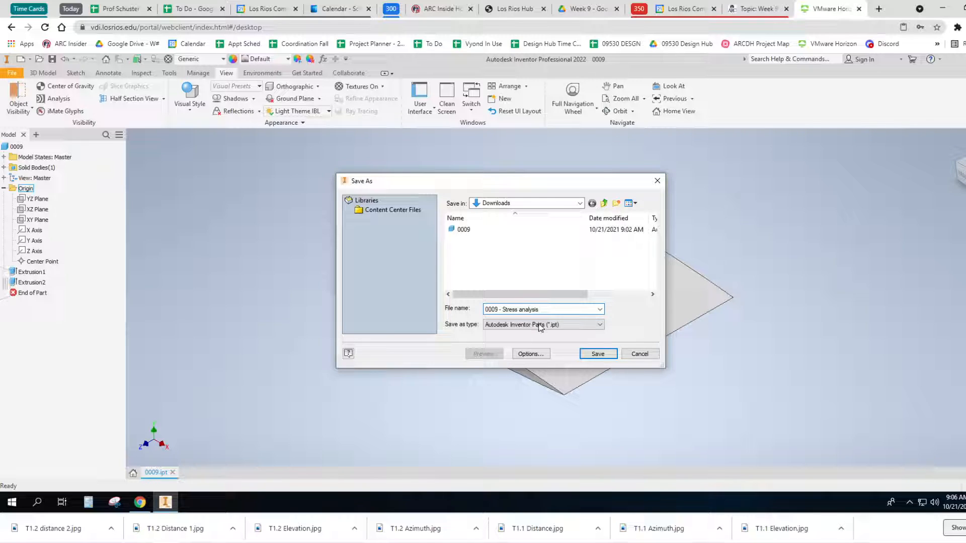
{"action": "left_click", "coordinate": [597, 354]}
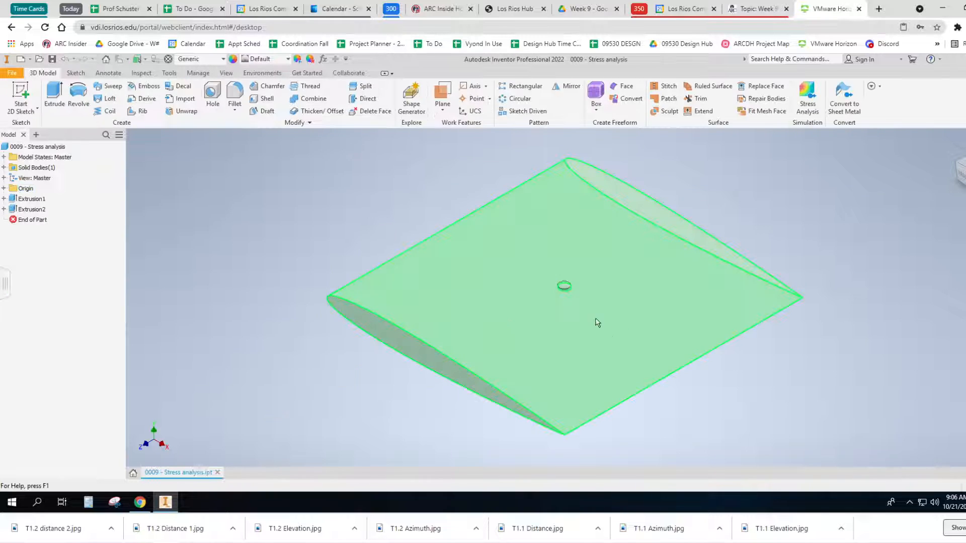
{"action": "left_click", "coordinate": [161, 221]}
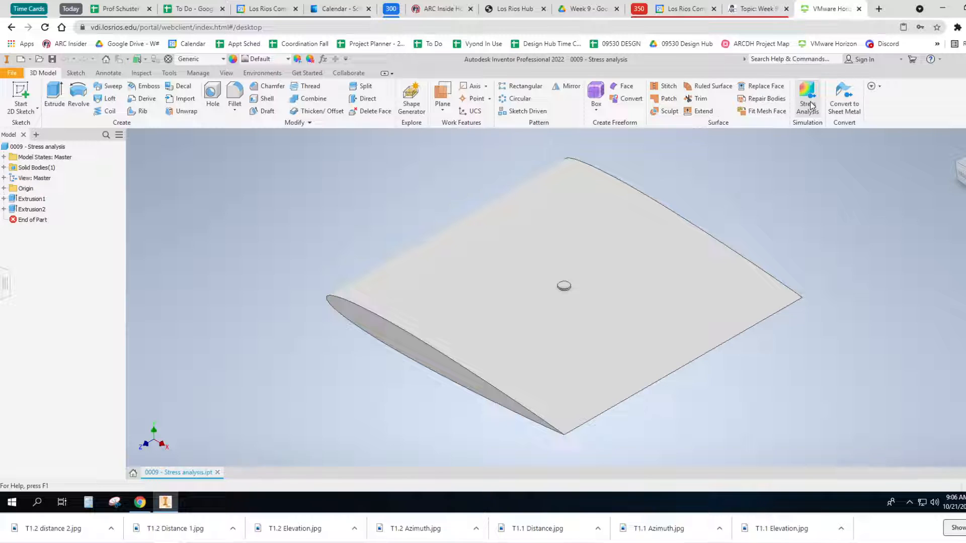
{"action": "mouse_move", "coordinate": [807, 96]}
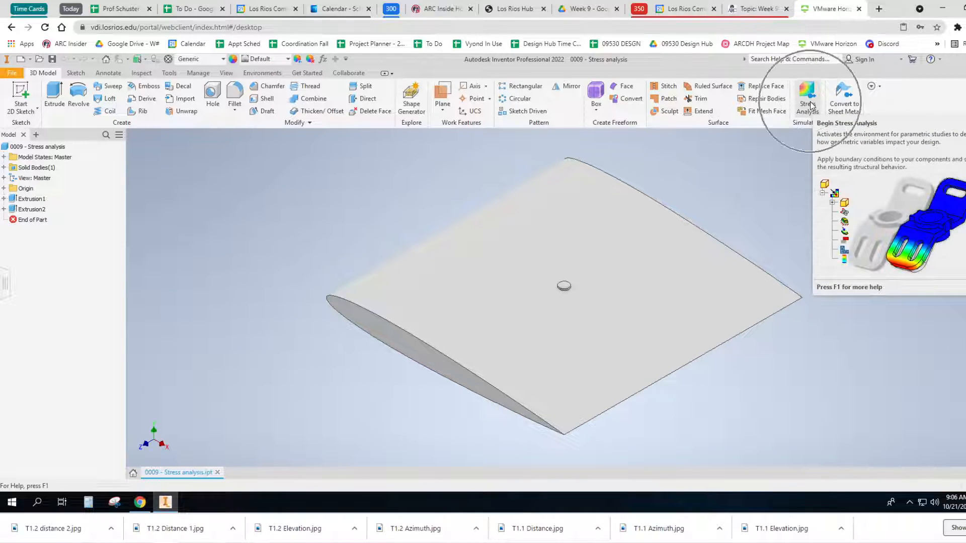
Step: Enter the Stress Analysis environment and create a Static Analysis study
{"action": "left_click", "coordinate": [806, 96]}
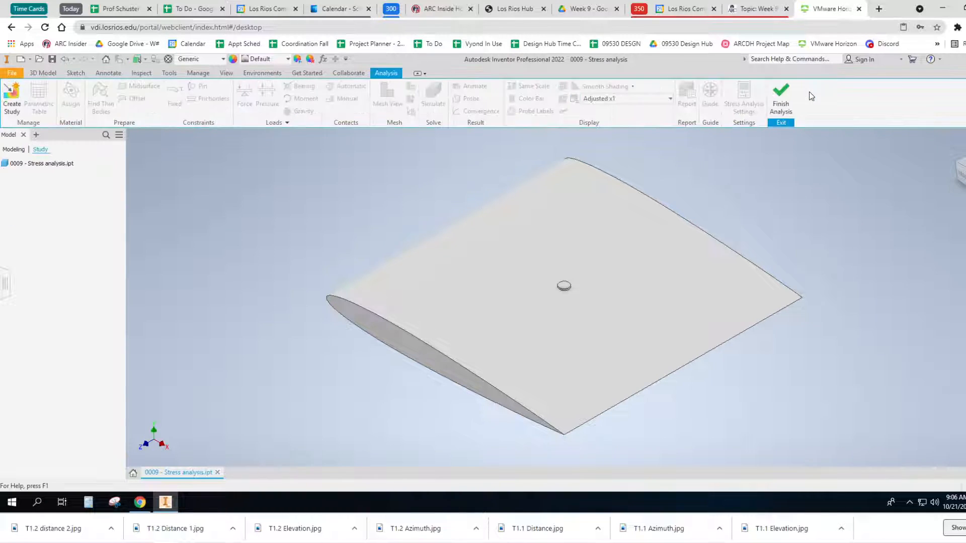
{"action": "left_click", "coordinate": [12, 93]}
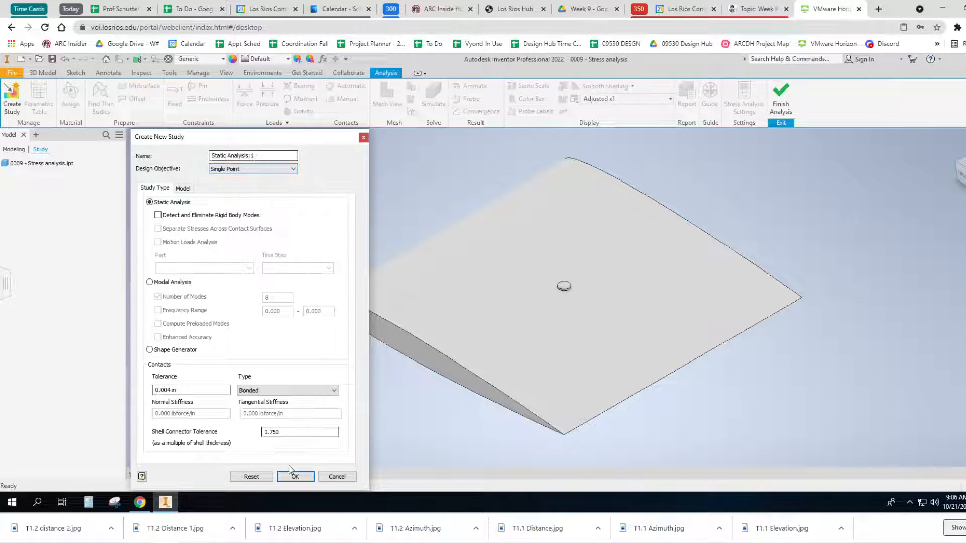
{"action": "left_click", "coordinate": [295, 476]}
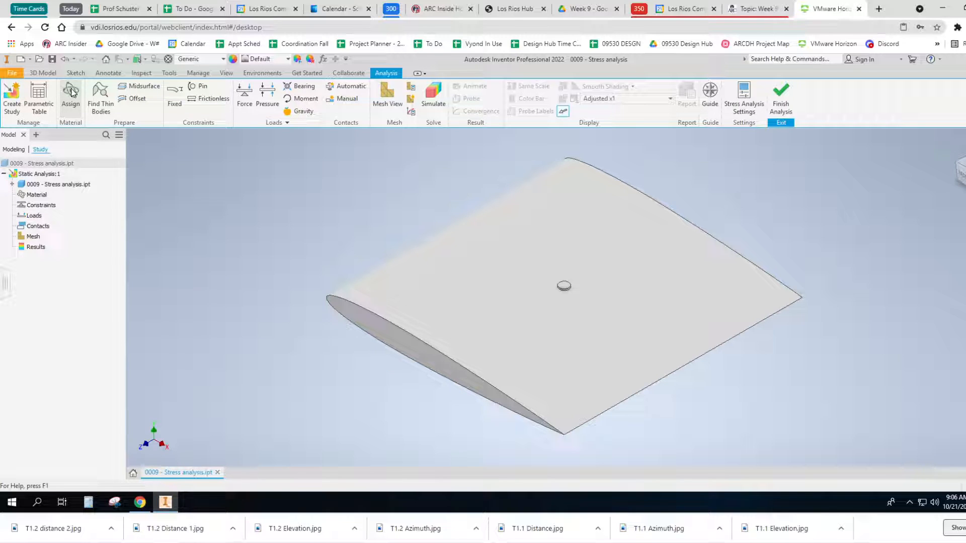
{"action": "mouse_move", "coordinate": [98, 134]}
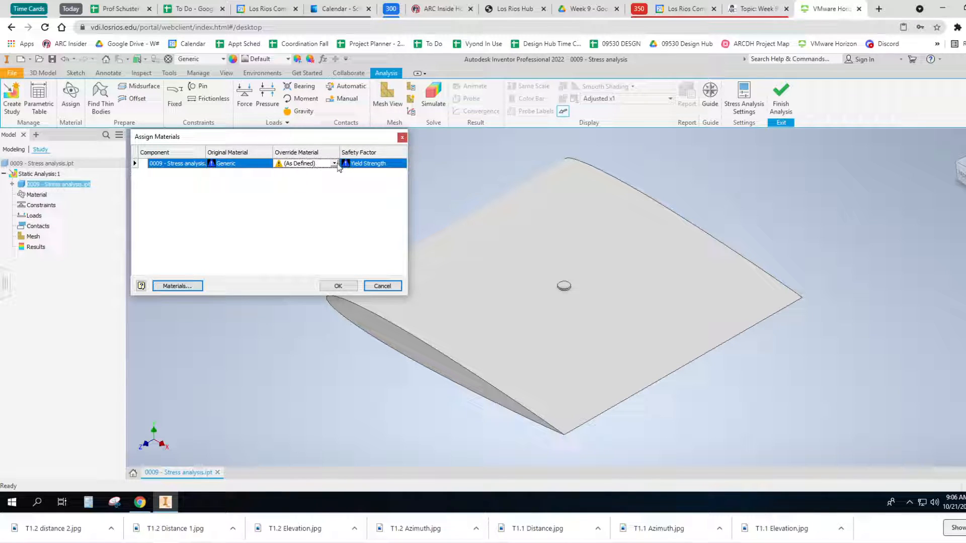
Step: Assign Aluminum 6061-AHC as the wing's override material
{"action": "left_click", "coordinate": [334, 163]}
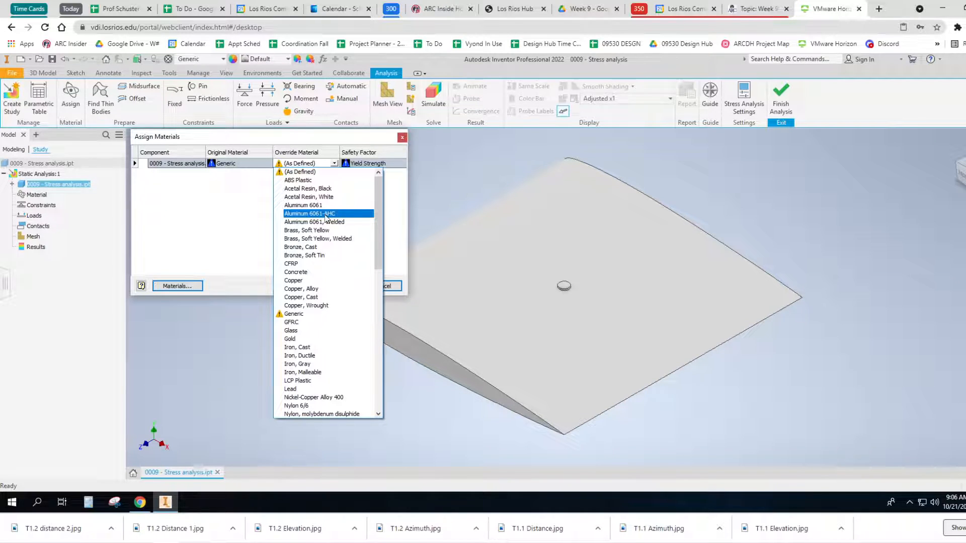
{"action": "left_click", "coordinate": [310, 213]}
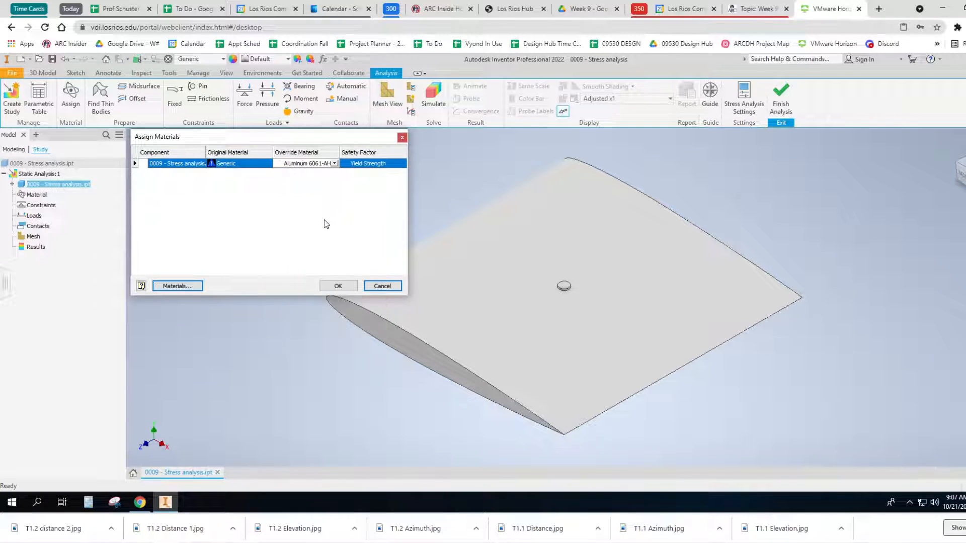
{"action": "left_click", "coordinate": [338, 285]}
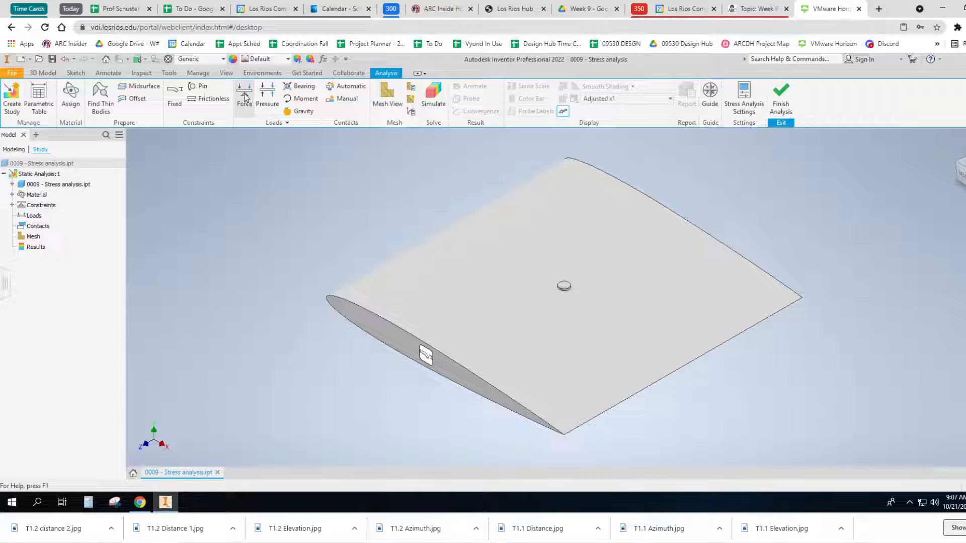
Step: Start a Pressure load, cancel it, and begin defining a Force load instead
{"action": "left_click", "coordinate": [268, 93]}
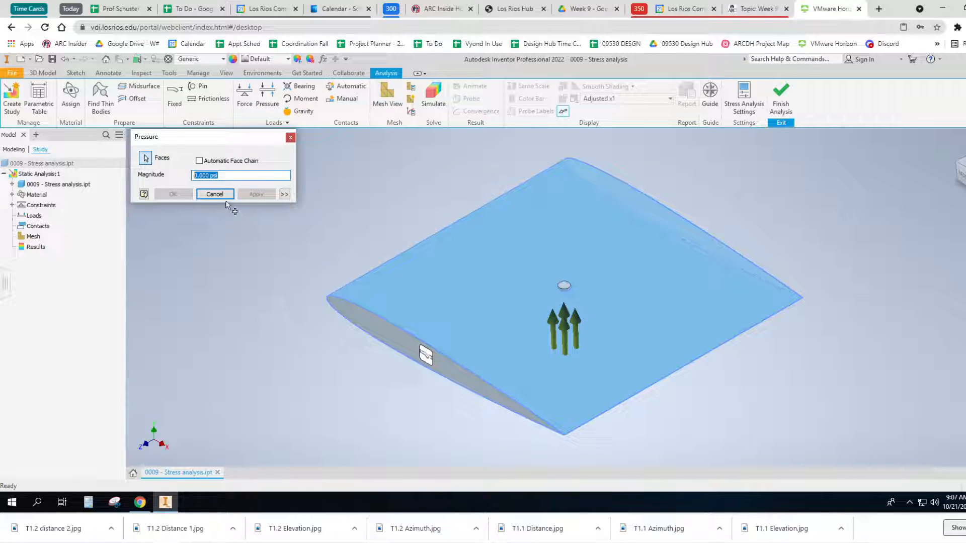
{"action": "left_click", "coordinate": [215, 194]}
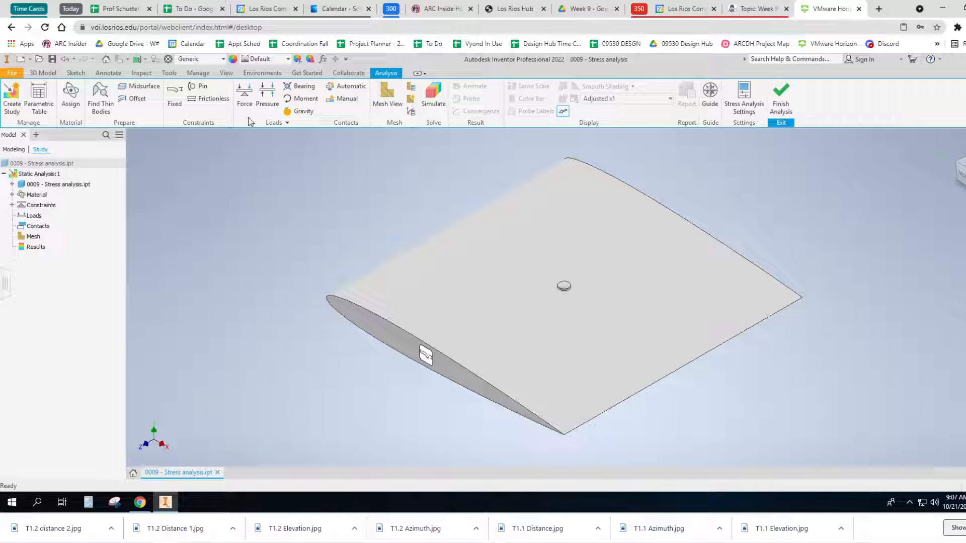
{"action": "left_click", "coordinate": [243, 89]}
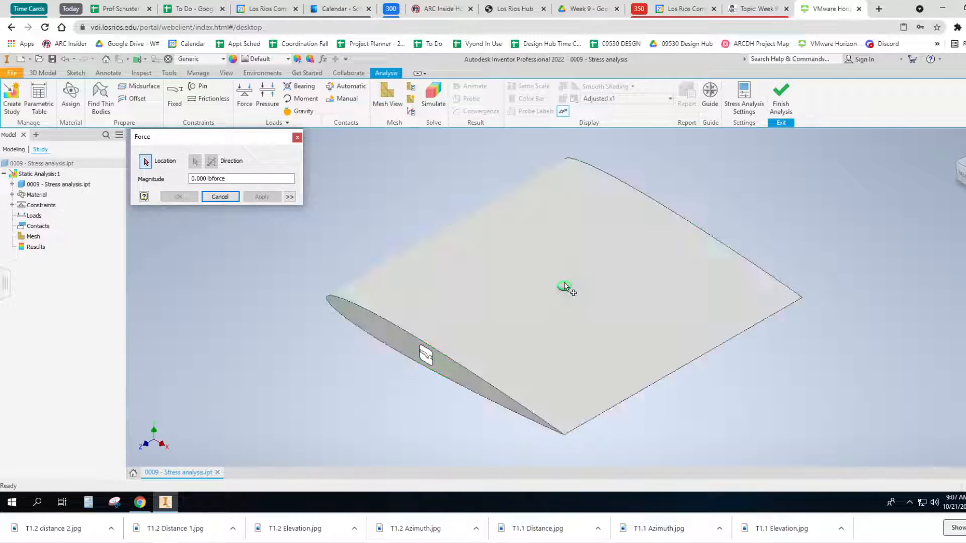
Step: Apply a 100 lbforce downward load on the small hole atop the wing
{"action": "left_click", "coordinate": [562, 288]}
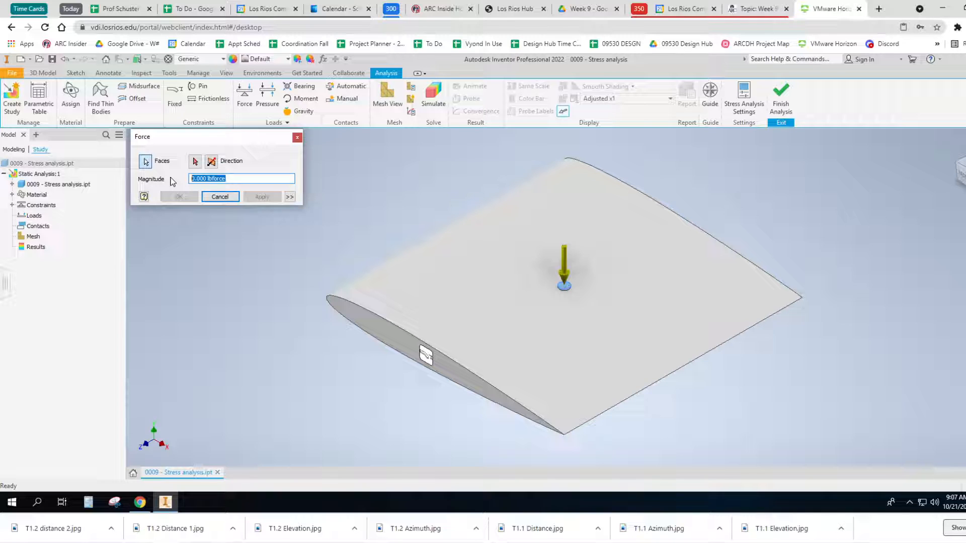
{"action": "type", "text": "100"}
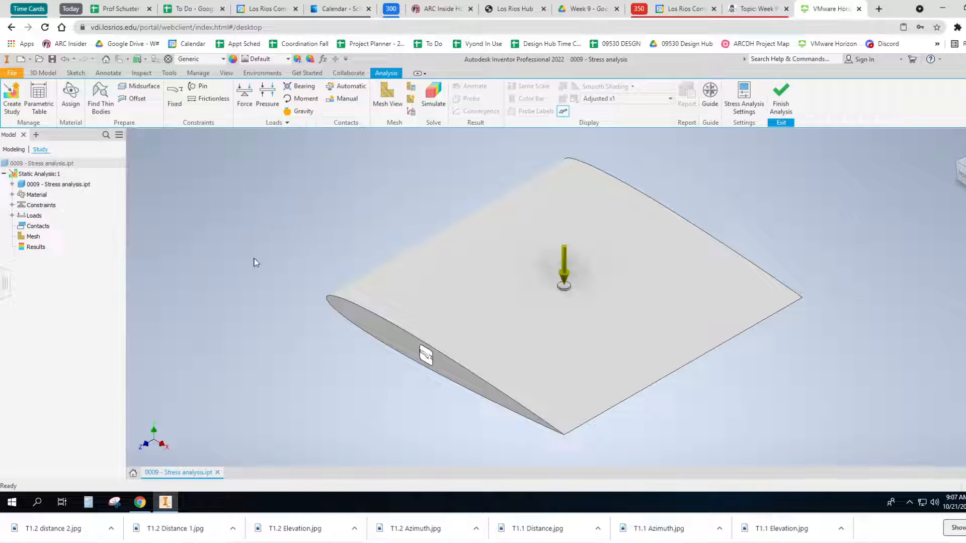
Step: Run the simulation, display the Safety Factor result, and orbit to a side view
{"action": "left_click", "coordinate": [433, 93]}
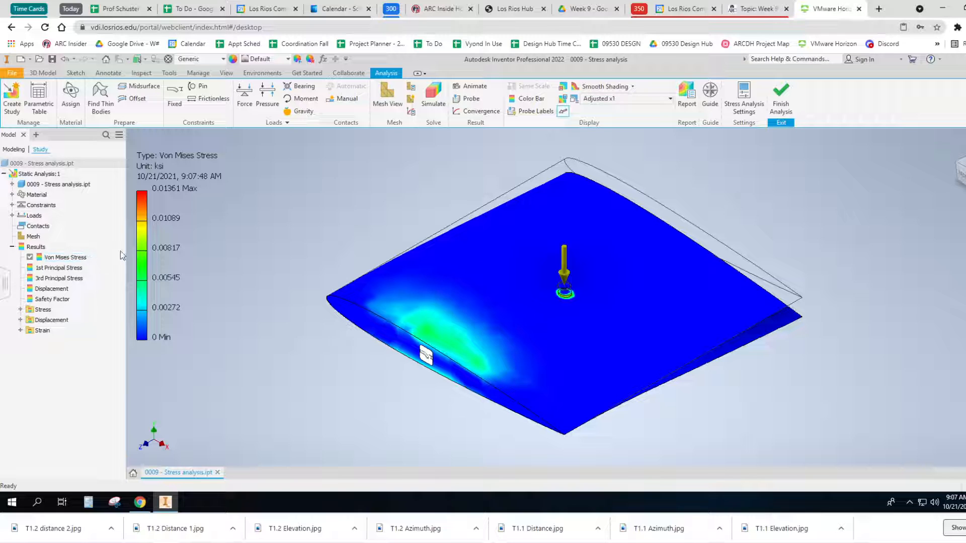
{"action": "left_click", "coordinate": [52, 299]}
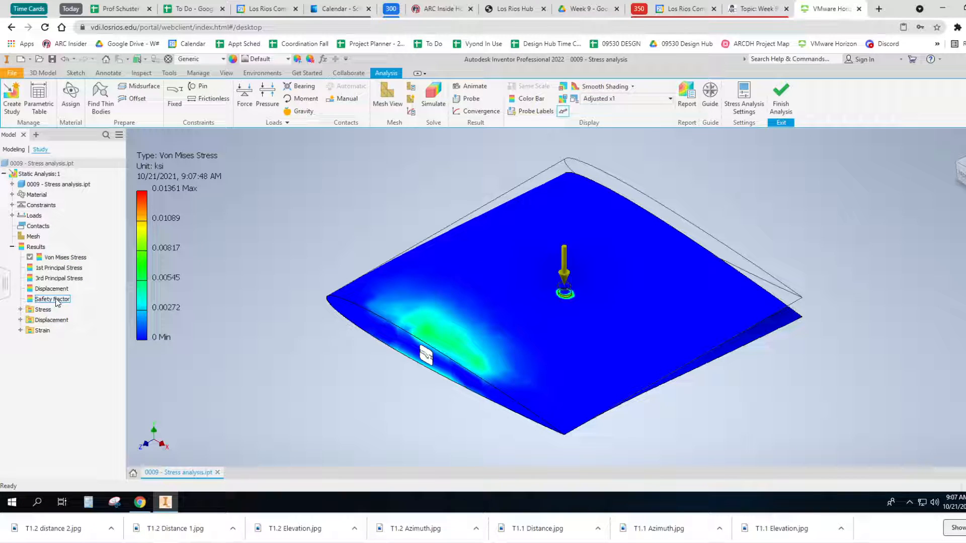
{"action": "left_click", "coordinate": [52, 298]}
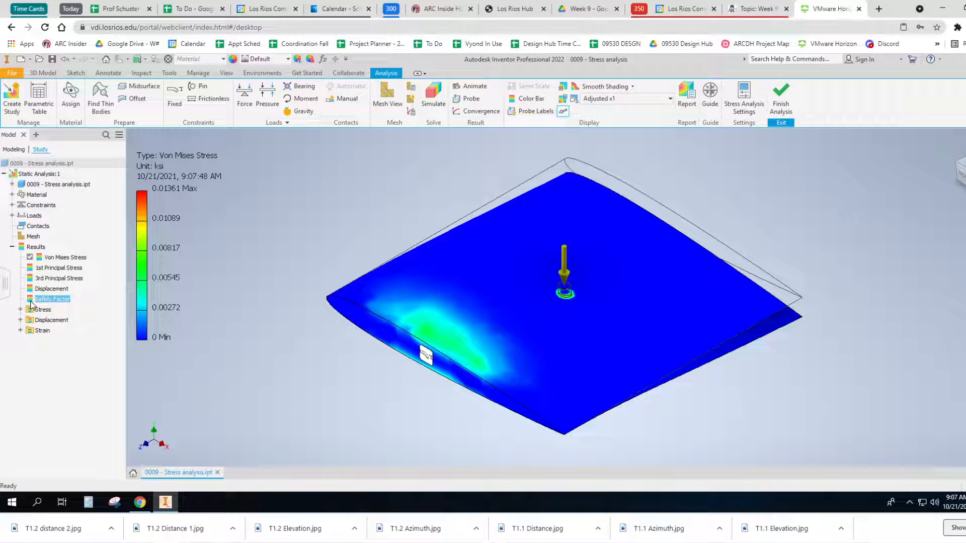
{"action": "double_click", "coordinate": [52, 298]}
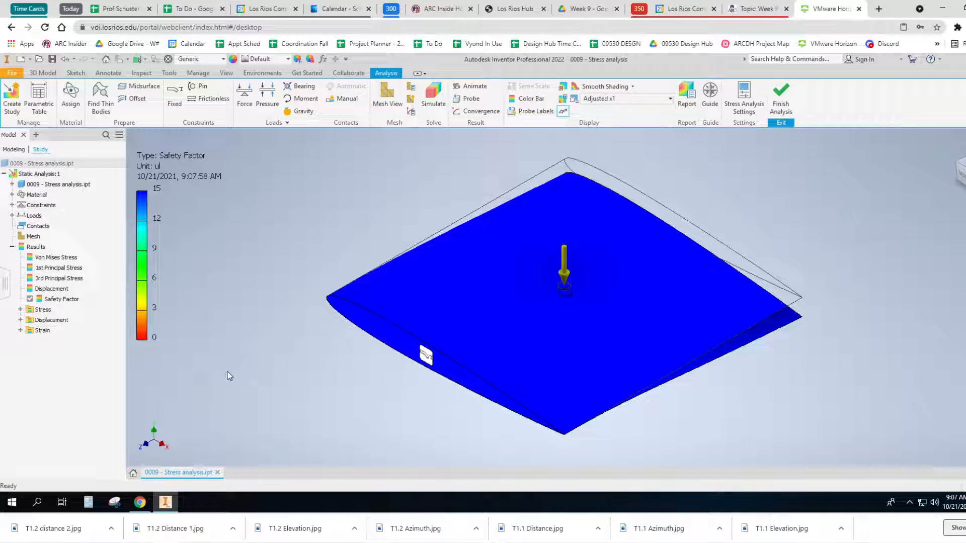
{"action": "mouse_move", "coordinate": [253, 384]}
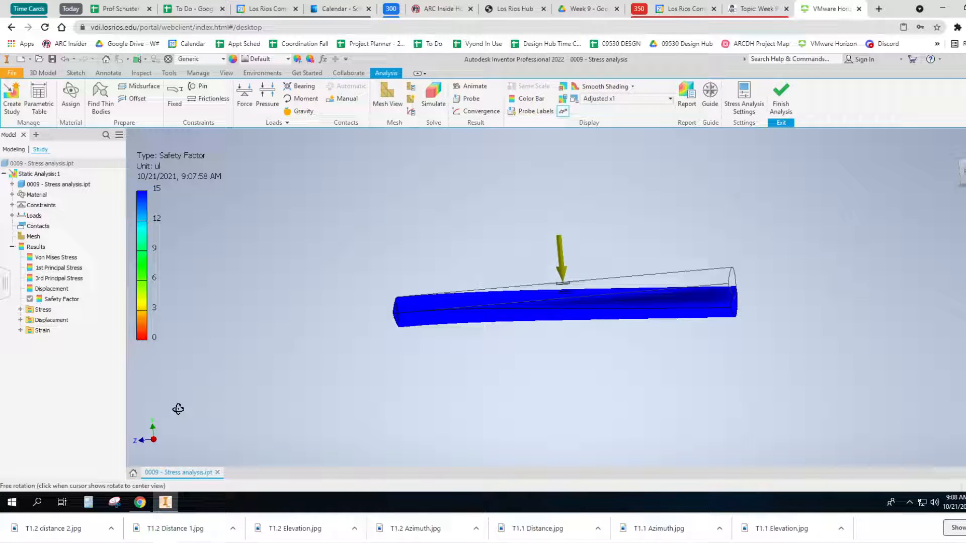
{"action": "left_click_drag", "start_coordinate": [178, 409], "coordinate": [209, 416]}
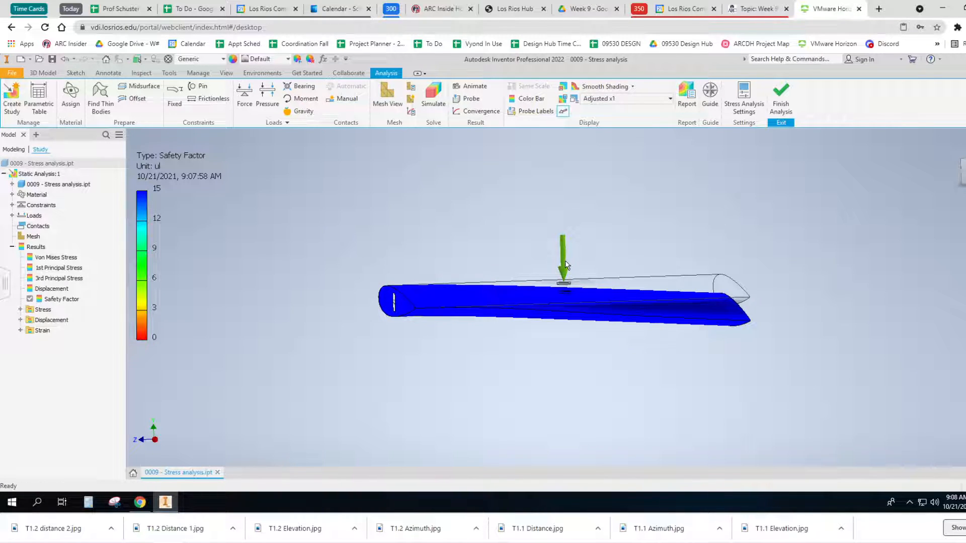
{"action": "mouse_move", "coordinate": [277, 393]}
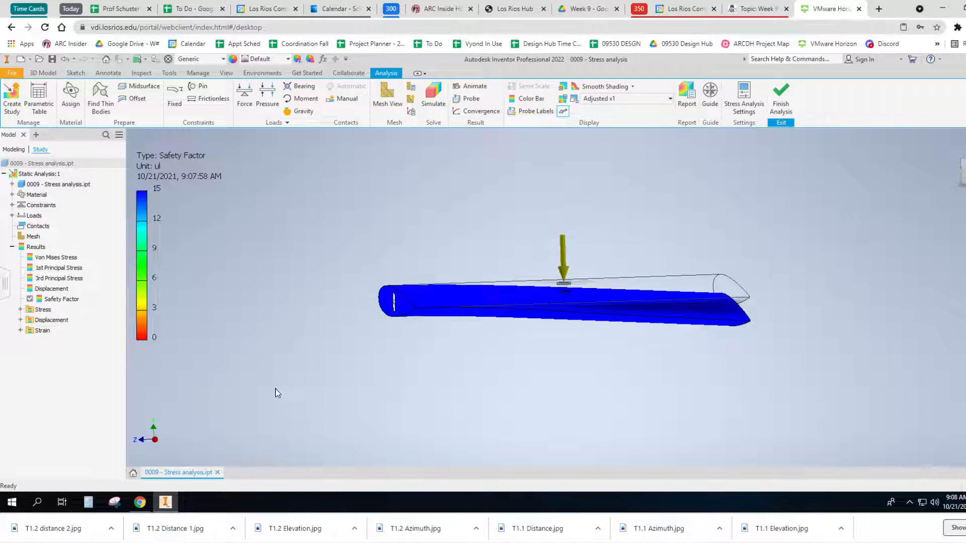
{"action": "mouse_move", "coordinate": [450, 165]}
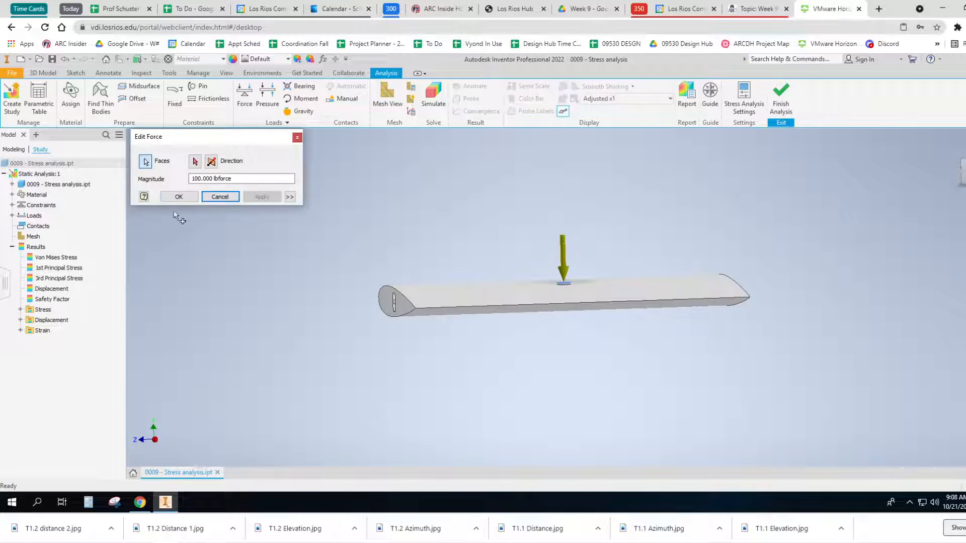
Step: Flip the 100 lbforce load to point upward and bring up Simulate
{"action": "type", "text": "101"}
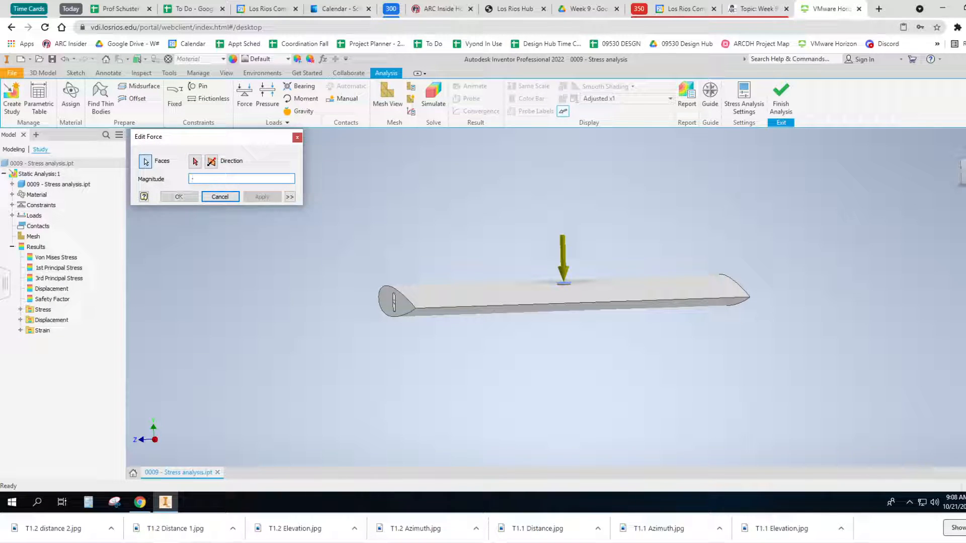
{"action": "type", "text": "-100"}
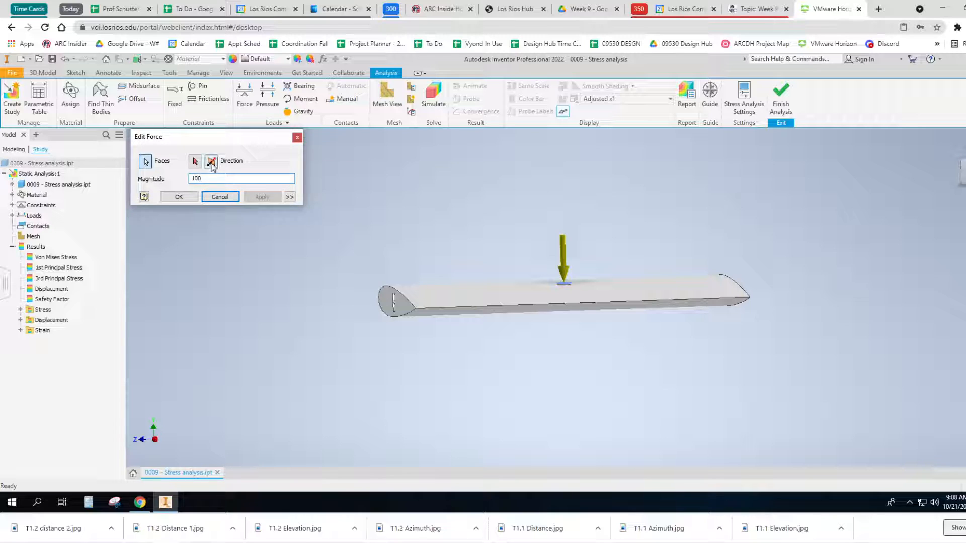
{"action": "left_click", "coordinate": [211, 161]}
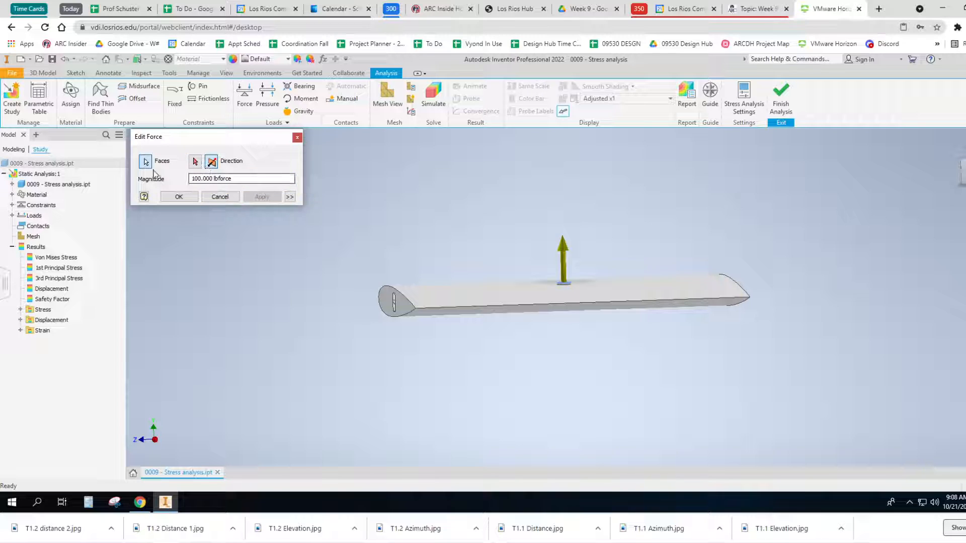
{"action": "left_click", "coordinate": [178, 197]}
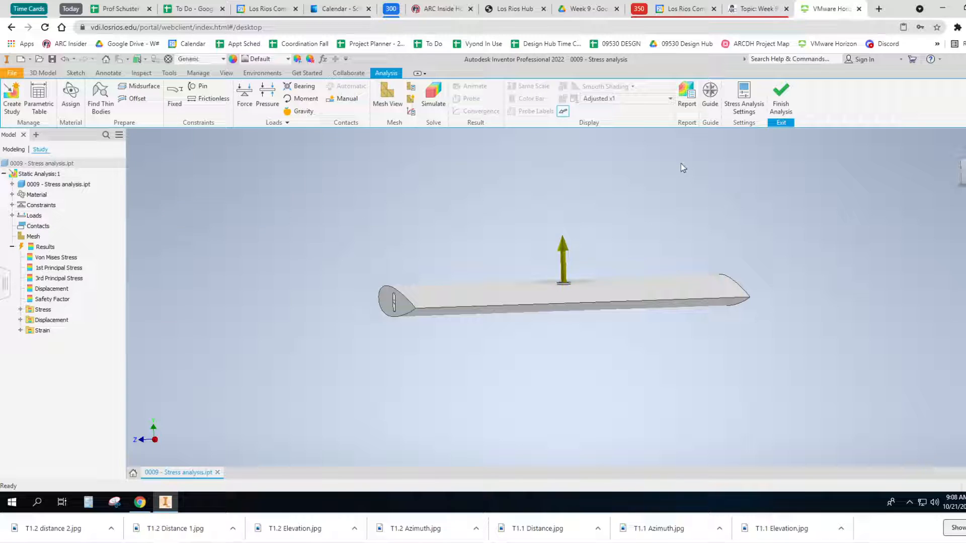
{"action": "left_click", "coordinate": [433, 91]}
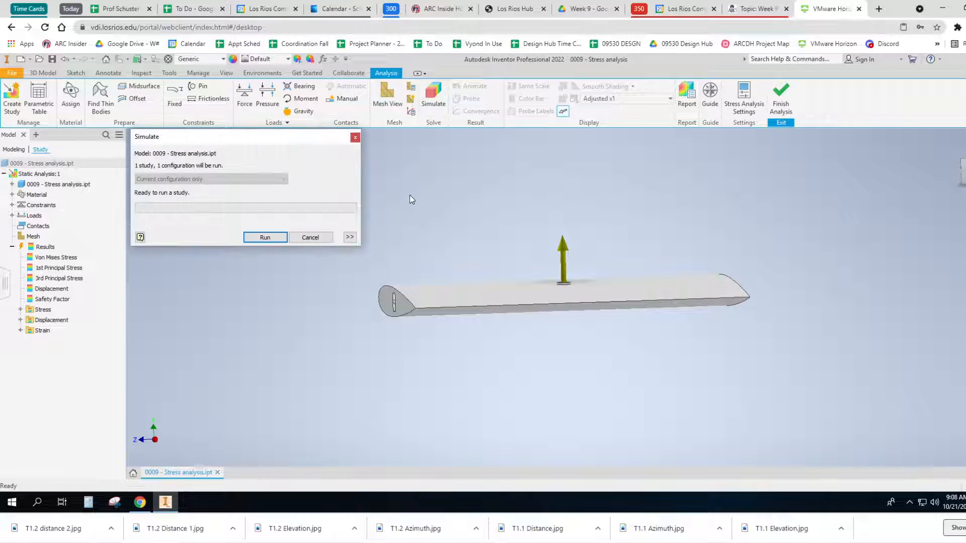
Step: Run the upward-load study and display its Safety Factor plot
{"action": "left_click", "coordinate": [264, 237]}
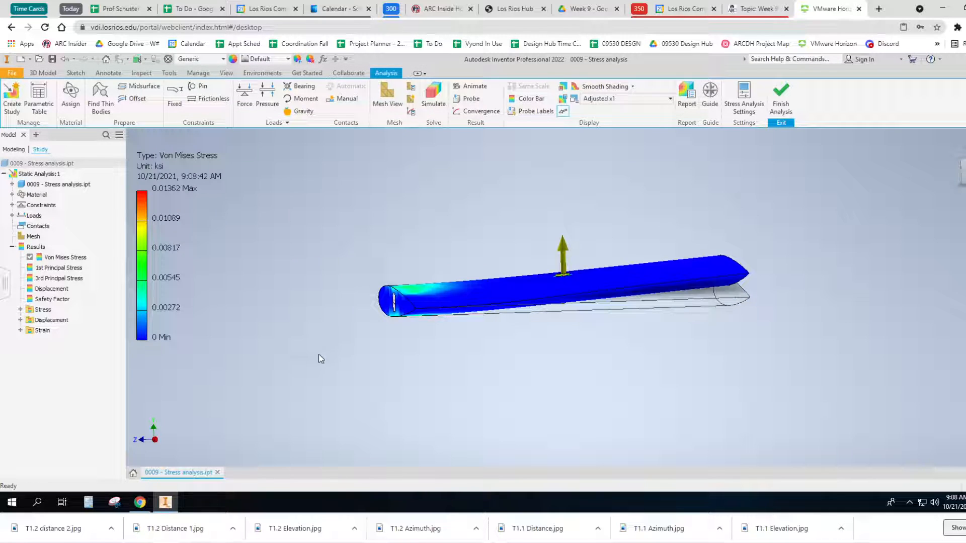
{"action": "mouse_move", "coordinate": [467, 383]}
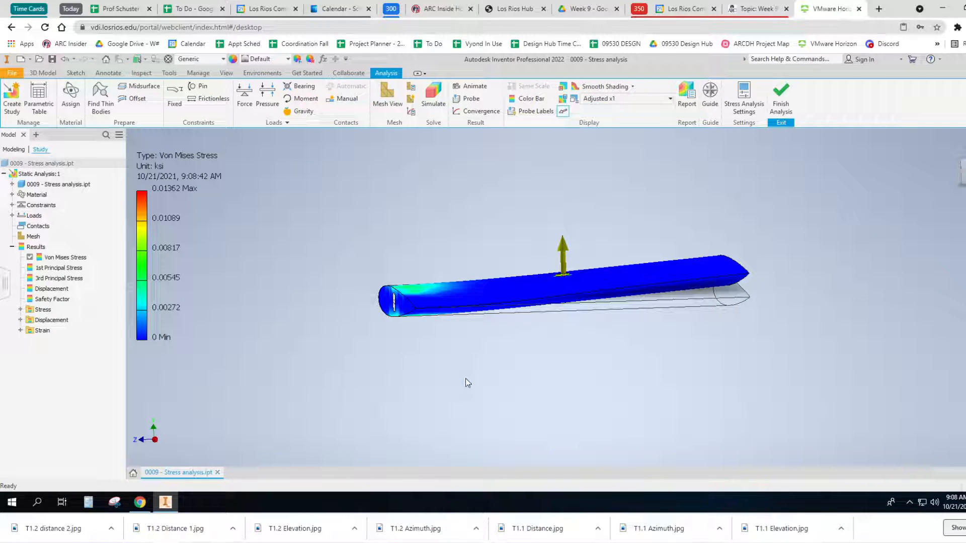
{"action": "mouse_move", "coordinate": [508, 379]}
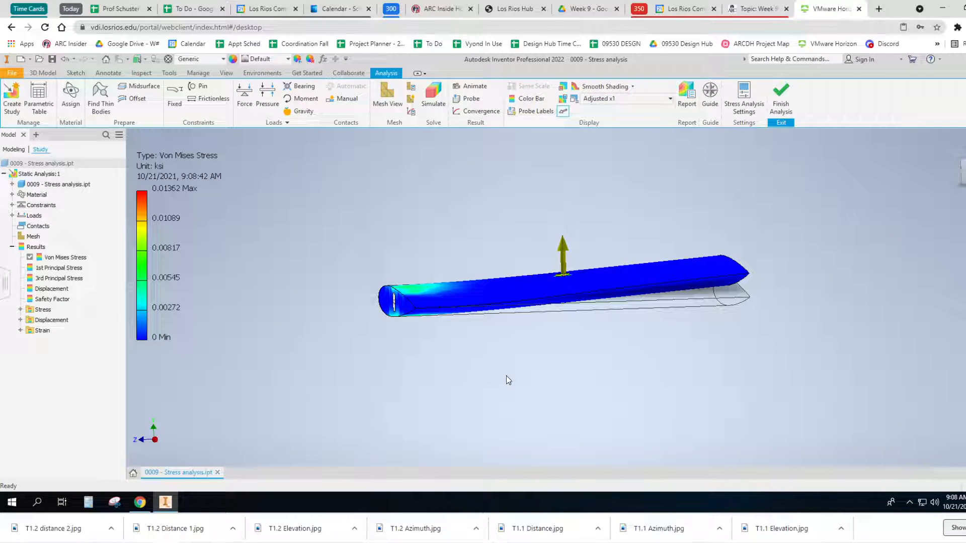
{"action": "mouse_move", "coordinate": [492, 384]}
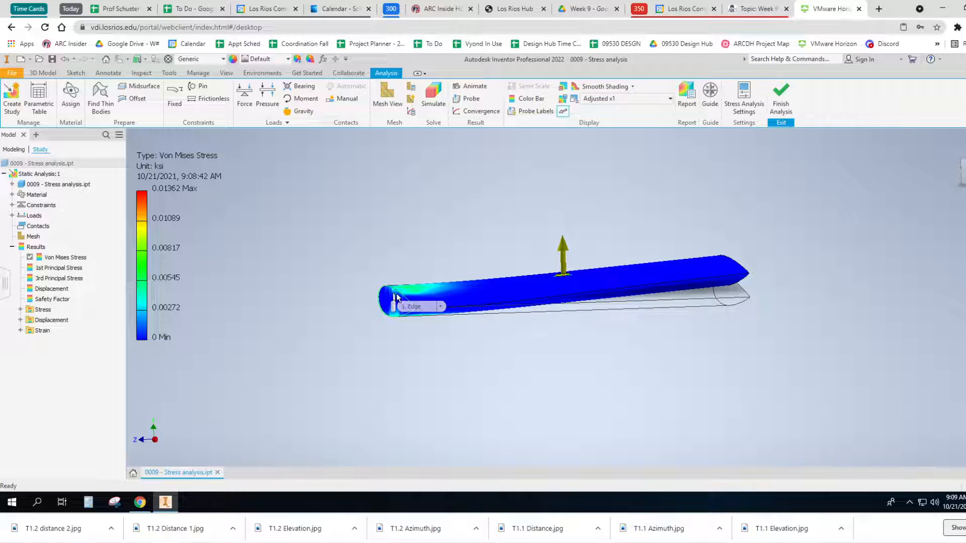
{"action": "mouse_move", "coordinate": [375, 292]}
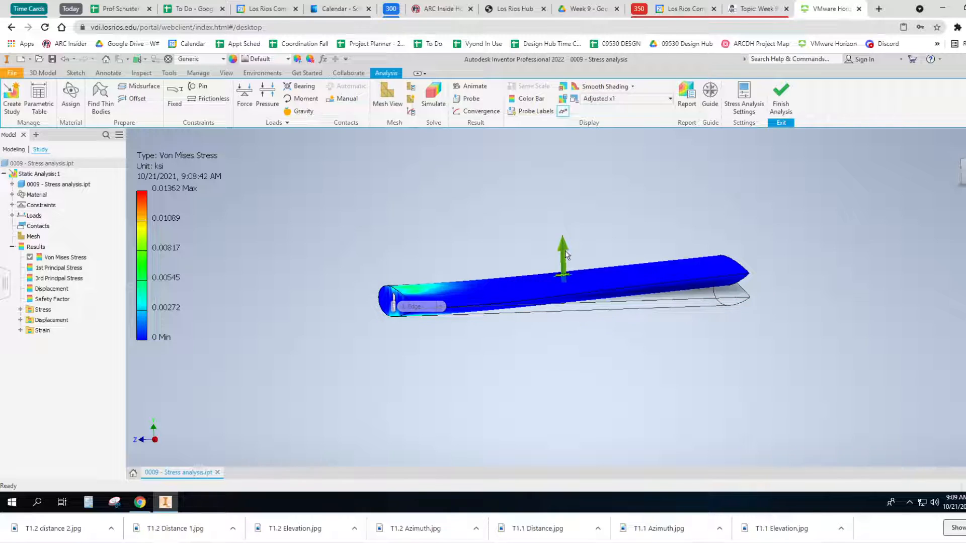
{"action": "mouse_move", "coordinate": [447, 257]}
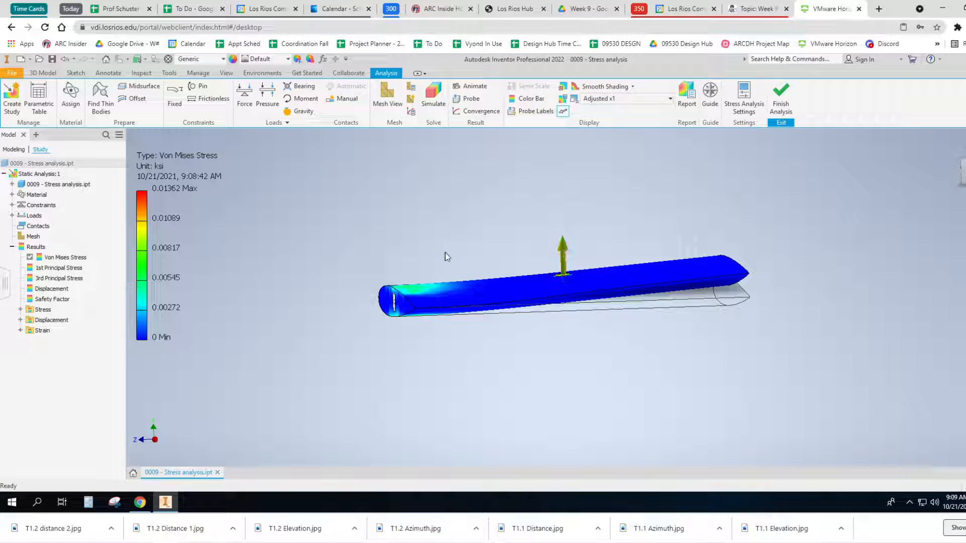
{"action": "left_click", "coordinate": [52, 299]}
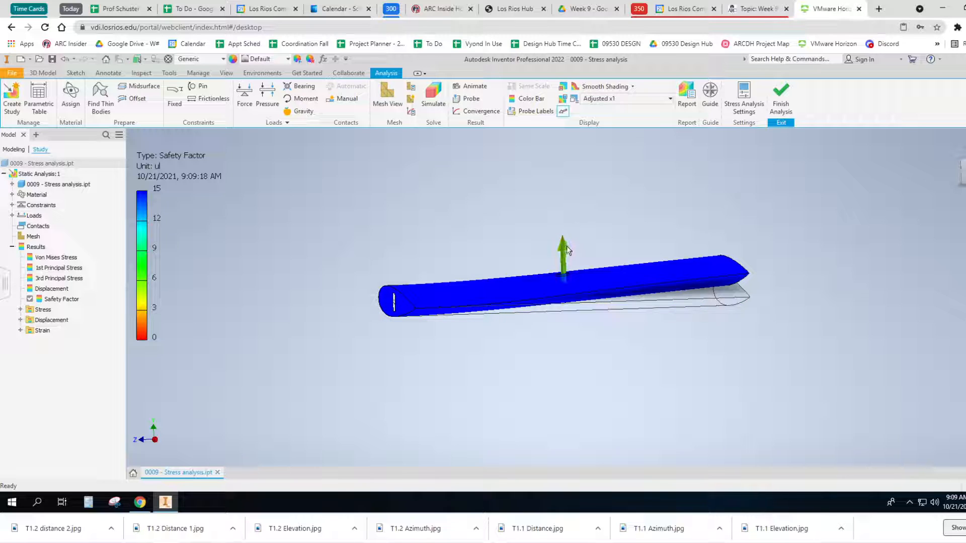
{"action": "mouse_move", "coordinate": [248, 185]}
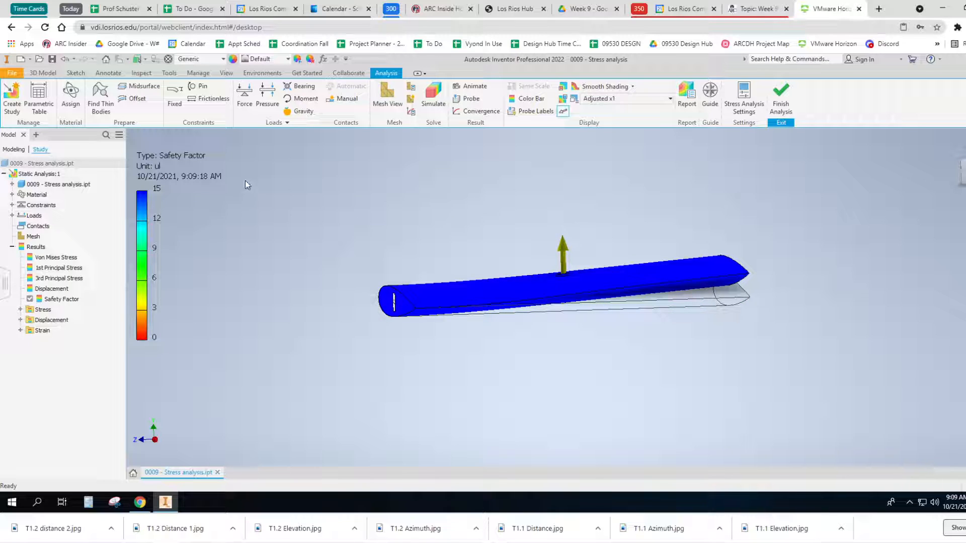
{"action": "mouse_move", "coordinate": [565, 247]}
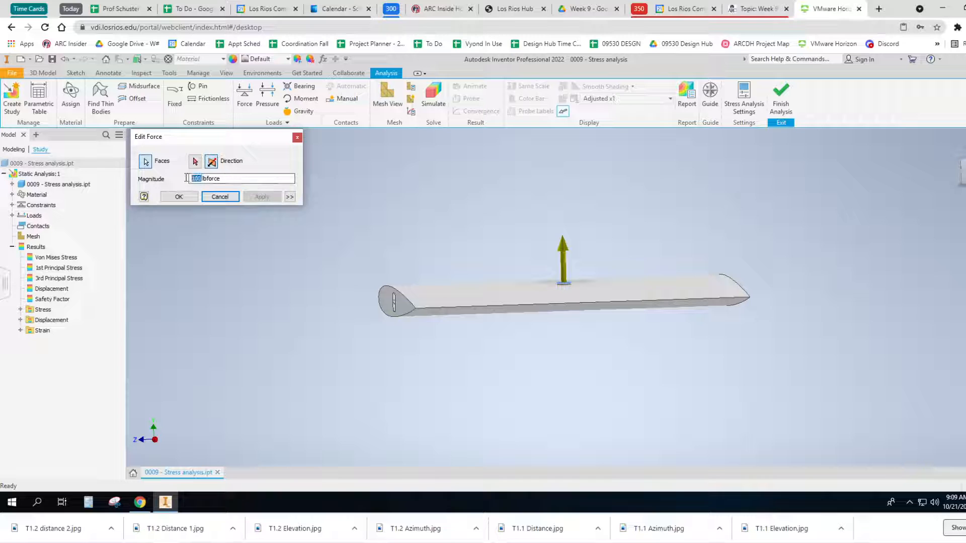
Step: Change the force magnitude to 1000 lbforce and rerun the simulation
{"action": "type", "text": "50"}
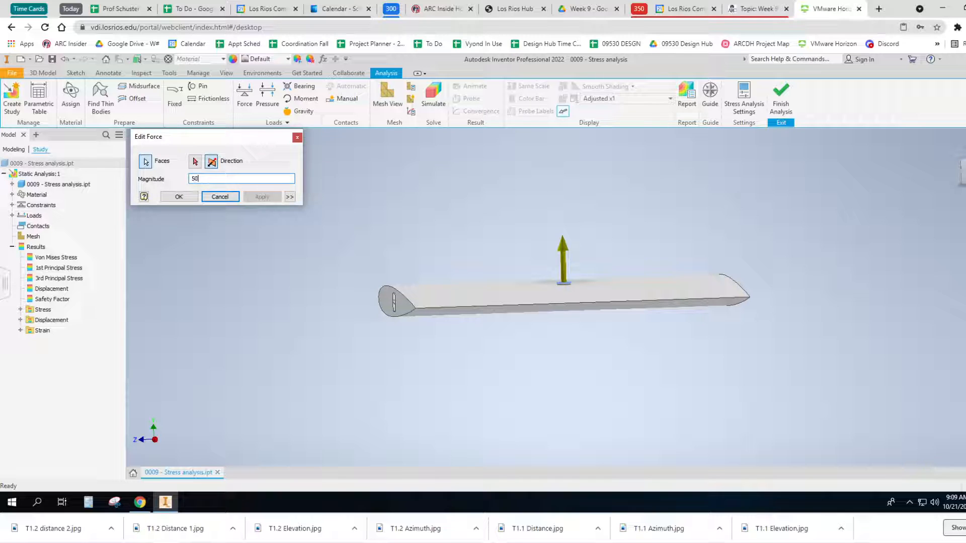
{"action": "type", "text": "1"}
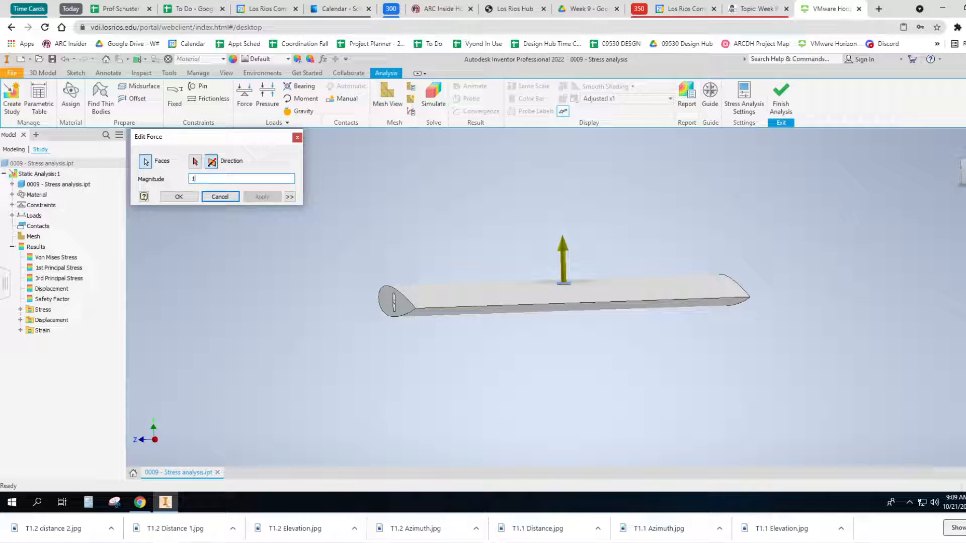
{"action": "type", "text": "000"}
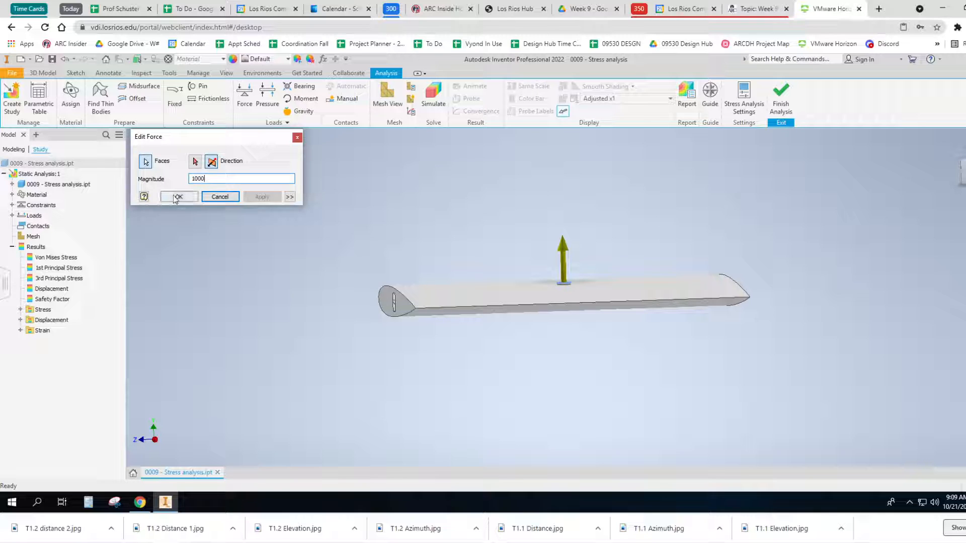
{"action": "left_click", "coordinate": [179, 197]}
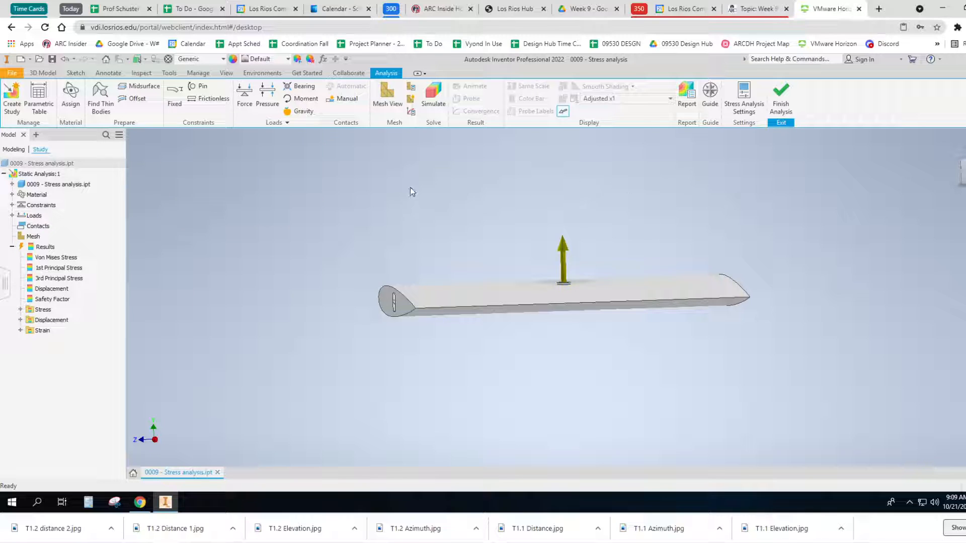
{"action": "left_click", "coordinate": [433, 93]}
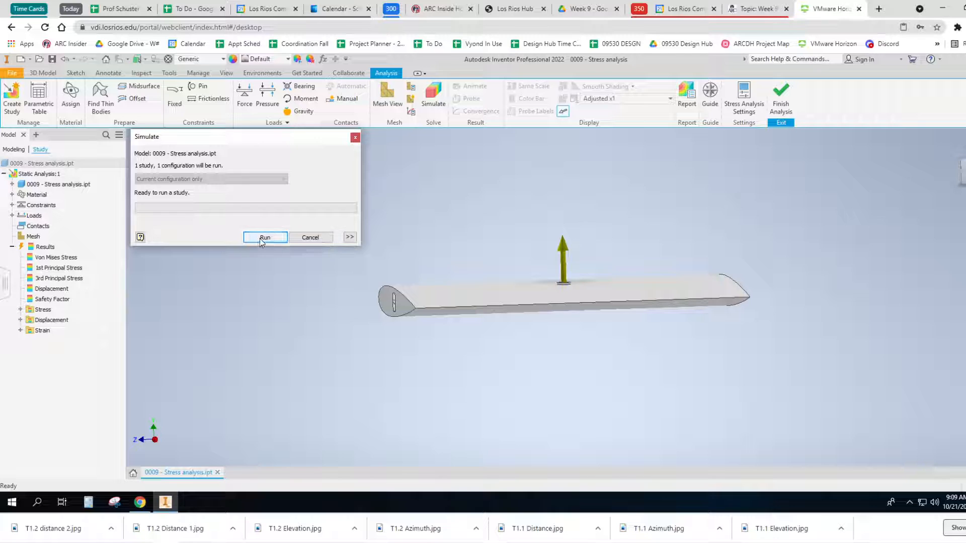
{"action": "left_click", "coordinate": [264, 237]}
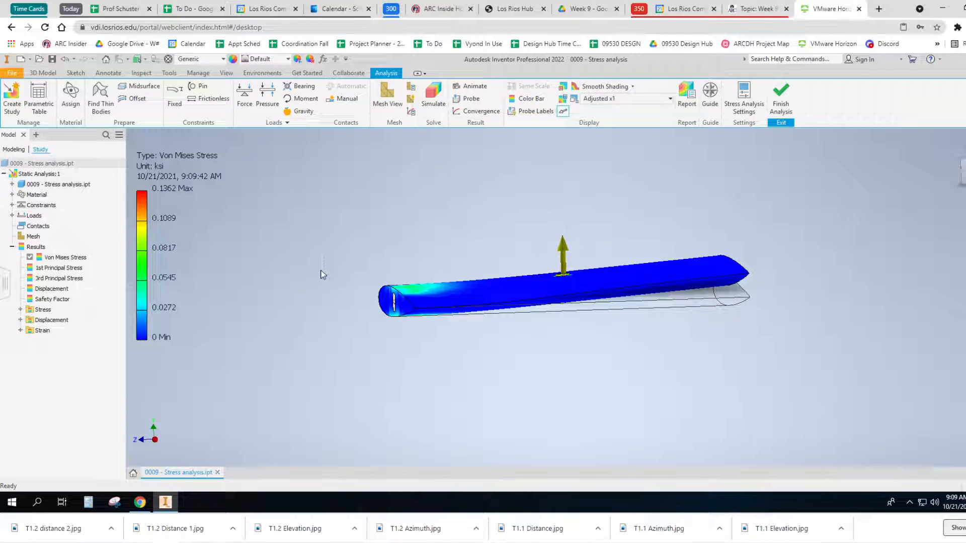
{"action": "mouse_move", "coordinate": [166, 342]}
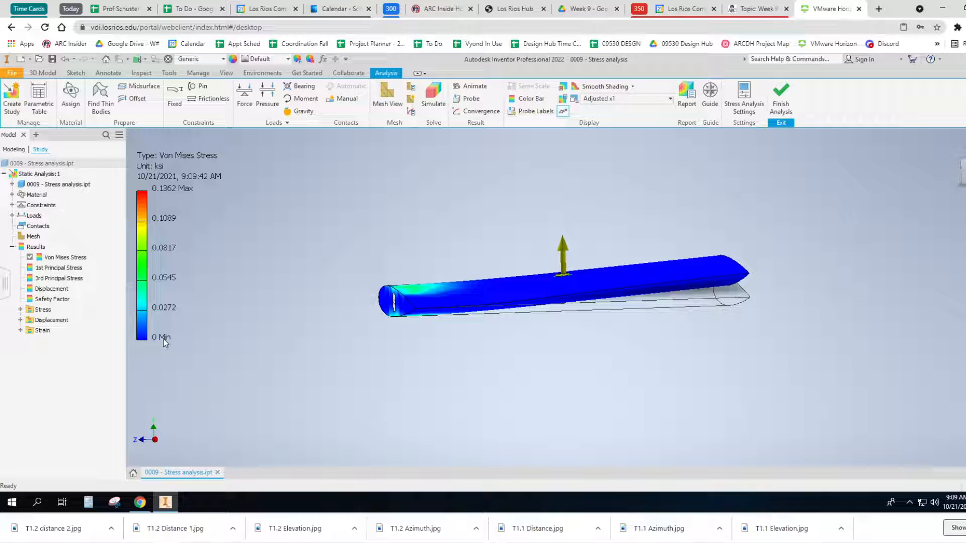
{"action": "mouse_move", "coordinate": [186, 347]}
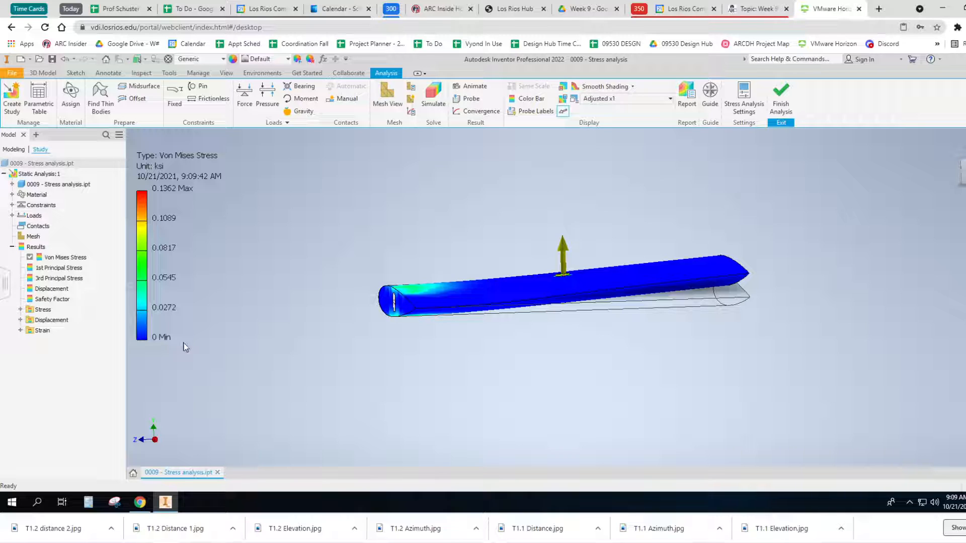
{"action": "mouse_move", "coordinate": [172, 342]}
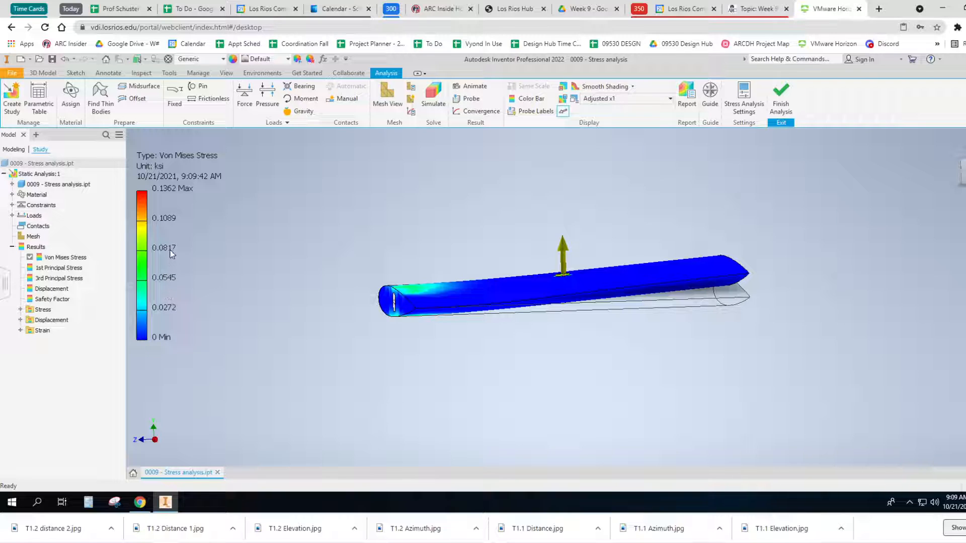
{"action": "mouse_move", "coordinate": [112, 308]}
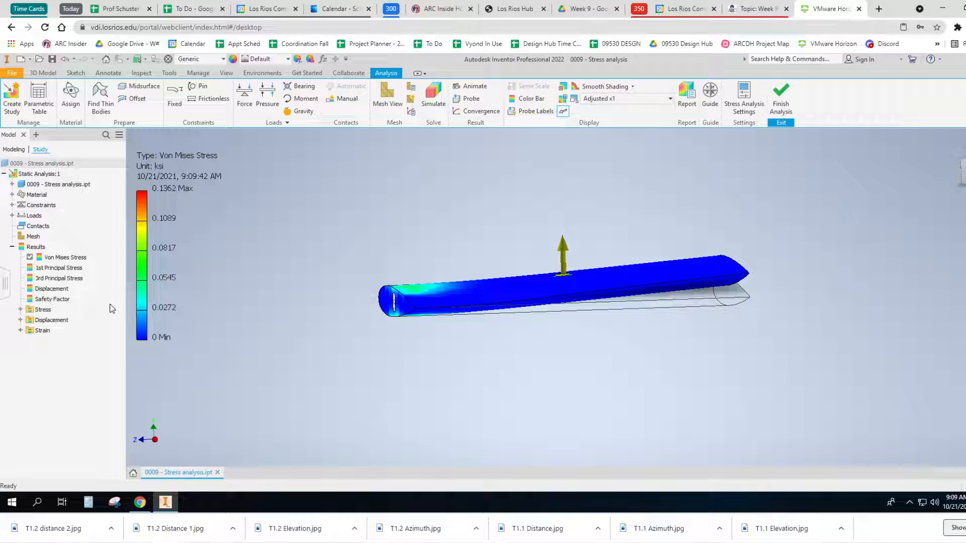
Step: Show the Safety Factor results, then run the stress study again
{"action": "left_click", "coordinate": [50, 298]}
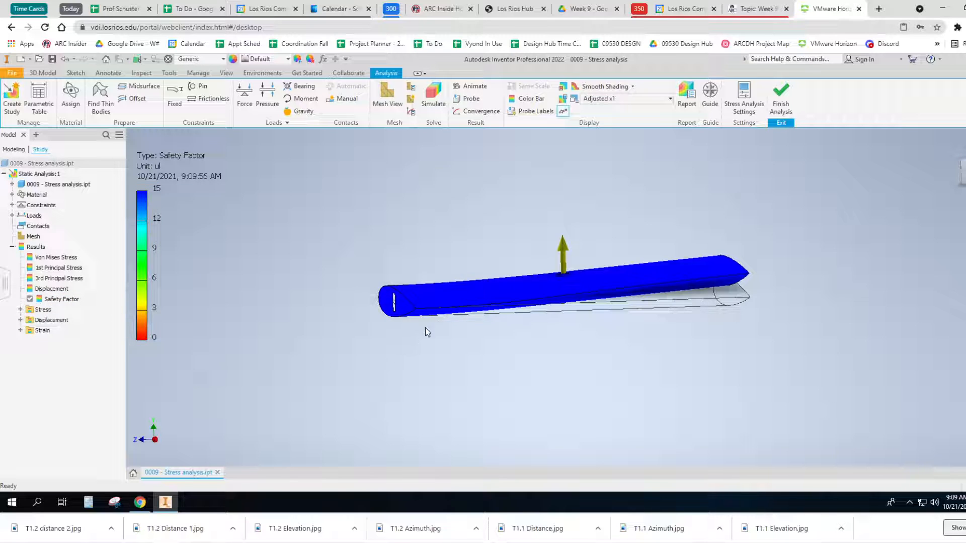
{"action": "mouse_move", "coordinate": [316, 357]}
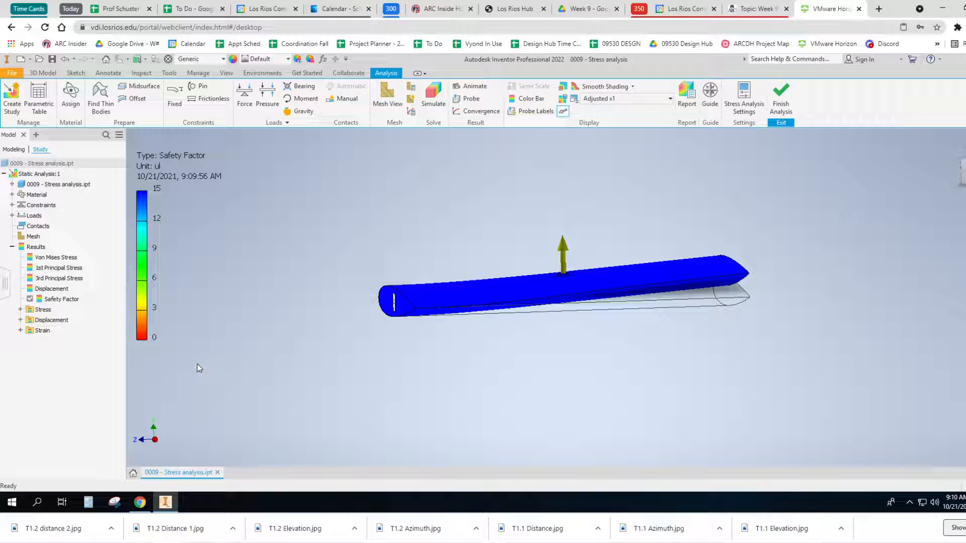
{"action": "mouse_move", "coordinate": [232, 301]}
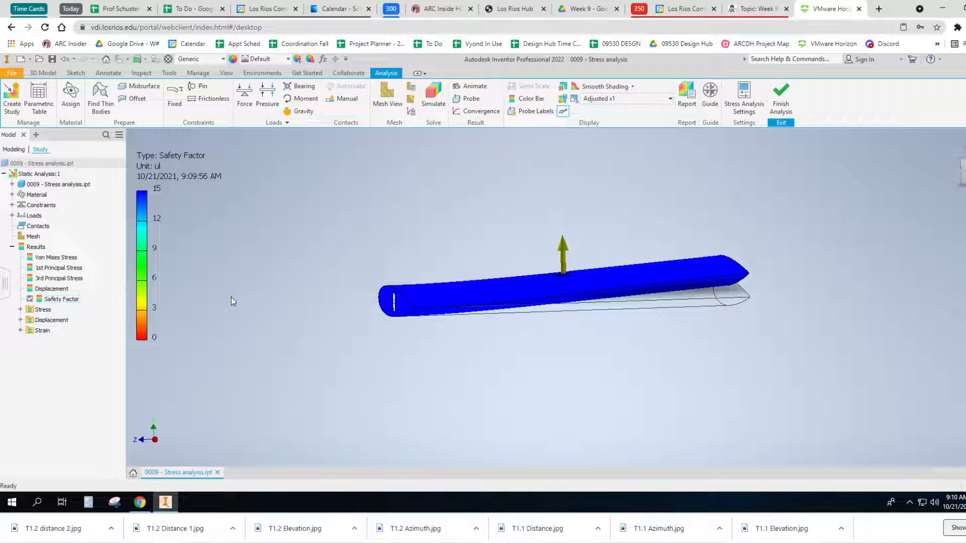
{"action": "mouse_move", "coordinate": [408, 184]}
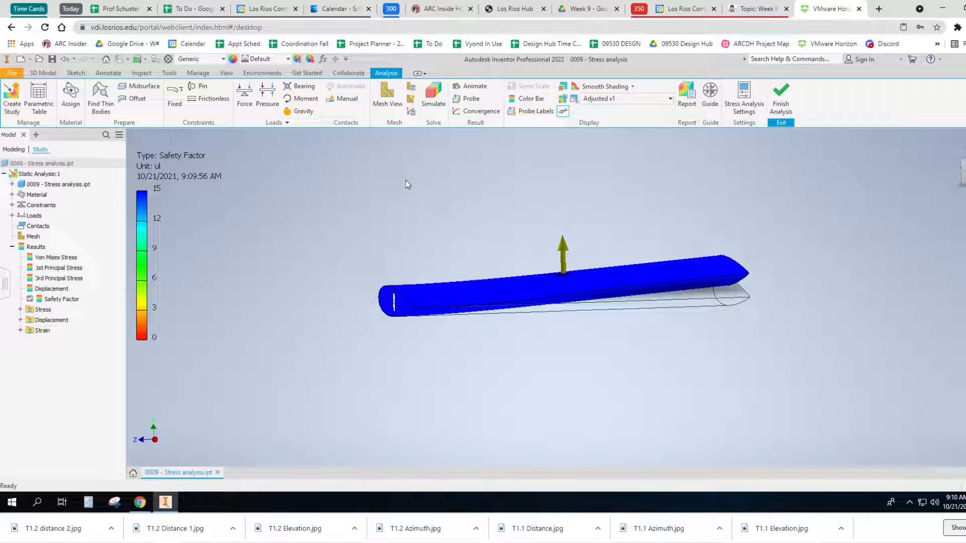
{"action": "mouse_move", "coordinate": [602, 238]}
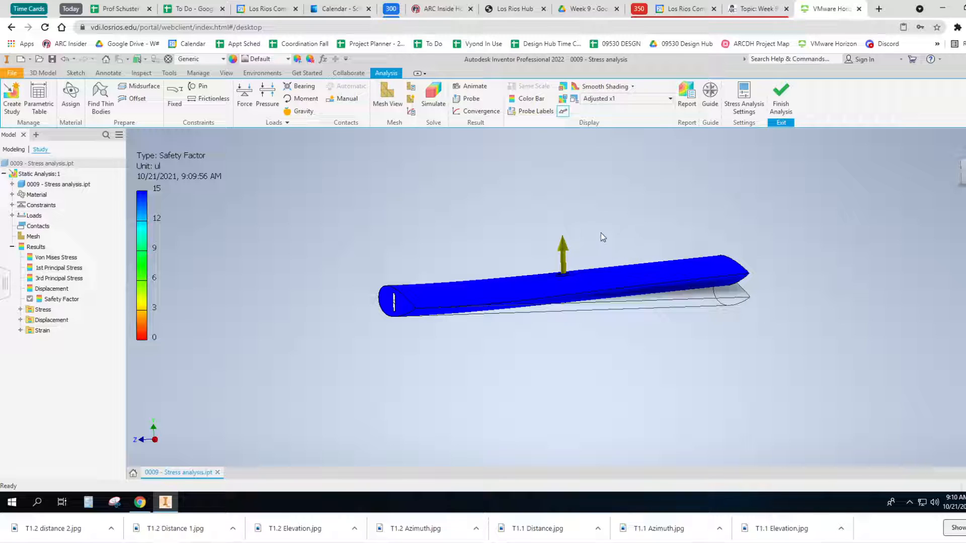
{"action": "mouse_move", "coordinate": [452, 256]}
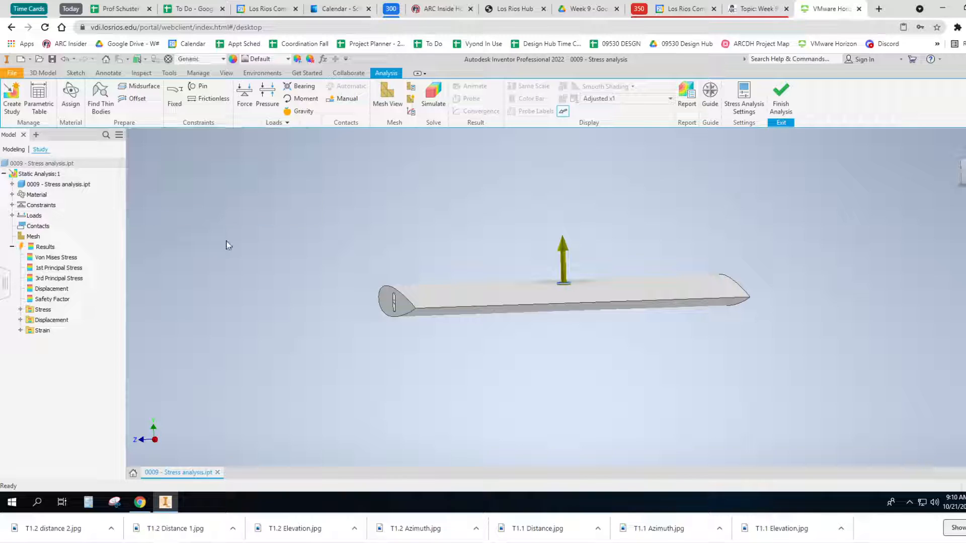
{"action": "mouse_move", "coordinate": [455, 131]}
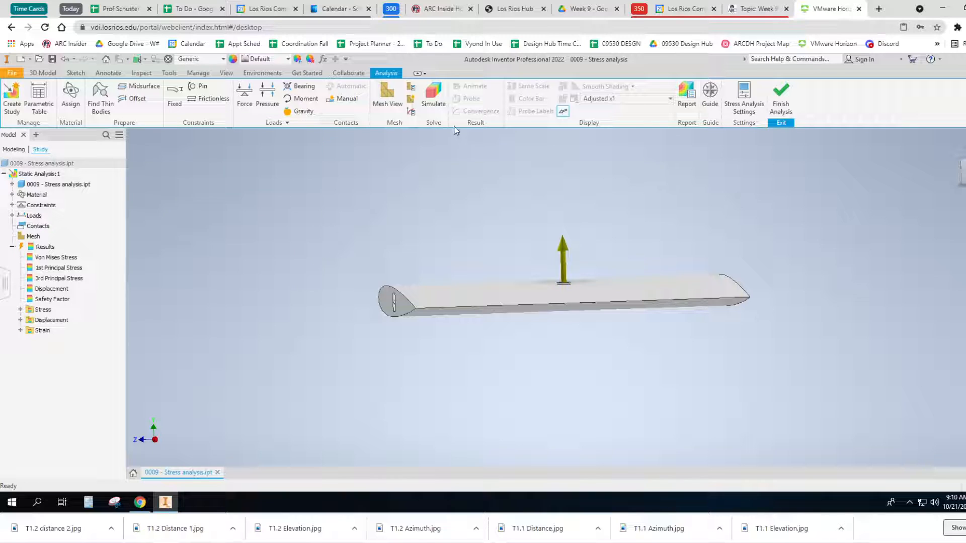
{"action": "left_click", "coordinate": [433, 93]}
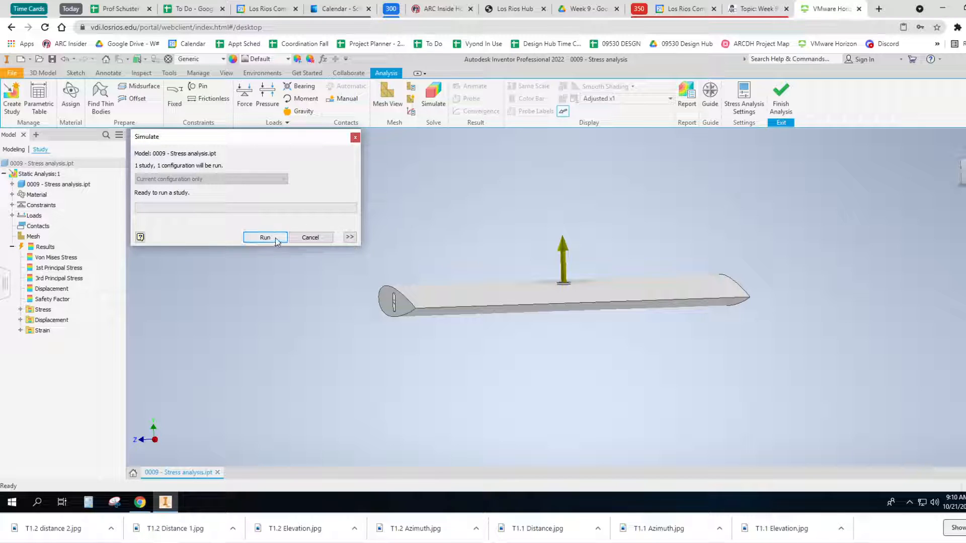
{"action": "left_click", "coordinate": [265, 237]}
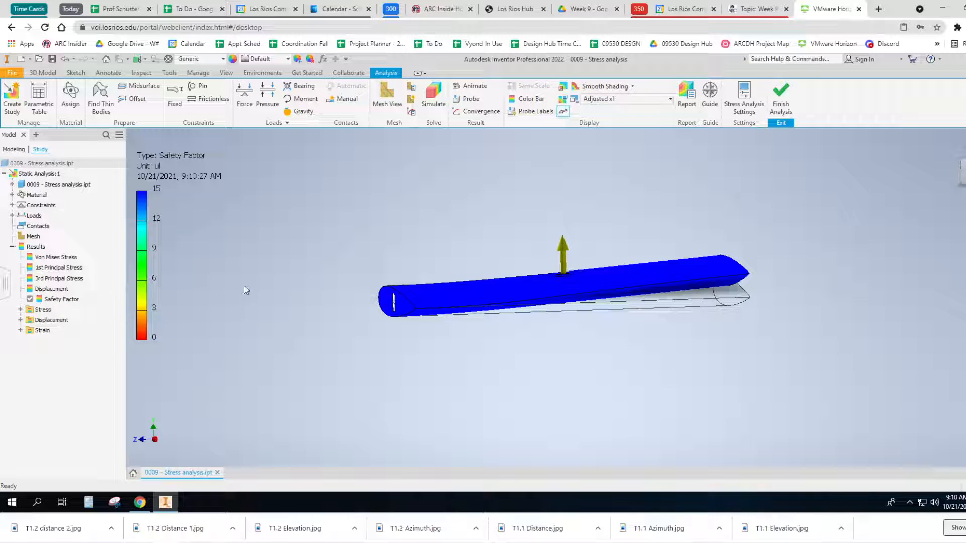
{"action": "mouse_move", "coordinate": [622, 363]}
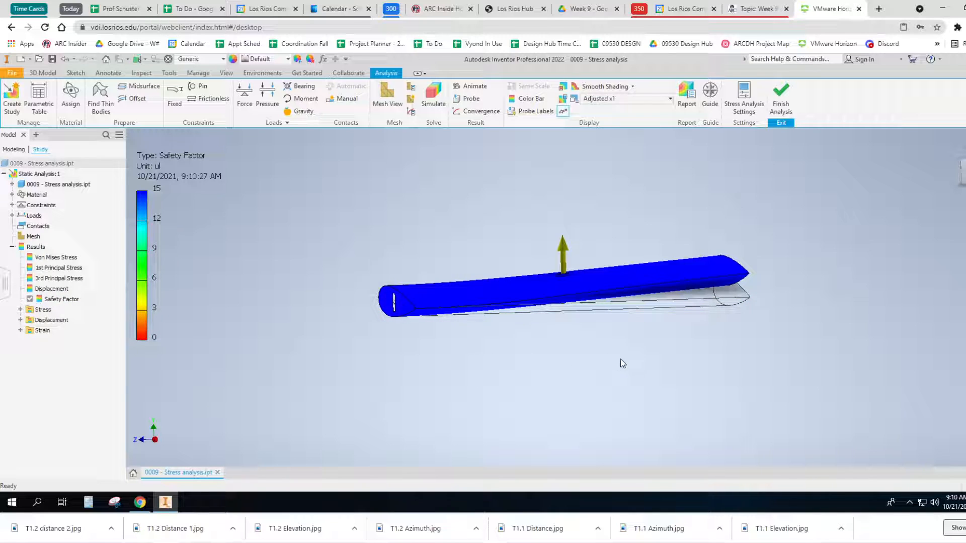
{"action": "mouse_move", "coordinate": [449, 351]}
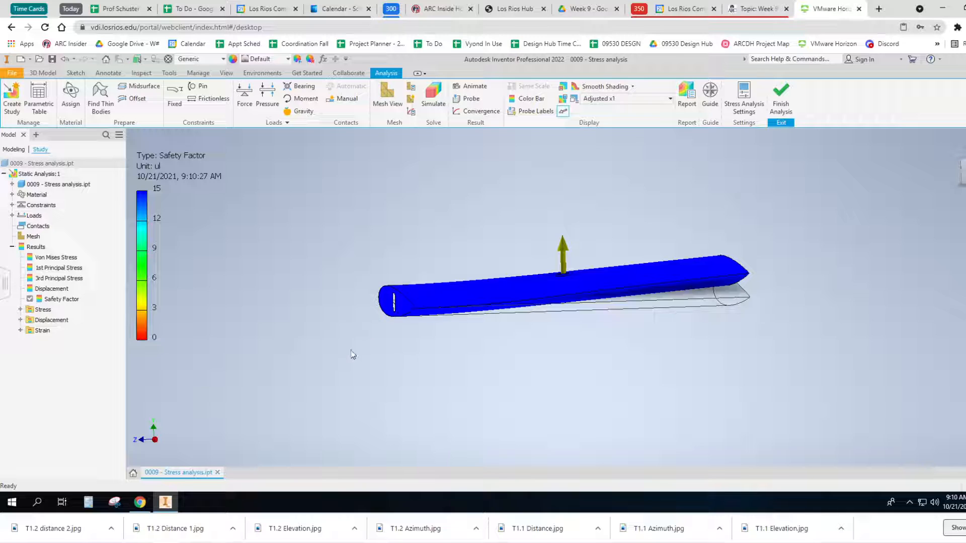
{"action": "mouse_move", "coordinate": [305, 364]}
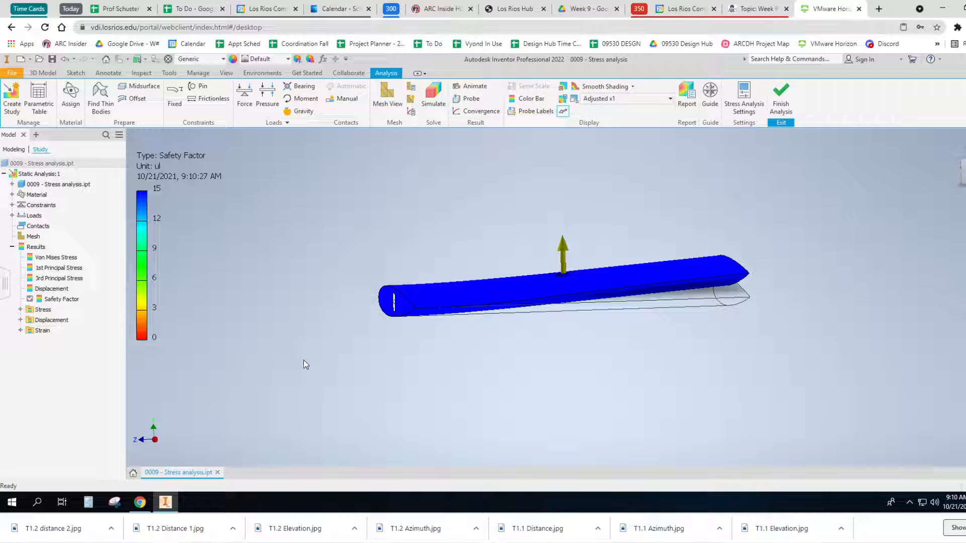
{"action": "mouse_move", "coordinate": [316, 363]}
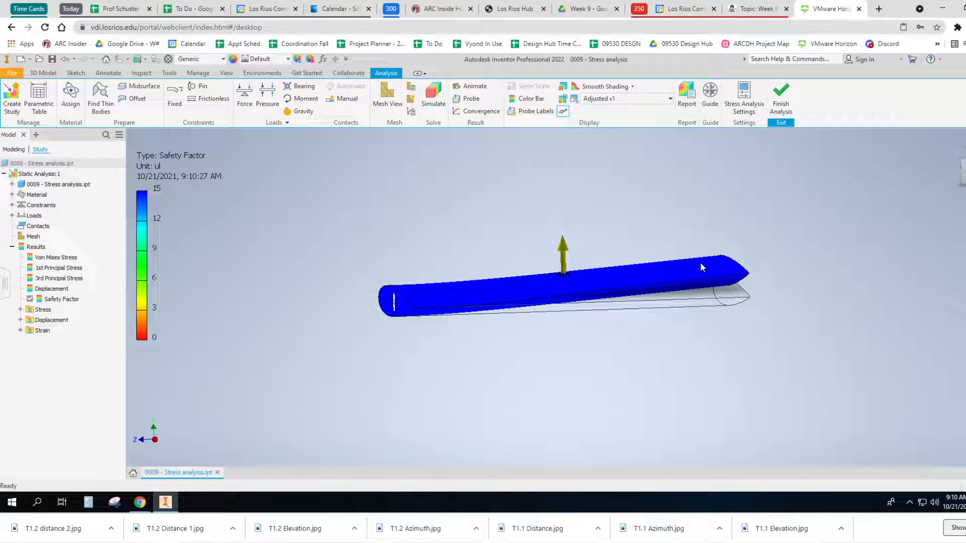
{"action": "mouse_move", "coordinate": [438, 222]}
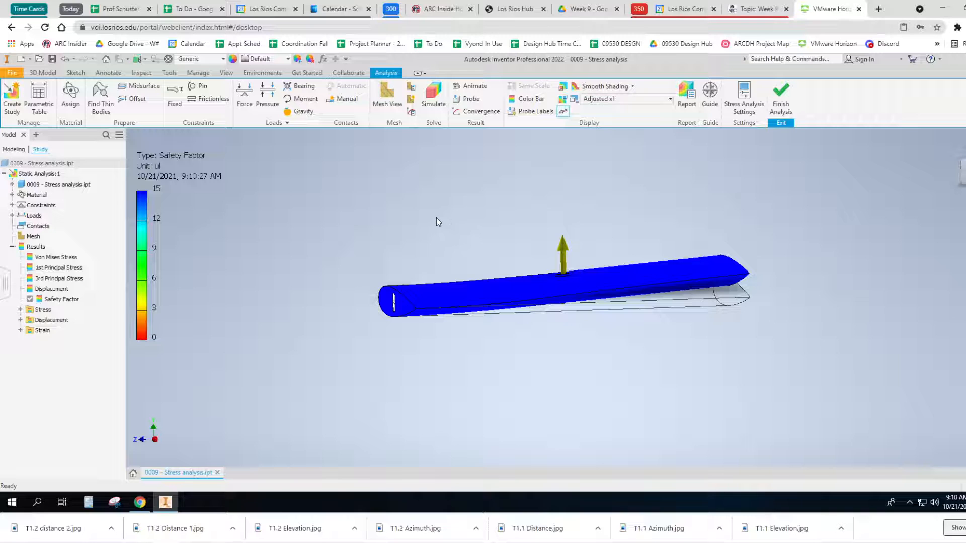
{"action": "mouse_move", "coordinate": [307, 263]}
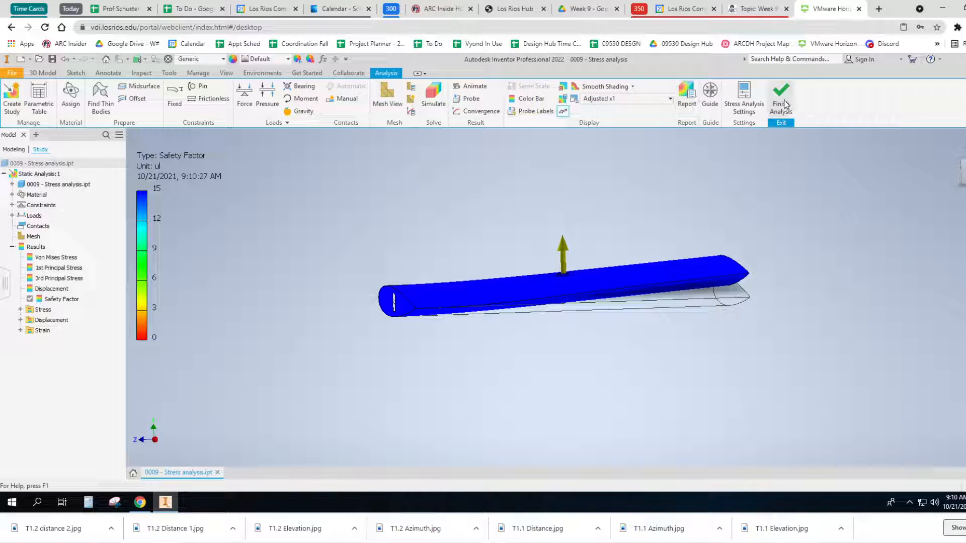
Step: Finish the analysis and add an empty Sketch3 on the wing's airfoil end
{"action": "left_click", "coordinate": [780, 93]}
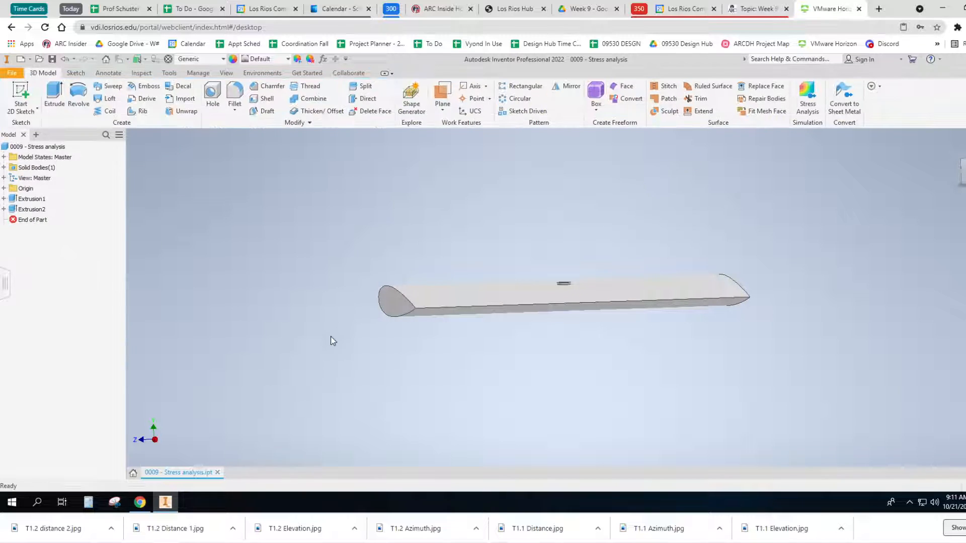
{"action": "left_click_drag", "start_coordinate": [333, 341], "coordinate": [356, 362]}
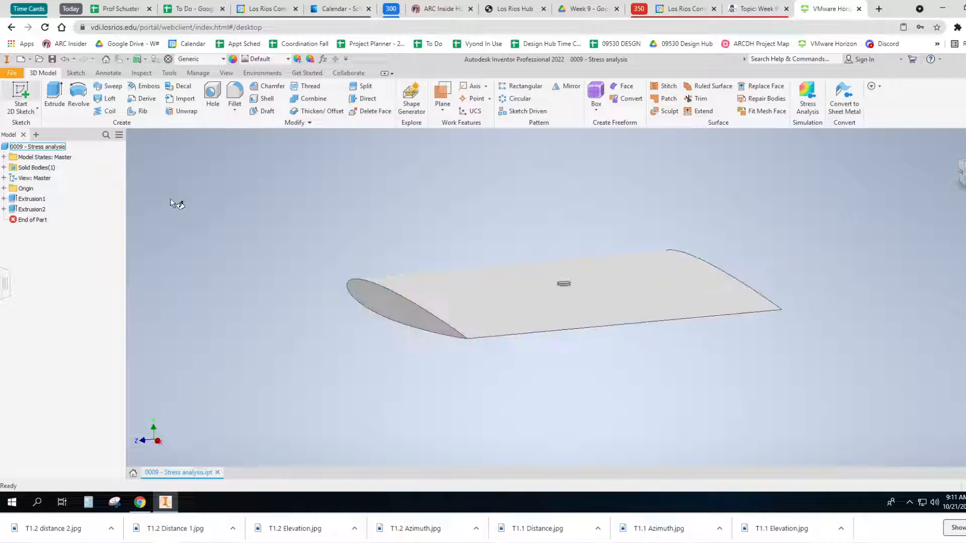
{"action": "left_click", "coordinate": [76, 73]}
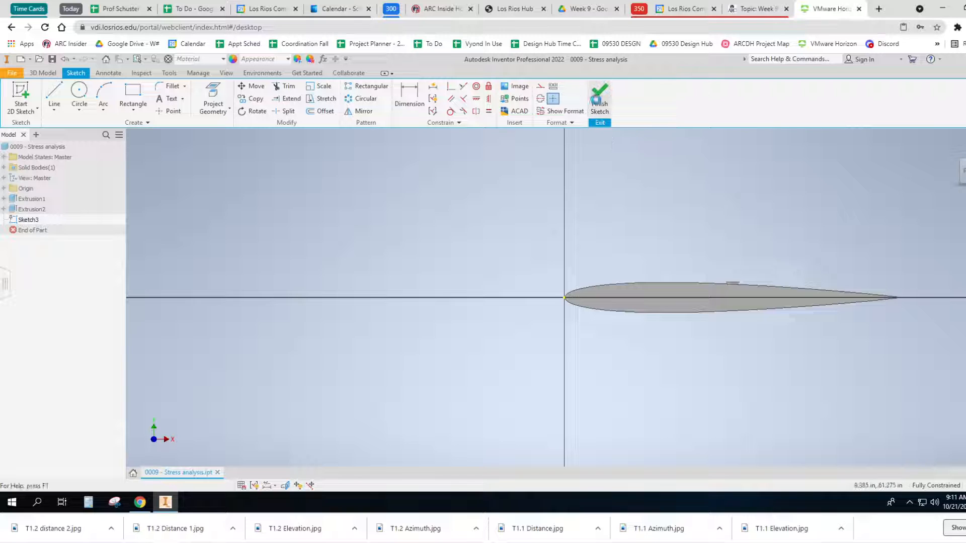
{"action": "left_click", "coordinate": [599, 96]}
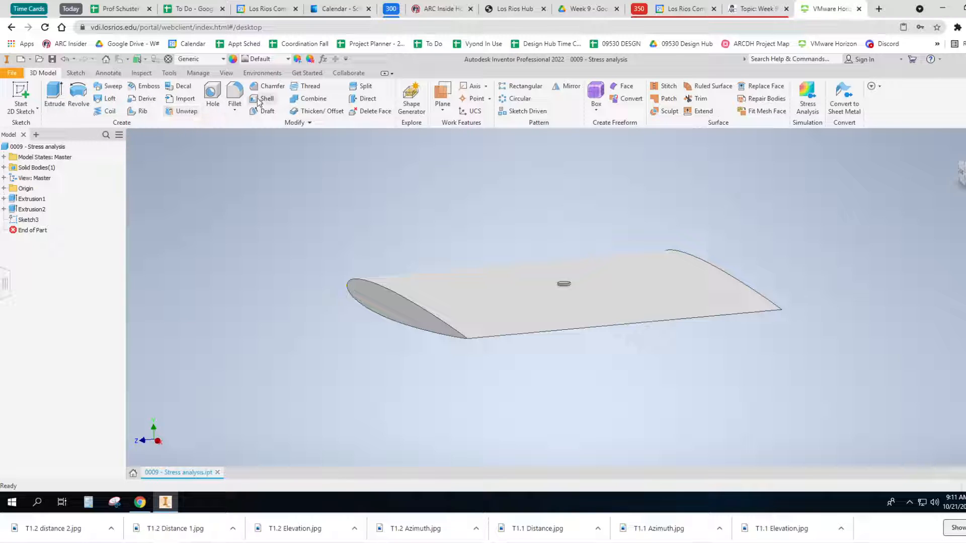
Step: Create Shell1 on the wing, removing the airfoil end face to leave thin walls
{"action": "left_click", "coordinate": [261, 99]}
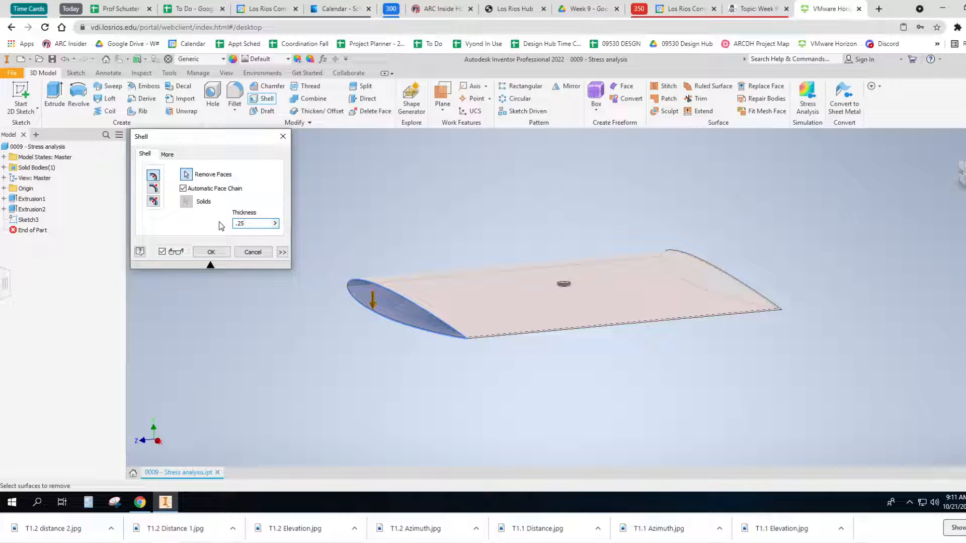
{"action": "left_click", "coordinate": [252, 224]}
{"action": "type", "text": "1"}
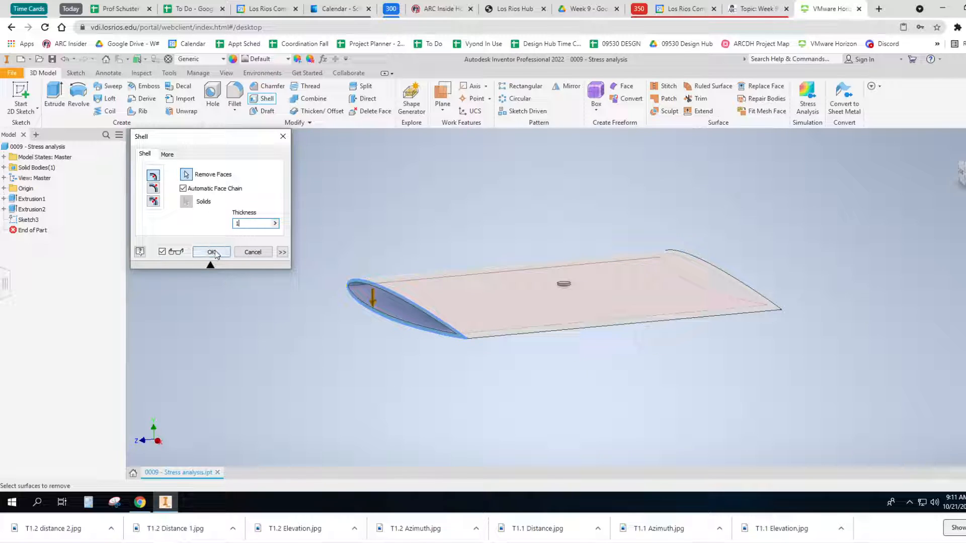
{"action": "left_click", "coordinate": [210, 252]}
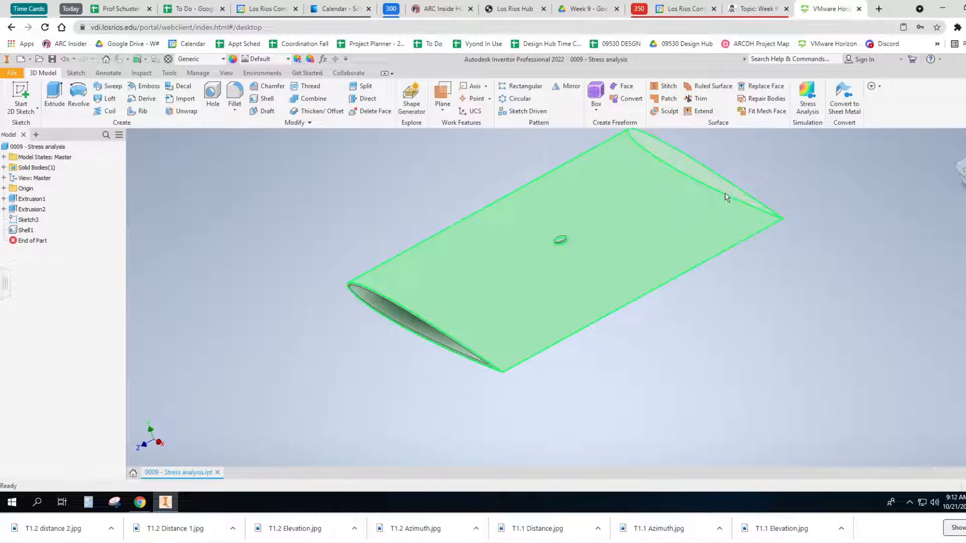
Step: Reopen Stress Analysis, confirm the Aluminum 6061-AHC material, and bring up Simulate
{"action": "left_click", "coordinate": [807, 95]}
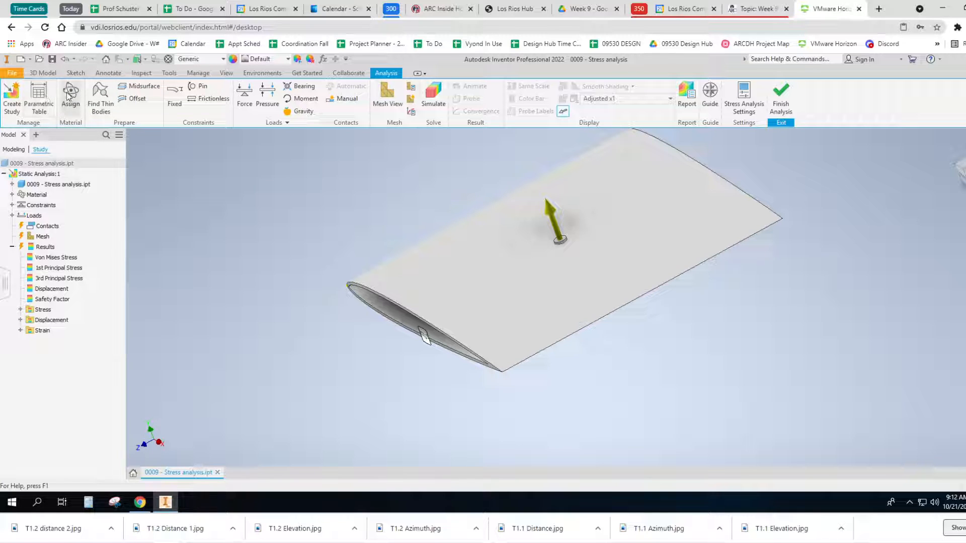
{"action": "left_click", "coordinate": [70, 96]}
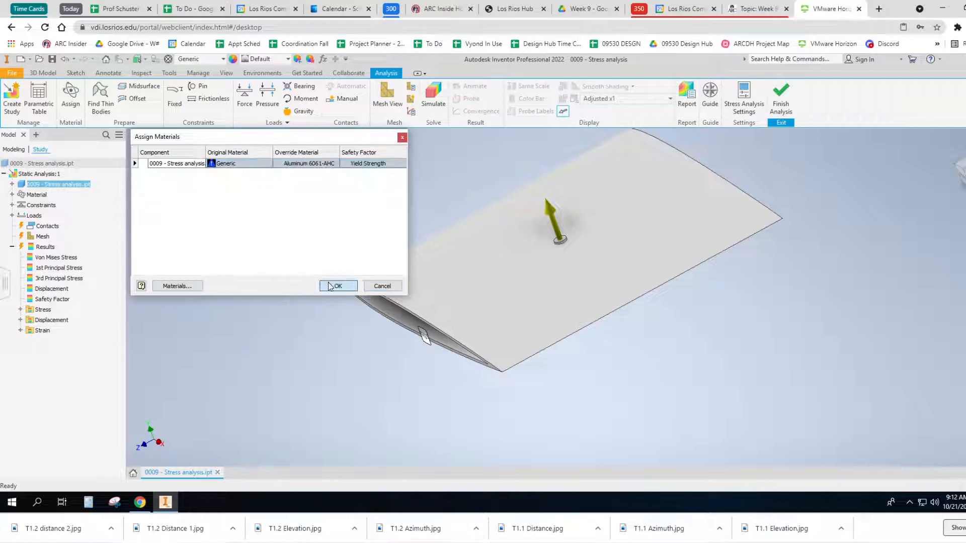
{"action": "left_click", "coordinate": [338, 286]}
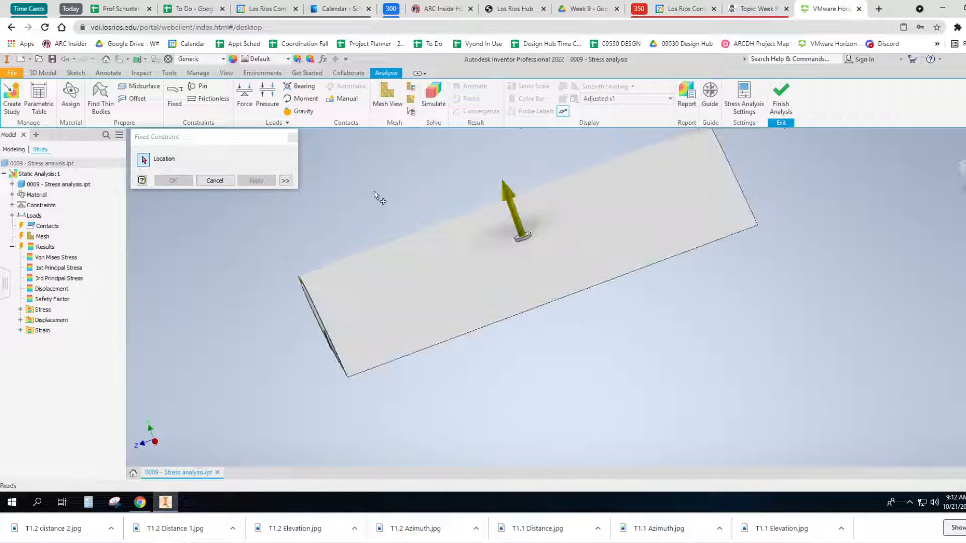
{"action": "left_click", "coordinate": [433, 93]}
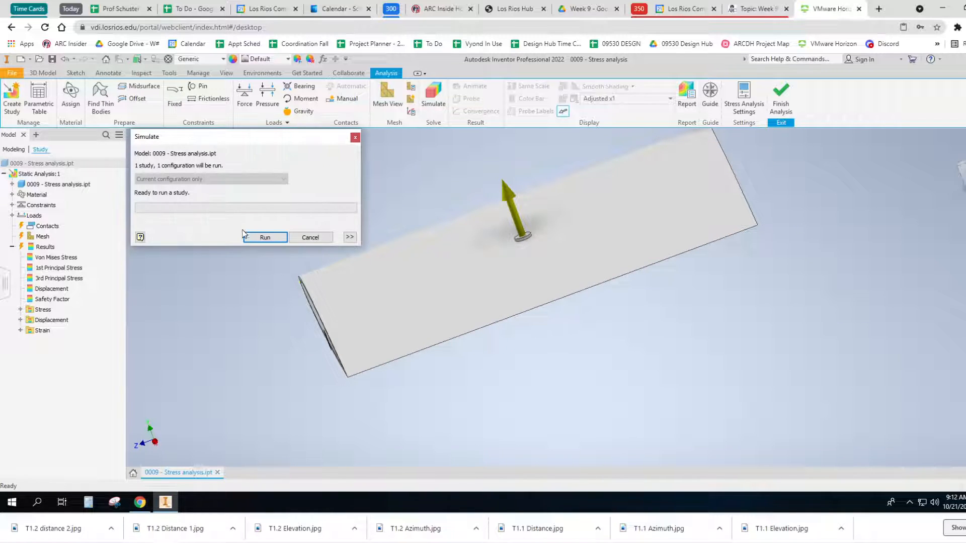
Step: Run the hollow wing's study, giving a minimum safety factor of 1.87
{"action": "left_click", "coordinate": [264, 237]}
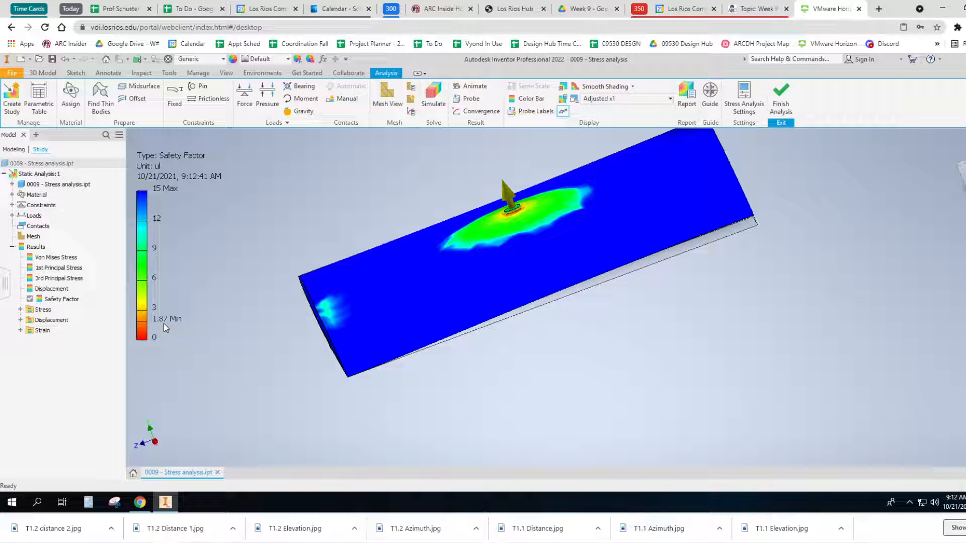
{"action": "mouse_move", "coordinate": [230, 346]}
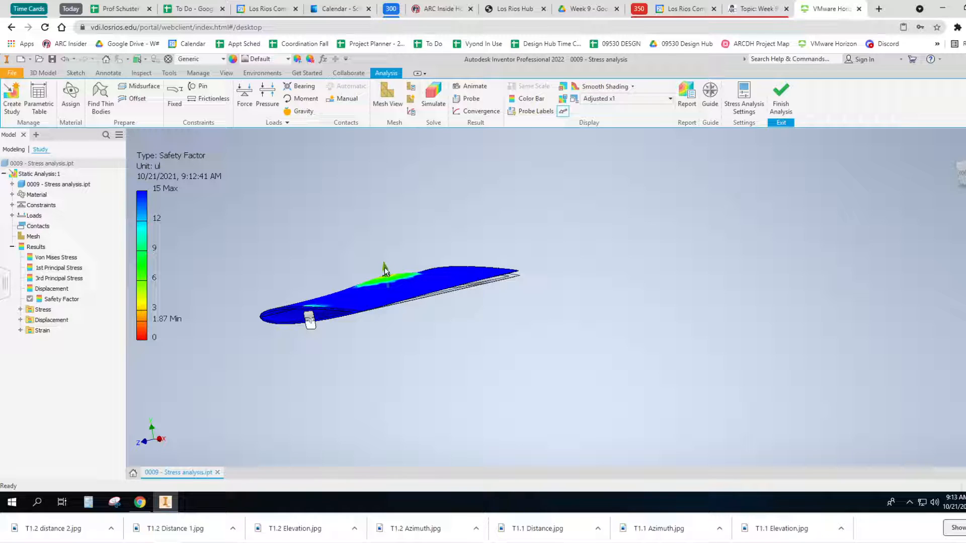
{"action": "mouse_move", "coordinate": [162, 326]}
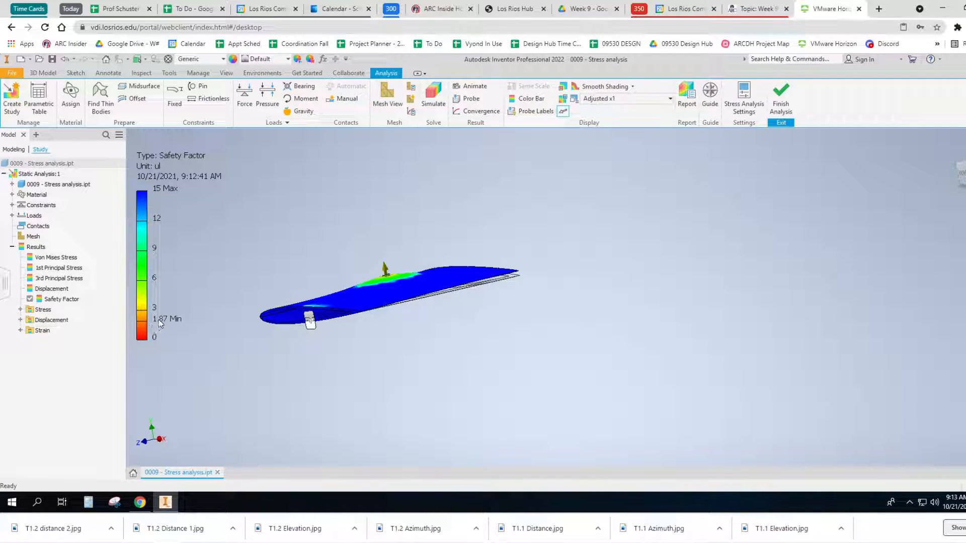
{"action": "mouse_move", "coordinate": [180, 333]}
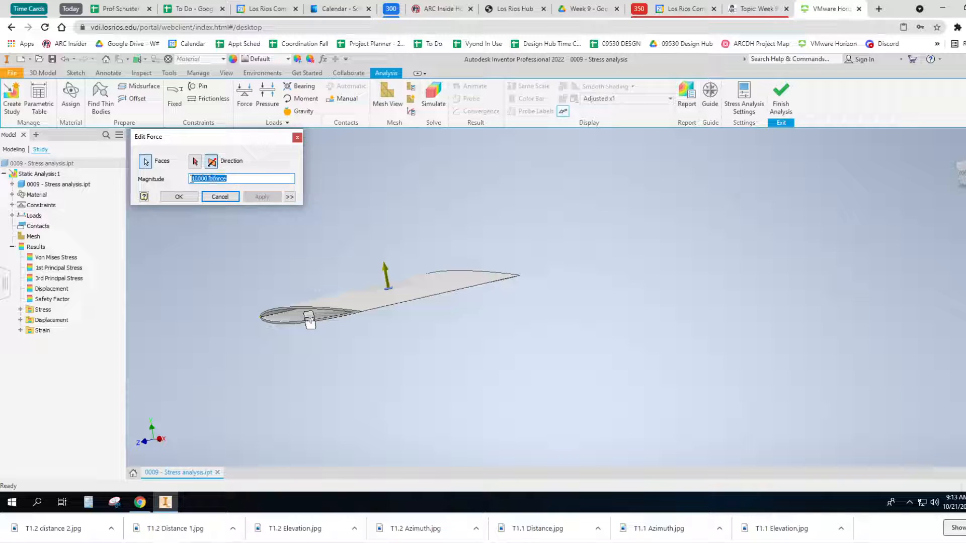
Step: Set the force to 9000, rerun, and orbit to inspect von Mises peaking at 19.24 ksi
{"action": "type", "text": "9"}
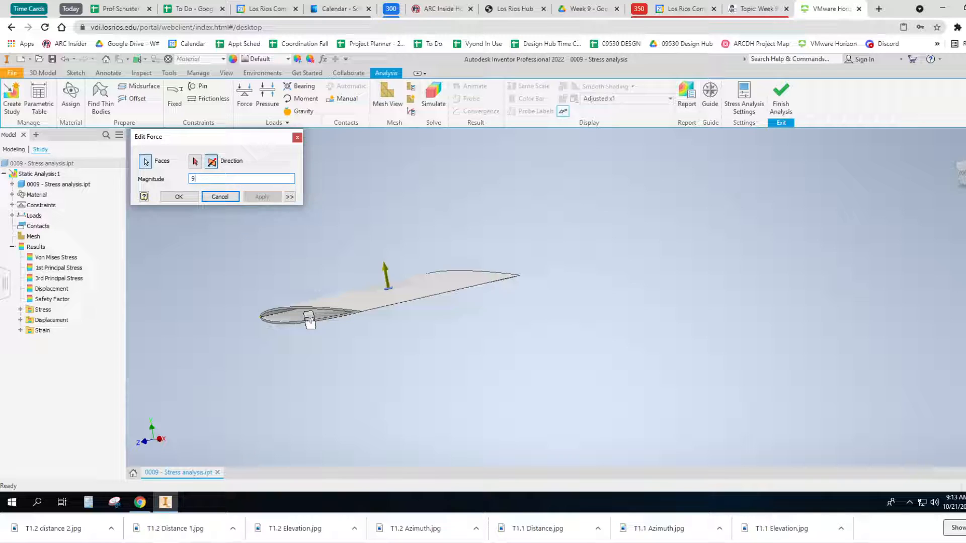
{"action": "type", "text": "000"}
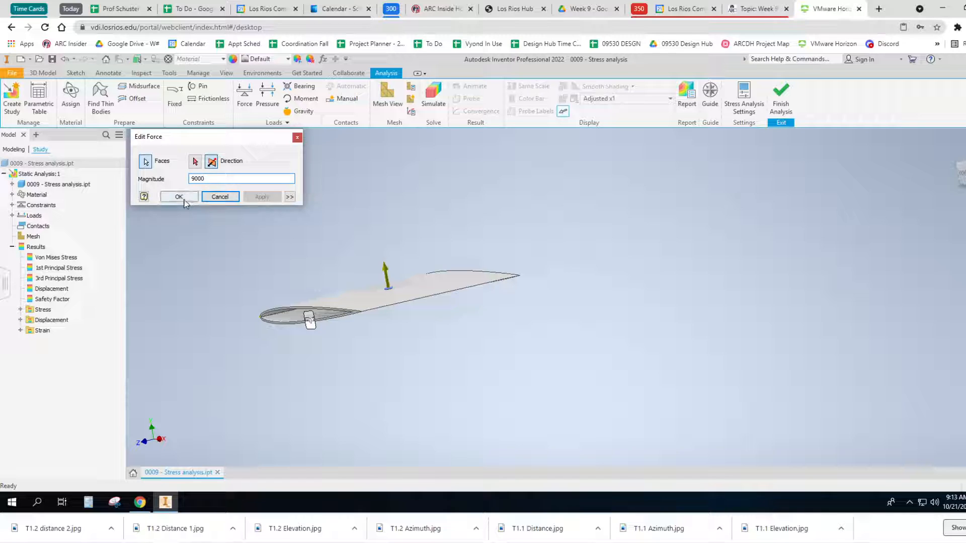
{"action": "left_click", "coordinate": [179, 196]}
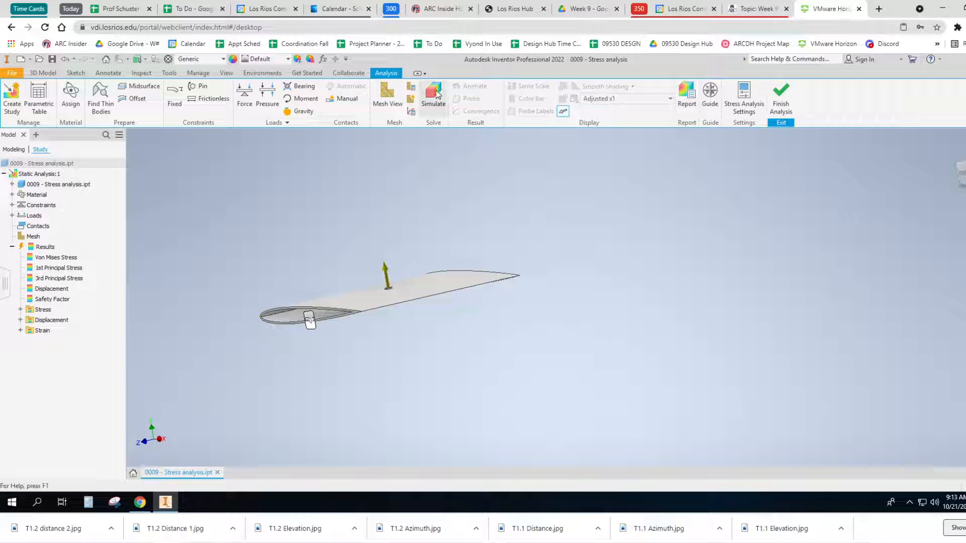
{"action": "left_click", "coordinate": [433, 91]}
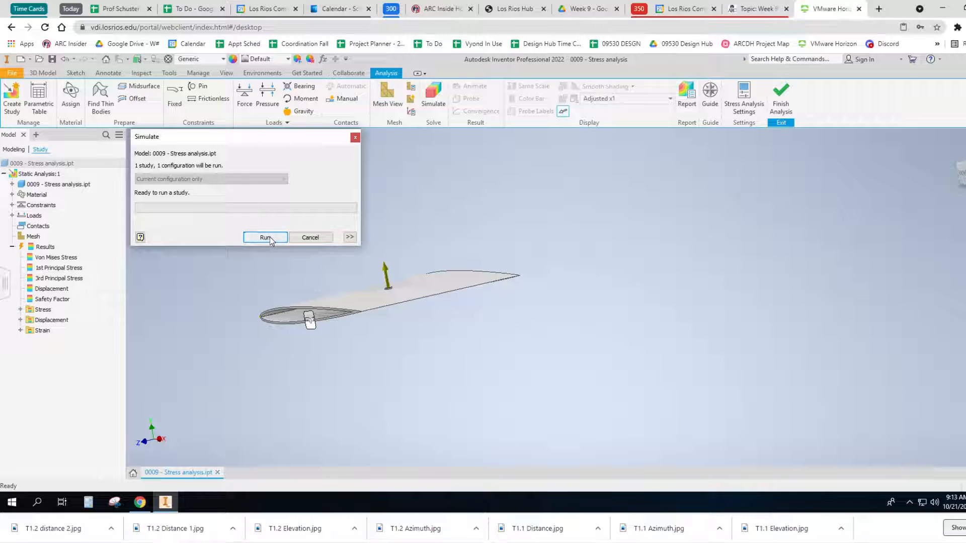
{"action": "left_click", "coordinate": [265, 238]}
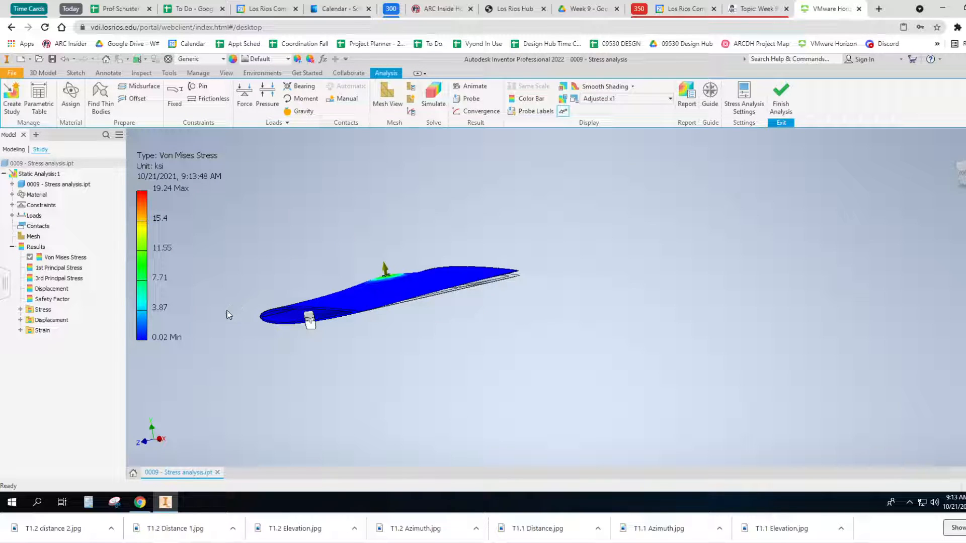
{"action": "mouse_move", "coordinate": [169, 347]}
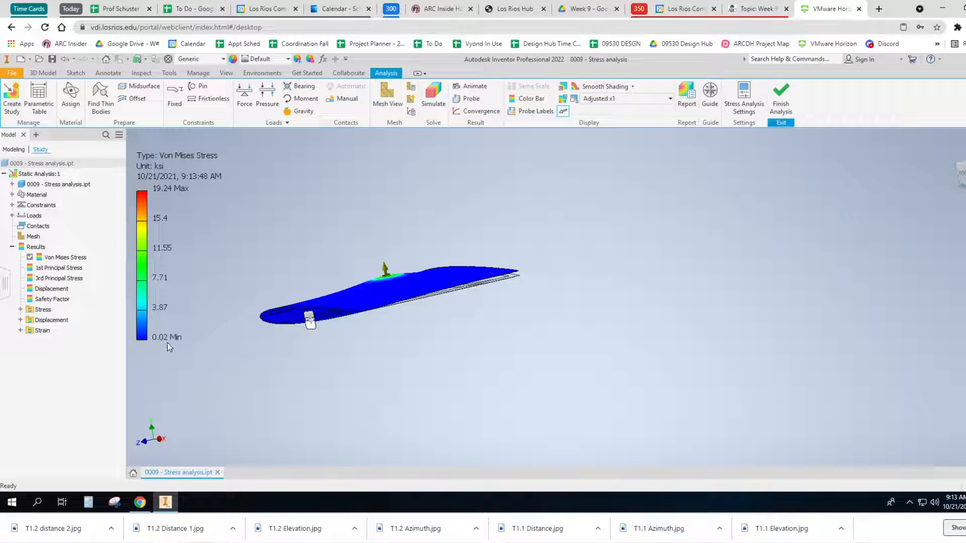
{"action": "mouse_move", "coordinate": [172, 343]}
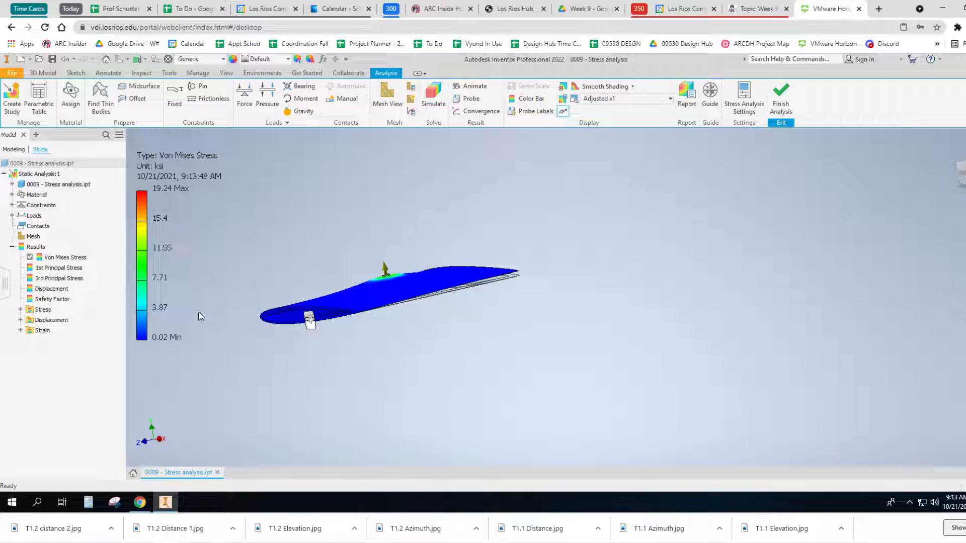
{"action": "mouse_move", "coordinate": [209, 297]}
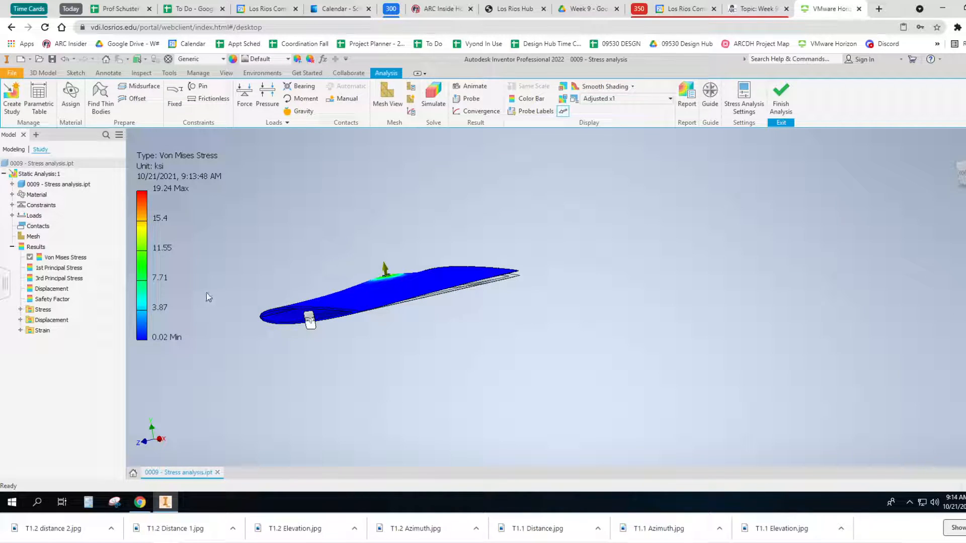
{"action": "mouse_move", "coordinate": [499, 353]}
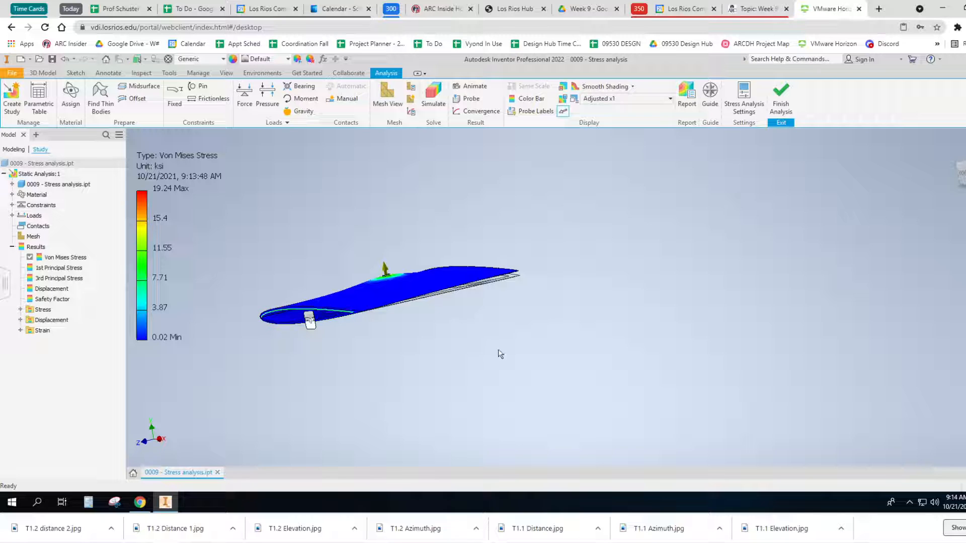
{"action": "left_click_drag", "start_coordinate": [500, 354], "coordinate": [426, 384]}
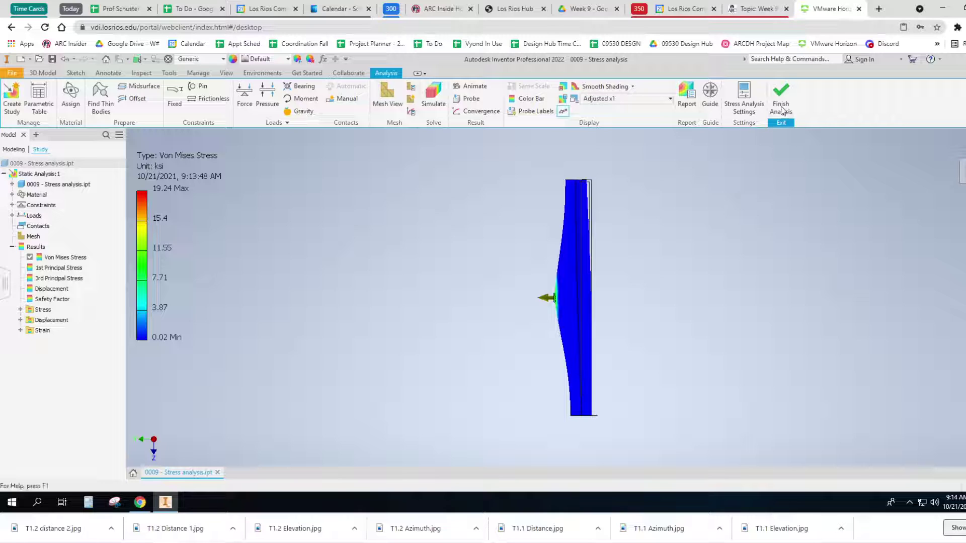
{"action": "mouse_move", "coordinate": [780, 89]}
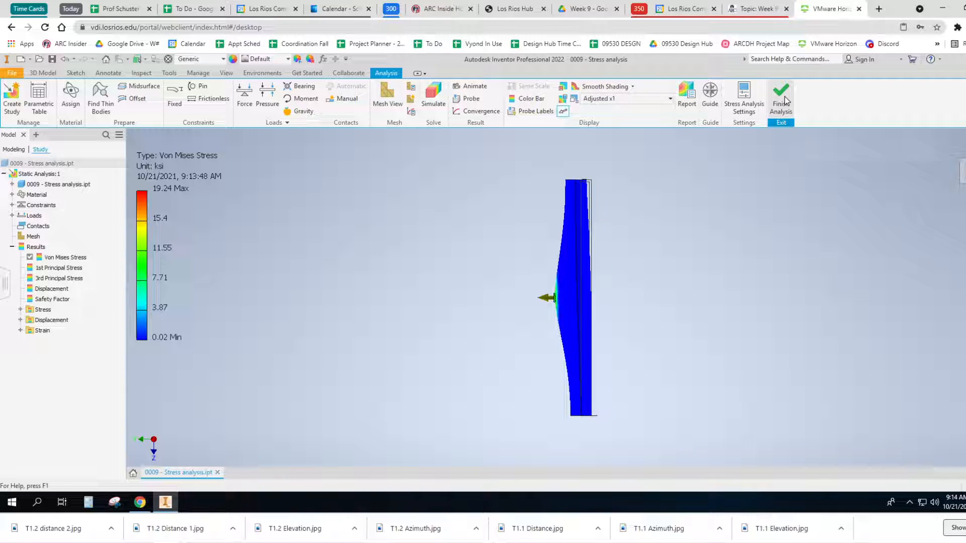
Step: Finish the wing's stress analysis, briefly start a 2D sketch, then re-enter Stress Analysis
{"action": "left_click", "coordinate": [780, 92]}
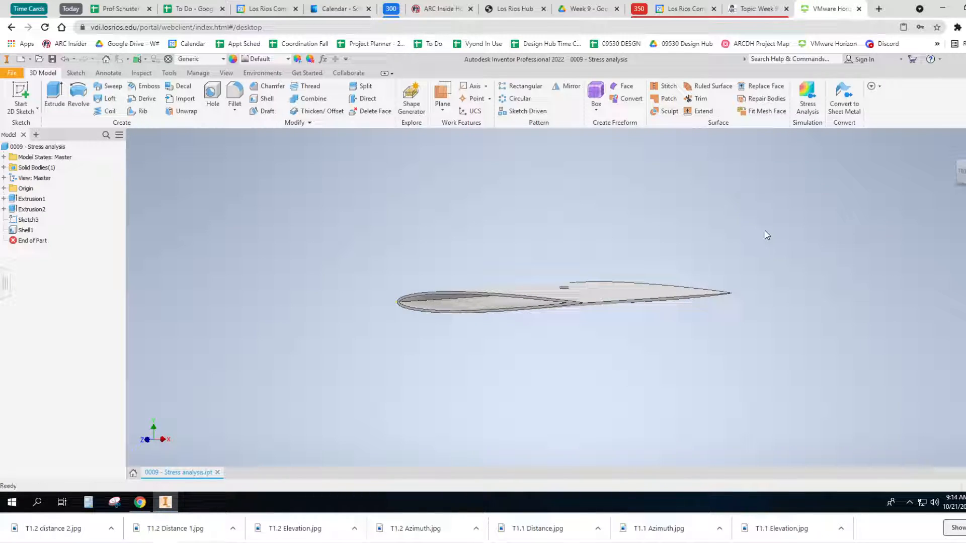
{"action": "mouse_move", "coordinate": [588, 286]}
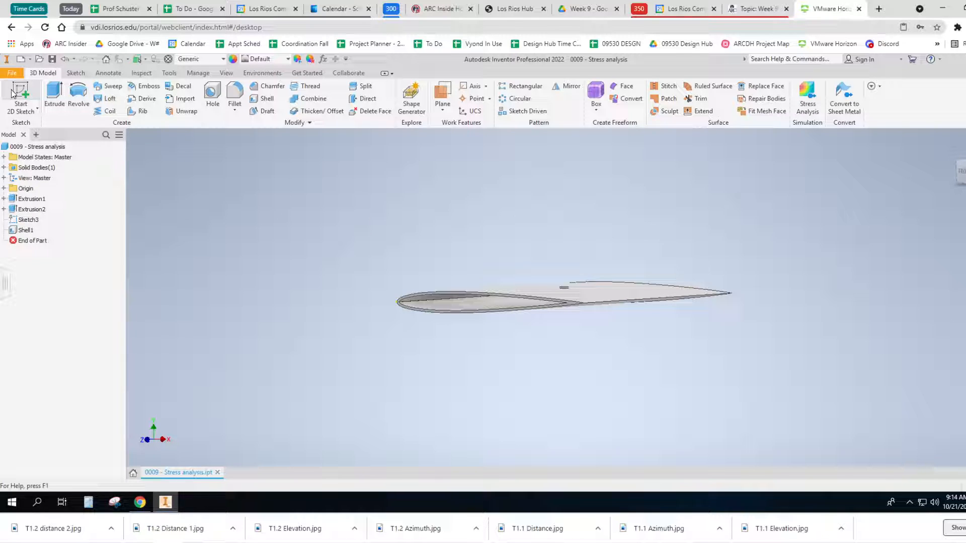
{"action": "mouse_move", "coordinate": [20, 90]}
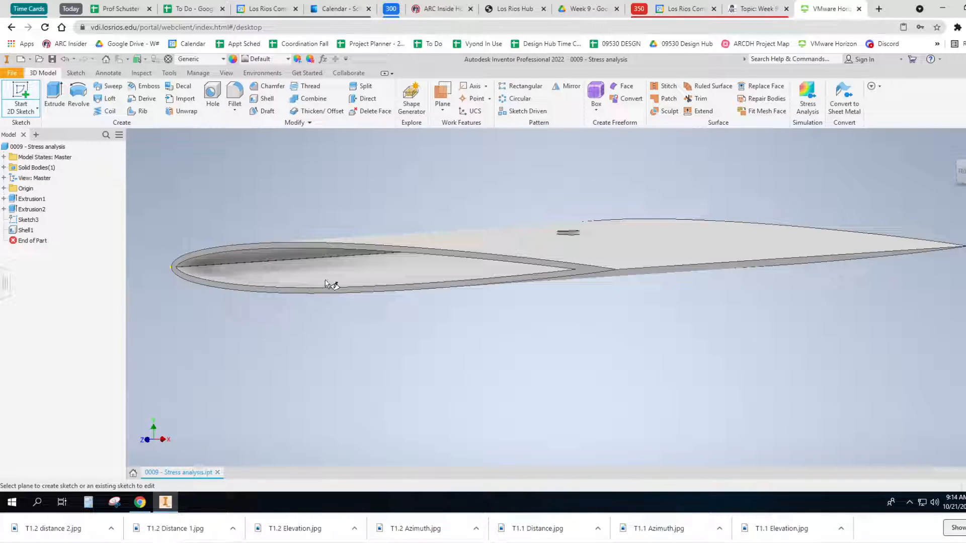
{"action": "left_click", "coordinate": [635, 263]}
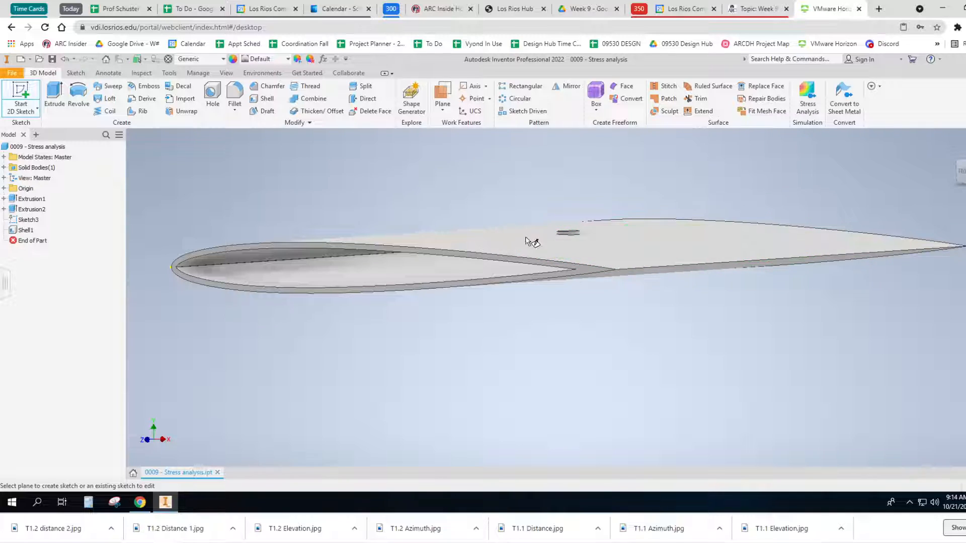
{"action": "left_click", "coordinate": [806, 96]}
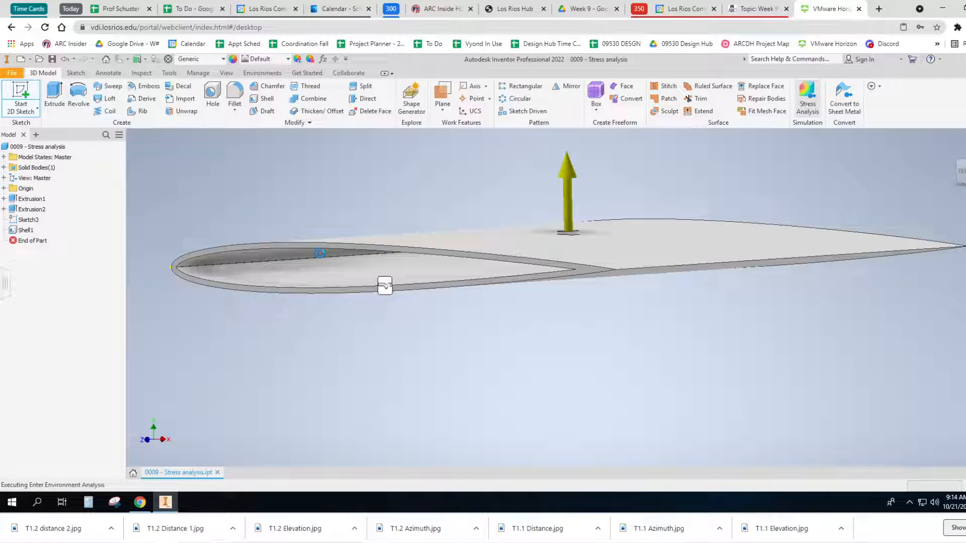
Step: Delete the upward force load from the wing study
{"action": "left_click", "coordinate": [807, 96]}
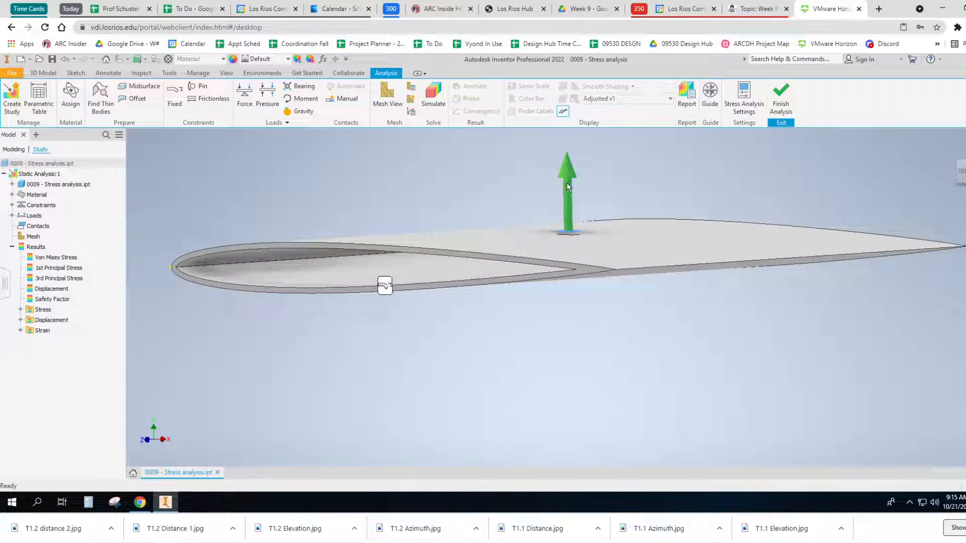
{"action": "right_click", "coordinate": [567, 186]}
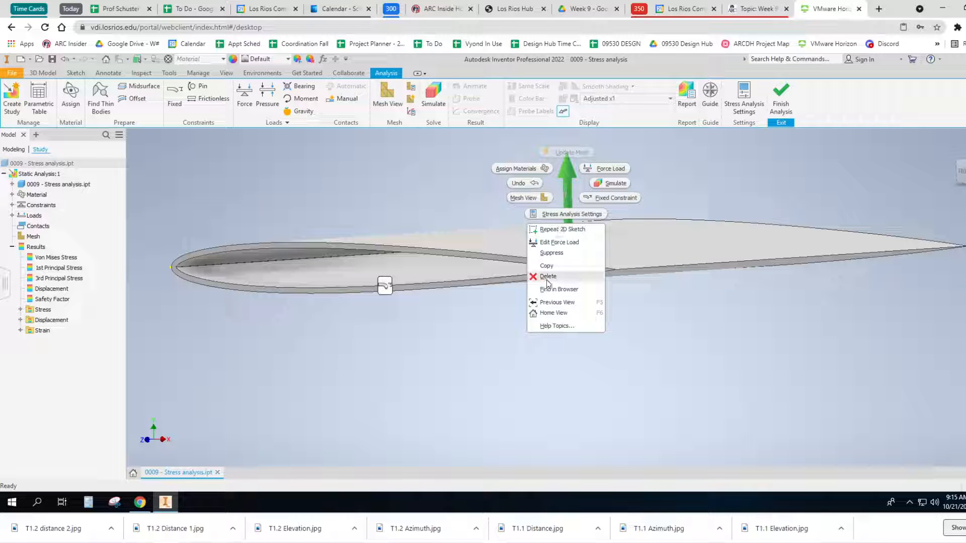
{"action": "left_click", "coordinate": [548, 276]}
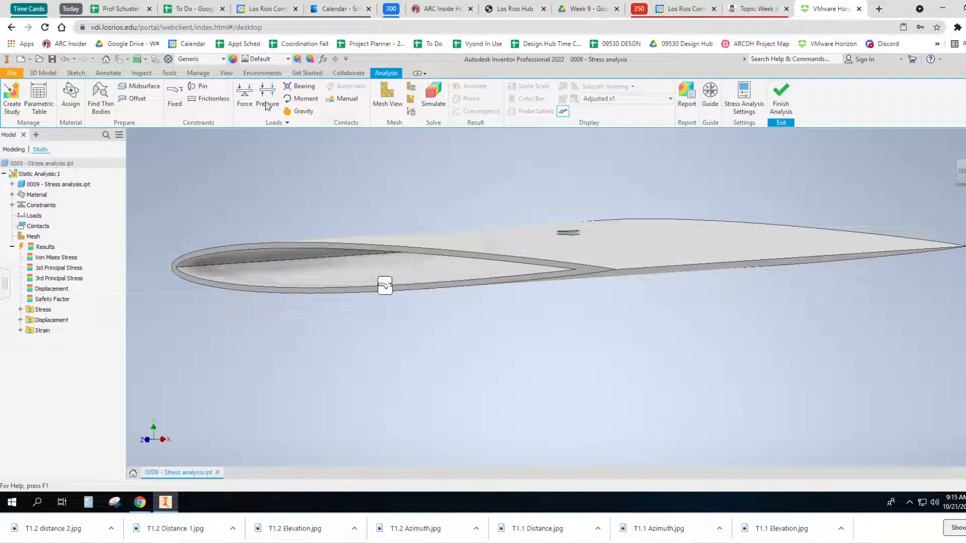
Step: Start a pressure load on the bottom face, then cancel it while orbiting the wing
{"action": "left_click", "coordinate": [267, 90]}
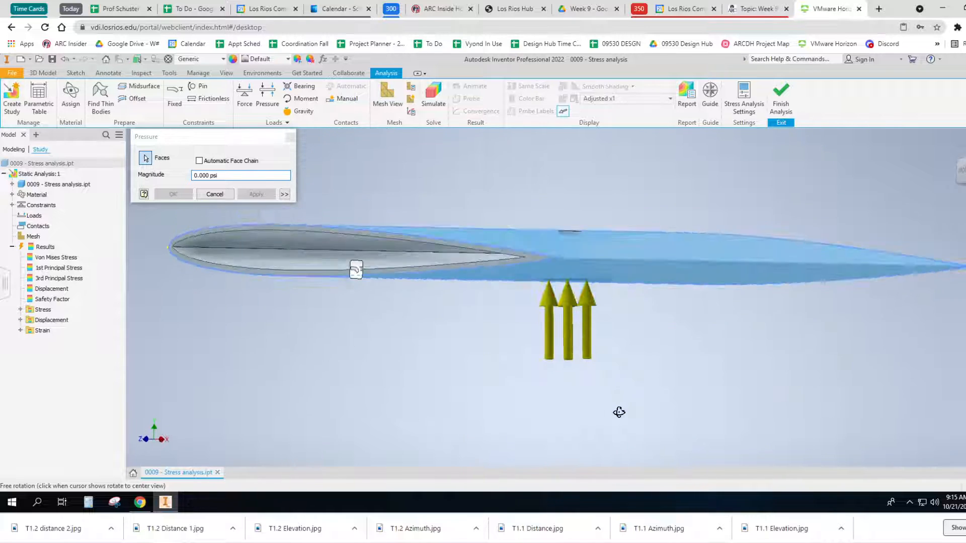
{"action": "left_click_drag", "start_coordinate": [619, 412], "coordinate": [601, 420]}
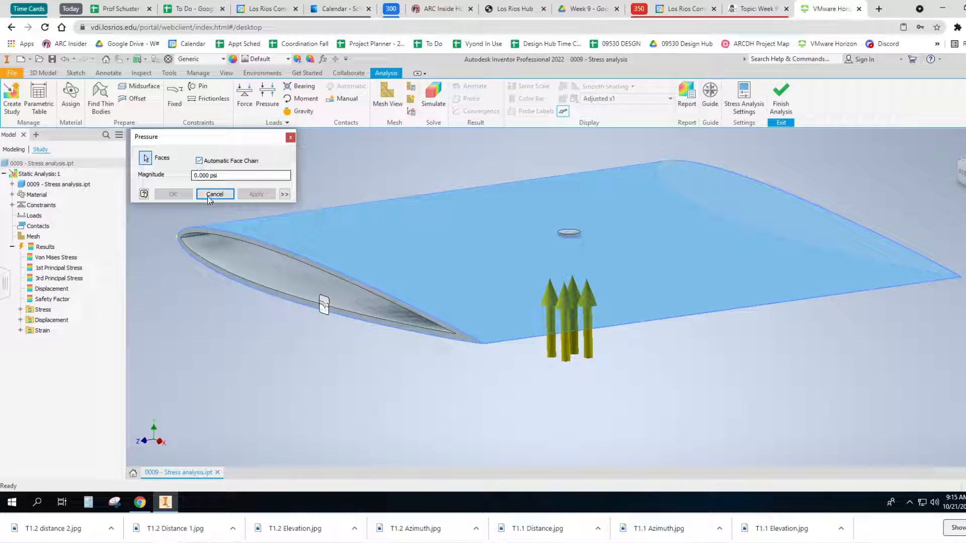
{"action": "left_click", "coordinate": [214, 194]}
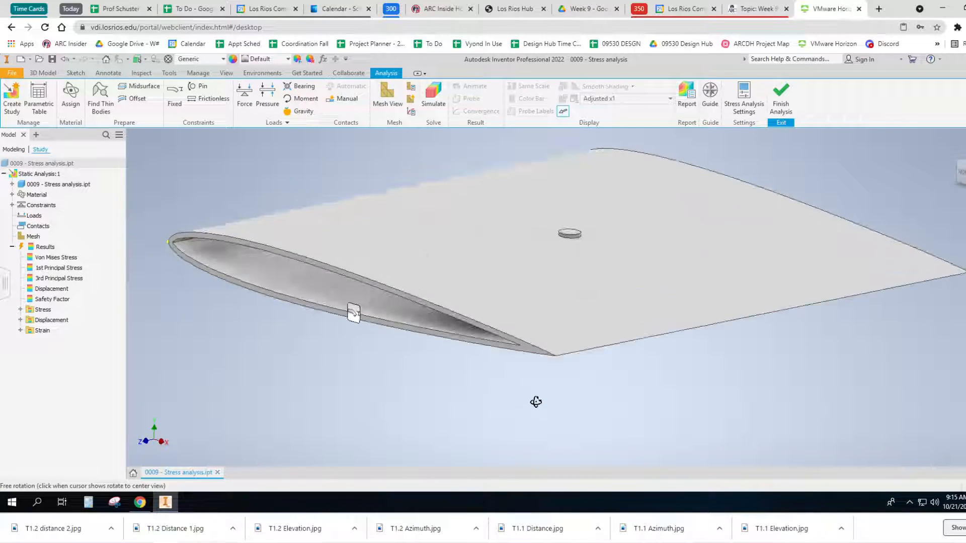
{"action": "left_click_drag", "start_coordinate": [536, 402], "coordinate": [614, 403]}
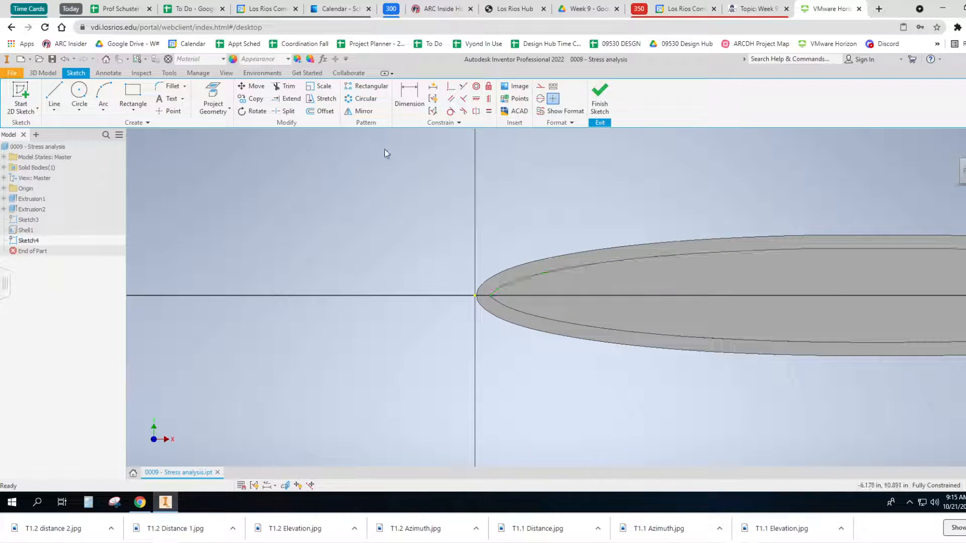
Step: Sketch a circle centred on the trailing-edge tip and extrude it 1 in
{"action": "left_click", "coordinate": [79, 96]}
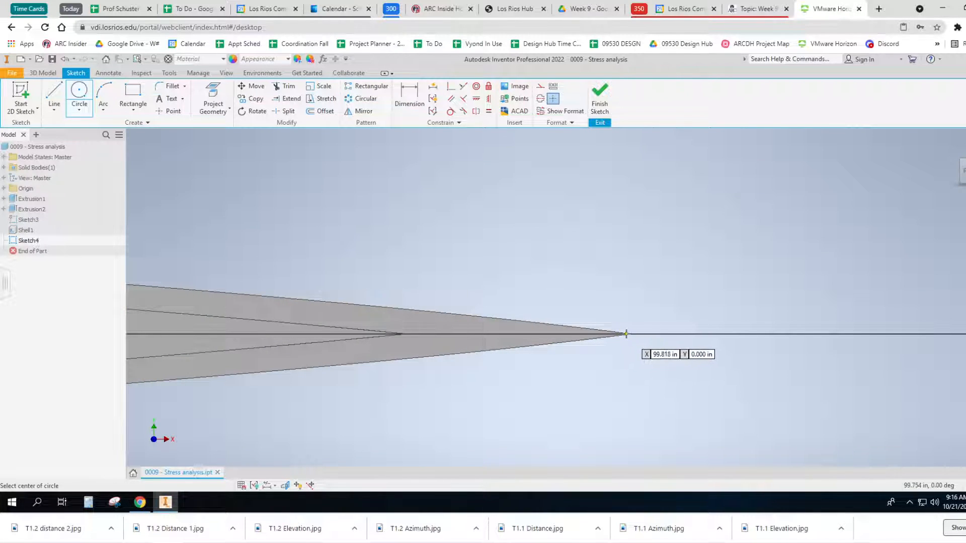
{"action": "left_click", "coordinate": [626, 333]}
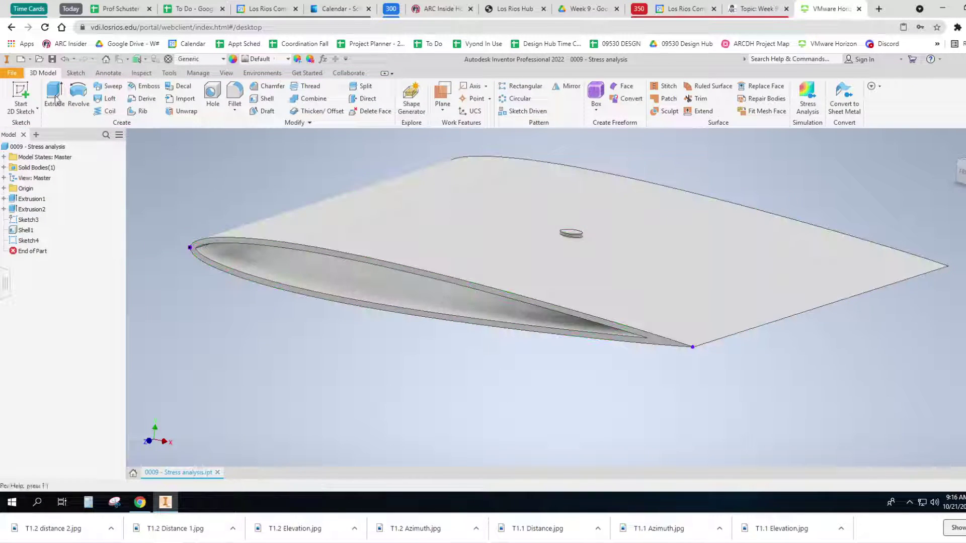
{"action": "left_click", "coordinate": [53, 93]}
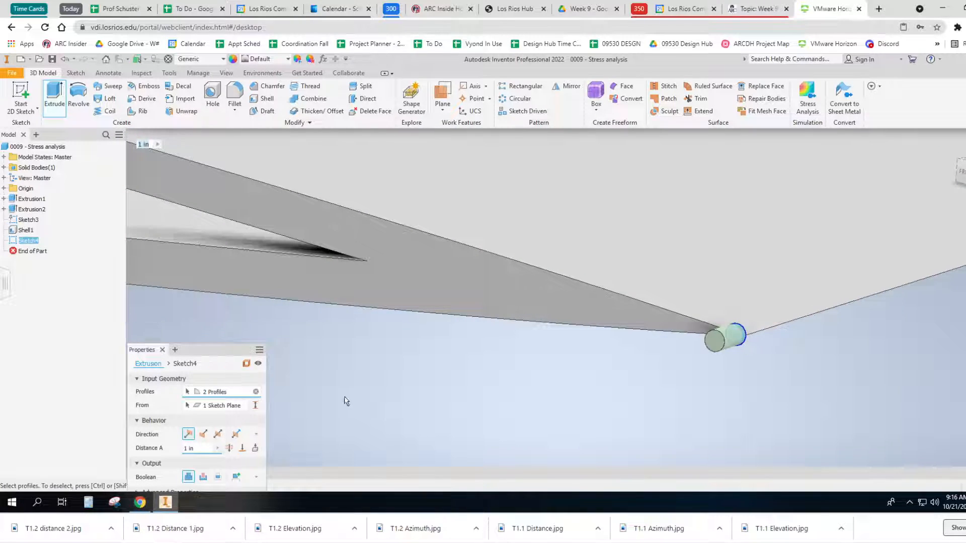
{"action": "left_click", "coordinate": [202, 434]}
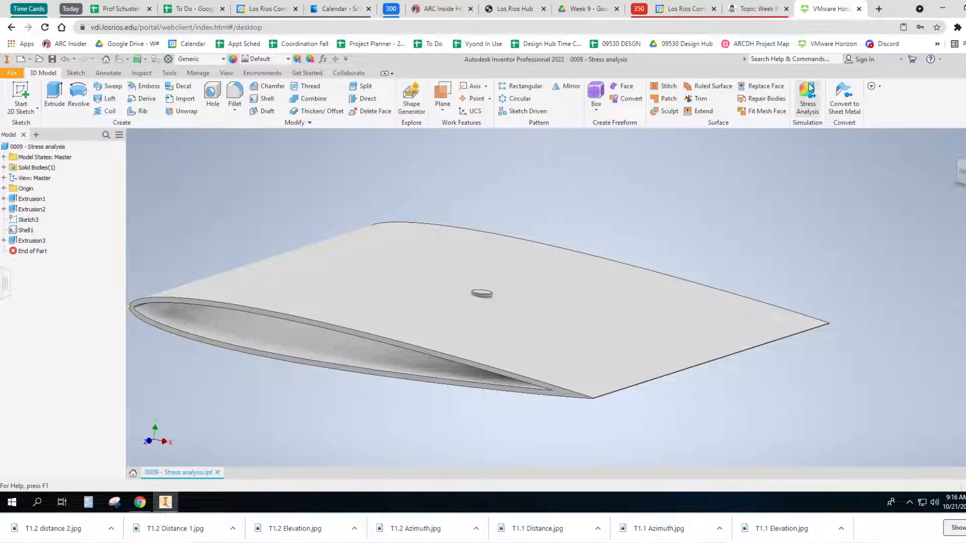
Step: In stress analysis, apply a pressure of -1 to the wing's top face
{"action": "left_click", "coordinate": [807, 93]}
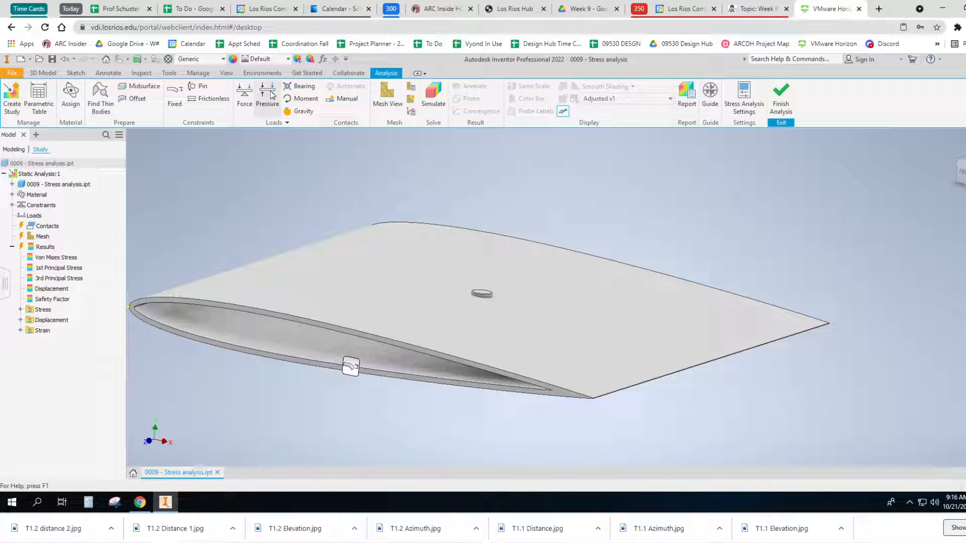
{"action": "left_click", "coordinate": [267, 93]}
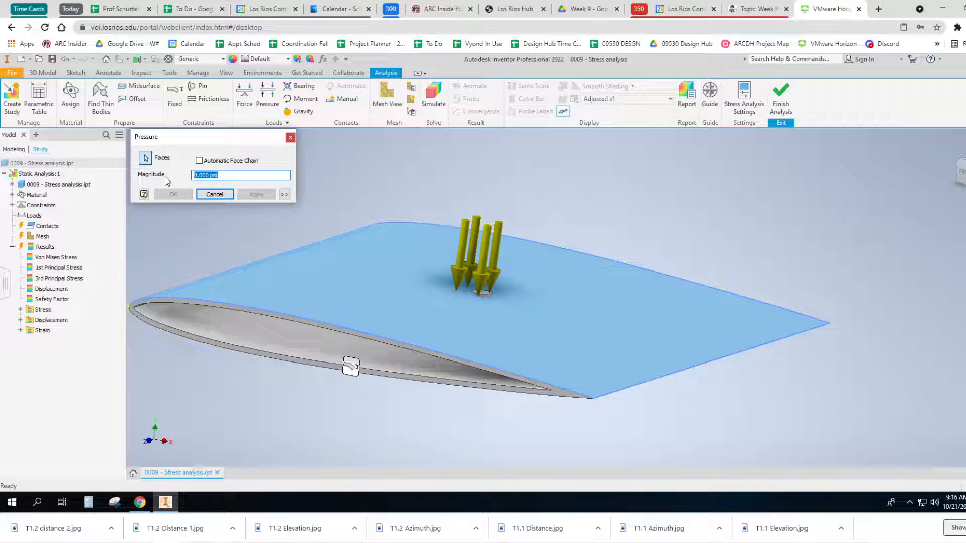
{"action": "type", "text": "1"}
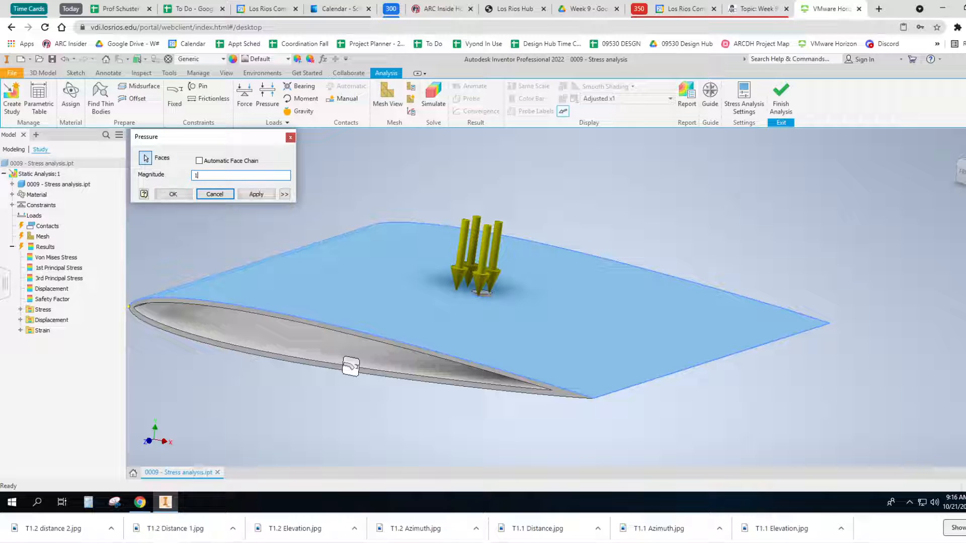
{"action": "type", "text": "0"}
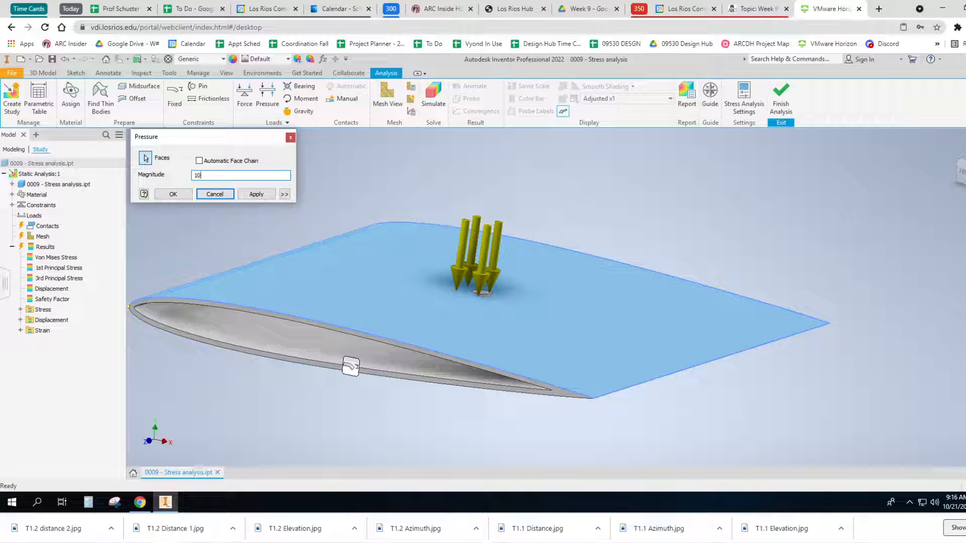
{"action": "triple_click", "coordinate": [241, 175]}
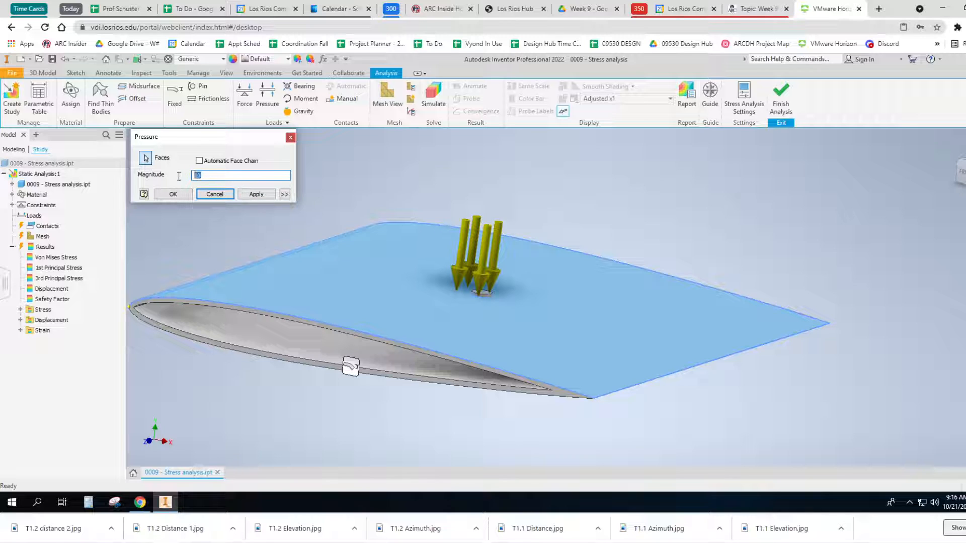
{"action": "type", "text": "-1"}
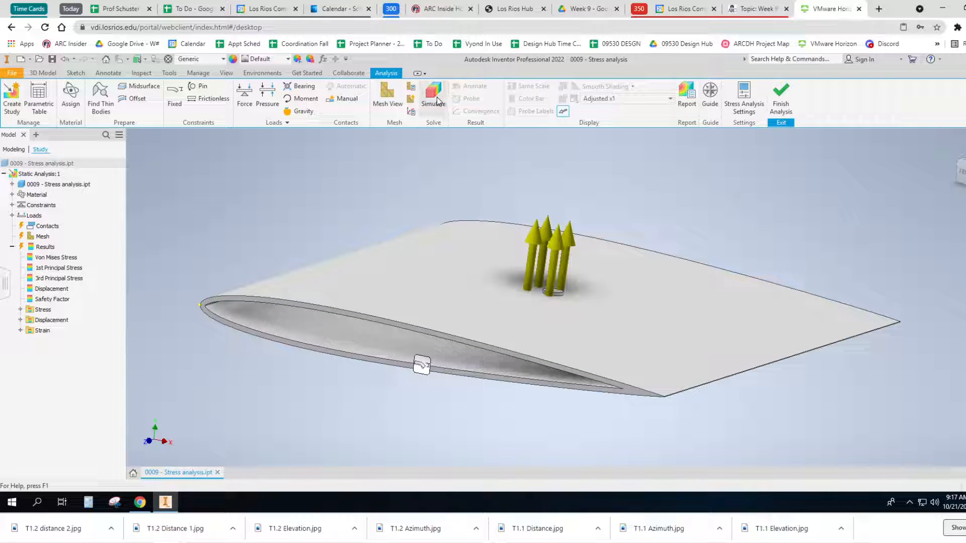
Step: Run the static study and display the Safety Factor plot, minimum 1.48
{"action": "left_click", "coordinate": [433, 93]}
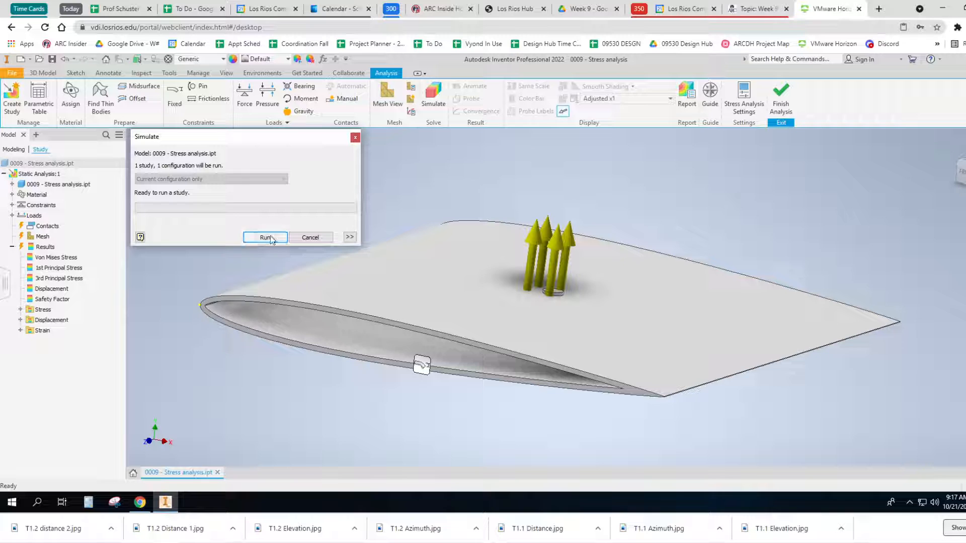
{"action": "left_click", "coordinate": [265, 237]}
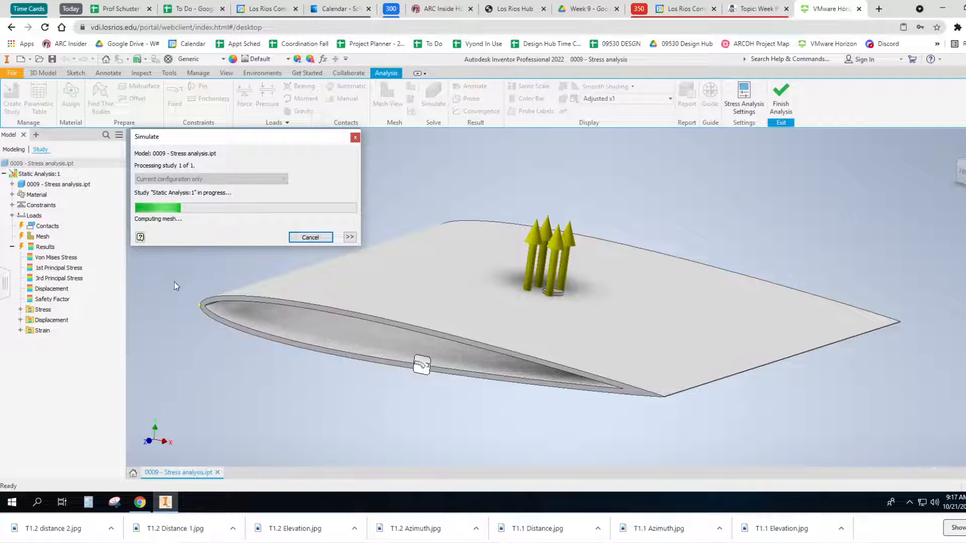
{"action": "mouse_move", "coordinate": [217, 418]}
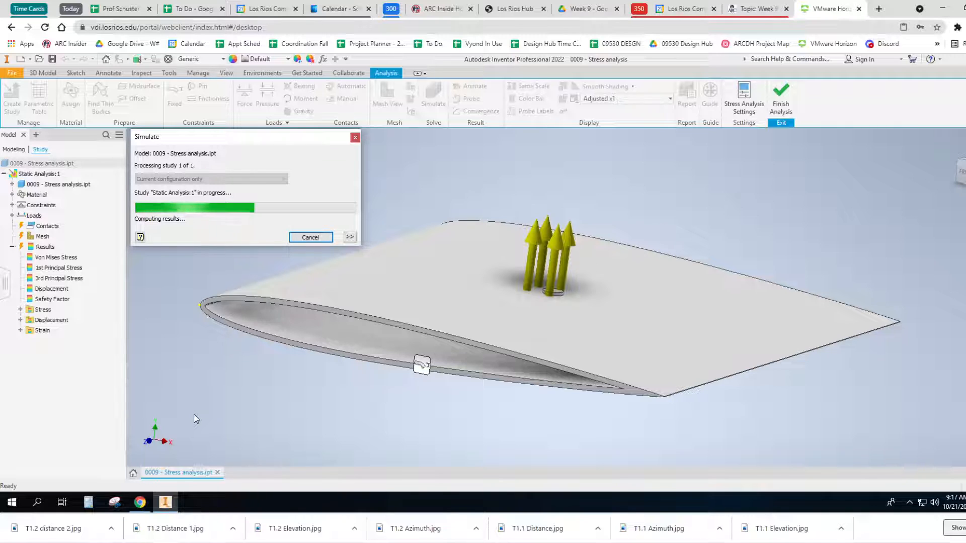
{"action": "mouse_move", "coordinate": [216, 424]}
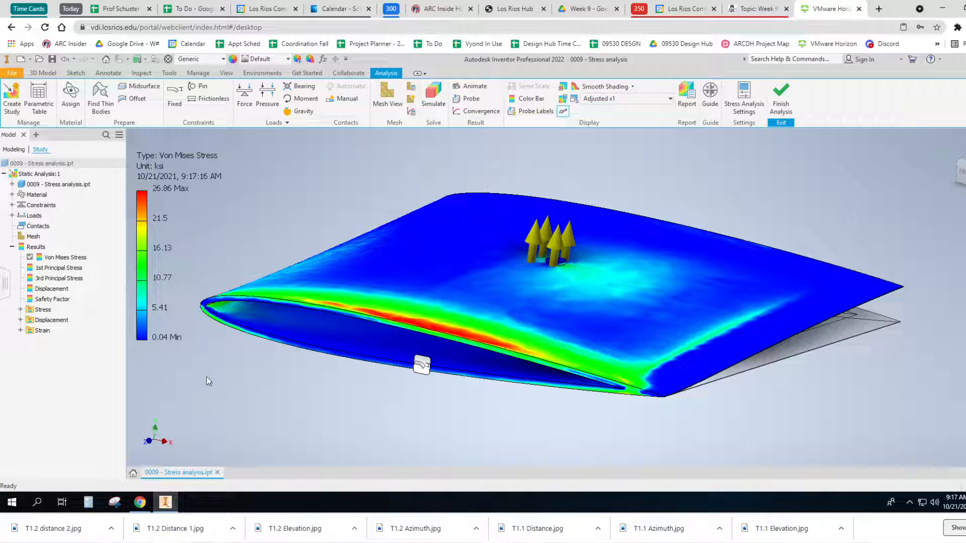
{"action": "left_click", "coordinate": [51, 298]}
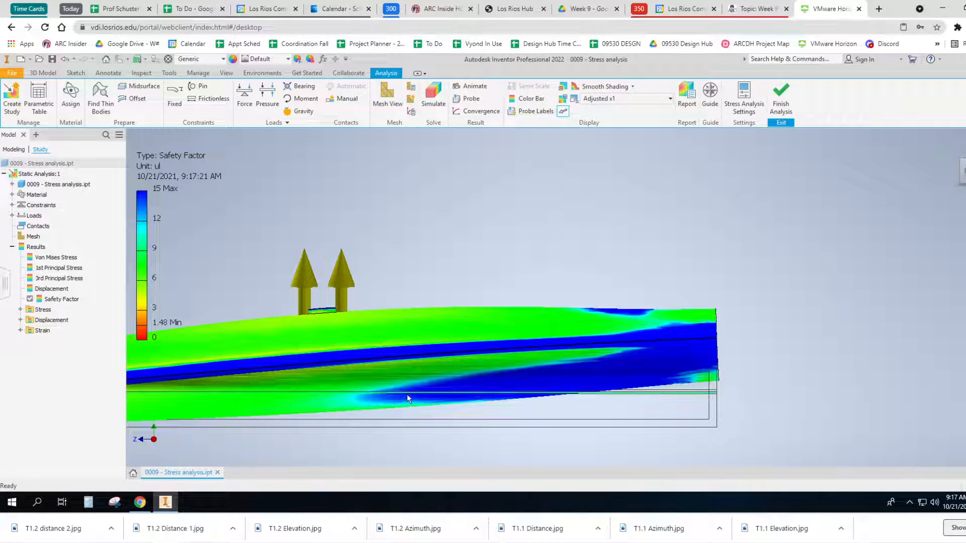
{"action": "left_click_drag", "start_coordinate": [406, 399], "coordinate": [401, 440]}
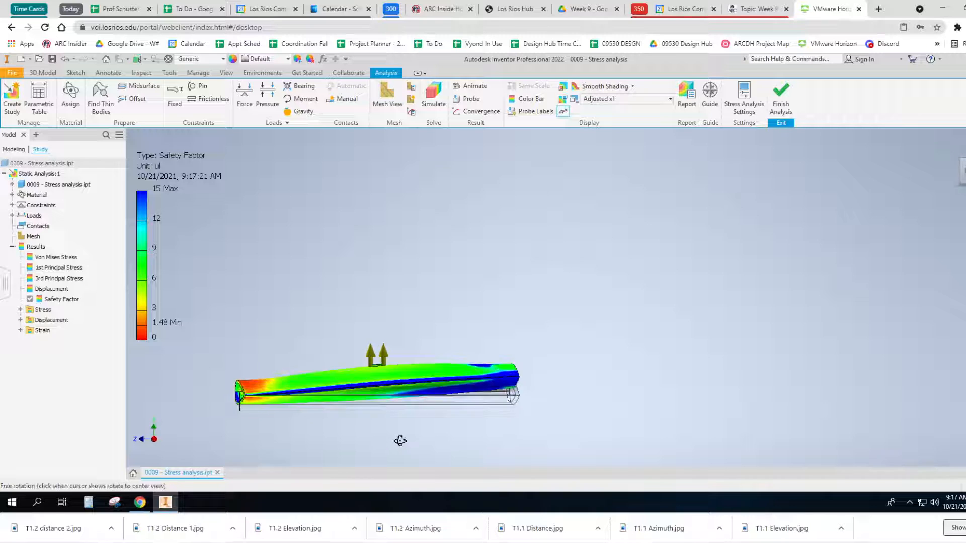
{"action": "left_click_drag", "start_coordinate": [400, 441], "coordinate": [444, 441]}
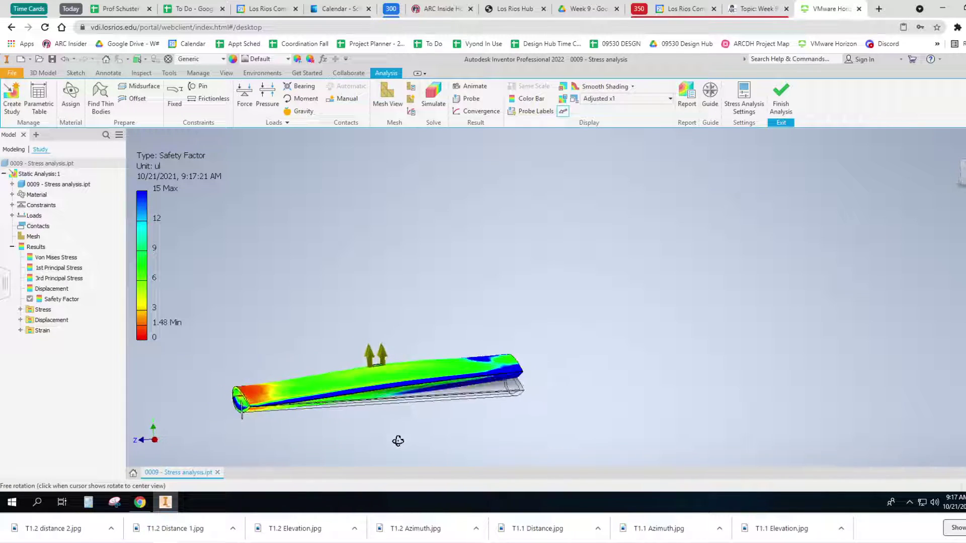
{"action": "left_click_drag", "start_coordinate": [398, 440], "coordinate": [374, 441]}
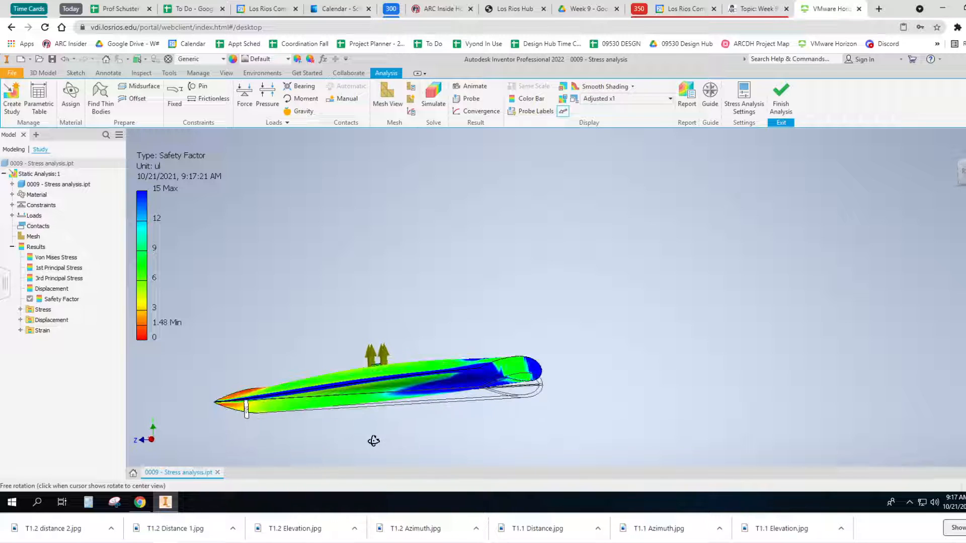
{"action": "left_click_drag", "start_coordinate": [374, 441], "coordinate": [337, 444]}
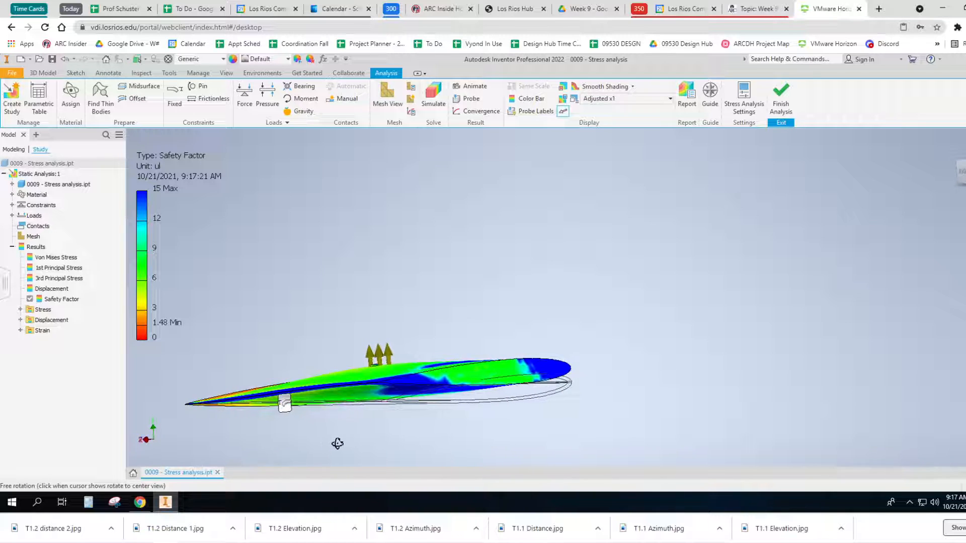
{"action": "left_click_drag", "start_coordinate": [337, 444], "coordinate": [399, 442]}
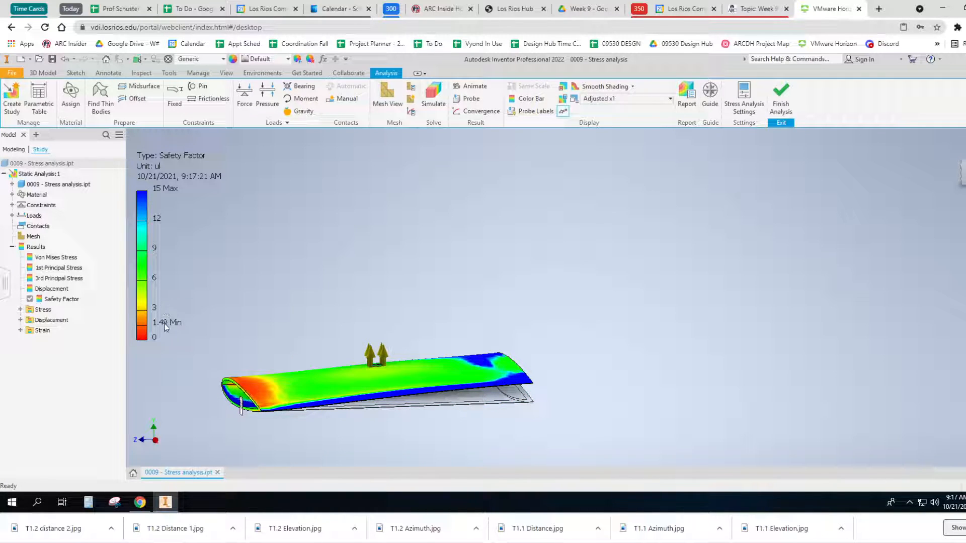
{"action": "mouse_move", "coordinate": [180, 328]}
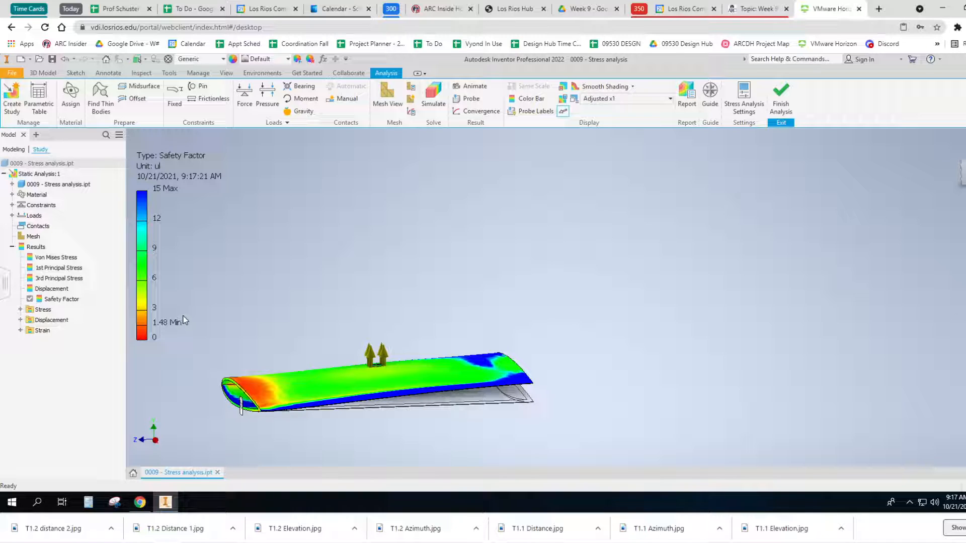
{"action": "mouse_move", "coordinate": [162, 311]}
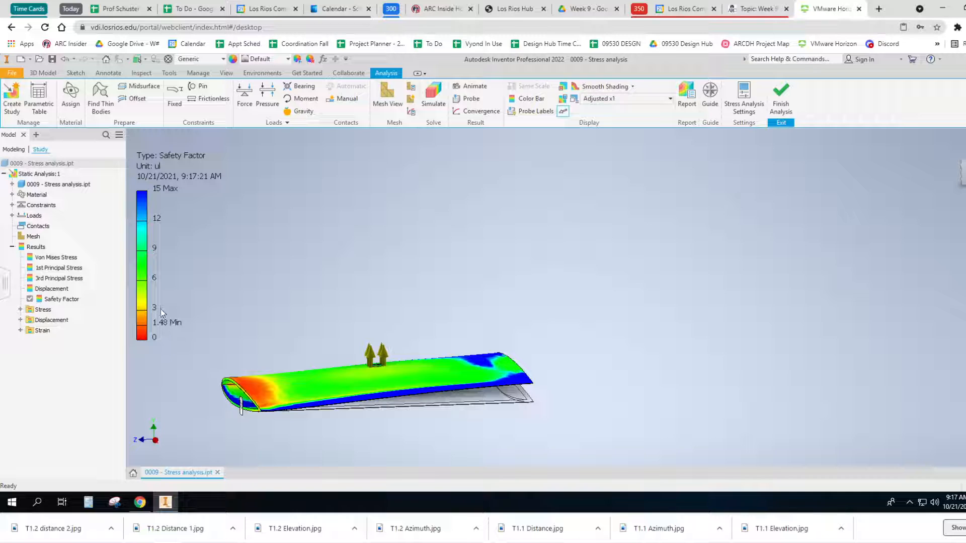
{"action": "mouse_move", "coordinate": [329, 127]}
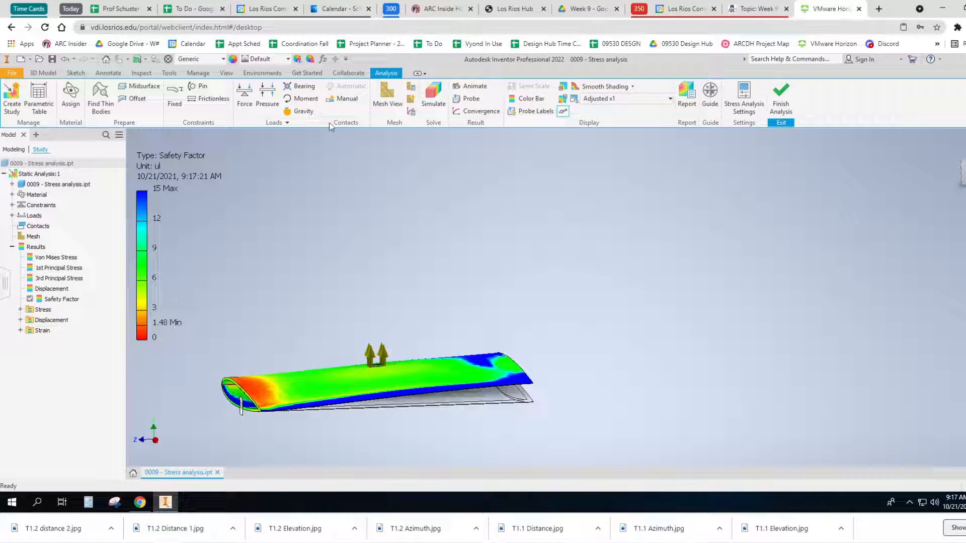
{"action": "mouse_move", "coordinate": [120, 122]}
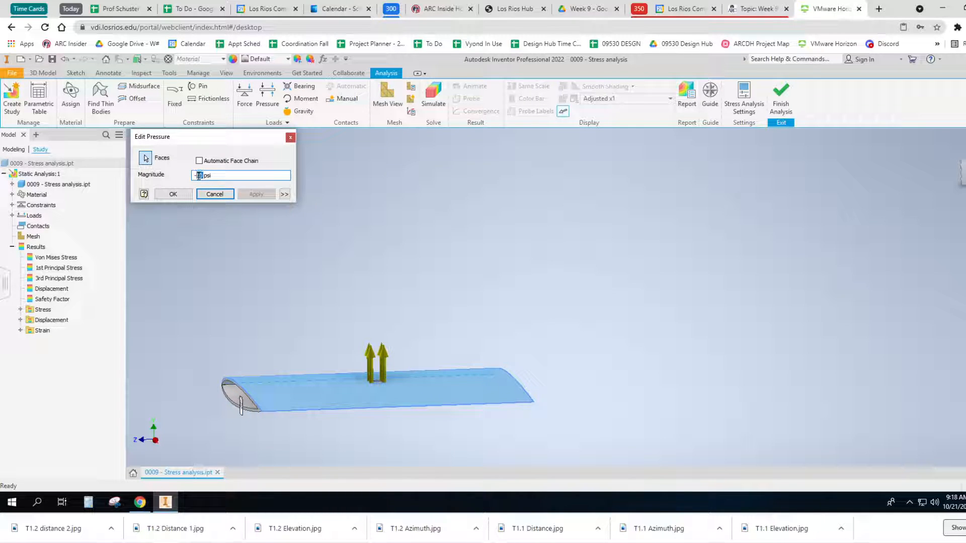
Step: Set the pressure magnitude to -20 and rerun the simulation
{"action": "type", "text": "20"}
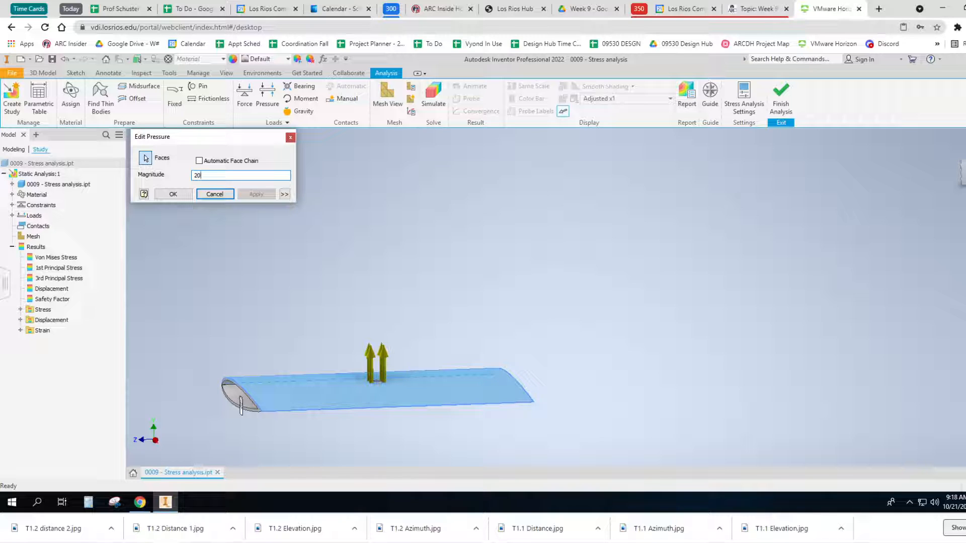
{"action": "type", "text": "-20"}
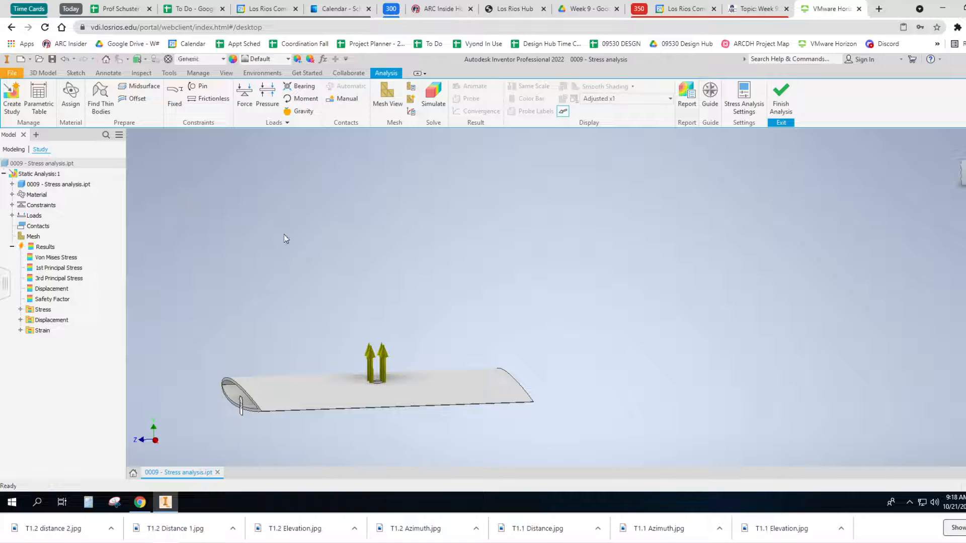
{"action": "left_click", "coordinate": [433, 93]}
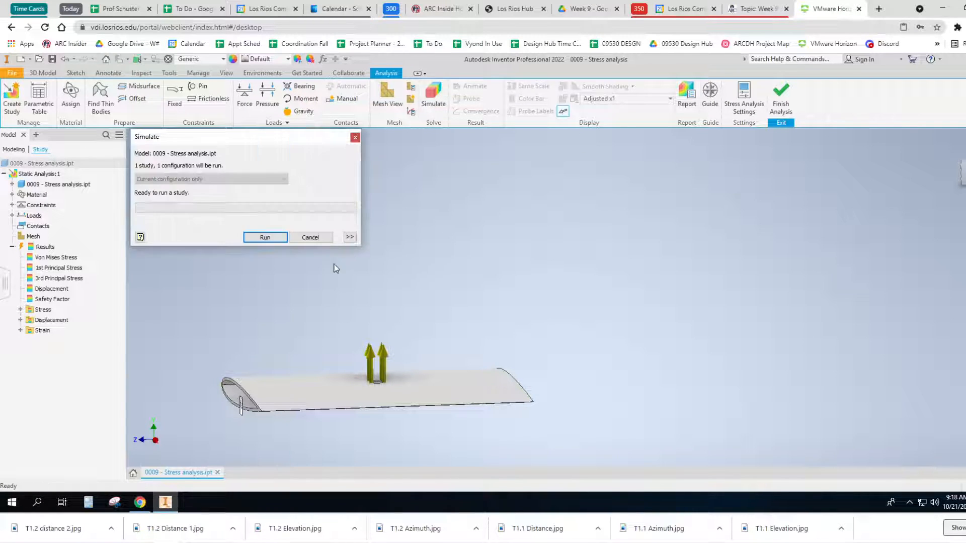
{"action": "left_click", "coordinate": [265, 238]}
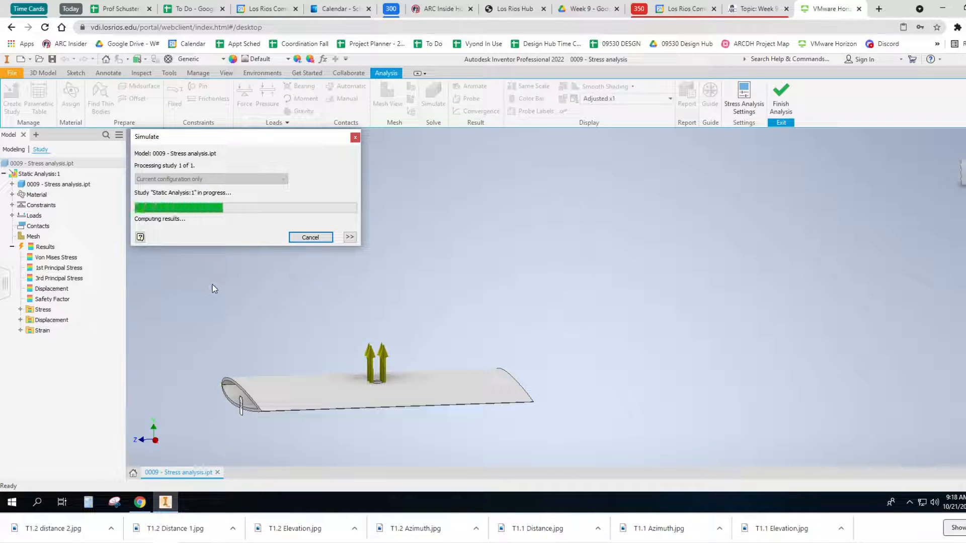
{"action": "mouse_move", "coordinate": [235, 284]}
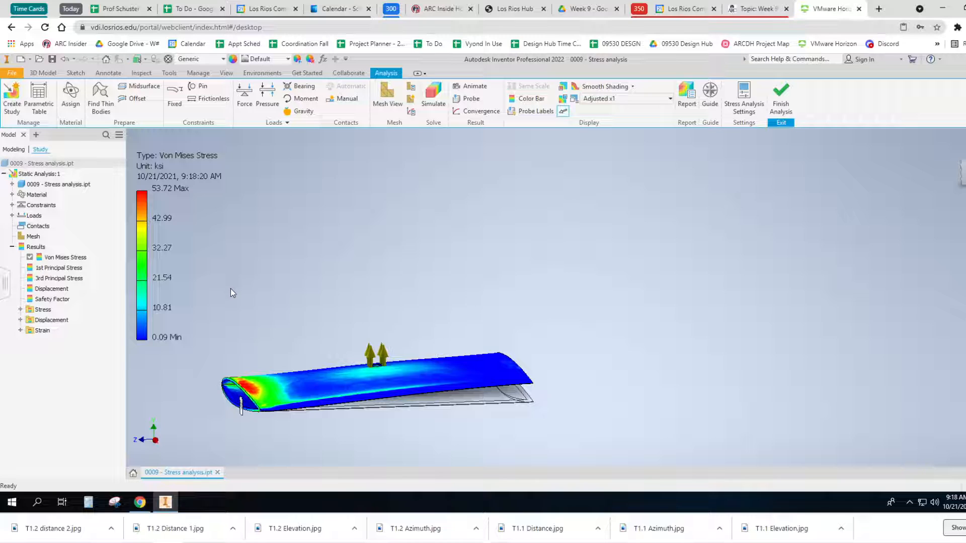
{"action": "mouse_move", "coordinate": [194, 163]}
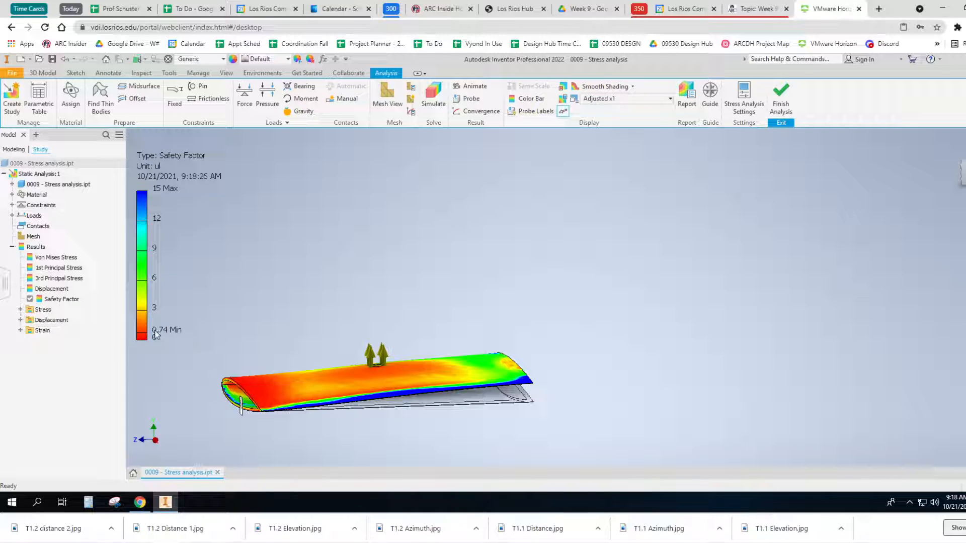
{"action": "mouse_move", "coordinate": [238, 329]}
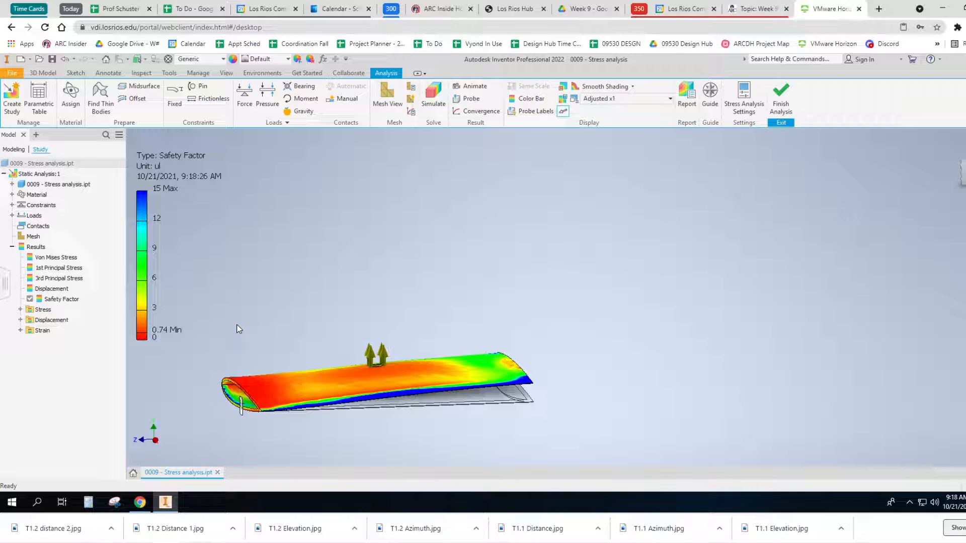
{"action": "mouse_move", "coordinate": [372, 292]}
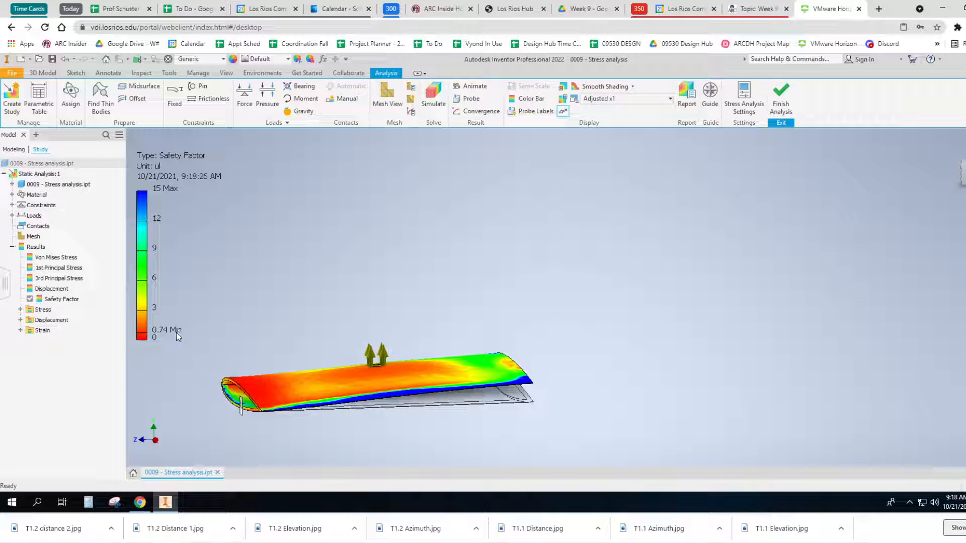
{"action": "mouse_move", "coordinate": [180, 339]}
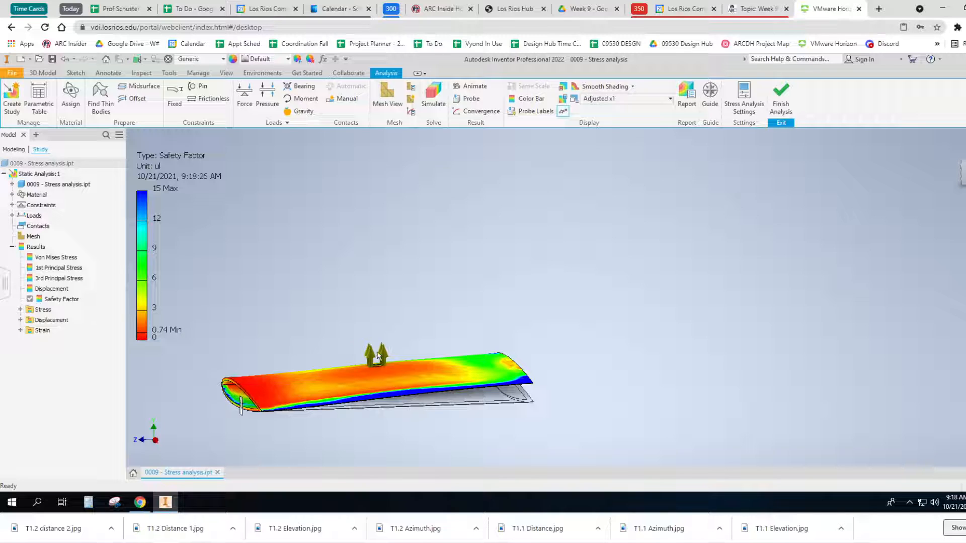
{"action": "mouse_move", "coordinate": [293, 159]}
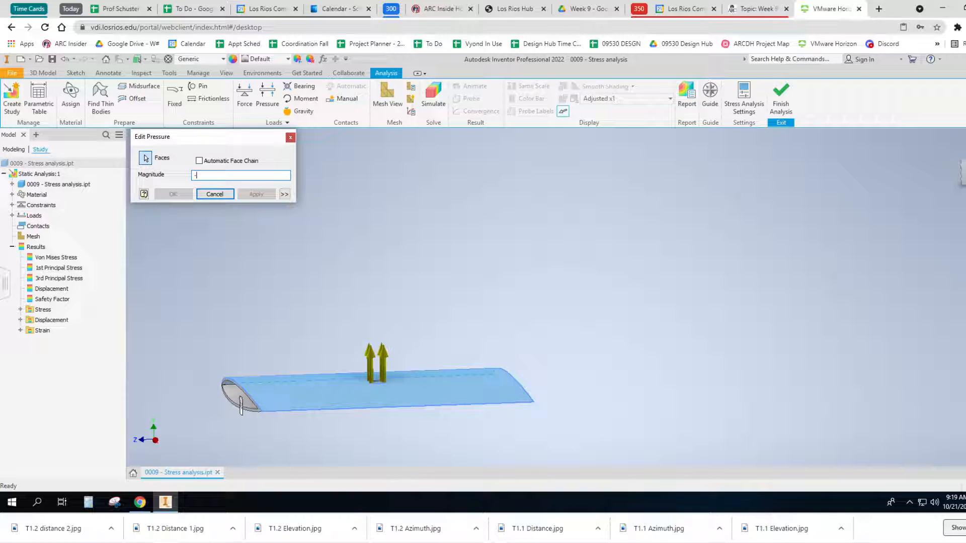
Step: Set the pressure magnitude to -10 and rerun the simulation
{"action": "type", "text": "10"}
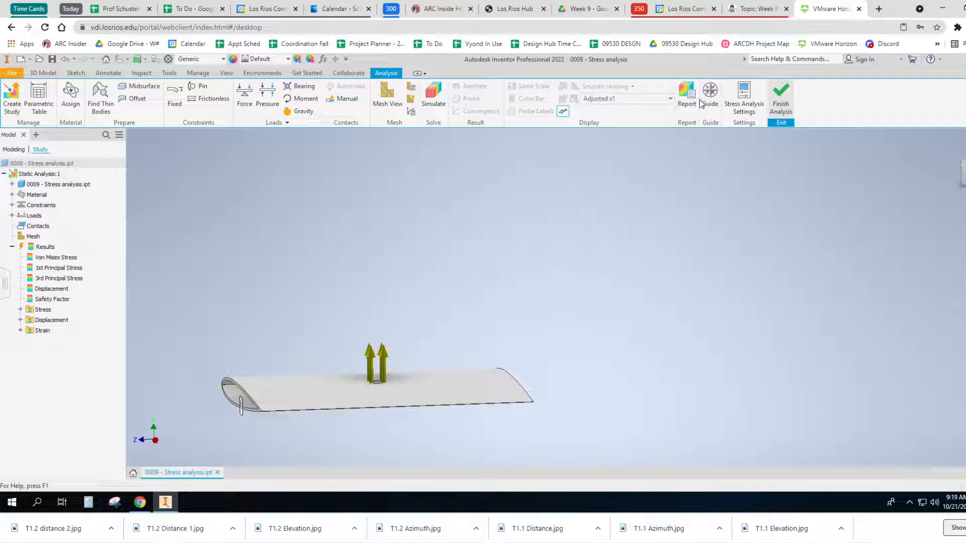
{"action": "left_click", "coordinate": [433, 93]}
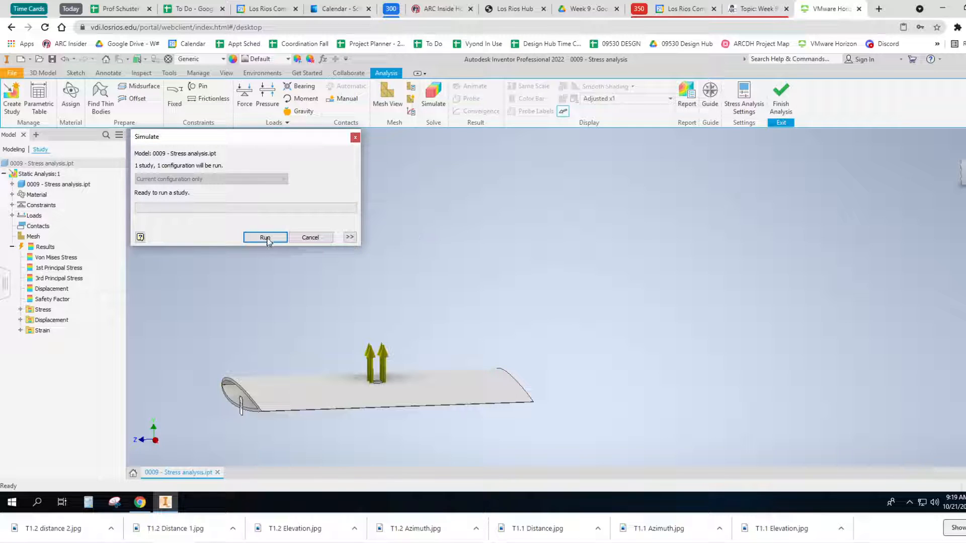
{"action": "left_click", "coordinate": [264, 237]}
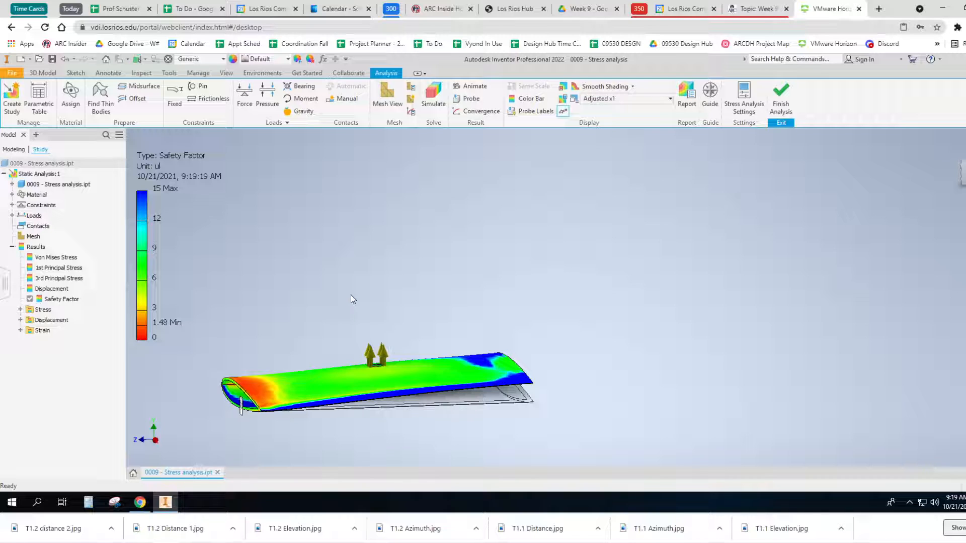
{"action": "mouse_move", "coordinate": [284, 280]}
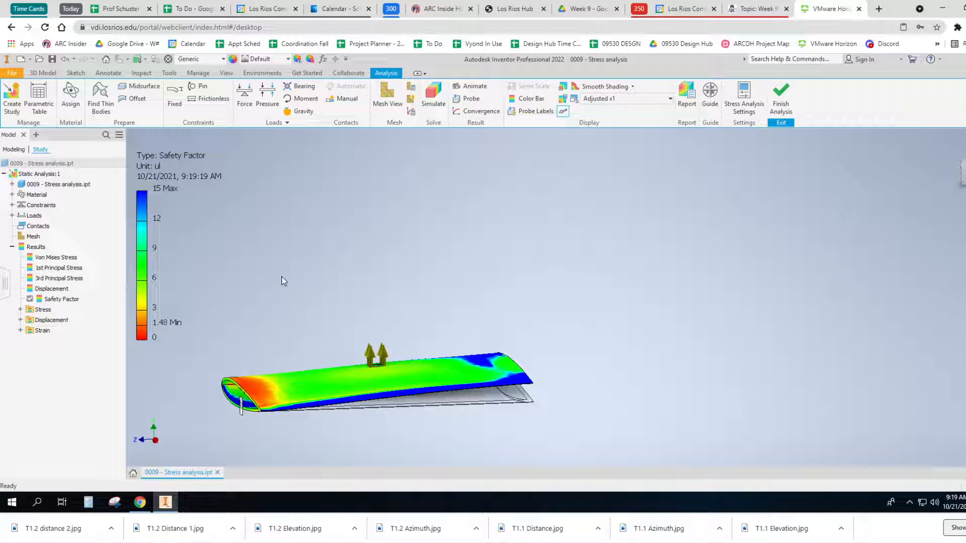
{"action": "mouse_move", "coordinate": [258, 301]}
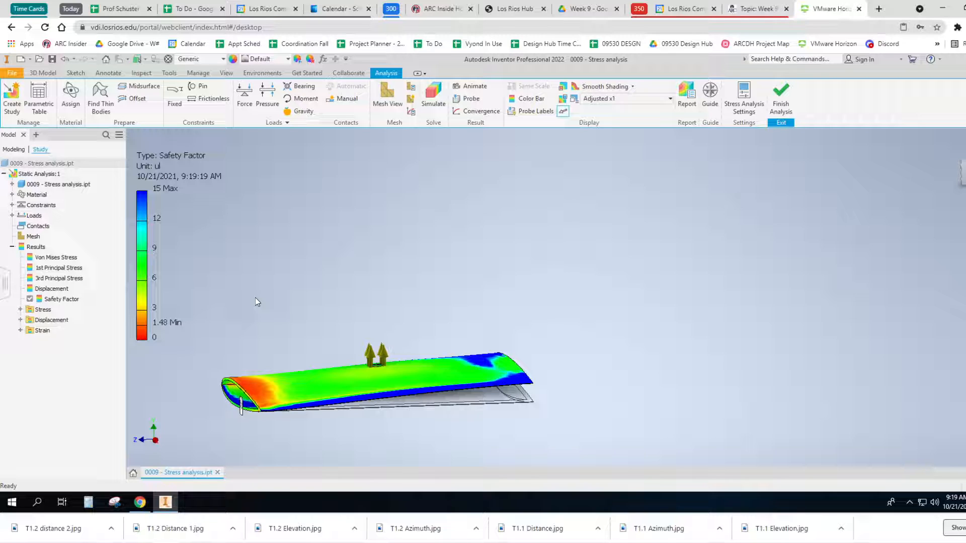
{"action": "mouse_move", "coordinate": [253, 121]}
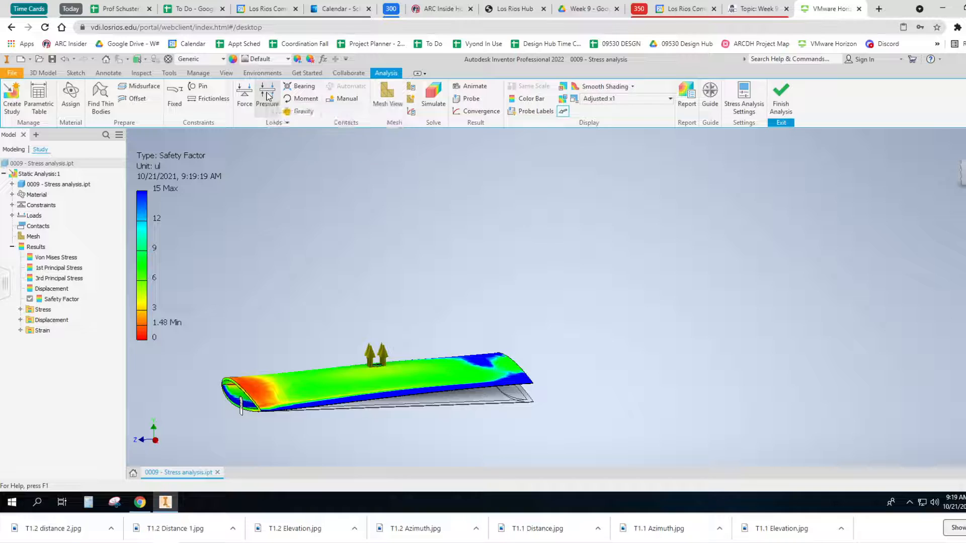
Step: Edit the existing pressure load to -9 and bring up the Simulate dialog
{"action": "left_click", "coordinate": [267, 93]}
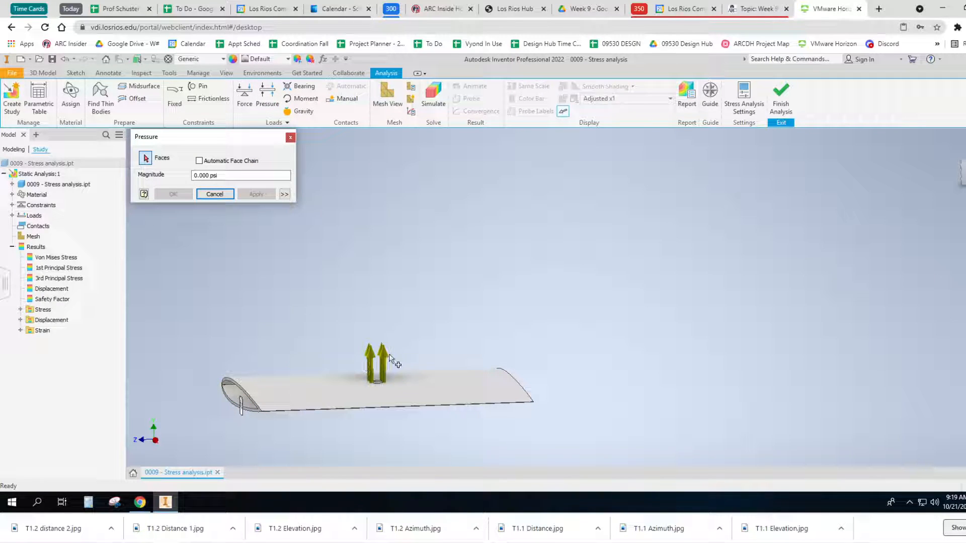
{"action": "left_click", "coordinate": [215, 194]}
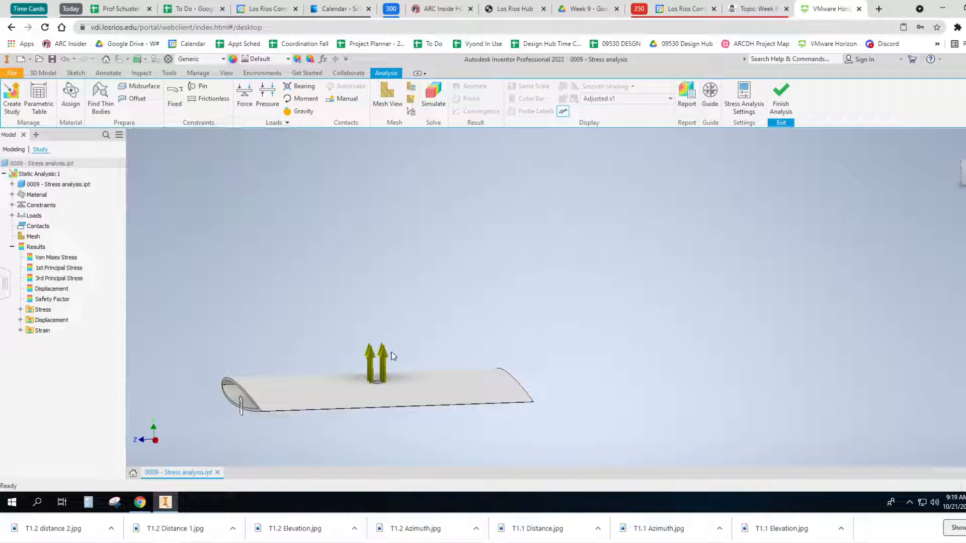
{"action": "left_click", "coordinate": [267, 94]}
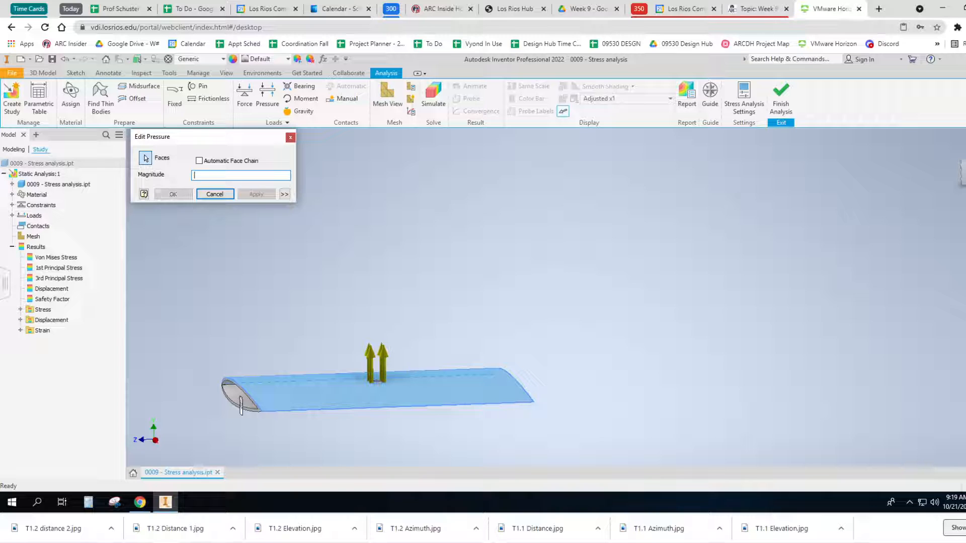
{"action": "type", "text": "-9"}
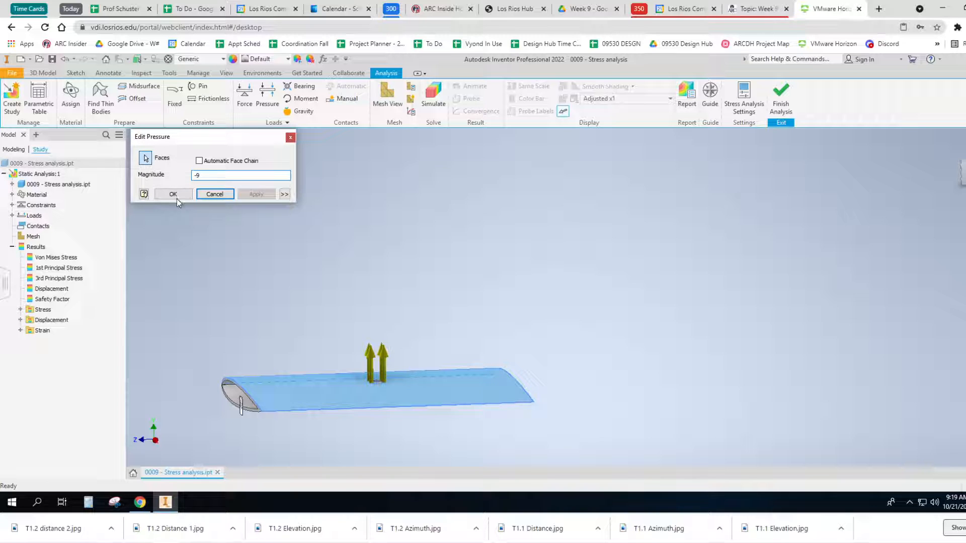
{"action": "left_click", "coordinate": [173, 195]}
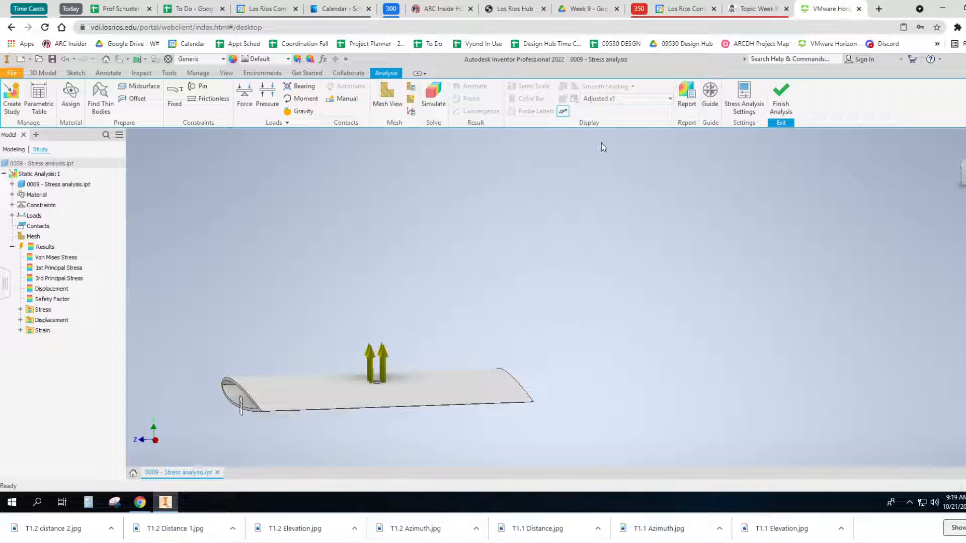
{"action": "left_click", "coordinate": [433, 92]}
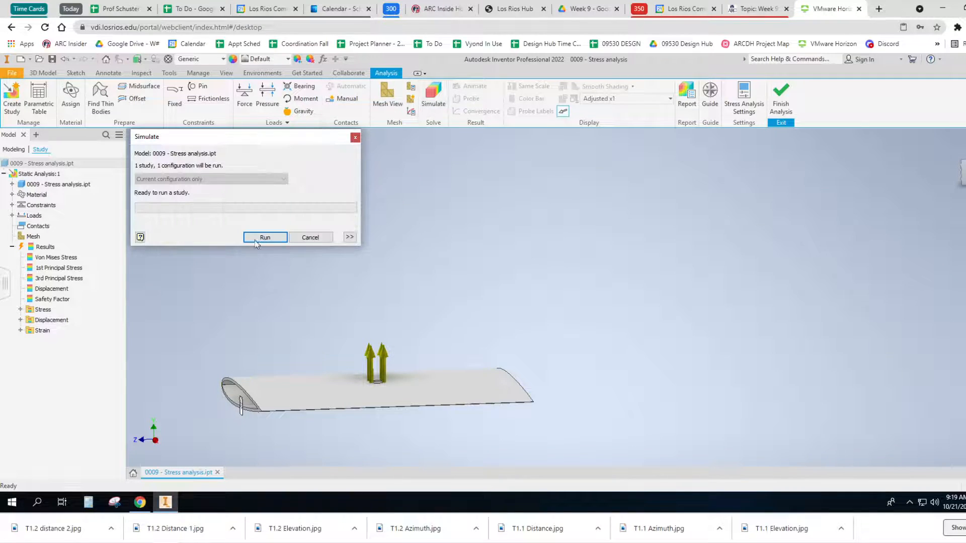
Step: Run the -9 pressure study, yielding a 1.86 safety factor minimum
{"action": "left_click", "coordinate": [264, 238]}
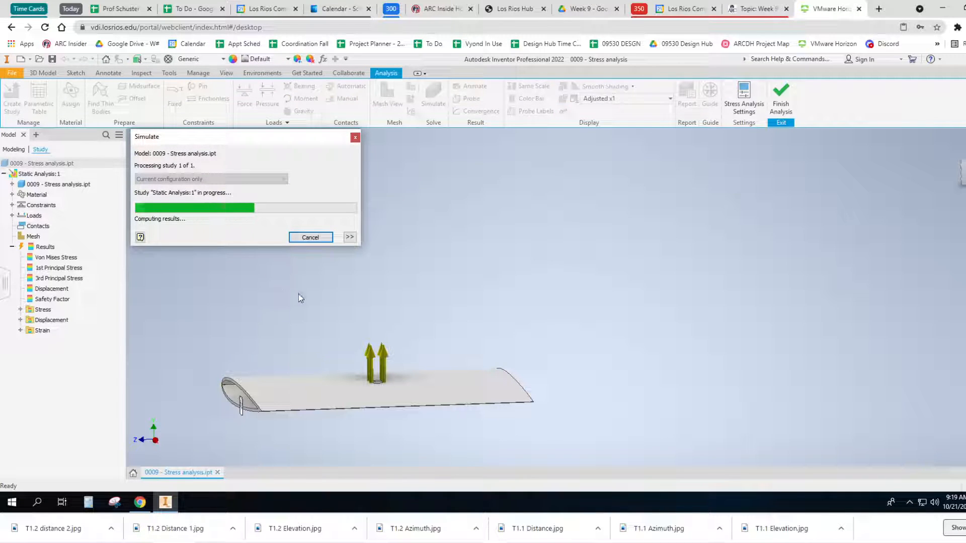
{"action": "mouse_move", "coordinate": [312, 325]}
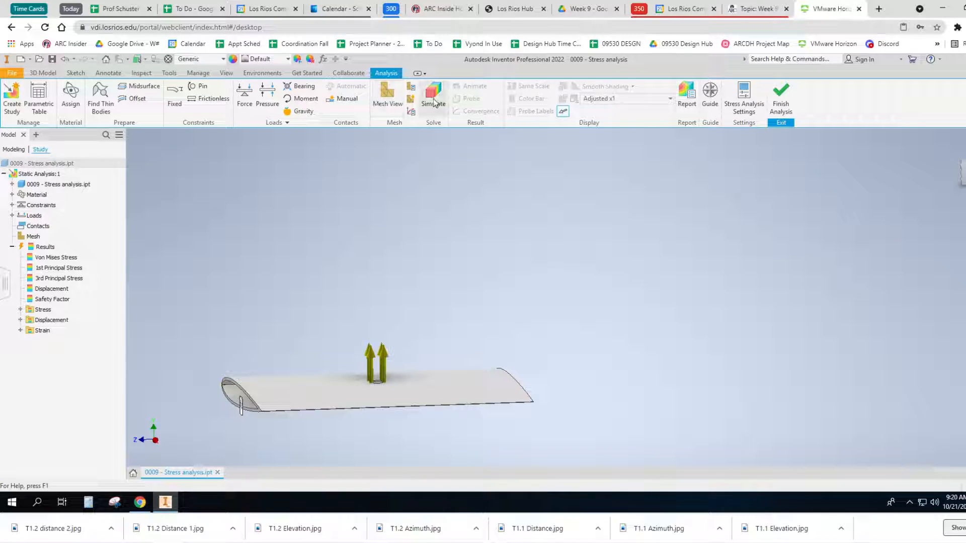
{"action": "left_click", "coordinate": [433, 93]}
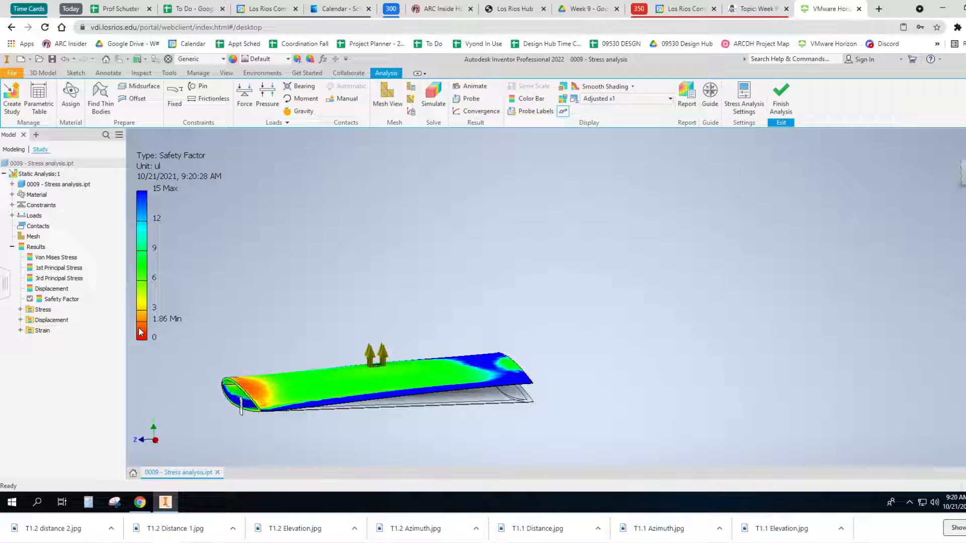
{"action": "mouse_move", "coordinate": [153, 334]}
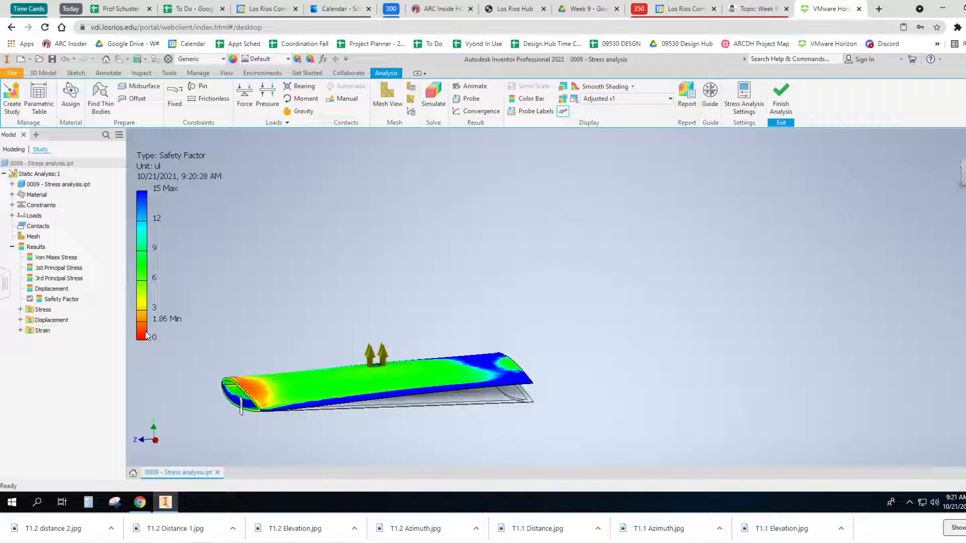
{"action": "mouse_move", "coordinate": [59, 267]}
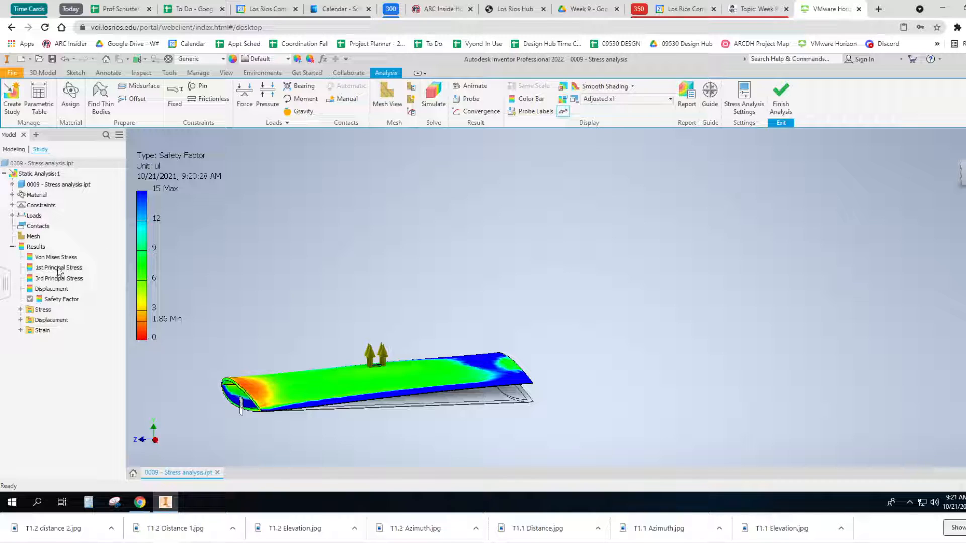
{"action": "mouse_move", "coordinate": [147, 216]}
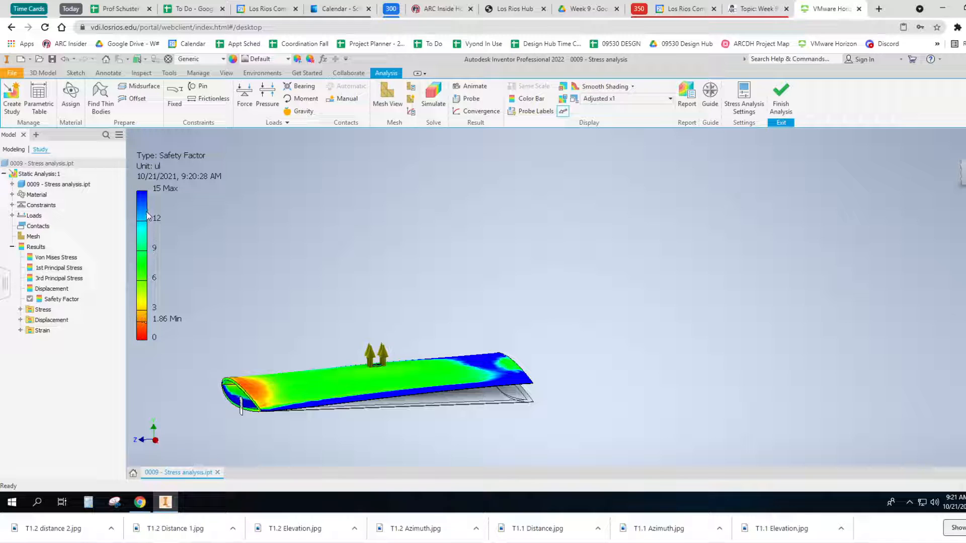
{"action": "mouse_move", "coordinate": [145, 343]}
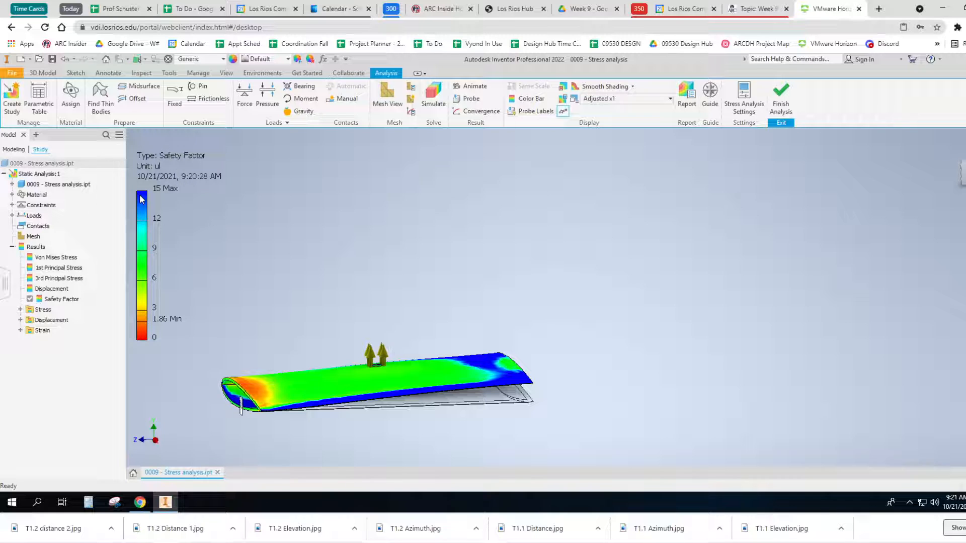
{"action": "mouse_move", "coordinate": [252, 344]}
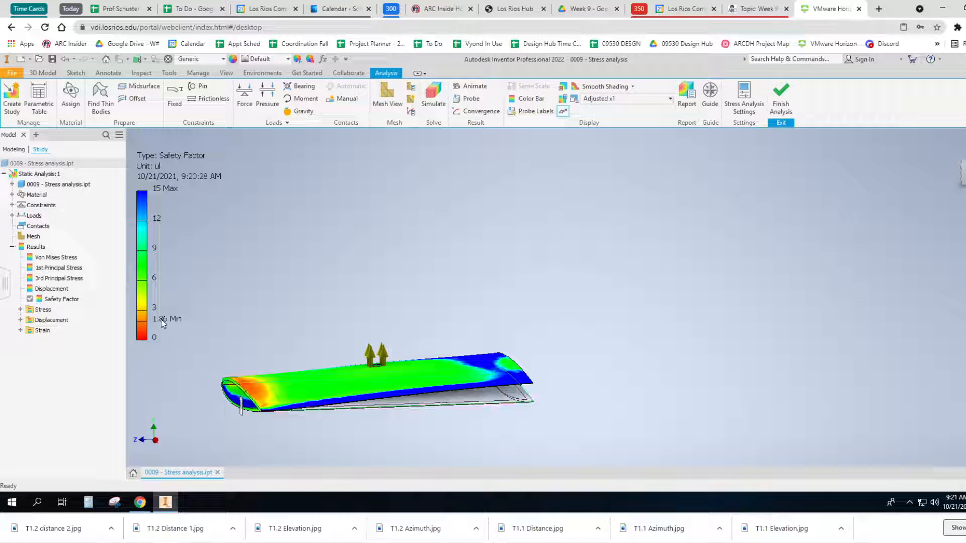
{"action": "mouse_move", "coordinate": [167, 325]}
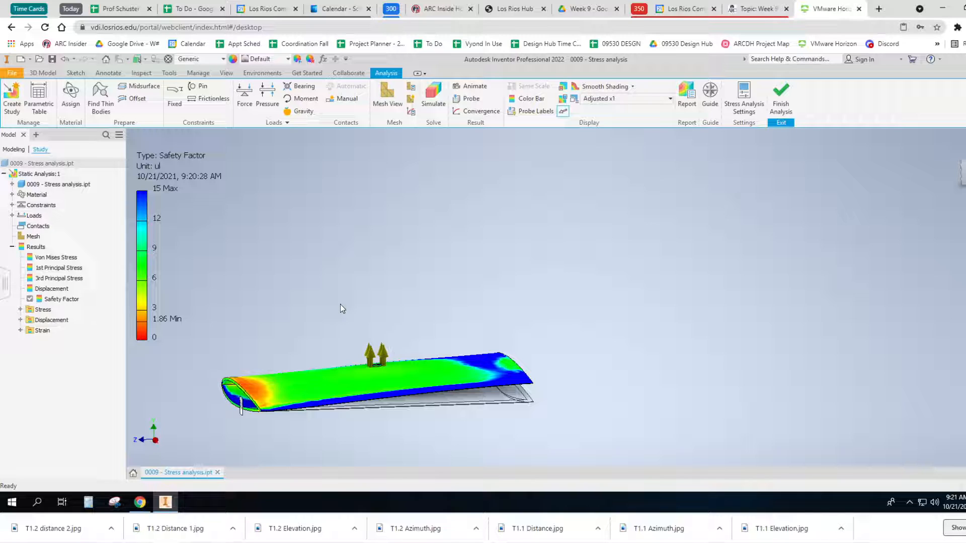
{"action": "mouse_move", "coordinate": [340, 310]}
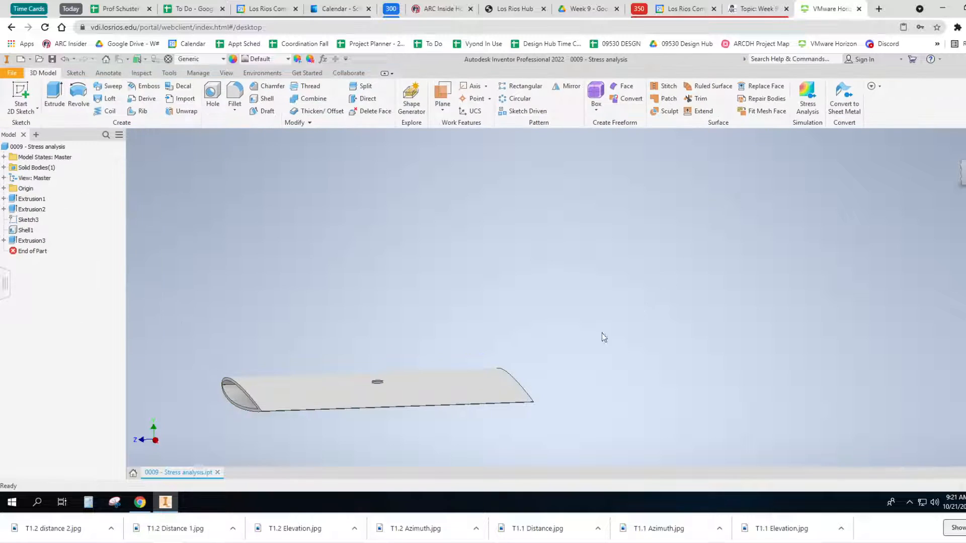
{"action": "mouse_move", "coordinate": [557, 354]}
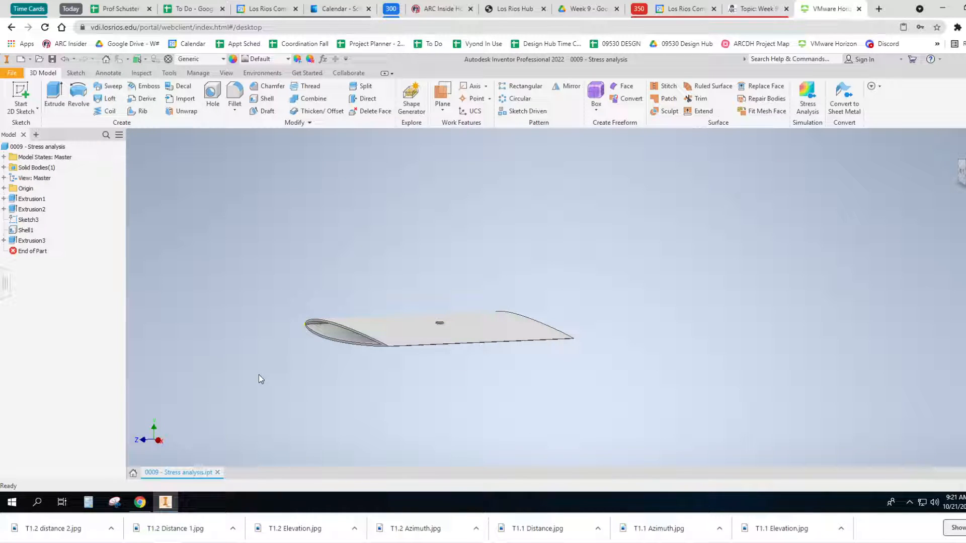
{"action": "mouse_move", "coordinate": [432, 354]}
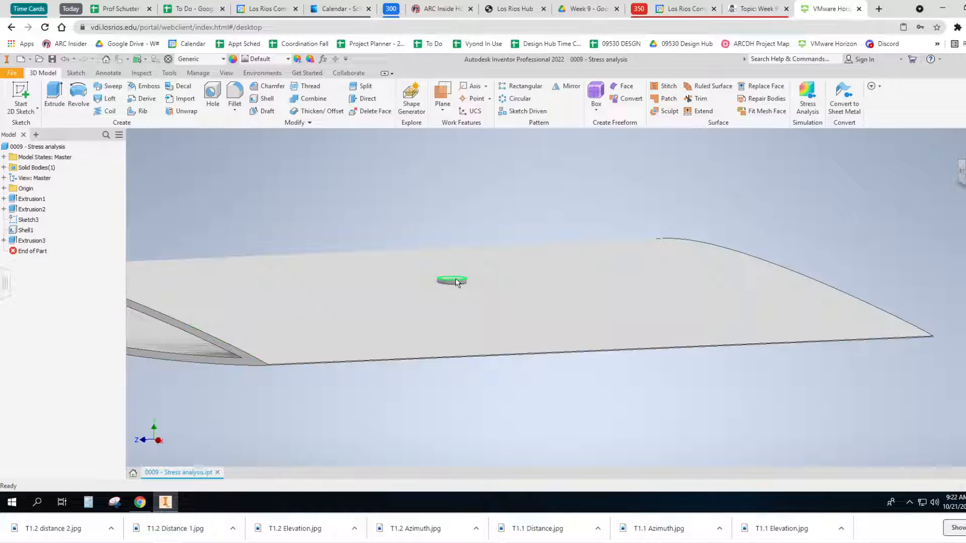
Step: Select the small disc feature Extrusion2 in the model browser
{"action": "left_click", "coordinate": [32, 209]}
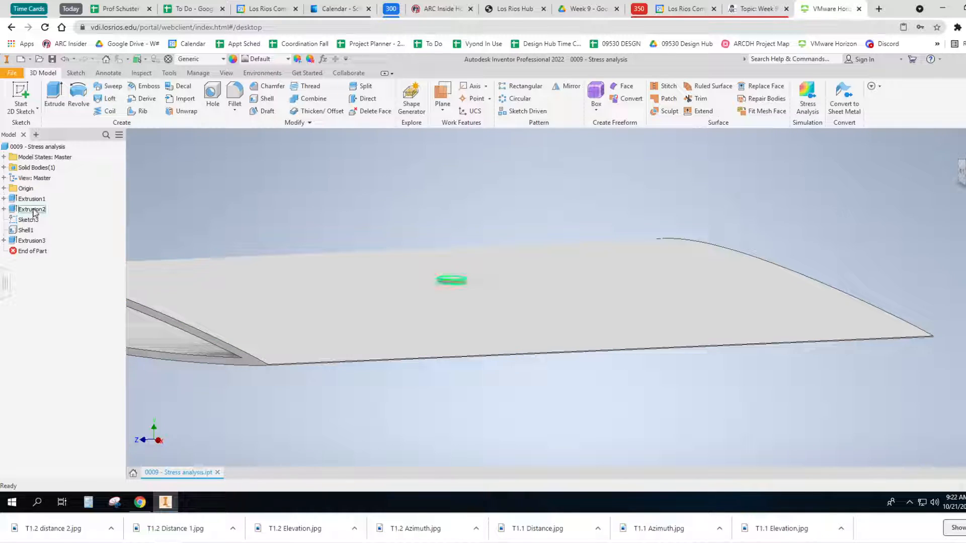
{"action": "left_click", "coordinate": [29, 209]}
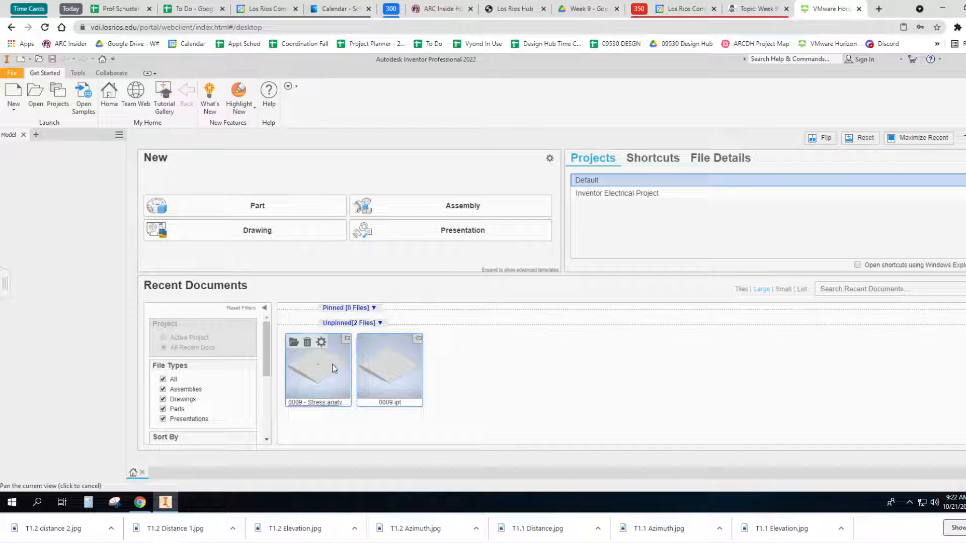
Step: Open 0009.ipt from Recent Documents and save it as '0009 - Stress analysis', replacing the old file
{"action": "right_click", "coordinate": [334, 368]}
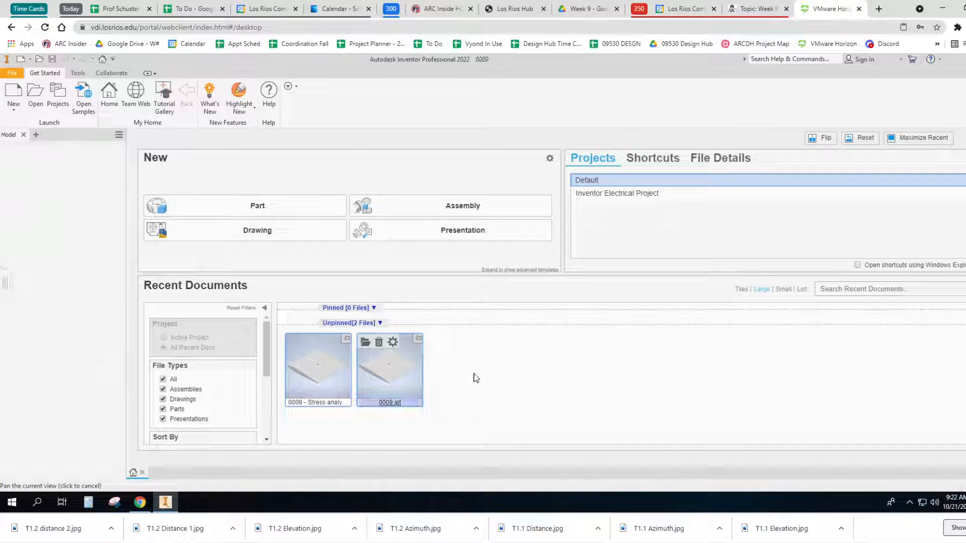
{"action": "double_click", "coordinate": [388, 369]}
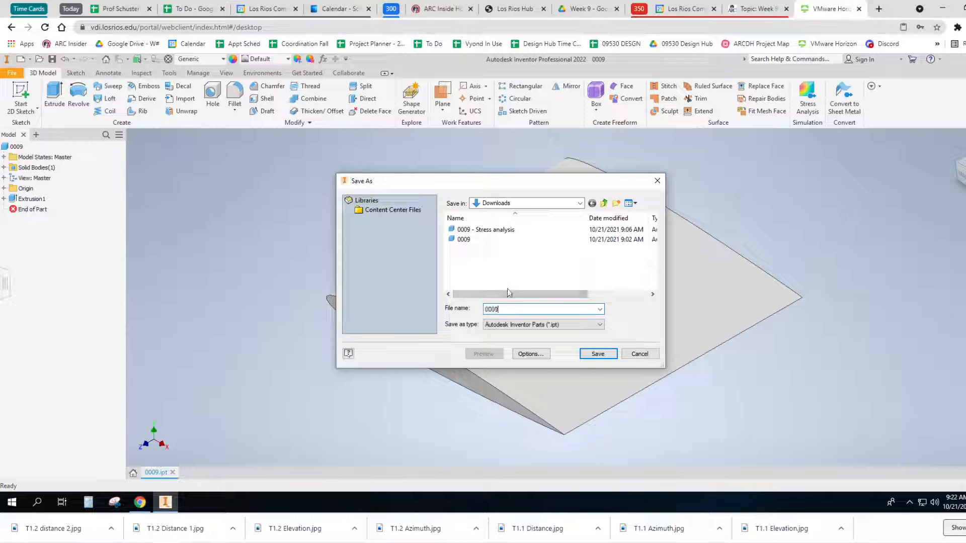
{"action": "left_click", "coordinate": [598, 354]}
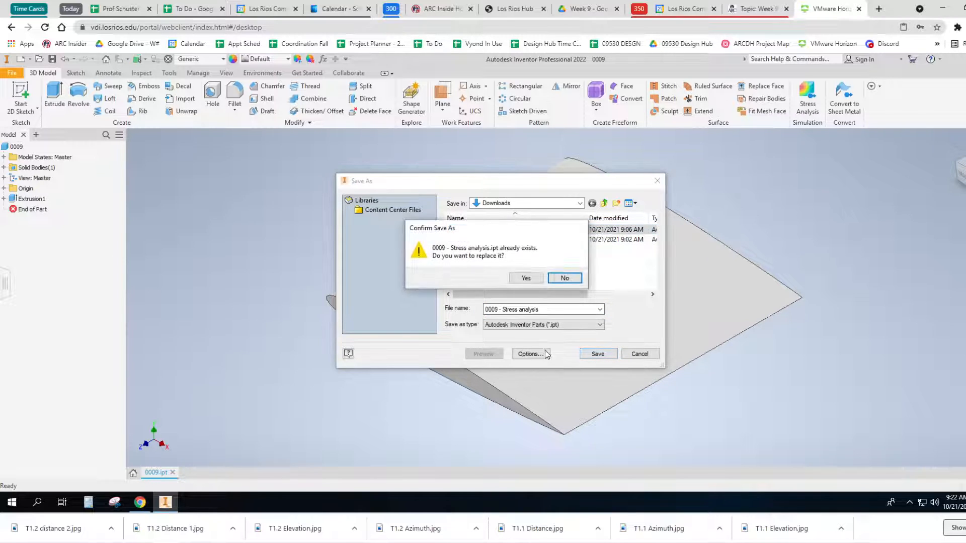
{"action": "left_click", "coordinate": [526, 277]}
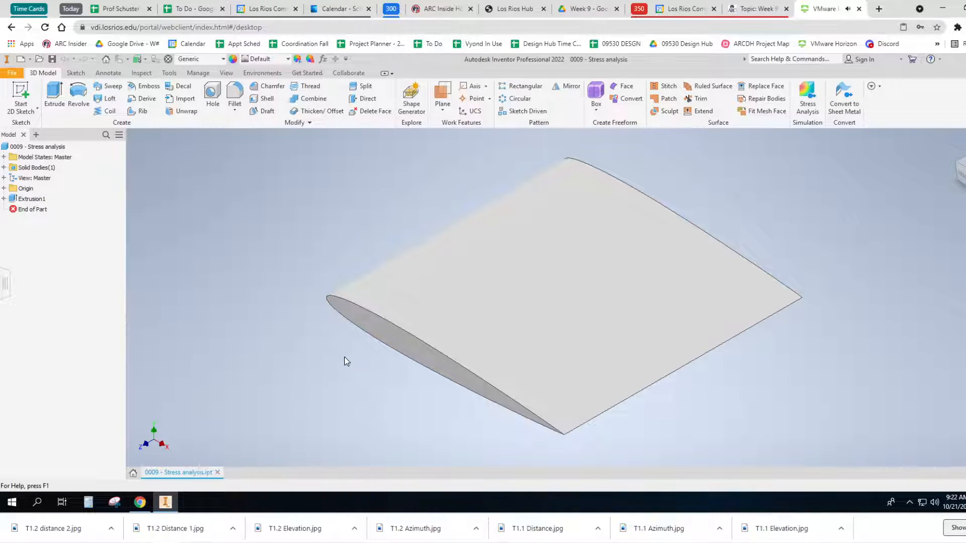
{"action": "mouse_move", "coordinate": [263, 239]}
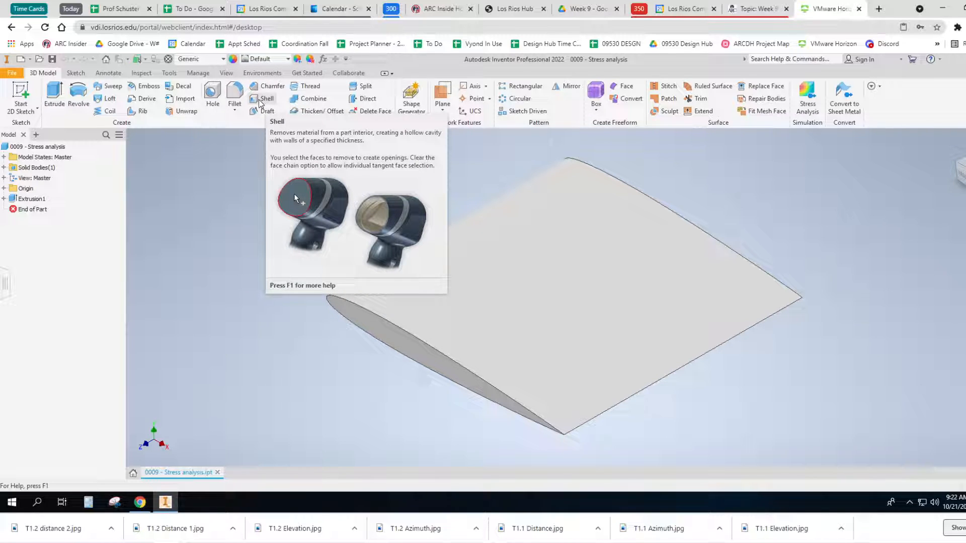
Step: Shell the solid wing with a 0.25 wall thickness, creating Shell1
{"action": "left_click", "coordinate": [254, 98]}
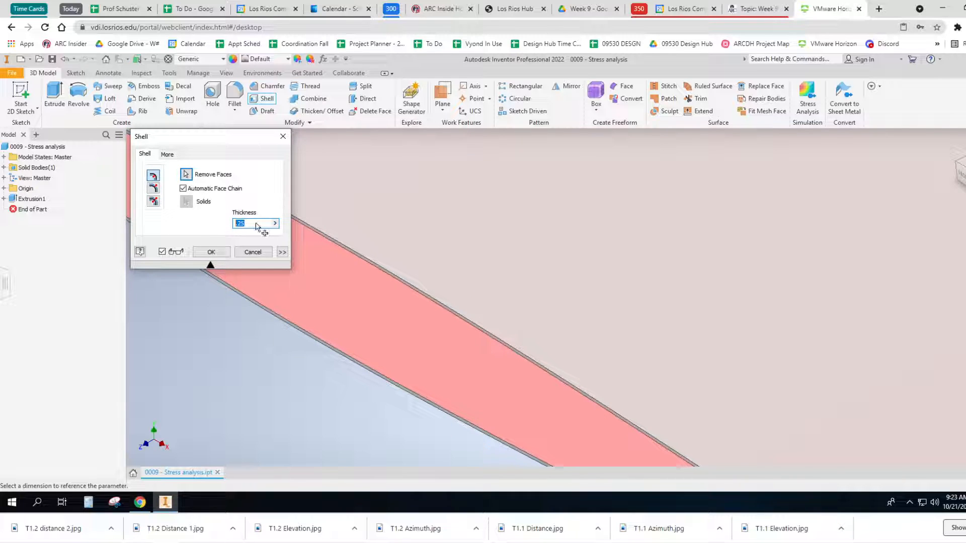
{"action": "type", "text": ".25"}
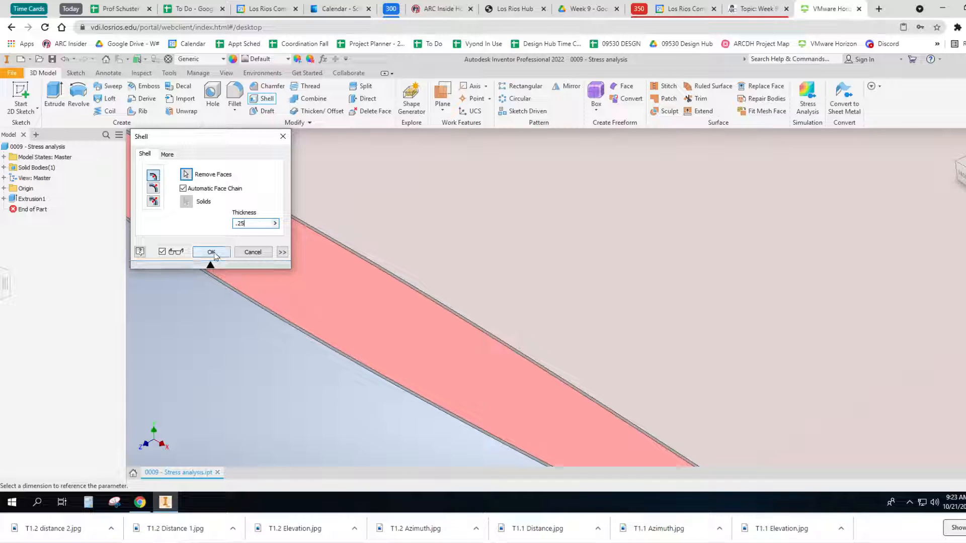
{"action": "left_click", "coordinate": [211, 252]}
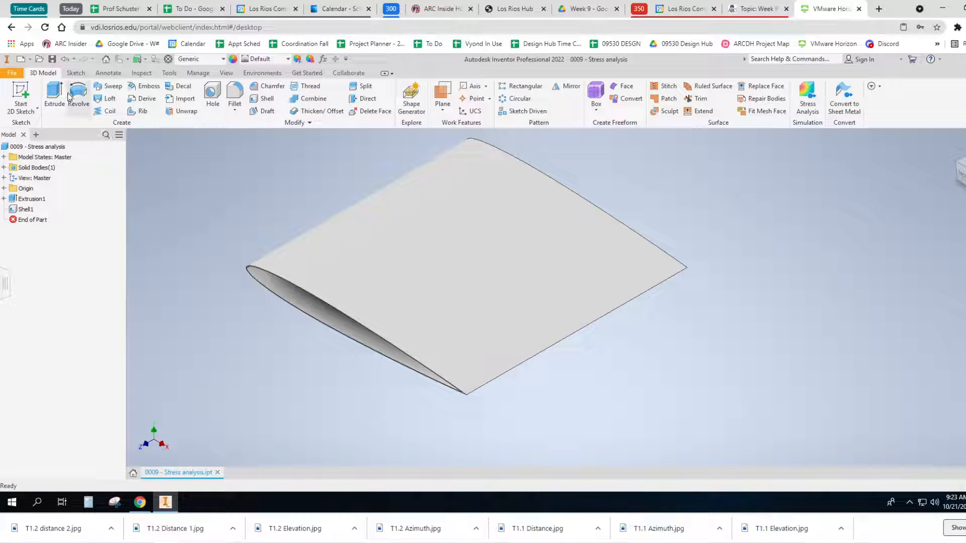
{"action": "mouse_move", "coordinate": [168, 230]}
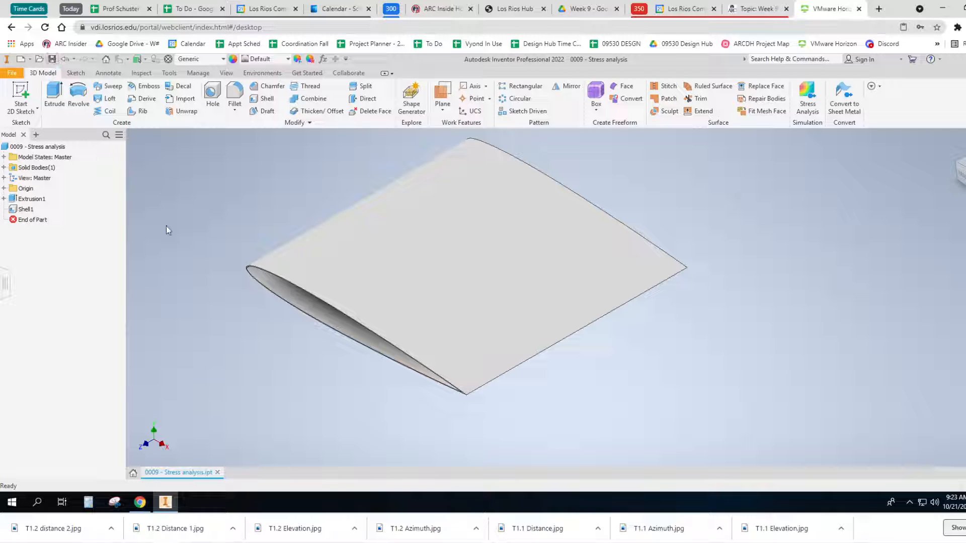
{"action": "mouse_move", "coordinate": [244, 277]}
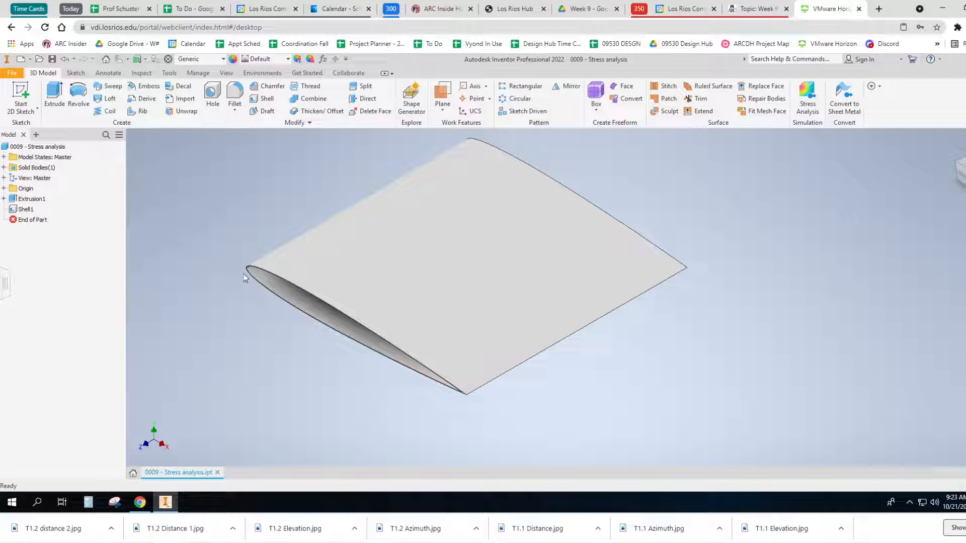
{"action": "mouse_move", "coordinate": [23, 93]}
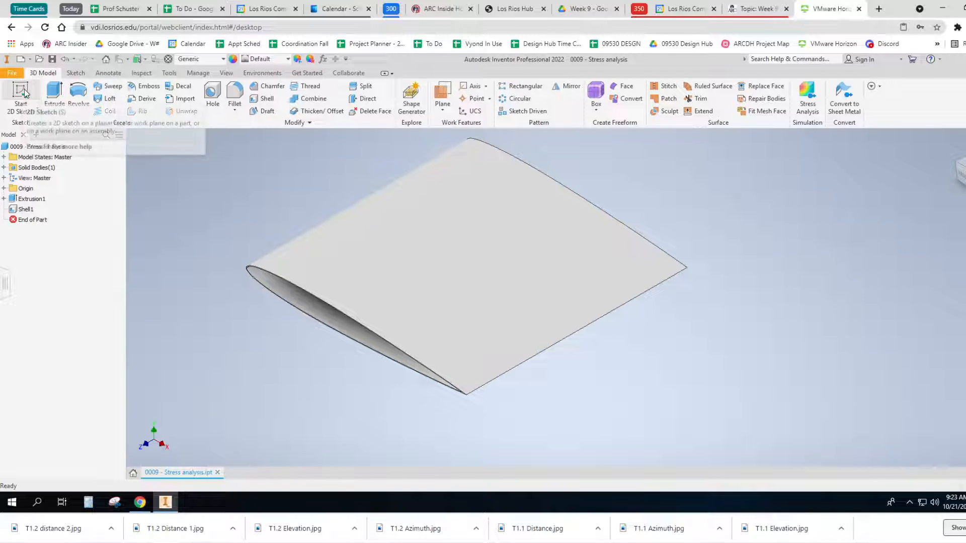
{"action": "mouse_move", "coordinate": [110, 182]}
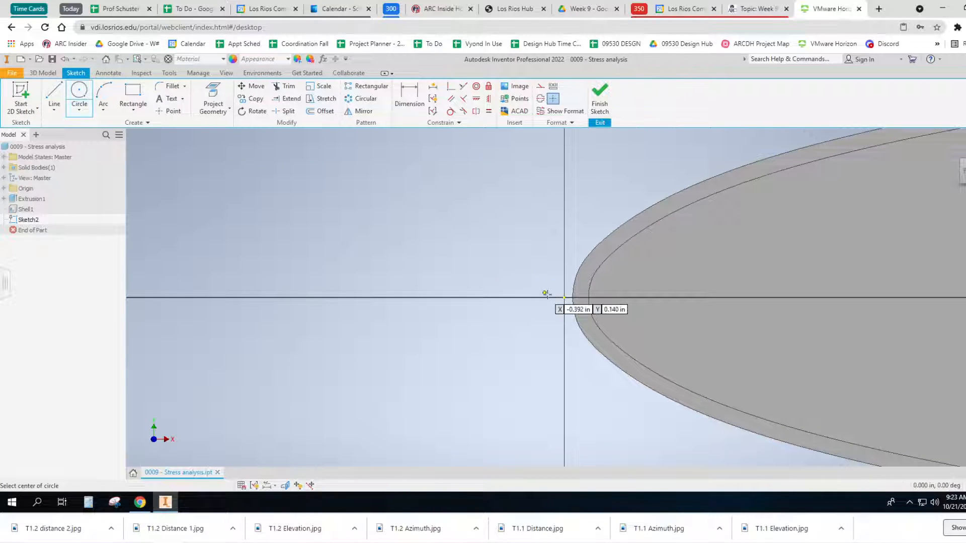
Step: Draw small circles at the leading-edge and trailing-edge tips and finish Sketch2
{"action": "left_click", "coordinate": [563, 297]}
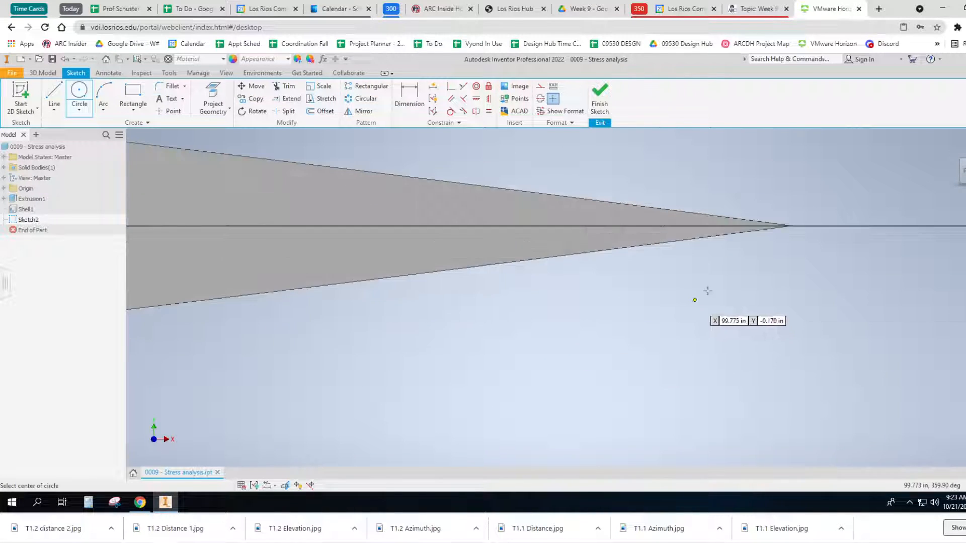
{"action": "left_click", "coordinate": [788, 227]}
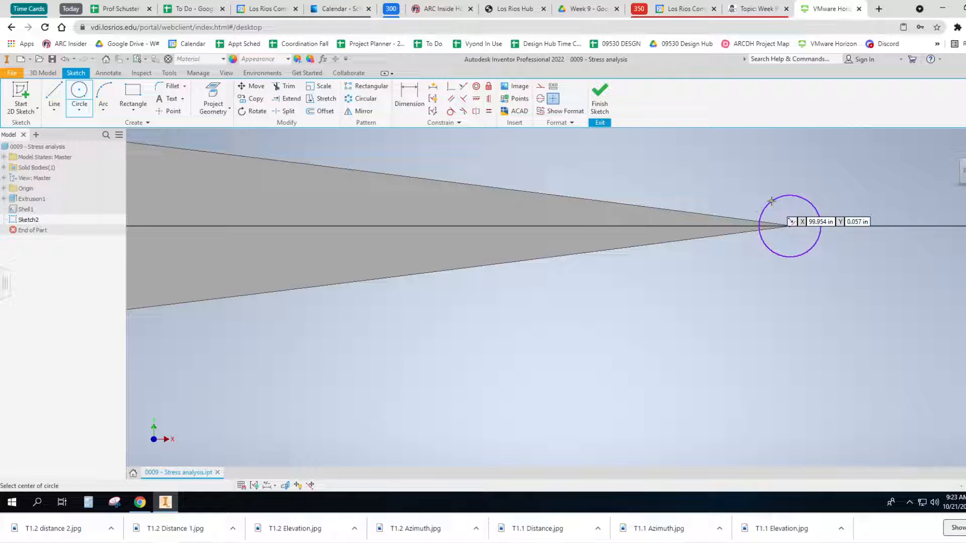
{"action": "left_click", "coordinate": [599, 96]}
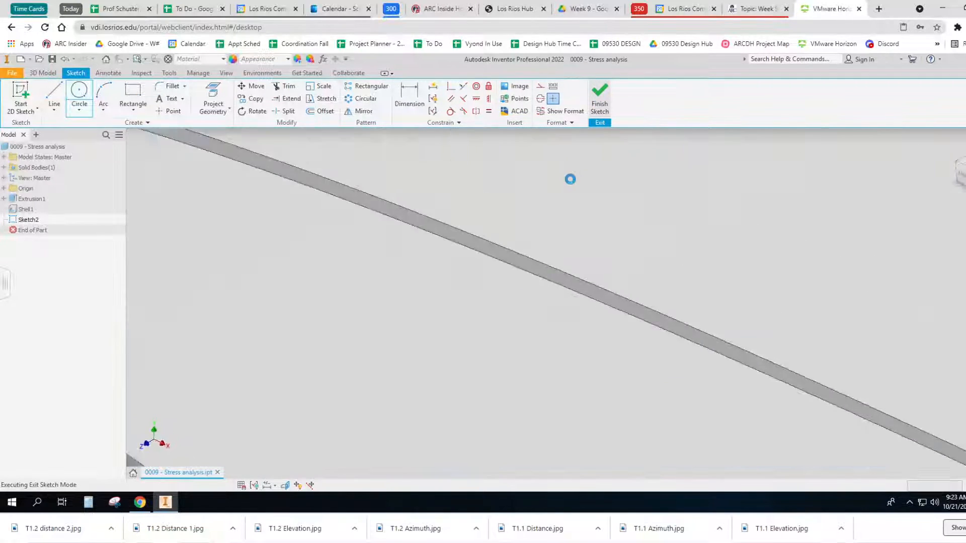
{"action": "left_click", "coordinate": [599, 93]}
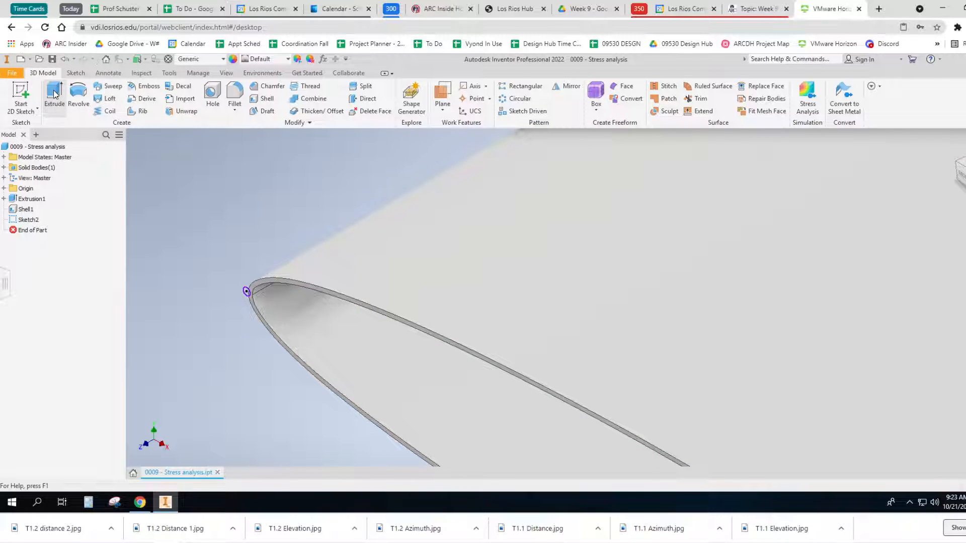
Step: Extrude both tip circles, with the direction flipped into the wing, as Extrusion2
{"action": "left_click", "coordinate": [54, 93]}
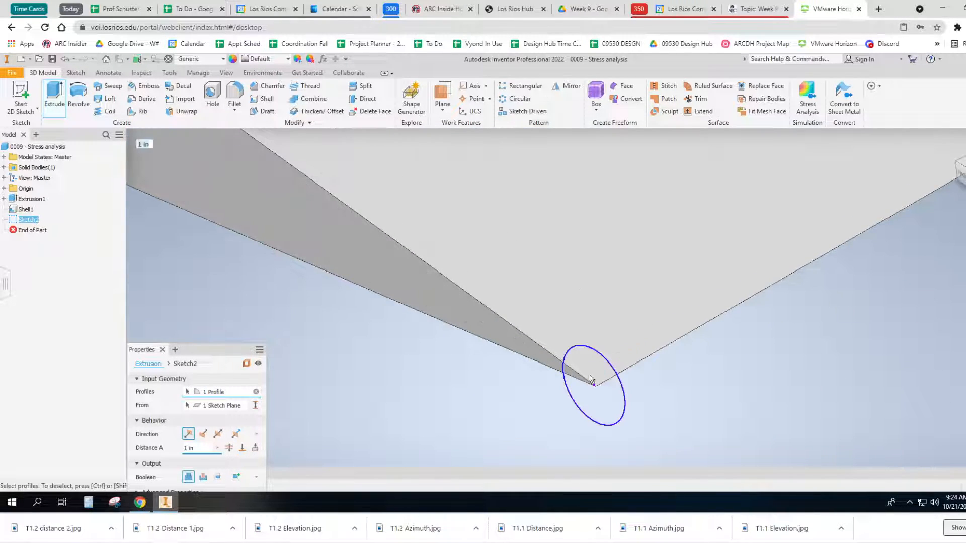
{"action": "left_click", "coordinate": [591, 380]}
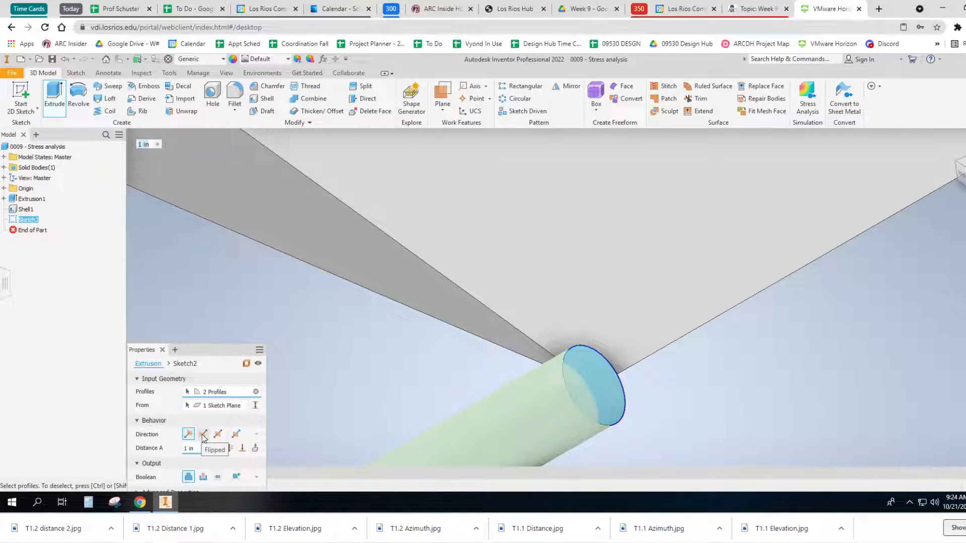
{"action": "left_click", "coordinate": [204, 434]}
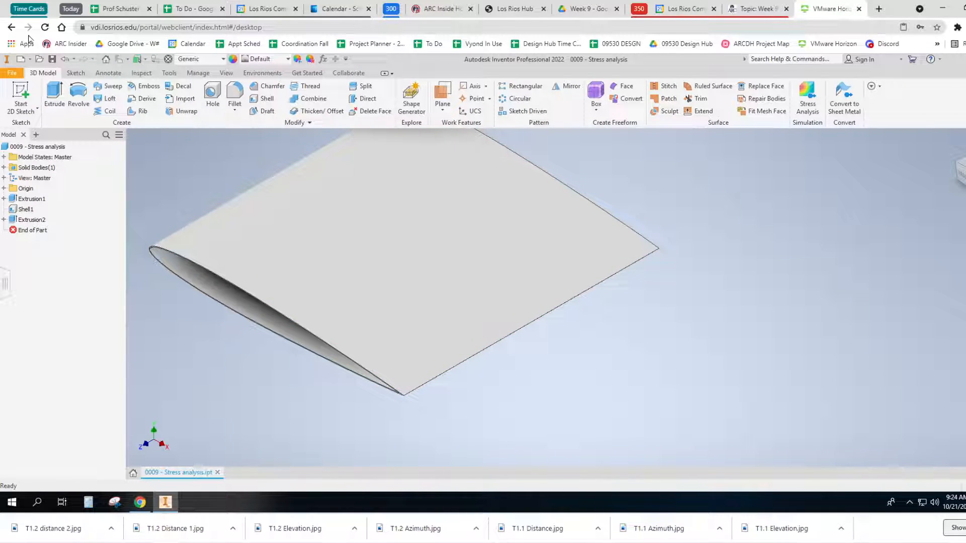
{"action": "mouse_move", "coordinate": [182, 237]}
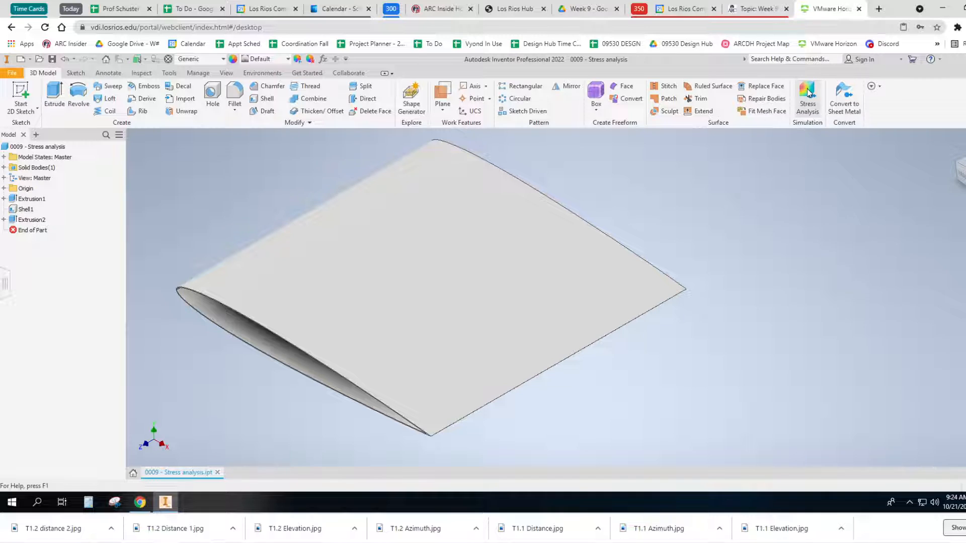
{"action": "mouse_move", "coordinate": [808, 93]}
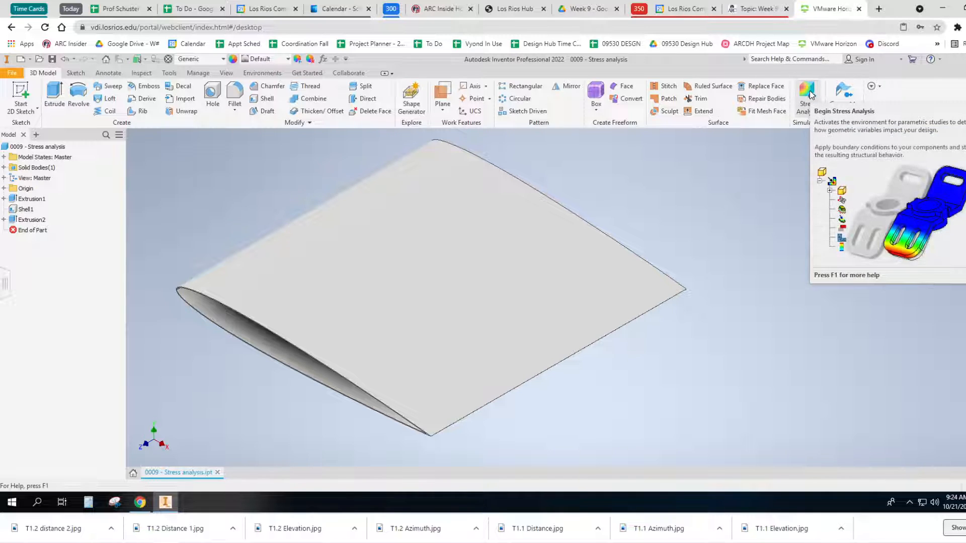
Step: Enter Stress Analysis and create a Static Analysis study for the wing
{"action": "left_click", "coordinate": [805, 90]}
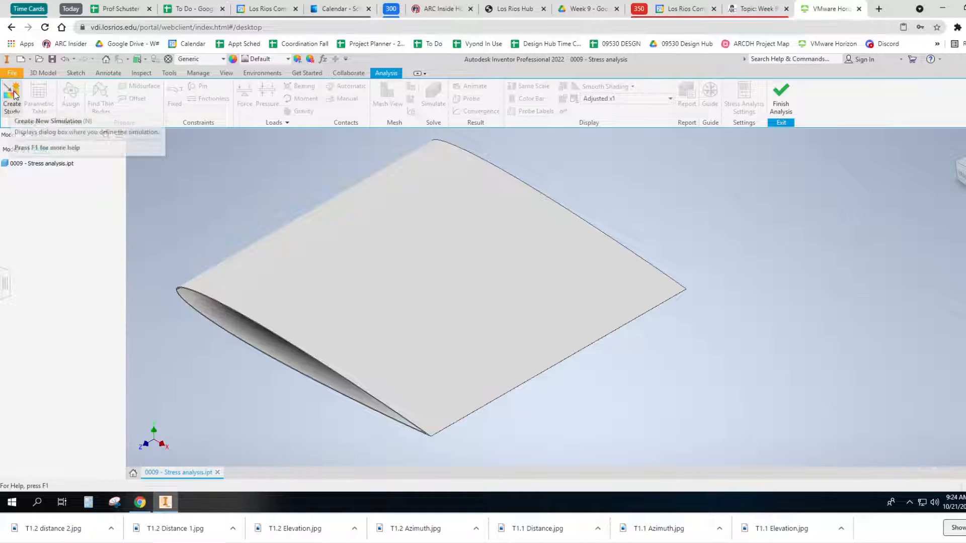
{"action": "left_click", "coordinate": [12, 93]}
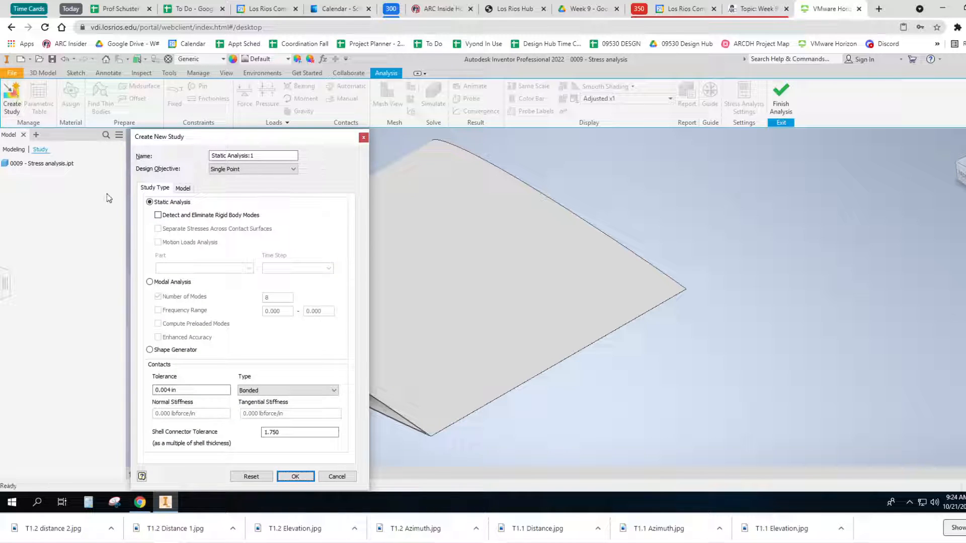
{"action": "left_click", "coordinate": [295, 477]}
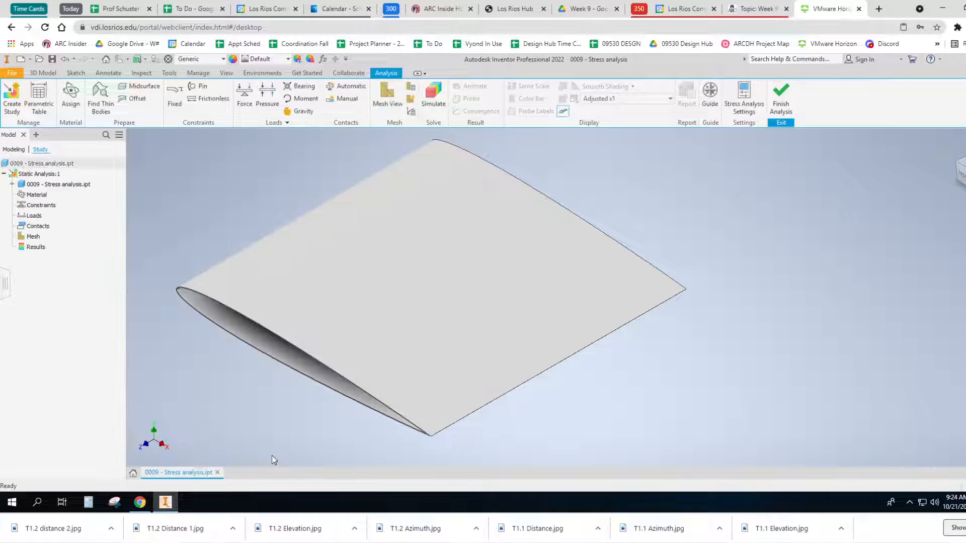
{"action": "mouse_move", "coordinate": [147, 203]}
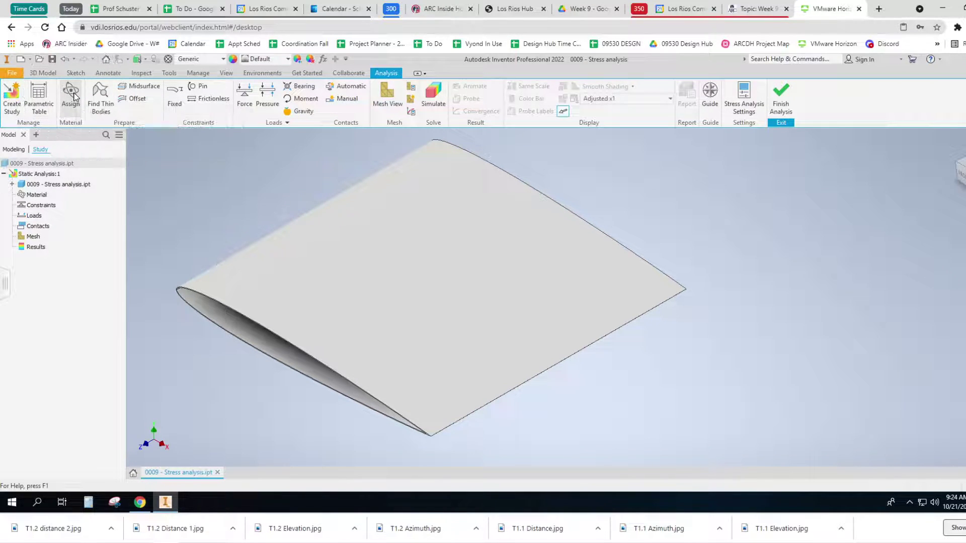
{"action": "left_click", "coordinate": [70, 93]}
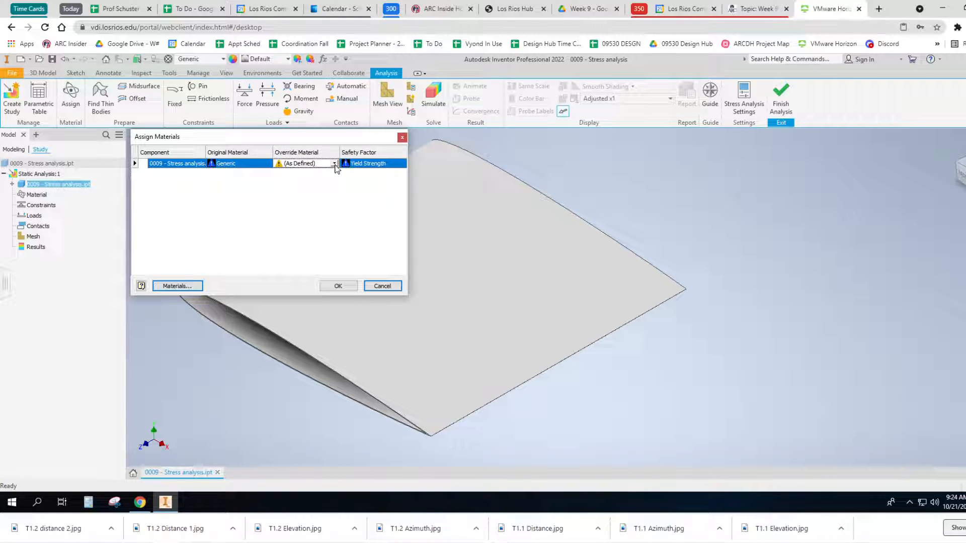
Step: Override the study material with Aluminum 6061-AHC
{"action": "left_click", "coordinate": [334, 163]}
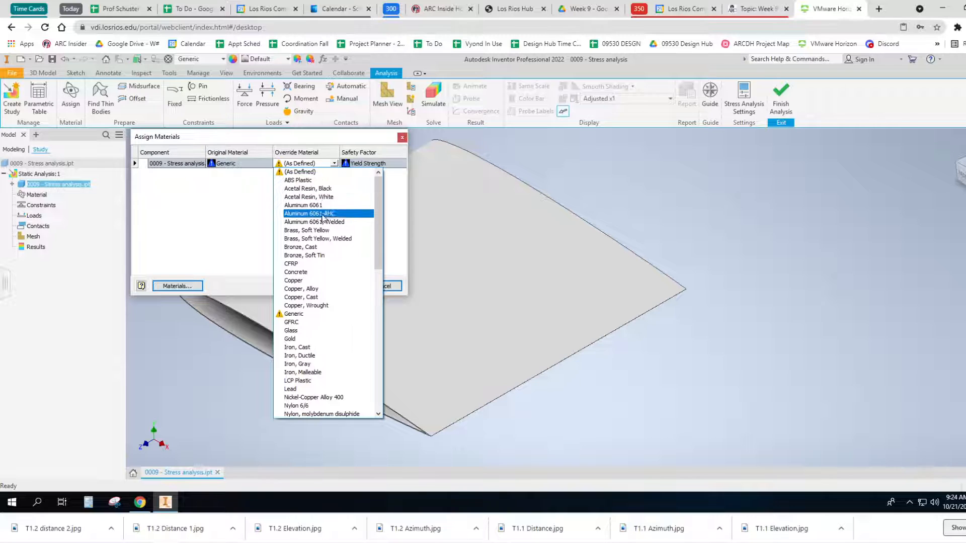
{"action": "left_click", "coordinate": [309, 213]}
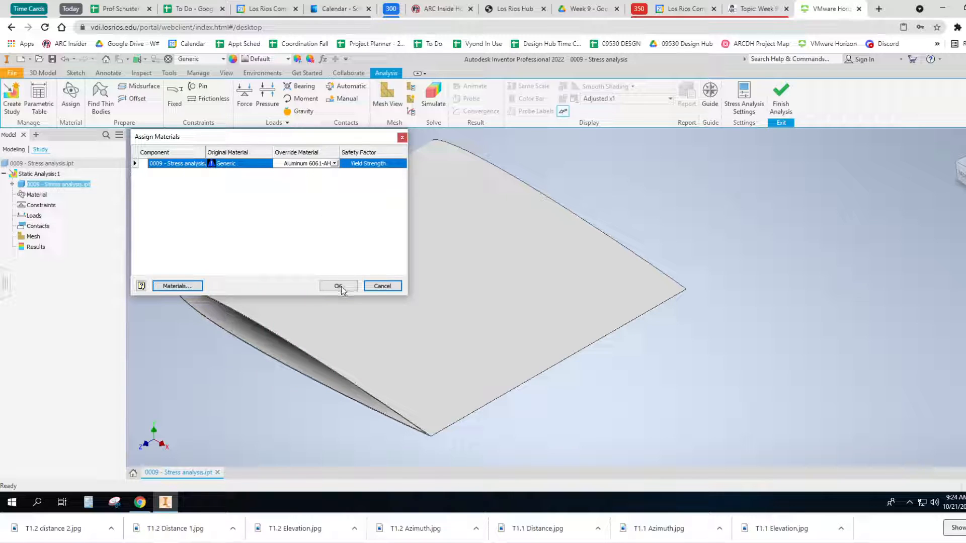
{"action": "left_click", "coordinate": [338, 286]}
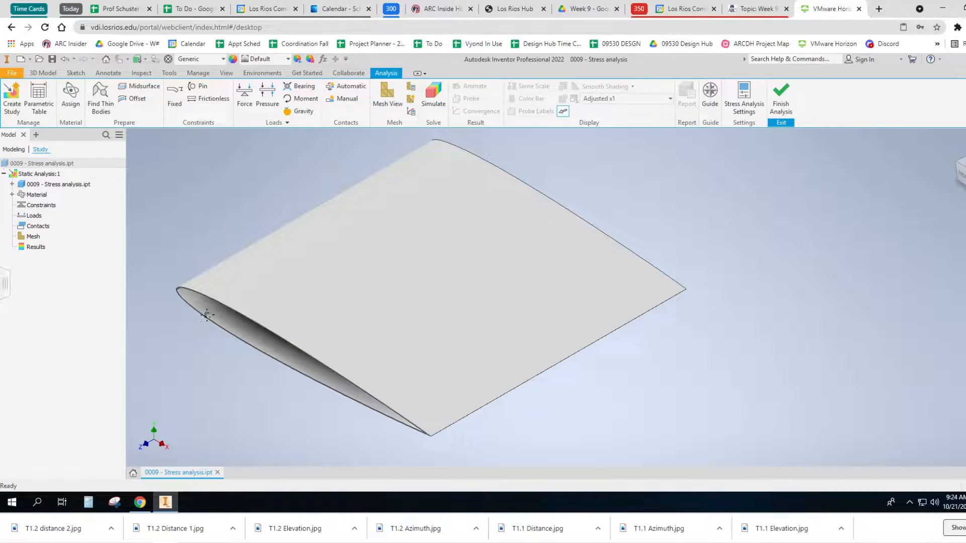
{"action": "left_click_drag", "start_coordinate": [206, 316], "coordinate": [195, 331]}
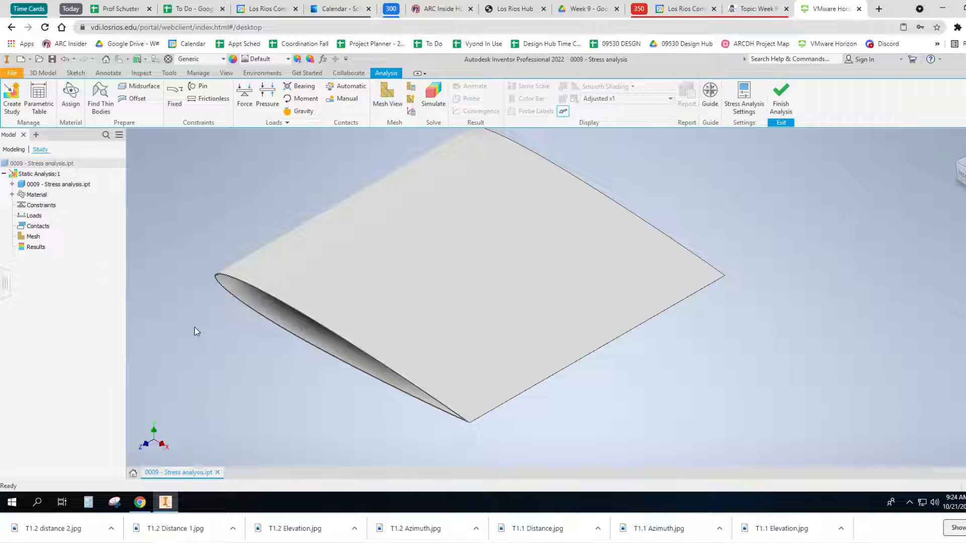
{"action": "mouse_move", "coordinate": [186, 218]}
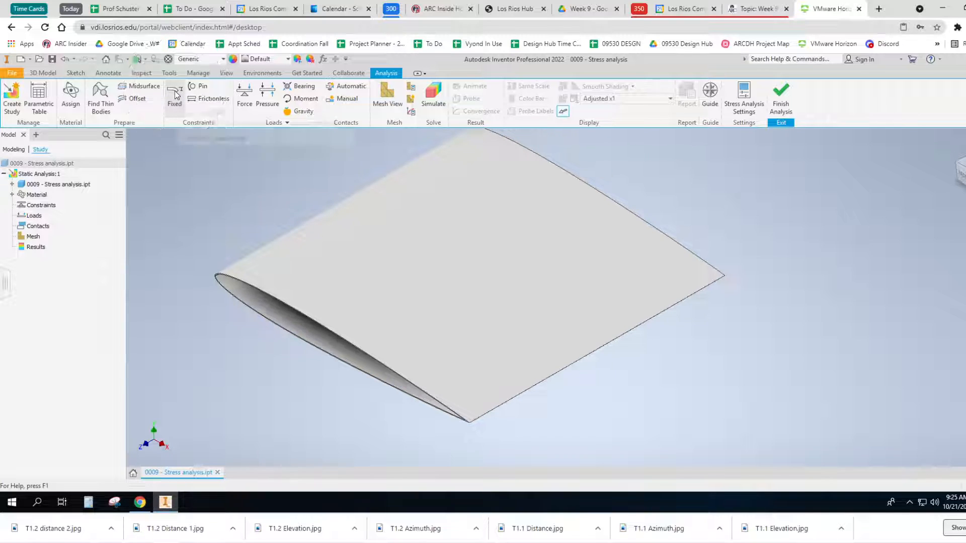
Step: Add a fixed constraint on the wing's end face
{"action": "left_click", "coordinate": [174, 96]}
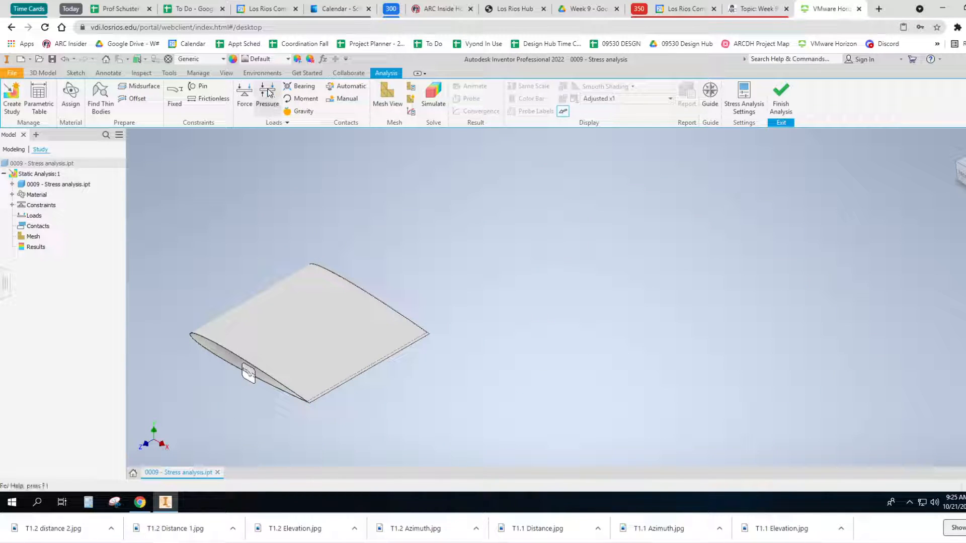
{"action": "left_click", "coordinate": [267, 90]}
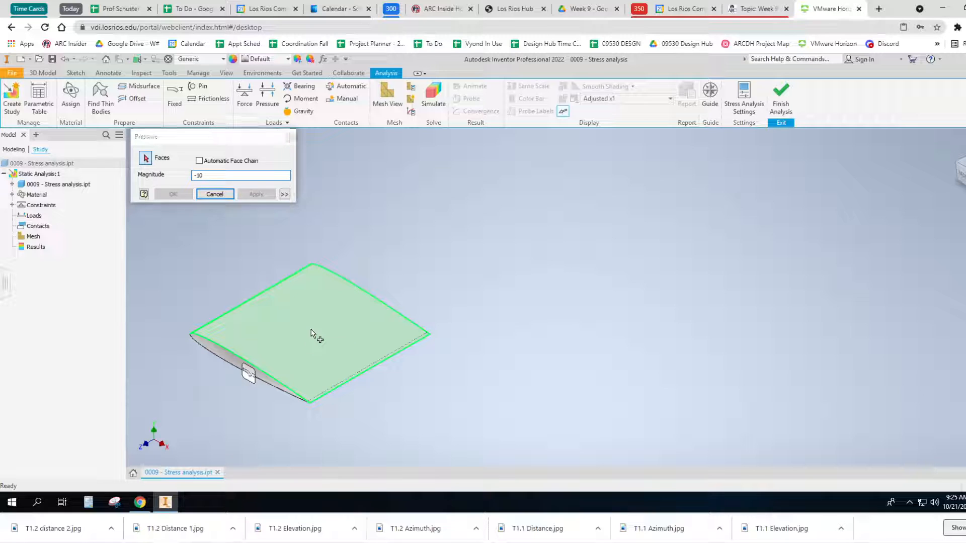
Step: Load the wing's top face with -10 psi pressure and start the simulation
{"action": "left_click", "coordinate": [256, 194]}
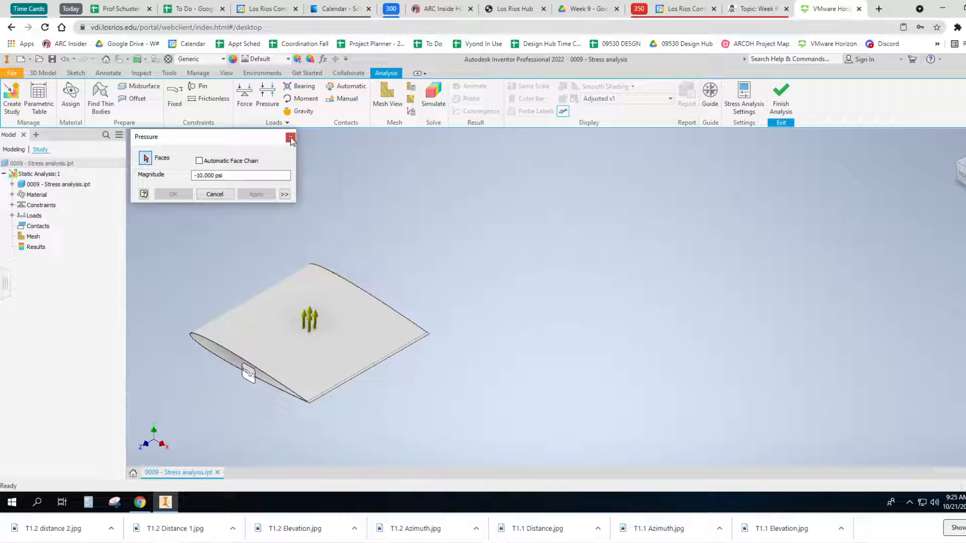
{"action": "left_click", "coordinate": [290, 140]}
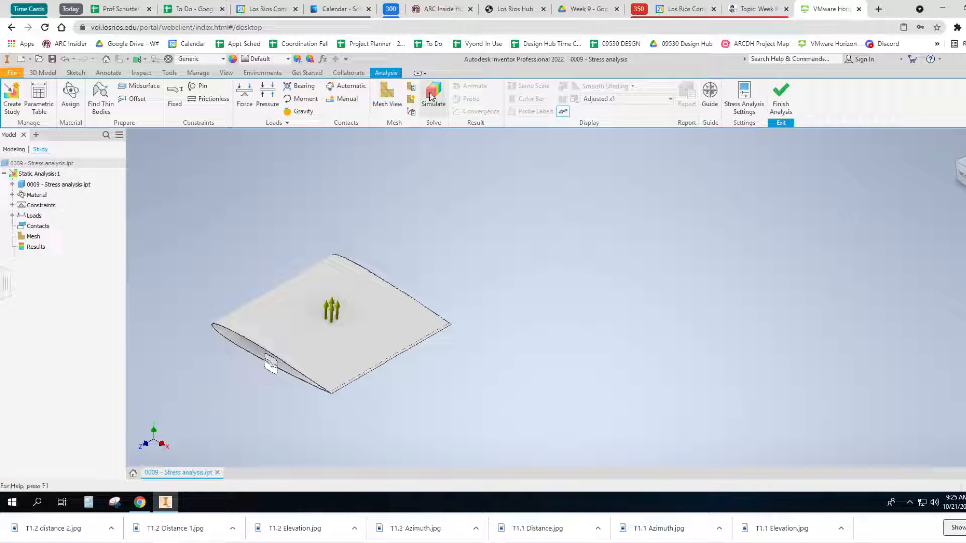
{"action": "left_click", "coordinate": [433, 93]}
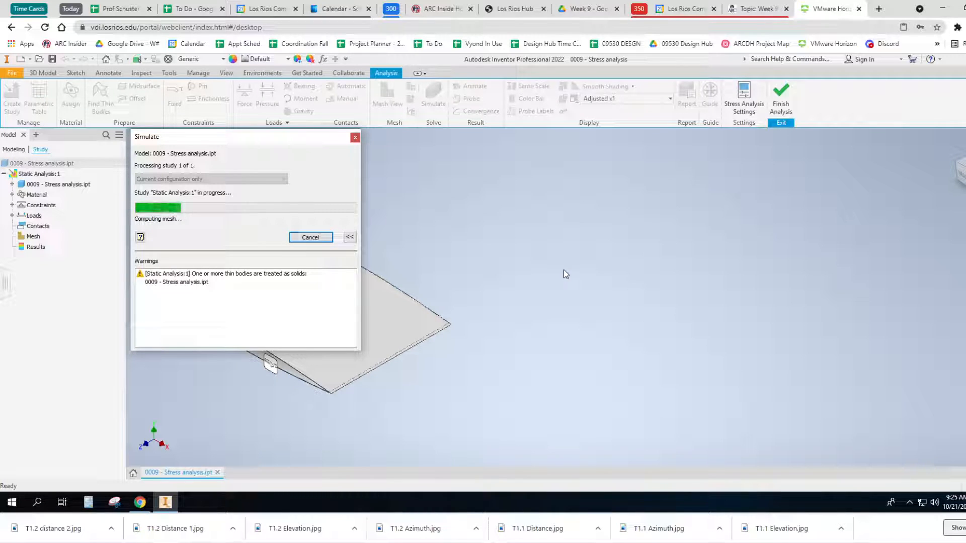
{"action": "mouse_move", "coordinate": [581, 287]}
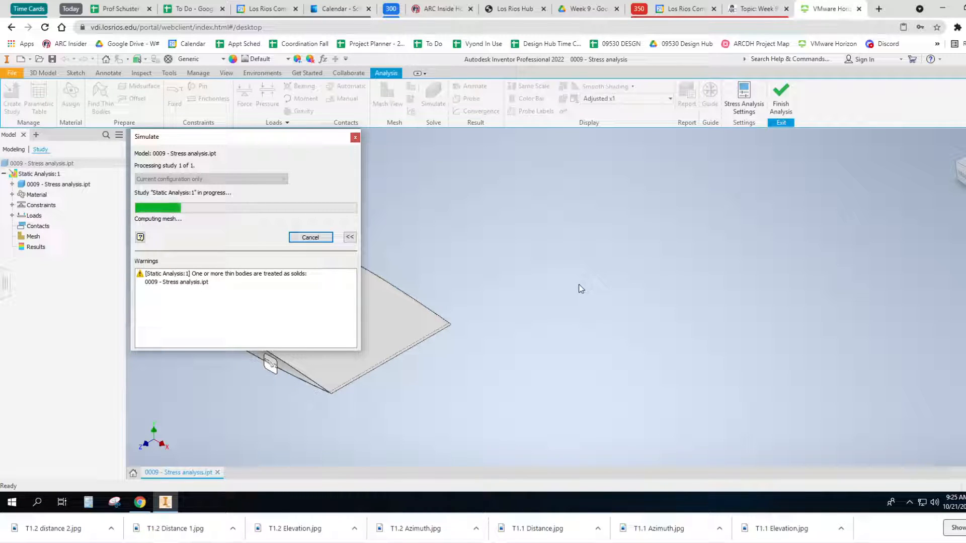
{"action": "mouse_move", "coordinate": [590, 294]}
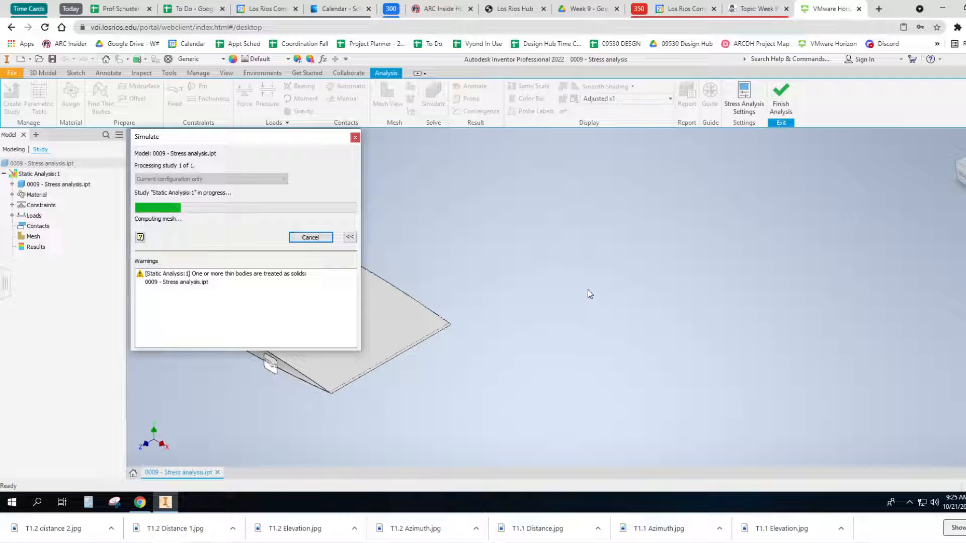
{"action": "mouse_move", "coordinate": [590, 304]}
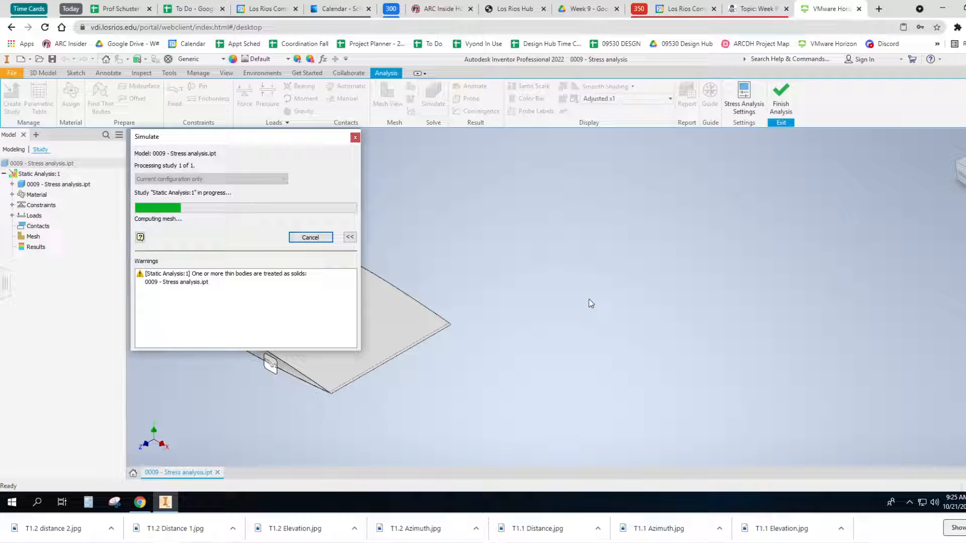
{"action": "mouse_move", "coordinate": [593, 299]}
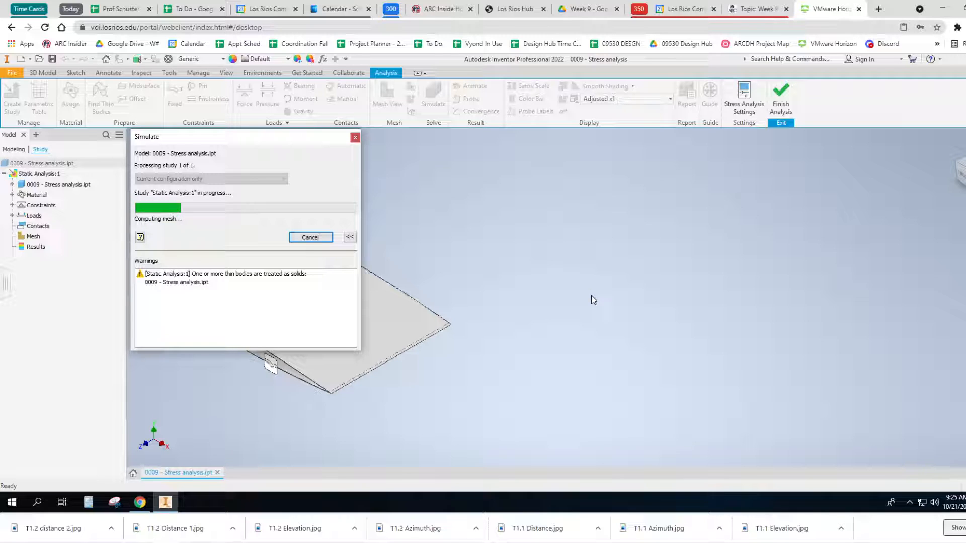
{"action": "mouse_move", "coordinate": [598, 293]}
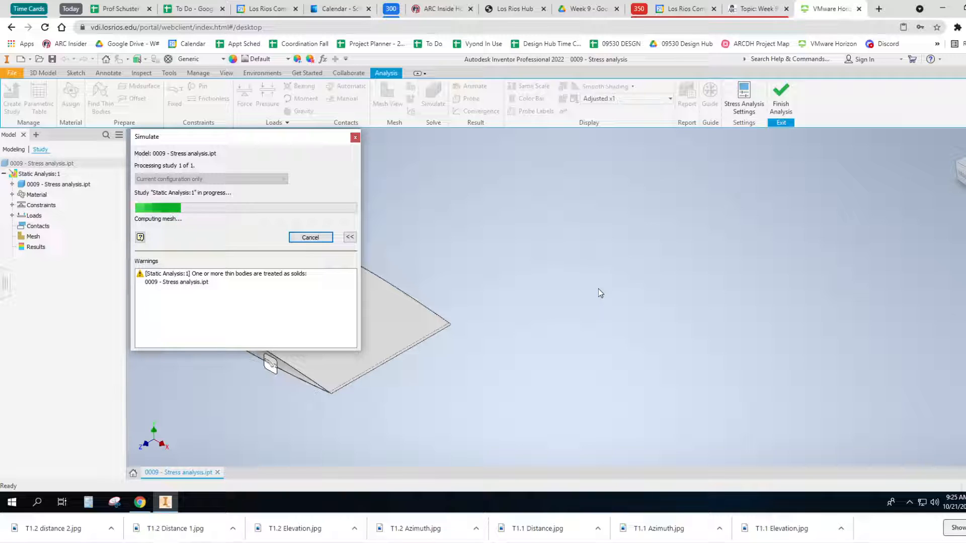
{"action": "mouse_move", "coordinate": [605, 309]}
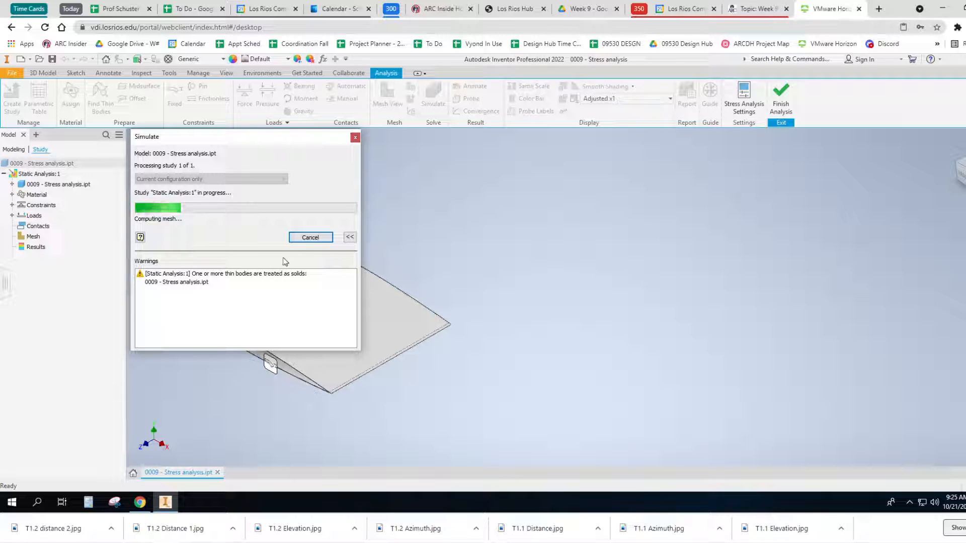
{"action": "mouse_move", "coordinate": [620, 281]}
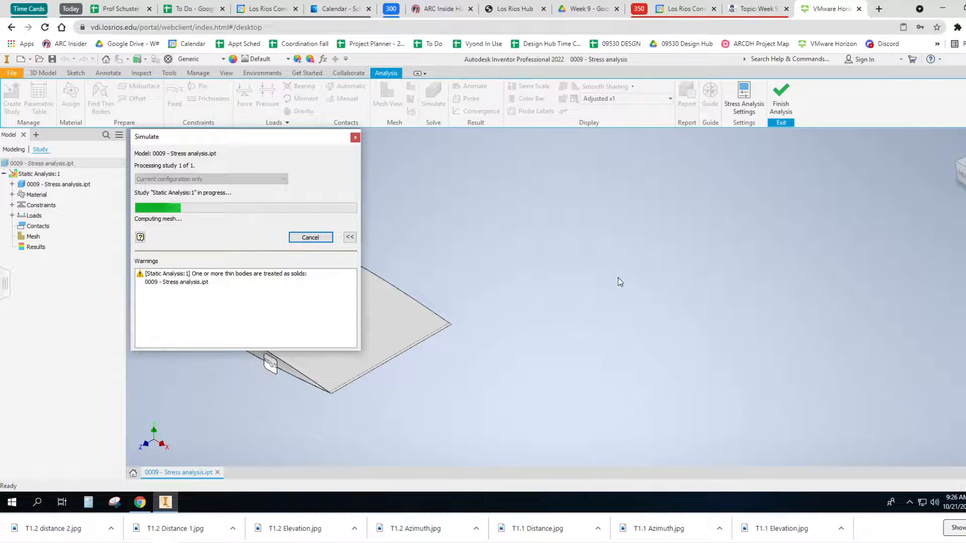
{"action": "mouse_move", "coordinate": [628, 313]}
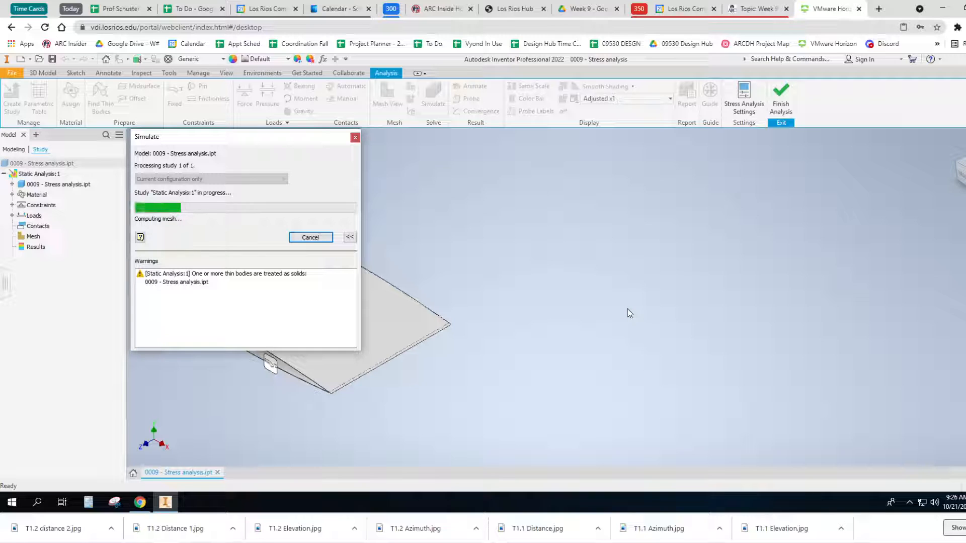
{"action": "mouse_move", "coordinate": [631, 303]}
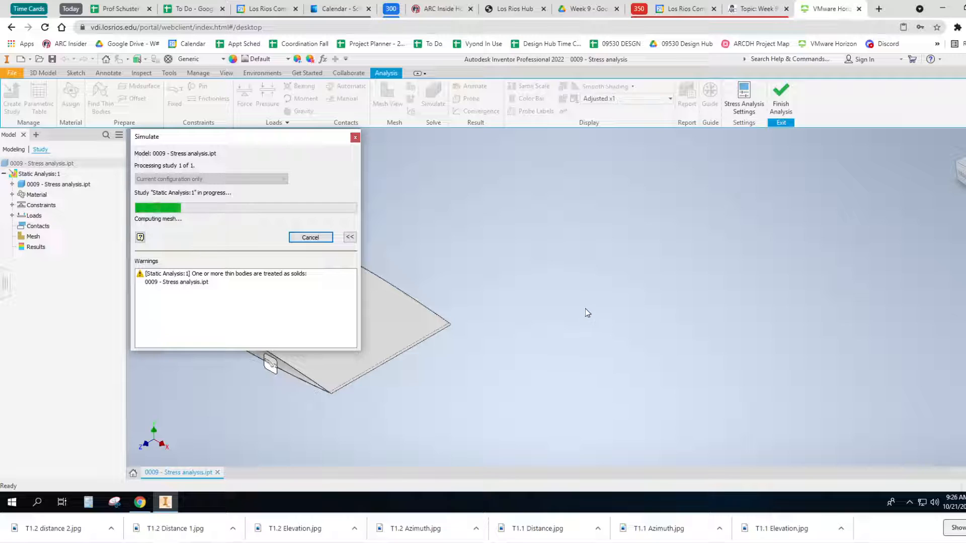
{"action": "mouse_move", "coordinate": [587, 310]}
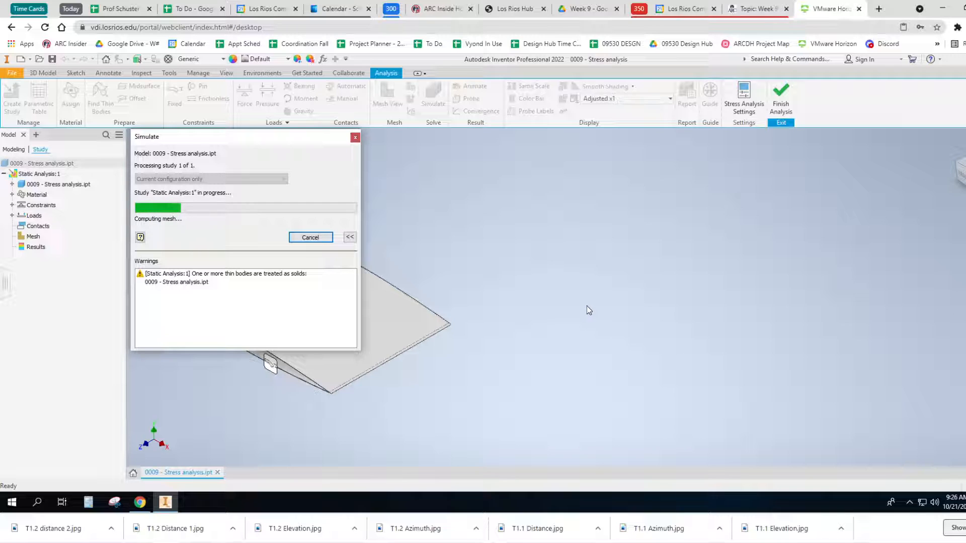
{"action": "mouse_move", "coordinate": [594, 303]}
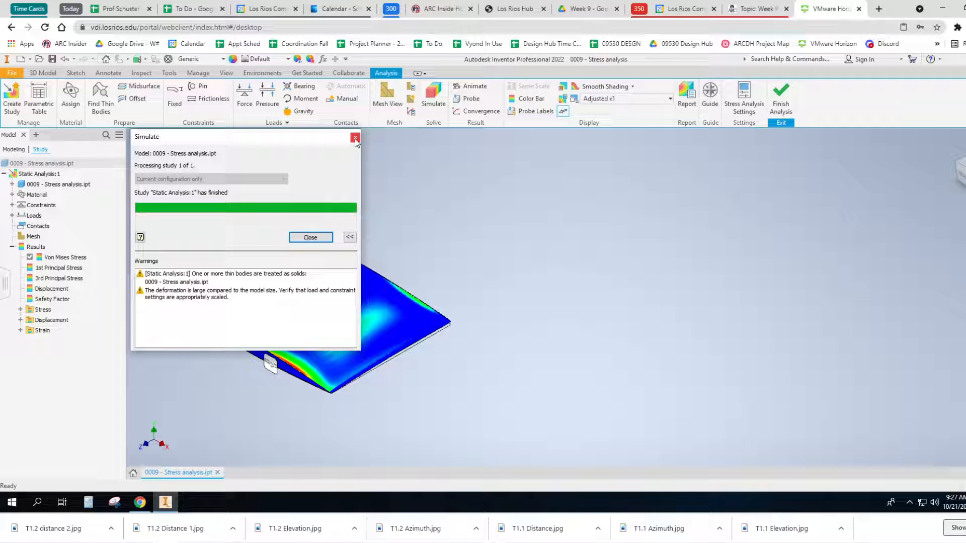
Step: Close the Simulate progress window once solving finishes
{"action": "left_click", "coordinate": [354, 139]}
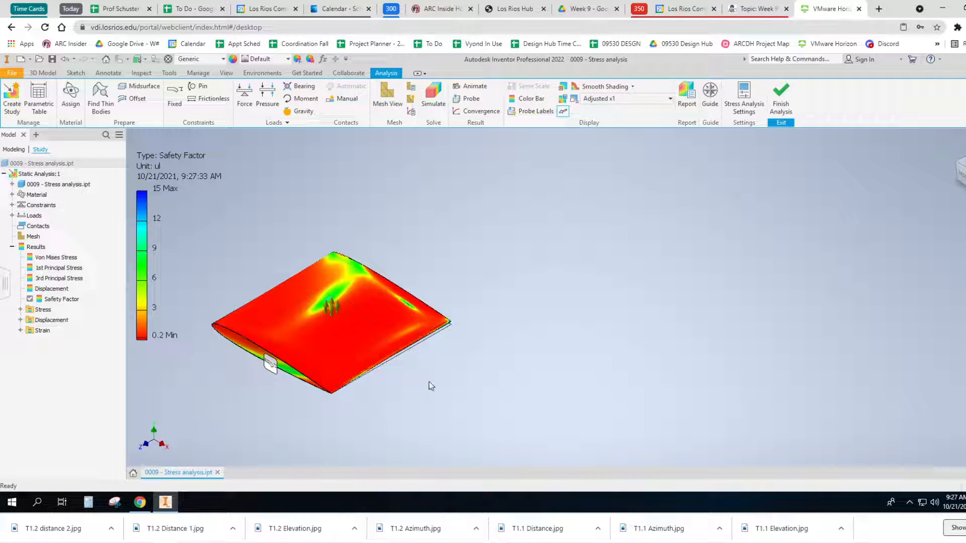
{"action": "mouse_move", "coordinate": [459, 396]}
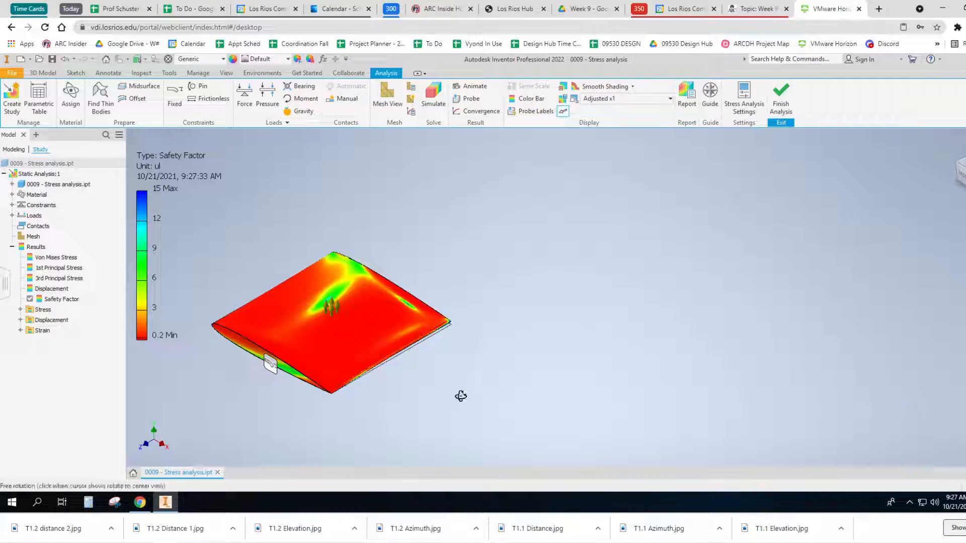
Step: Orbit the wing to review the safety-factor plot from several angles
{"action": "left_click_drag", "start_coordinate": [460, 396], "coordinate": [425, 374]}
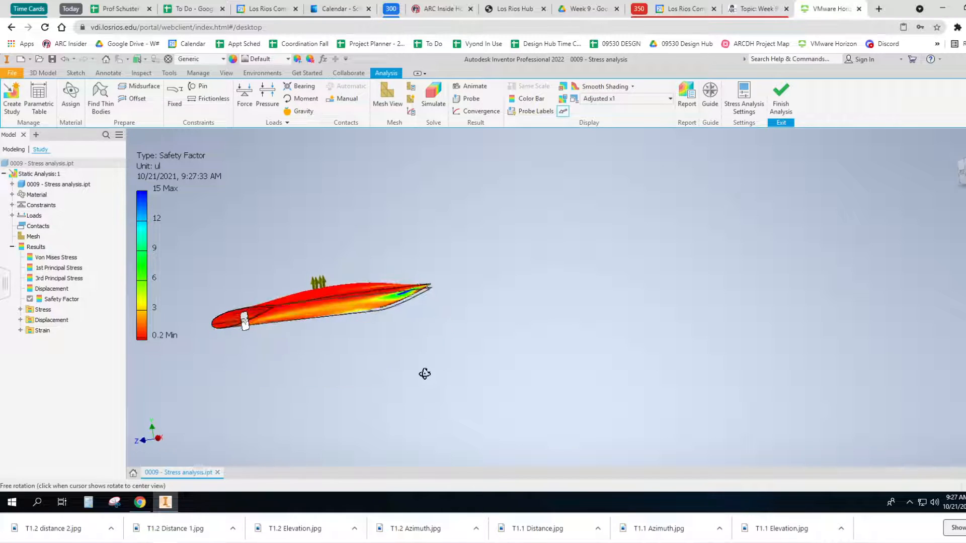
{"action": "left_click_drag", "start_coordinate": [424, 373], "coordinate": [392, 379]}
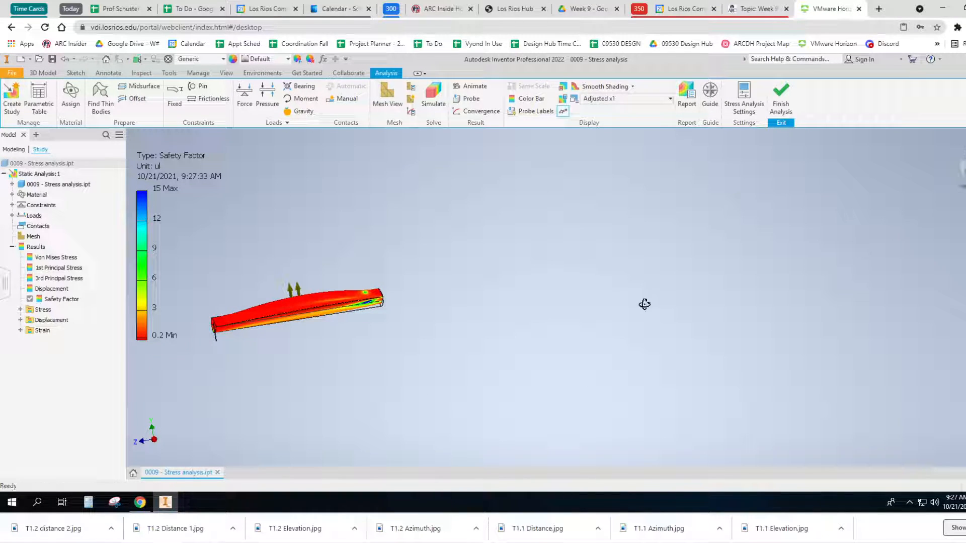
{"action": "left_click_drag", "start_coordinate": [644, 304], "coordinate": [655, 294]}
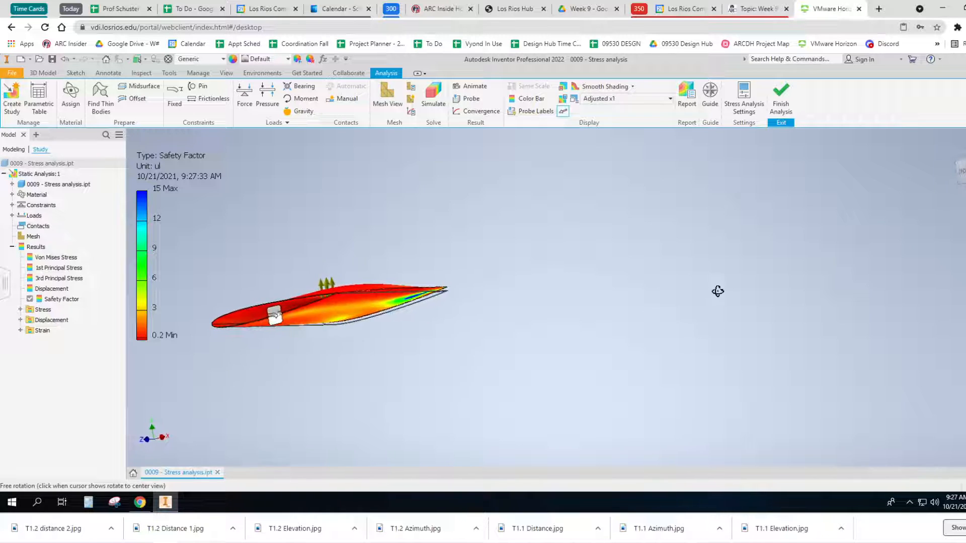
{"action": "left_click_drag", "start_coordinate": [718, 291], "coordinate": [628, 304]}
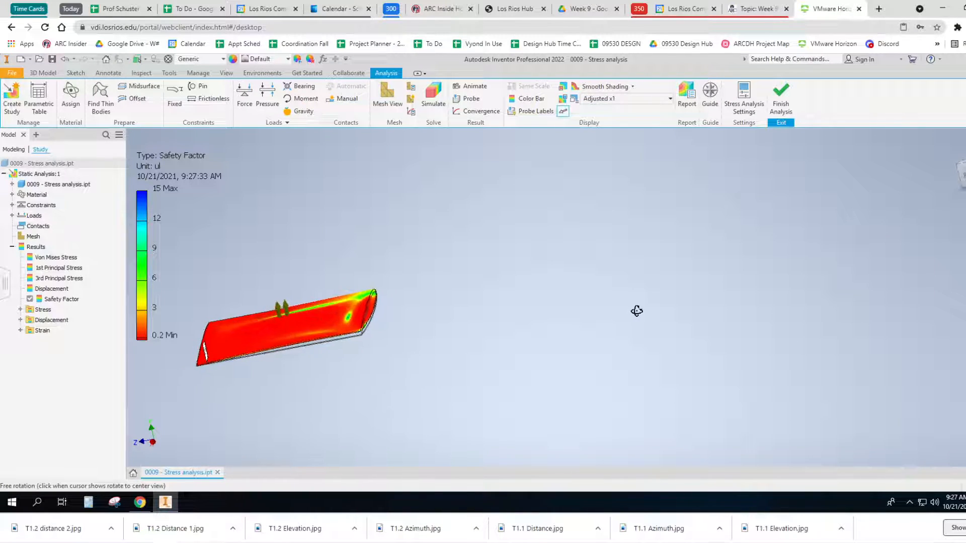
{"action": "left_click_drag", "start_coordinate": [637, 311], "coordinate": [320, 447]}
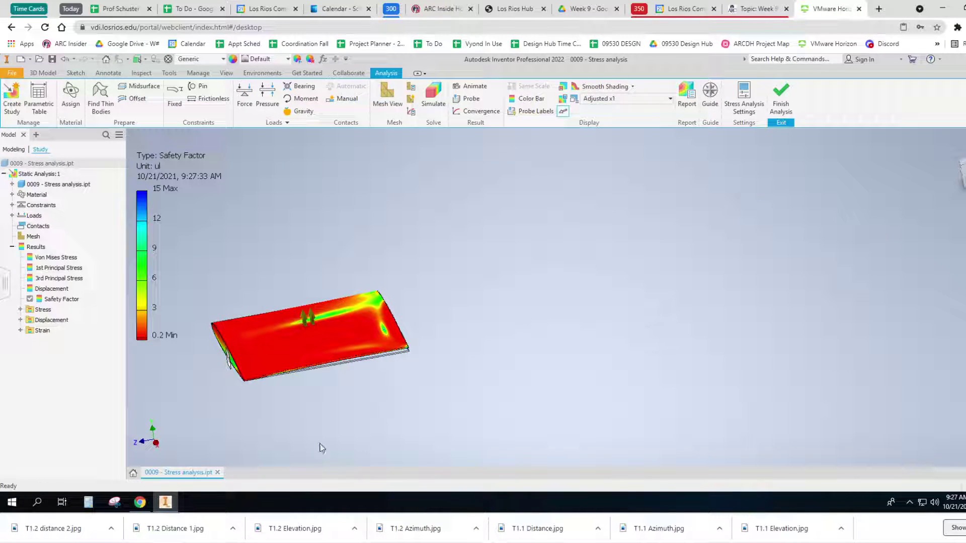
{"action": "mouse_move", "coordinate": [234, 406]}
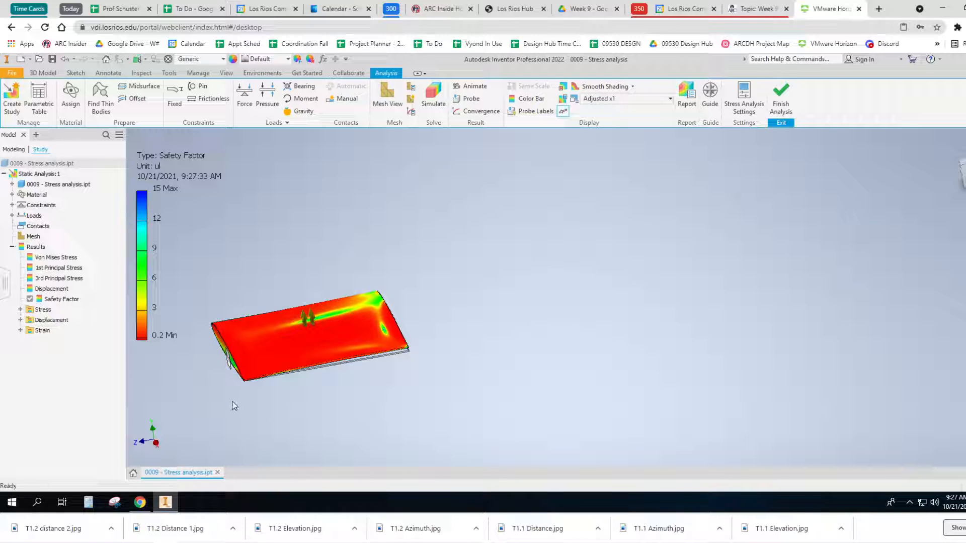
{"action": "mouse_move", "coordinate": [356, 223]}
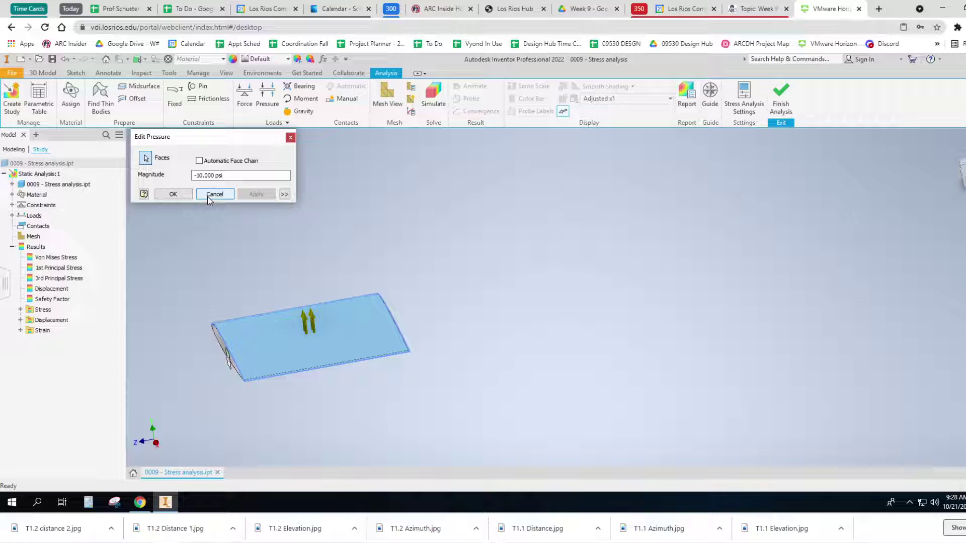
Step: Discard the pressure dialog, then replace the wing's pressure Magnitude value and confirm it
{"action": "left_click", "coordinate": [214, 194]}
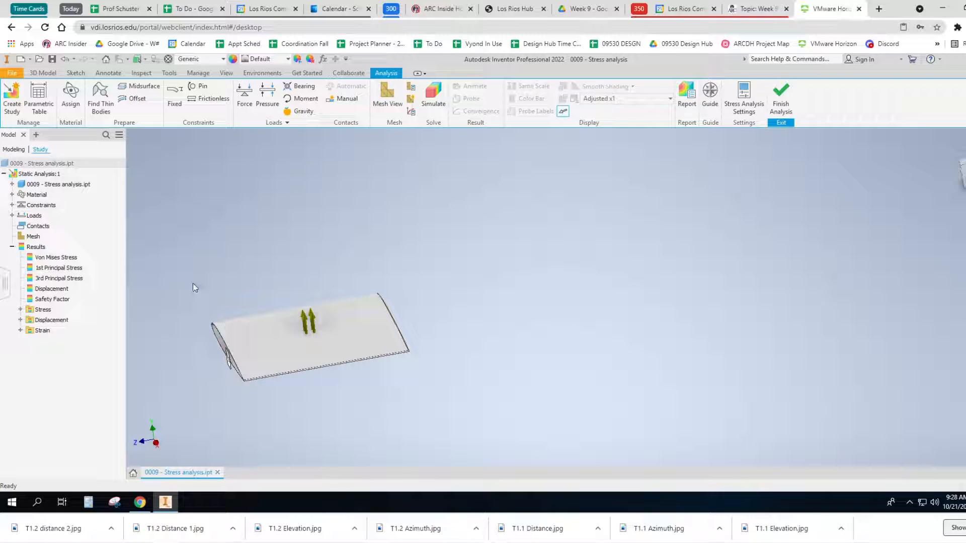
{"action": "mouse_move", "coordinate": [215, 359]}
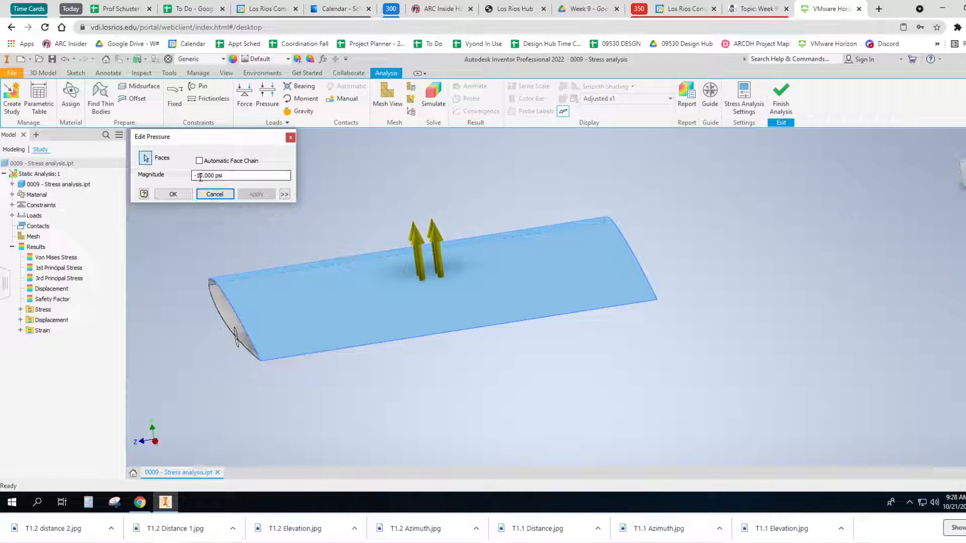
{"action": "triple_click", "coordinate": [240, 175]}
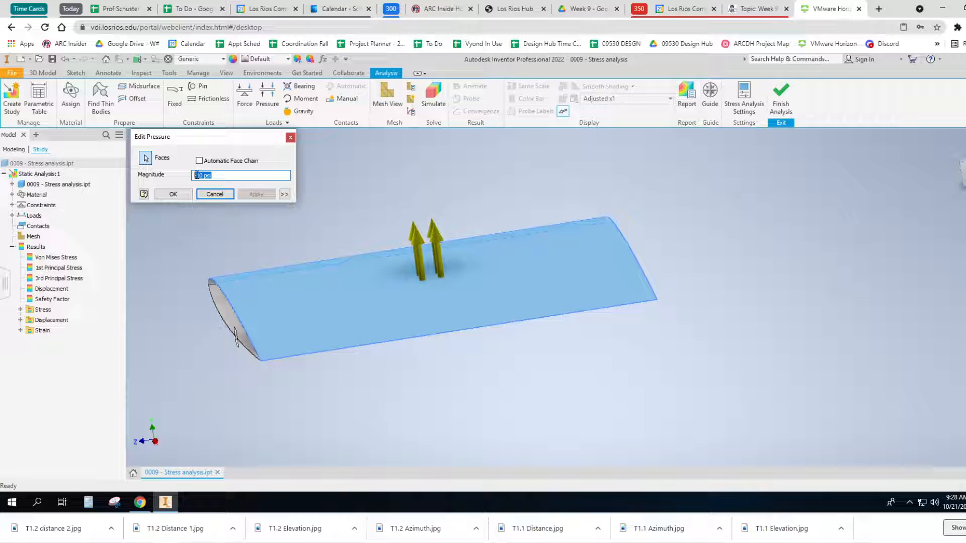
{"action": "left_click", "coordinate": [241, 175]}
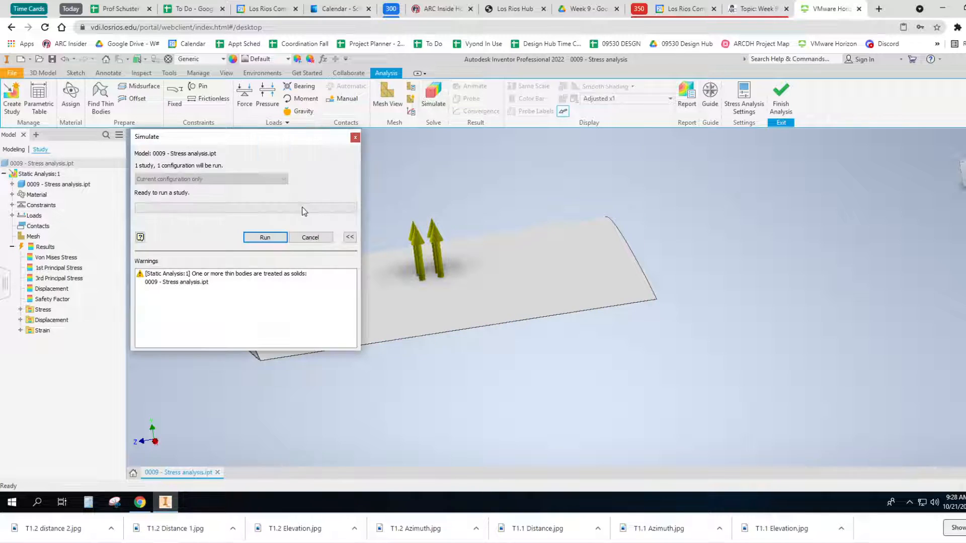
Step: Run the updated wing stress study from the Simulate dialog
{"action": "left_click", "coordinate": [265, 237]}
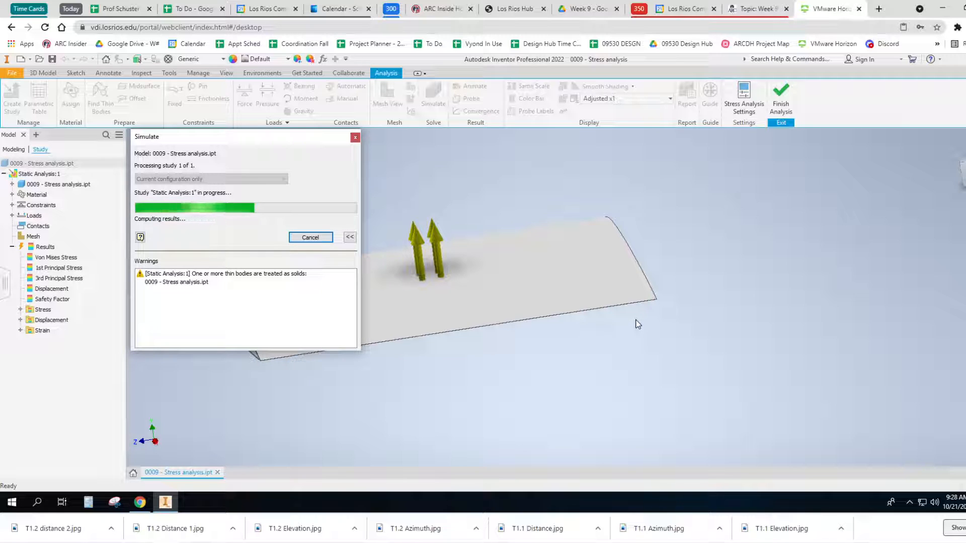
{"action": "mouse_move", "coordinate": [620, 394]}
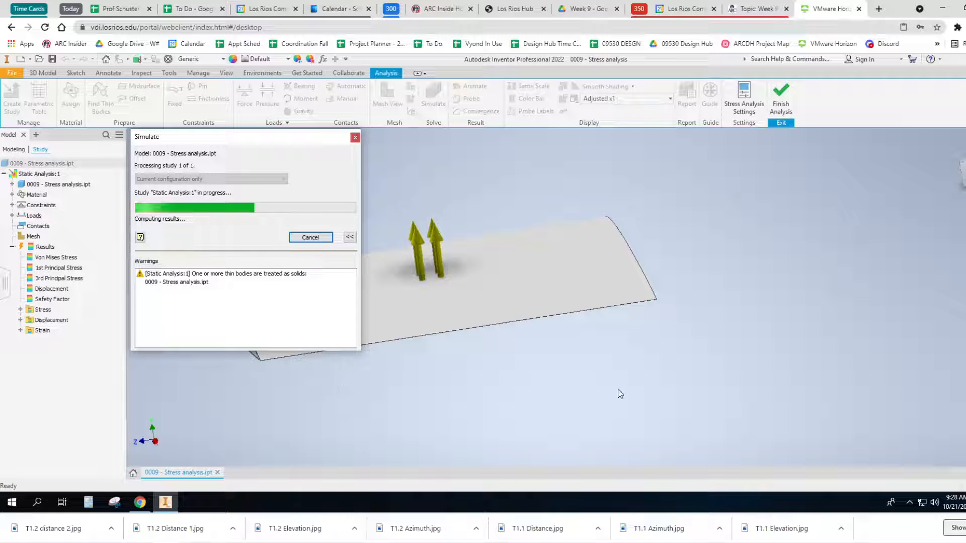
{"action": "mouse_move", "coordinate": [672, 409]}
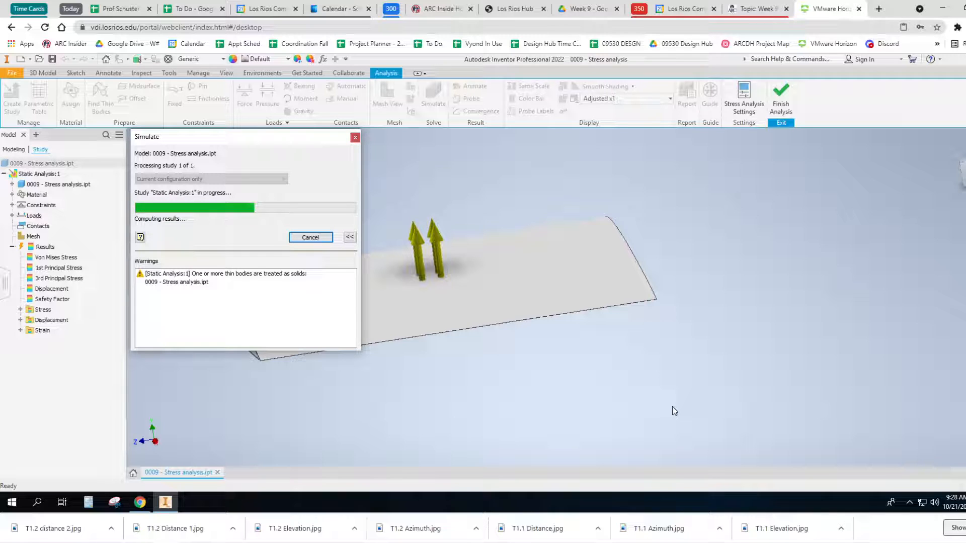
{"action": "mouse_move", "coordinate": [515, 417]}
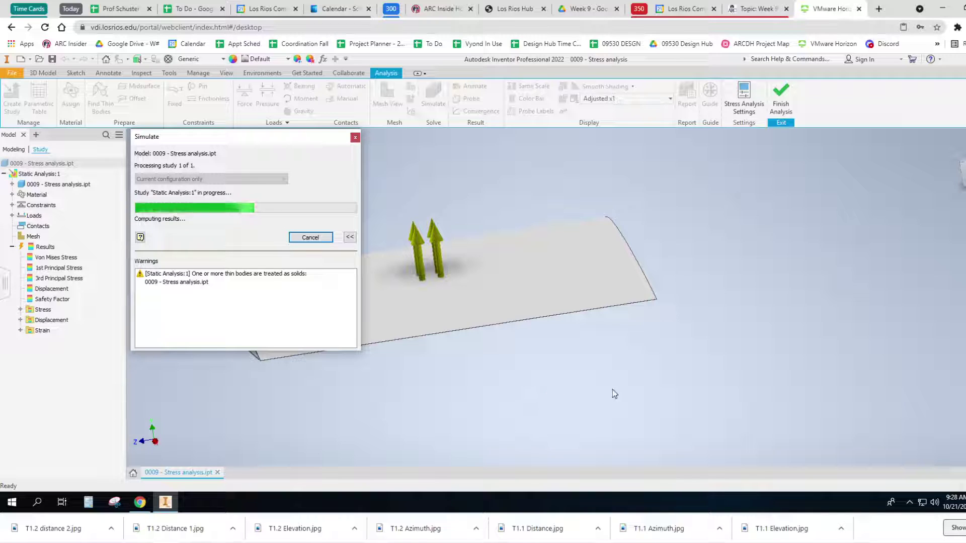
{"action": "mouse_move", "coordinate": [631, 391]}
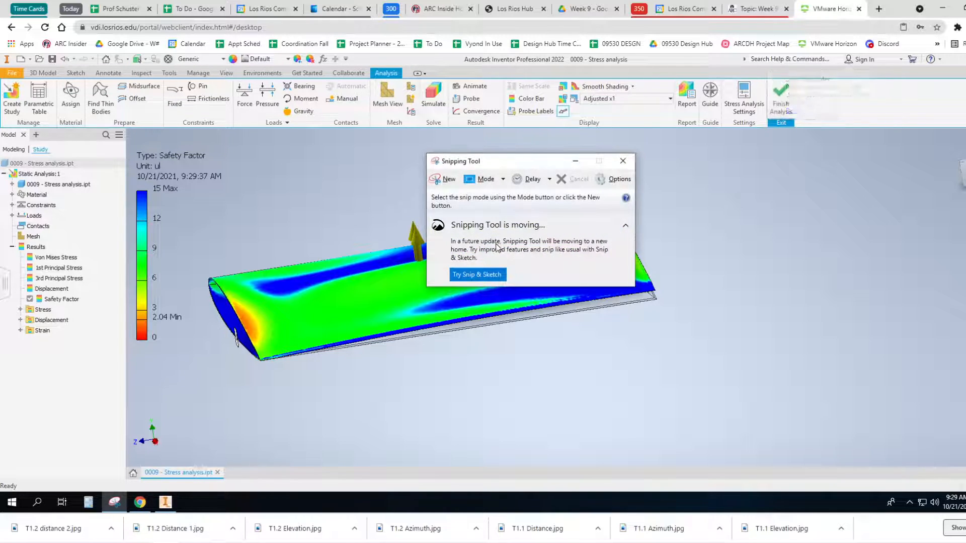
Step: Snip the safety-factor plot and legend showing the 2.04 minimum, and choose Save As
{"action": "left_click", "coordinate": [442, 179]}
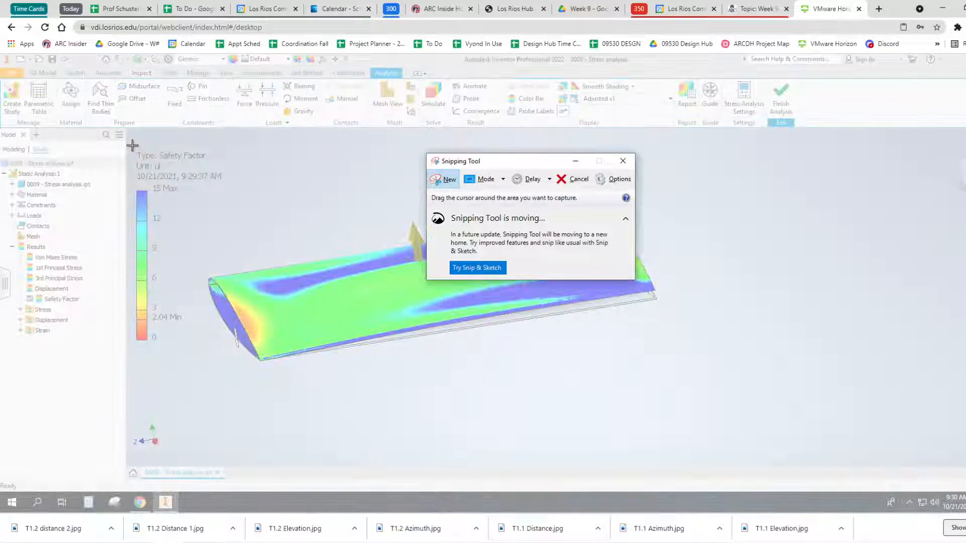
{"action": "left_click_drag", "start_coordinate": [132, 145], "coordinate": [697, 372]}
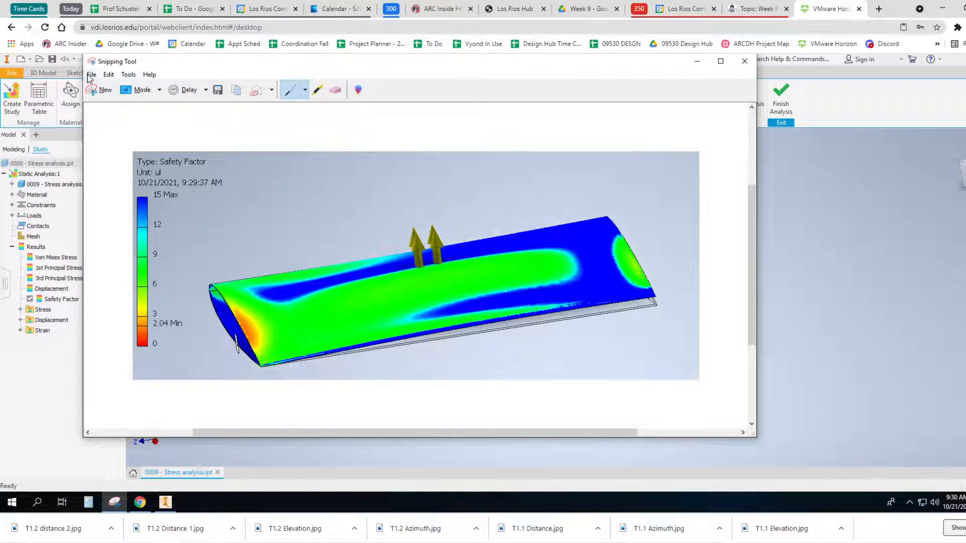
{"action": "left_click", "coordinate": [217, 90]}
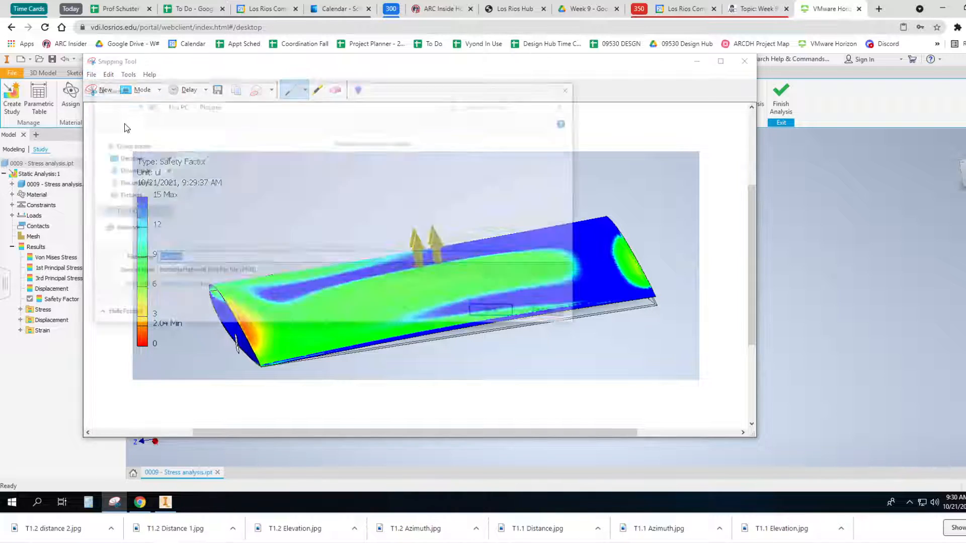
{"action": "left_click", "coordinate": [218, 90]}
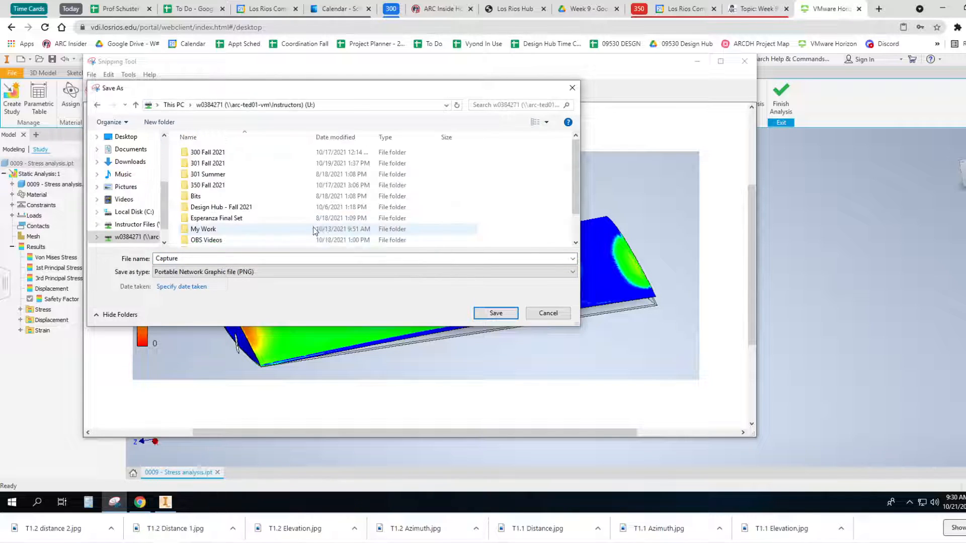
Step: Create an Airfoil folder inside Design Hub - Fall 2021
{"action": "double_click", "coordinate": [221, 206]}
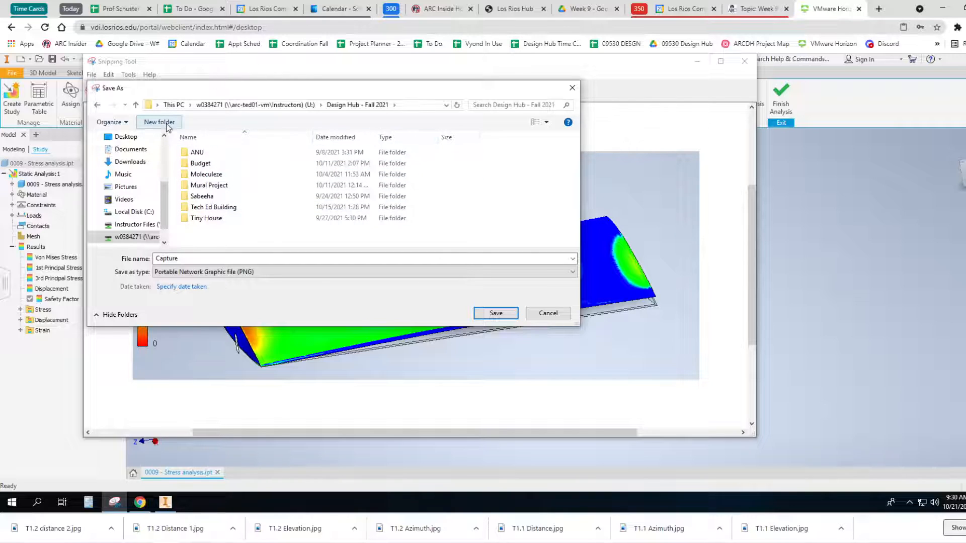
{"action": "left_click", "coordinate": [159, 121]}
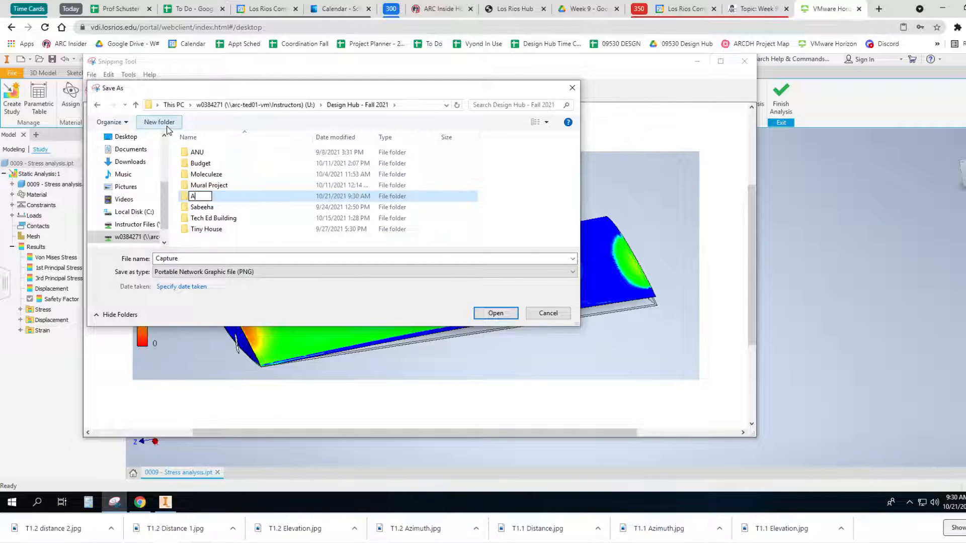
{"action": "type", "text": "irfoil"}
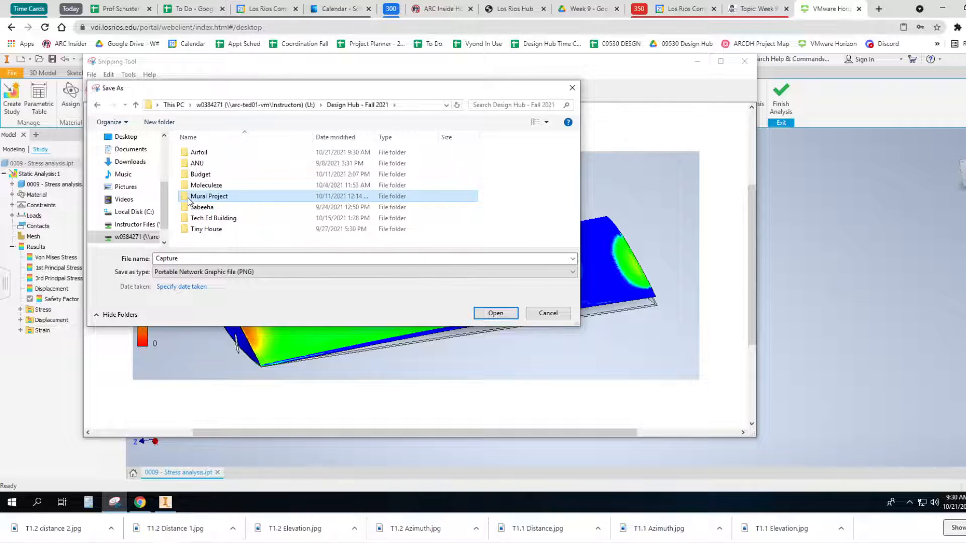
Step: Save the capture as PNG '00009 Safety Factor - 100 Percent Load' and minimize Snipping Tool
{"action": "double_click", "coordinate": [190, 152]}
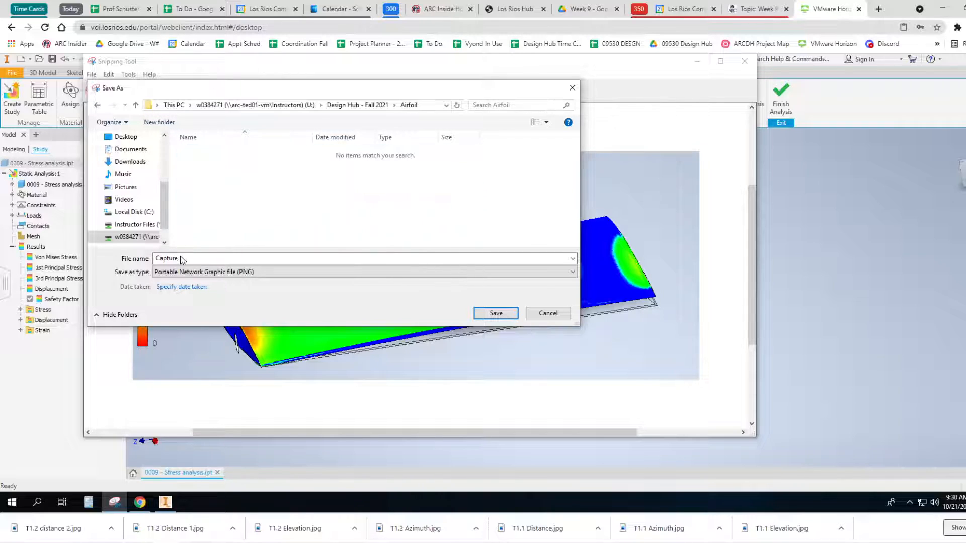
{"action": "type", "text": "0"}
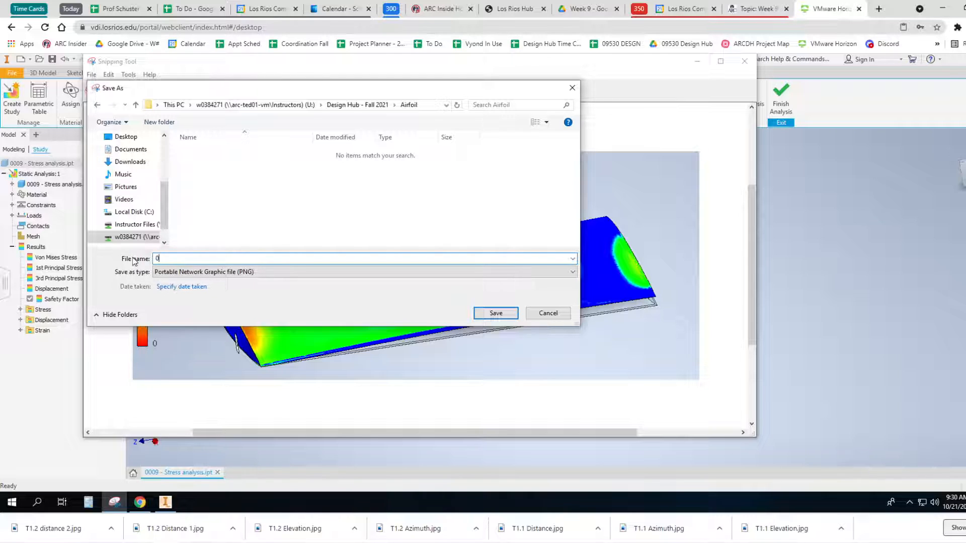
{"action": "type", "text": "0009"}
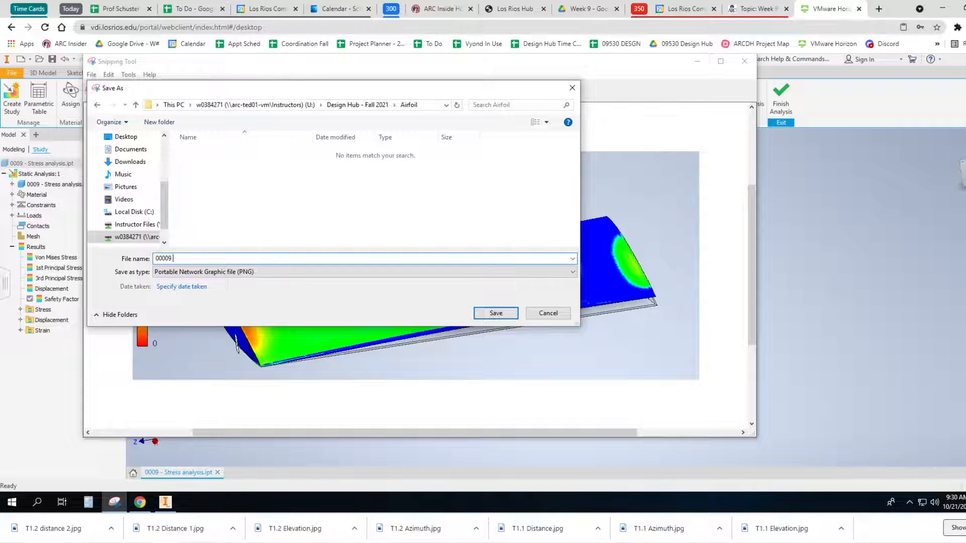
{"action": "type", "text": "Safety Factor"}
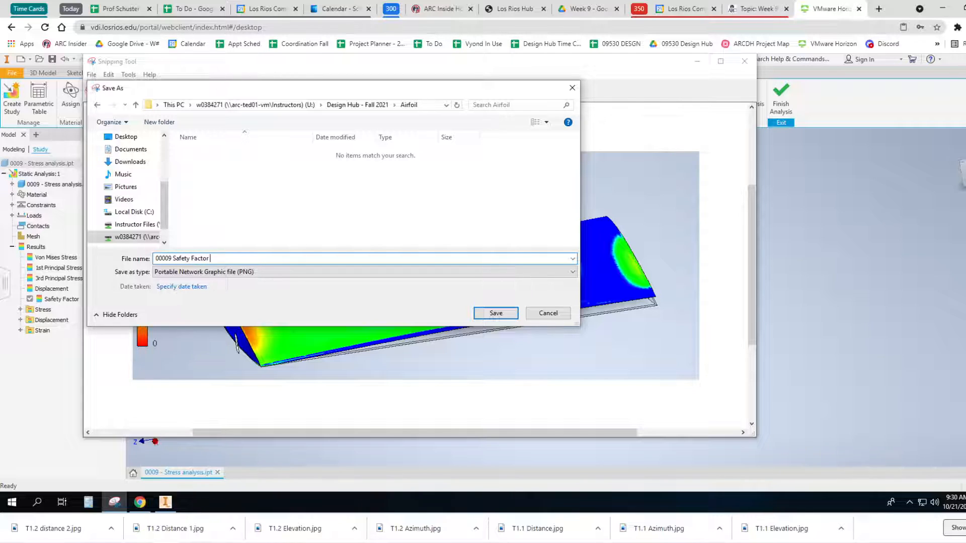
{"action": "type", "text": "-"}
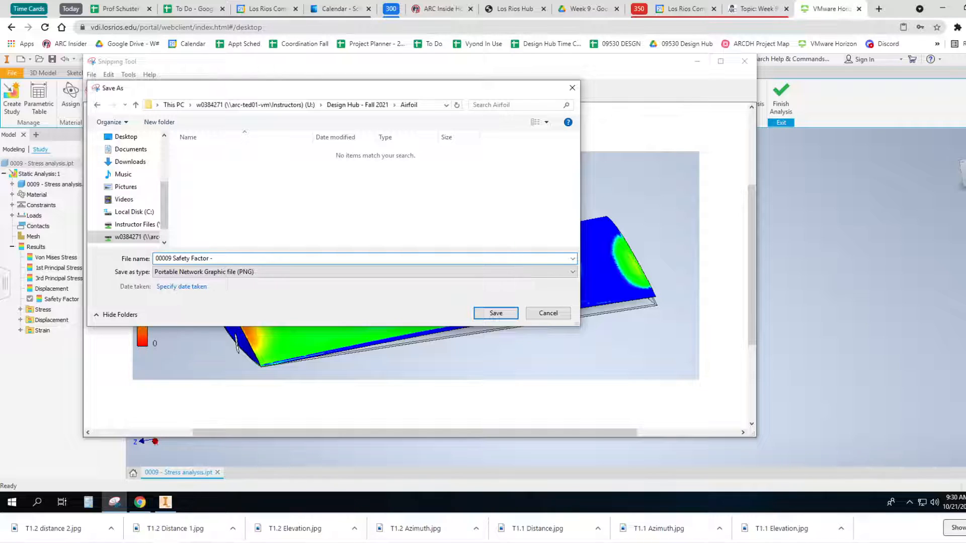
{"action": "type", "text": "100 Percent"}
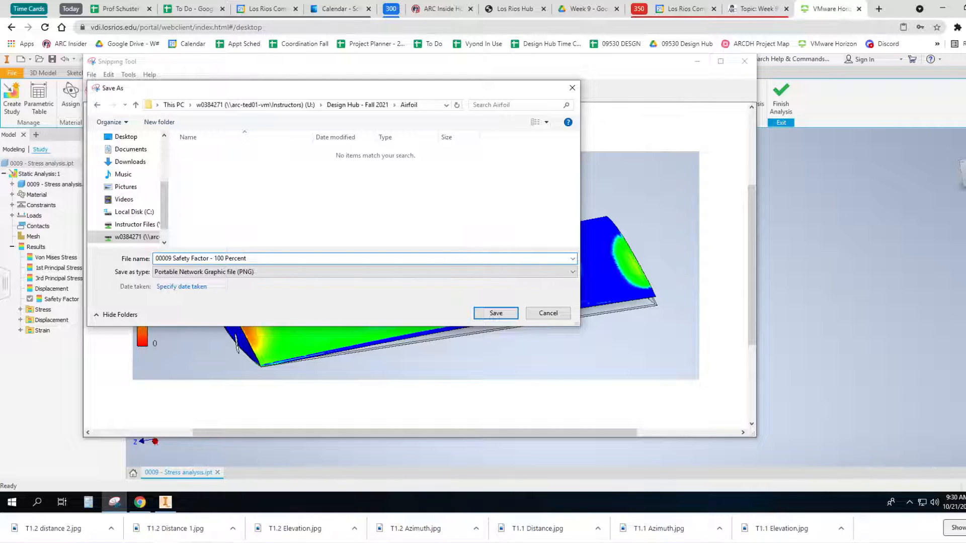
{"action": "type", "text": "Load"}
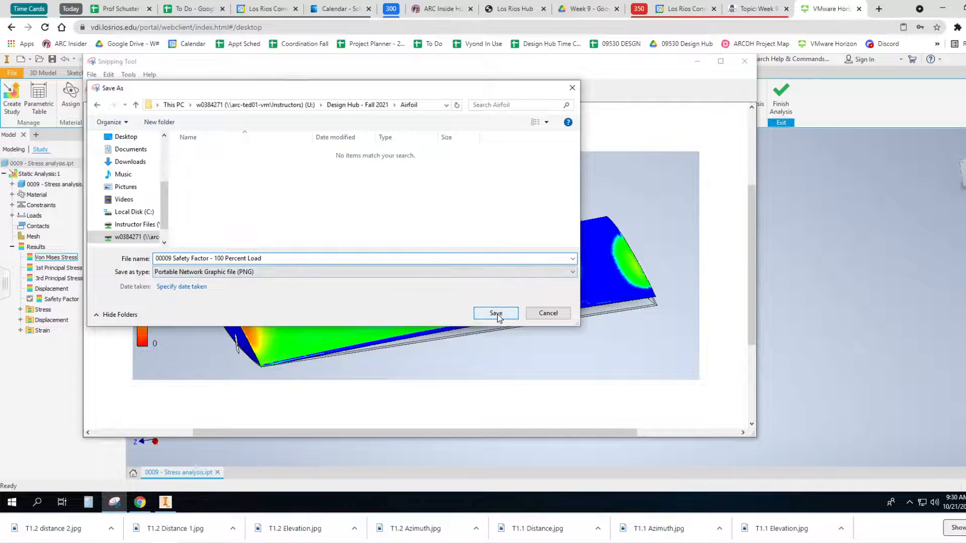
{"action": "left_click", "coordinate": [495, 312]}
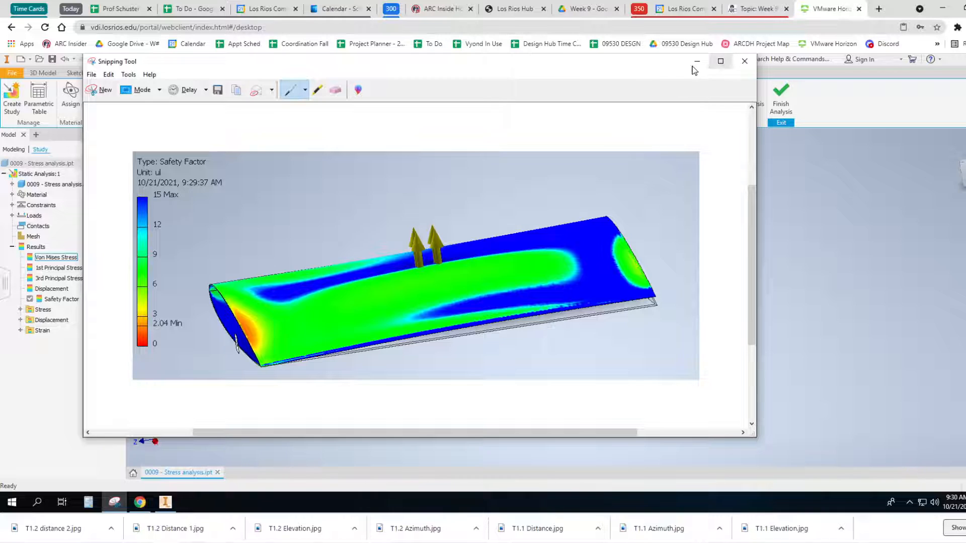
{"action": "left_click", "coordinate": [744, 60]}
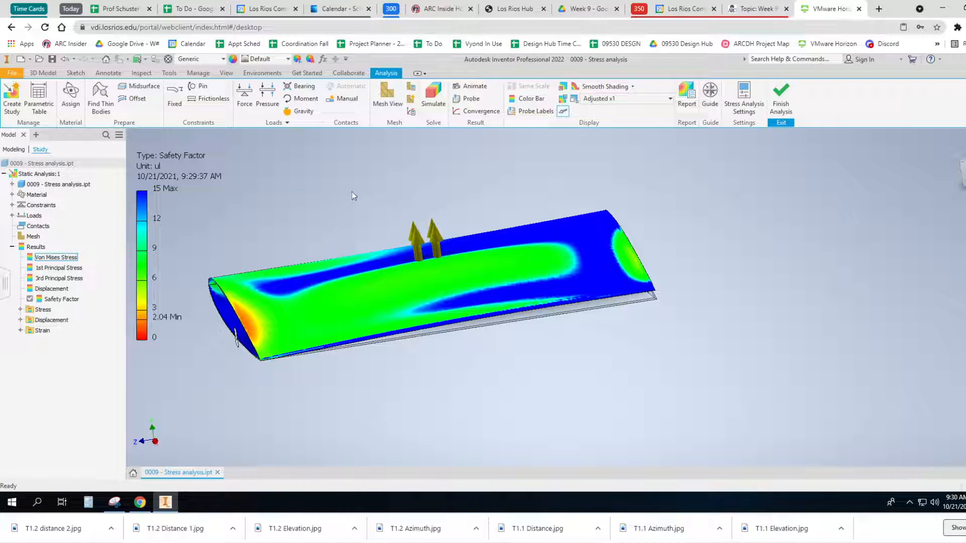
{"action": "left_click", "coordinate": [267, 94]}
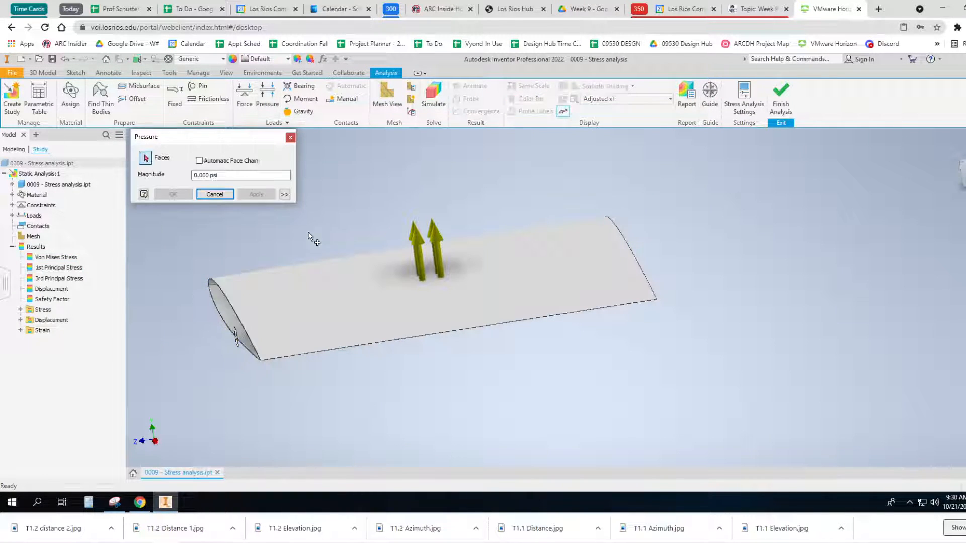
{"action": "mouse_move", "coordinate": [420, 245]}
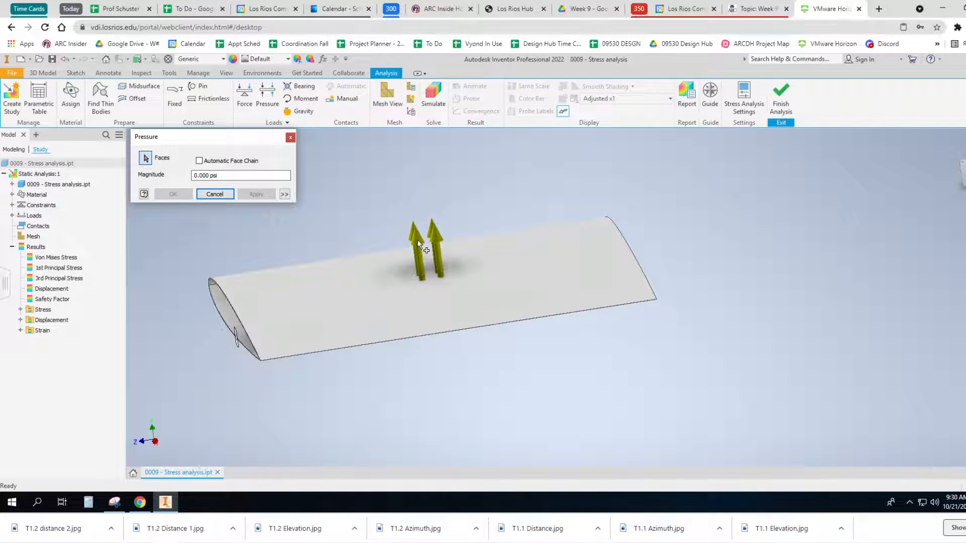
Step: Edit the existing pressure load to a magnitude of -0.9 psi
{"action": "left_click", "coordinate": [214, 194]}
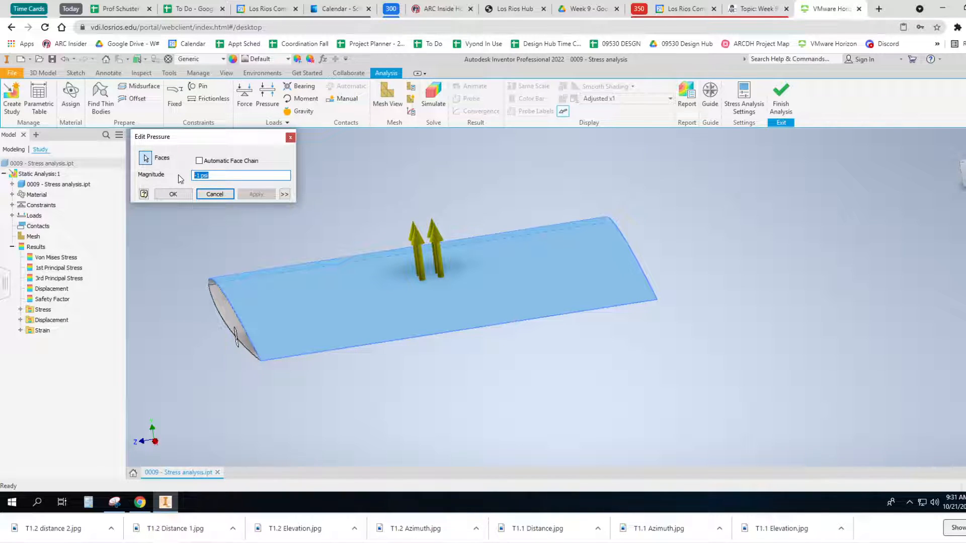
{"action": "type", "text": "-.9"}
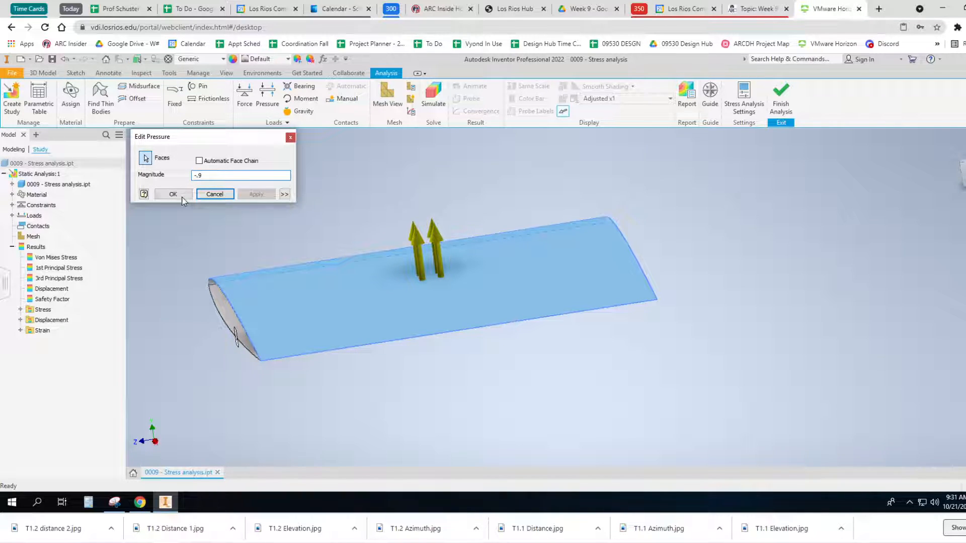
{"action": "left_click", "coordinate": [173, 194]}
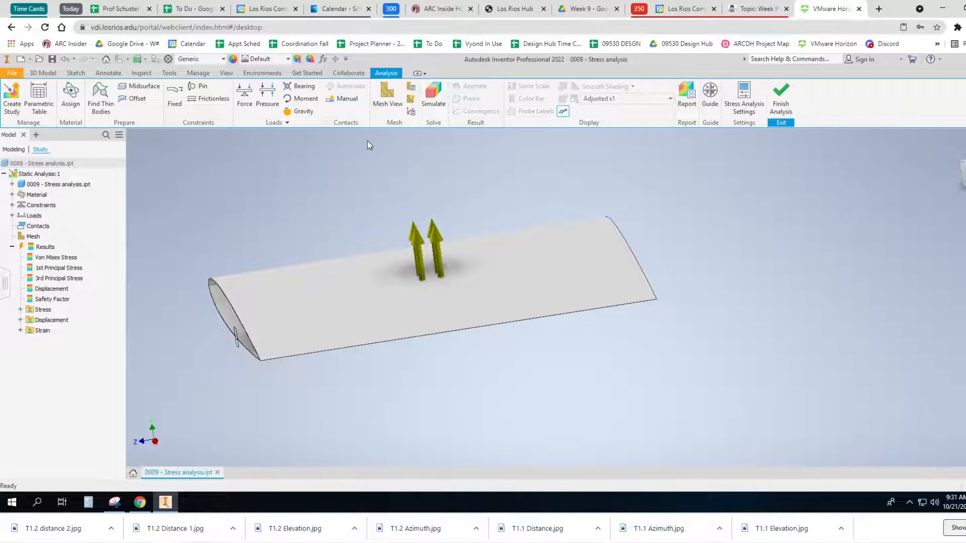
{"action": "left_click", "coordinate": [433, 93]}
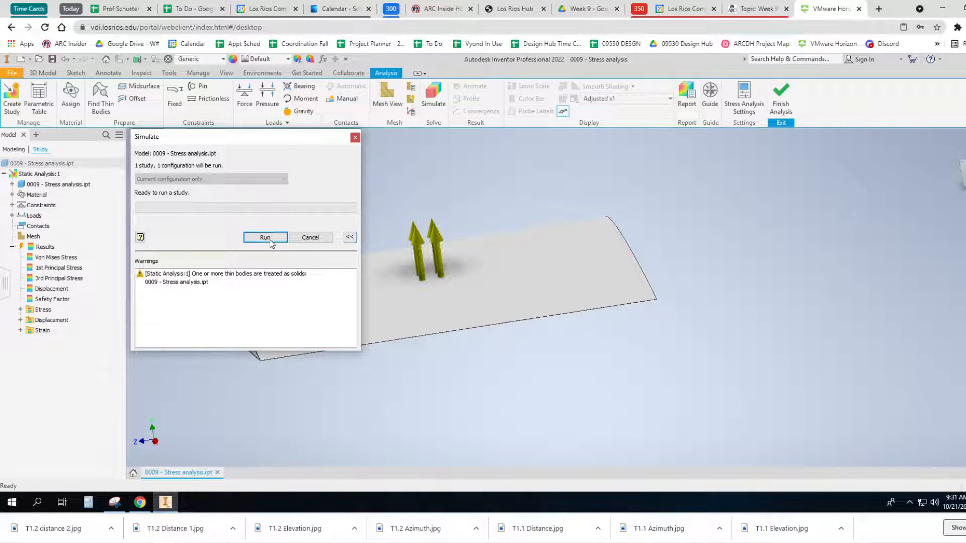
Step: Rerun the study for the reduced load, yielding a 17.58 ksi maximum von Mises stress
{"action": "left_click", "coordinate": [265, 237]}
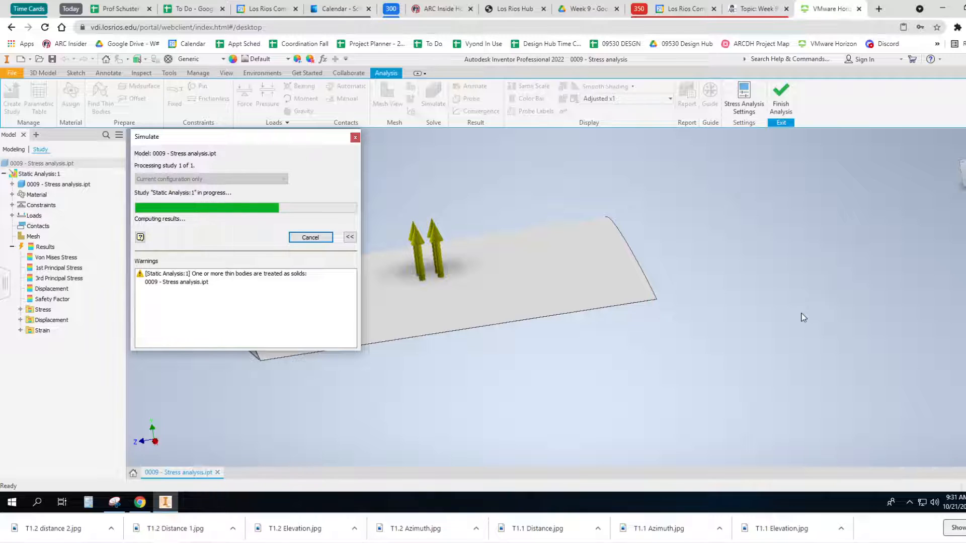
{"action": "mouse_move", "coordinate": [805, 318]}
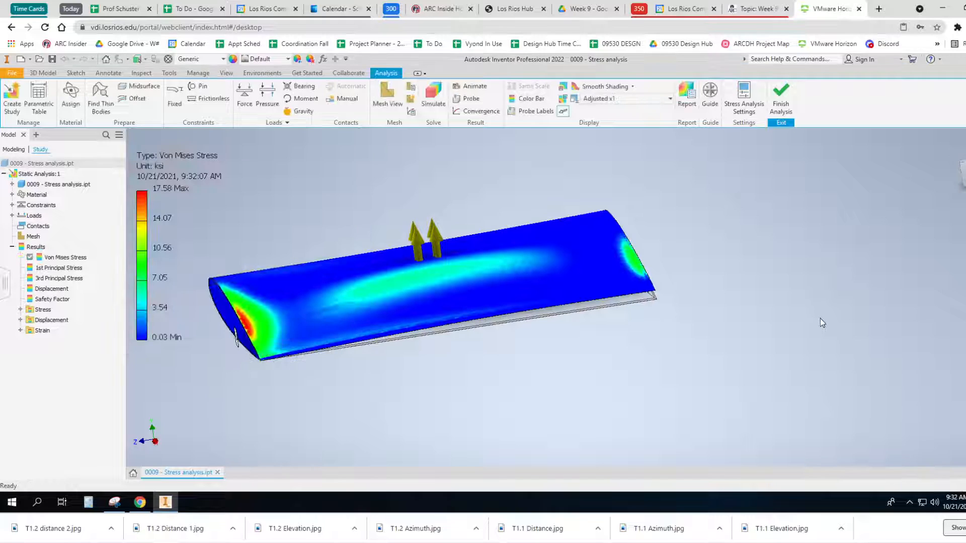
{"action": "left_click", "coordinate": [51, 298]}
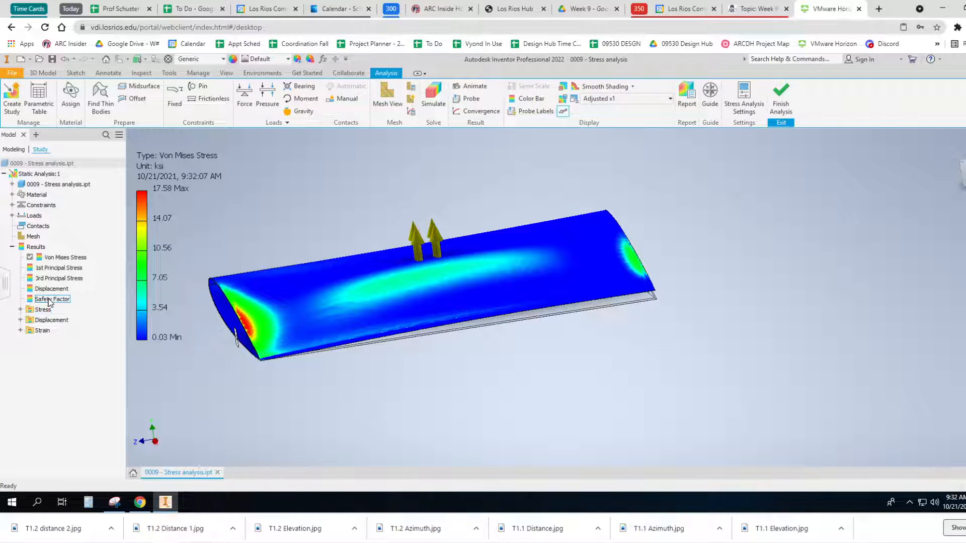
Step: Display the Safety Factor plot with its 2.27 minimum and bring up Snipping Tool
{"action": "left_click", "coordinate": [51, 299]}
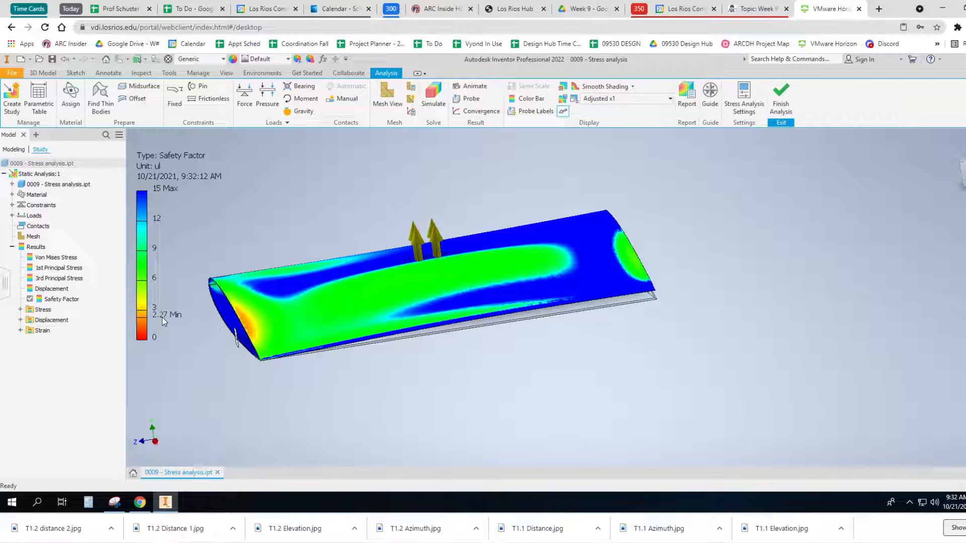
{"action": "mouse_move", "coordinate": [171, 328]}
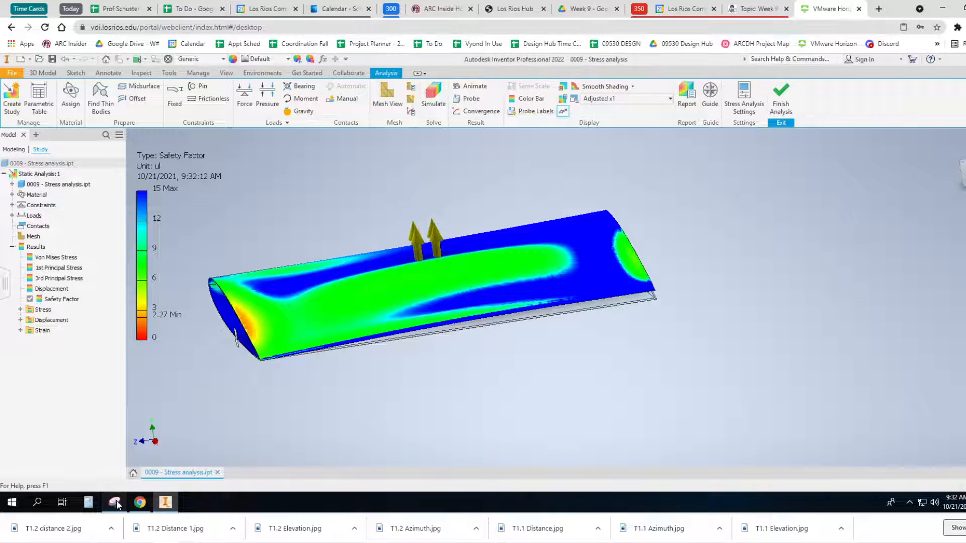
{"action": "left_click", "coordinate": [115, 502]}
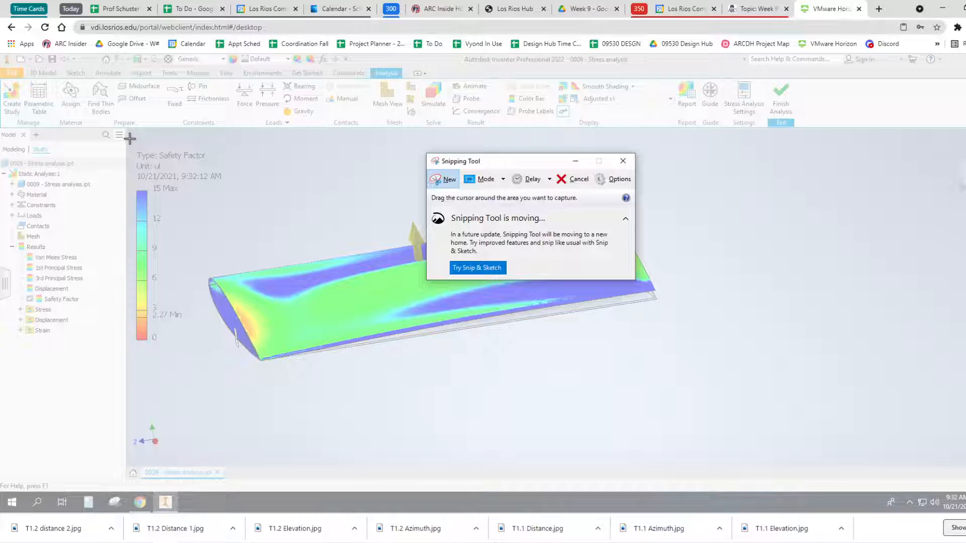
Step: Snip the 2.27-minimum safety-factor plot and save it under the earlier name with an edited load percentage
{"action": "left_click_drag", "start_coordinate": [129, 139], "coordinate": [681, 361]}
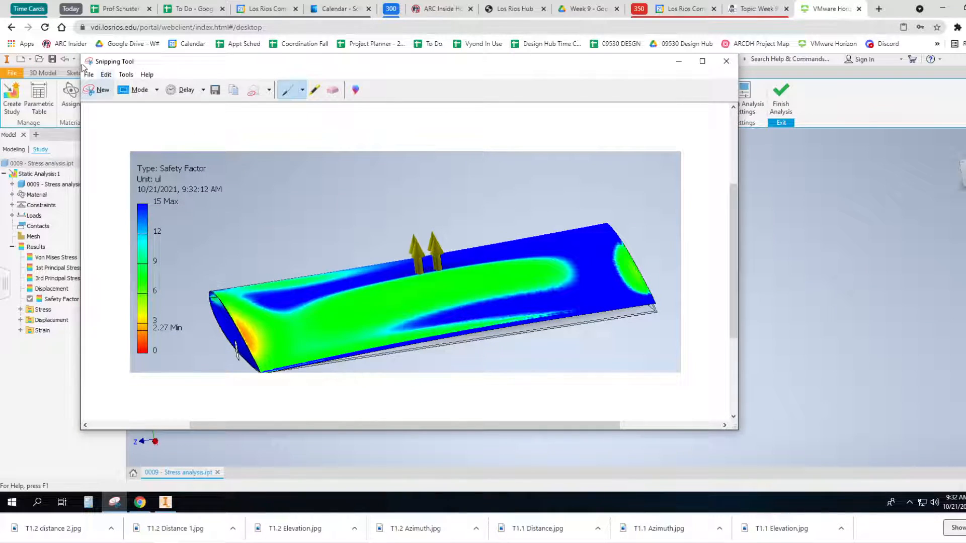
{"action": "left_click", "coordinate": [214, 90]}
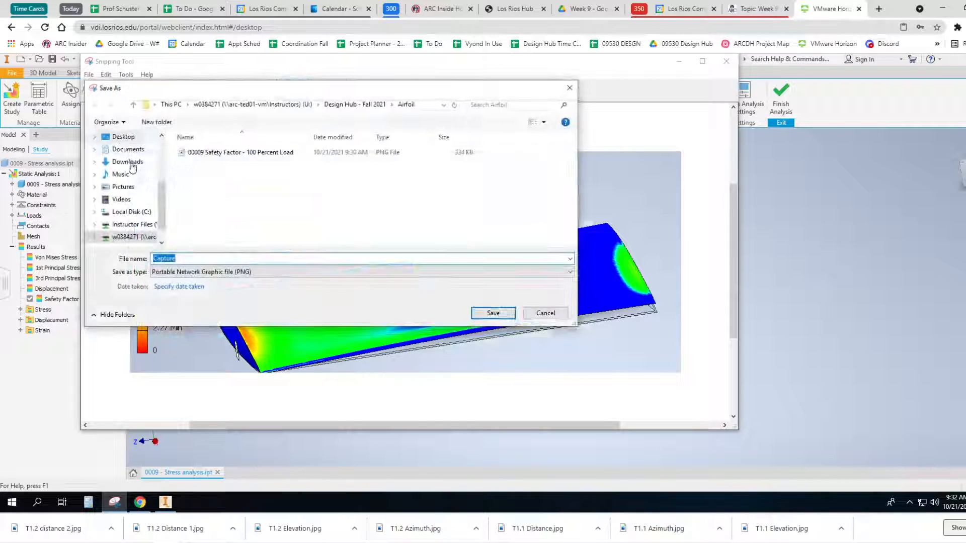
{"action": "left_click", "coordinate": [242, 152]}
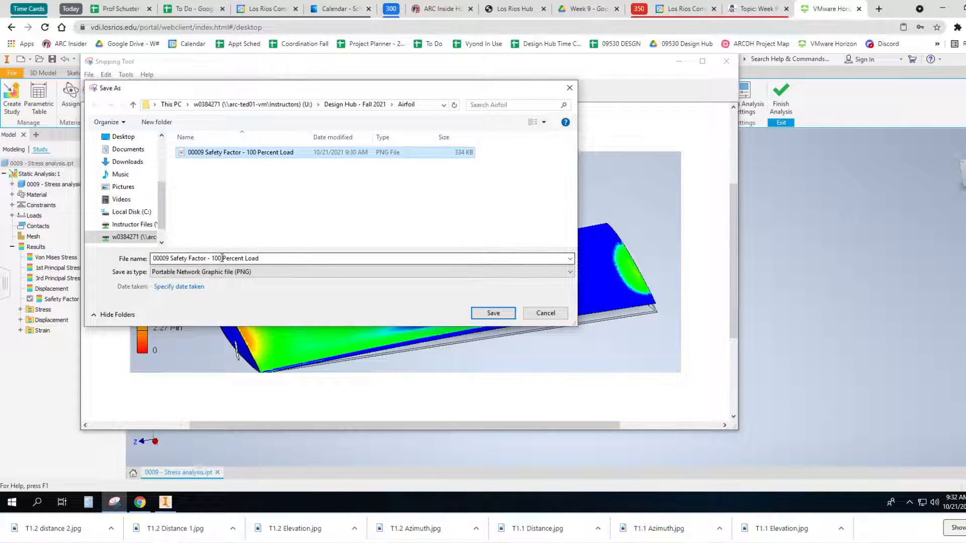
{"action": "double_click", "coordinate": [216, 259]}
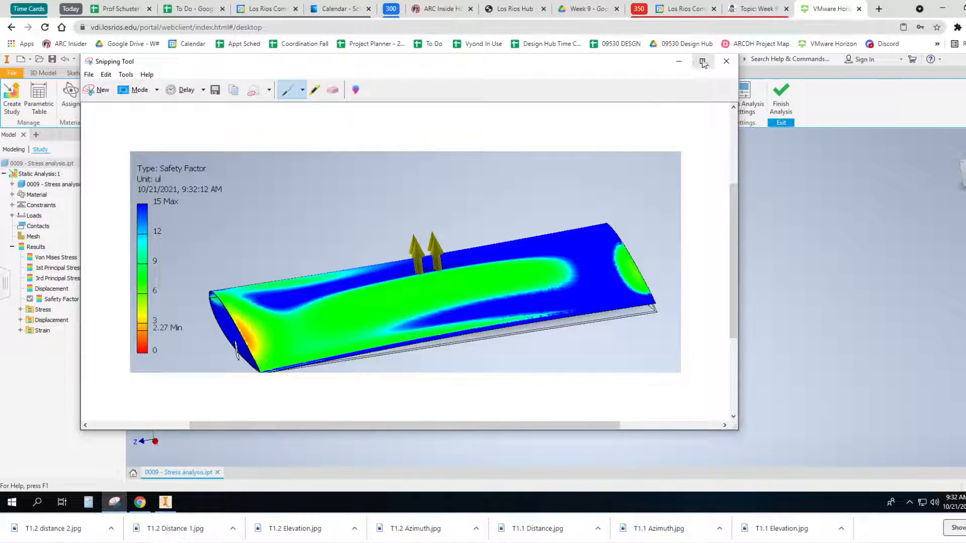
{"action": "left_click", "coordinate": [726, 61]}
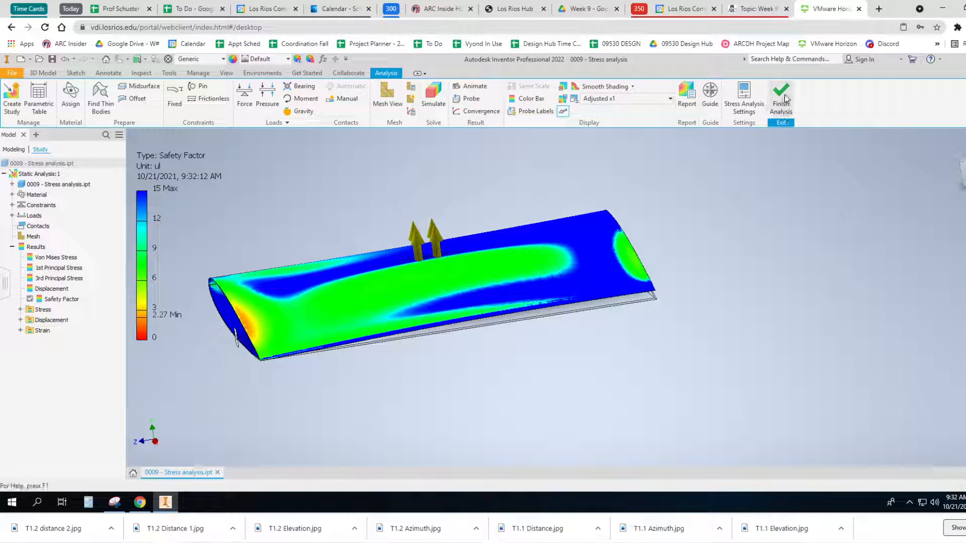
{"action": "mouse_move", "coordinate": [784, 100]}
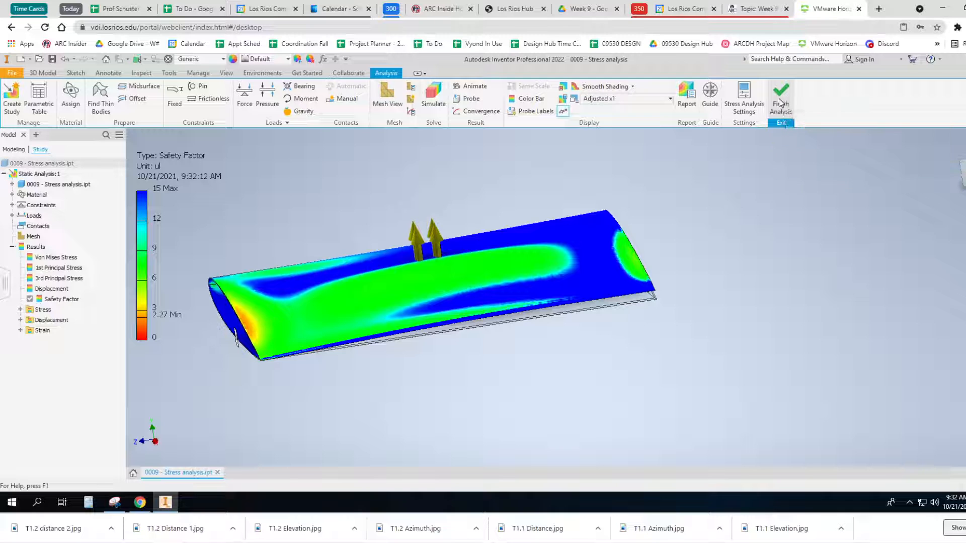
Step: Finish the stress analysis so the wing returns to its plain, unshaded model view
{"action": "left_click", "coordinate": [780, 93]}
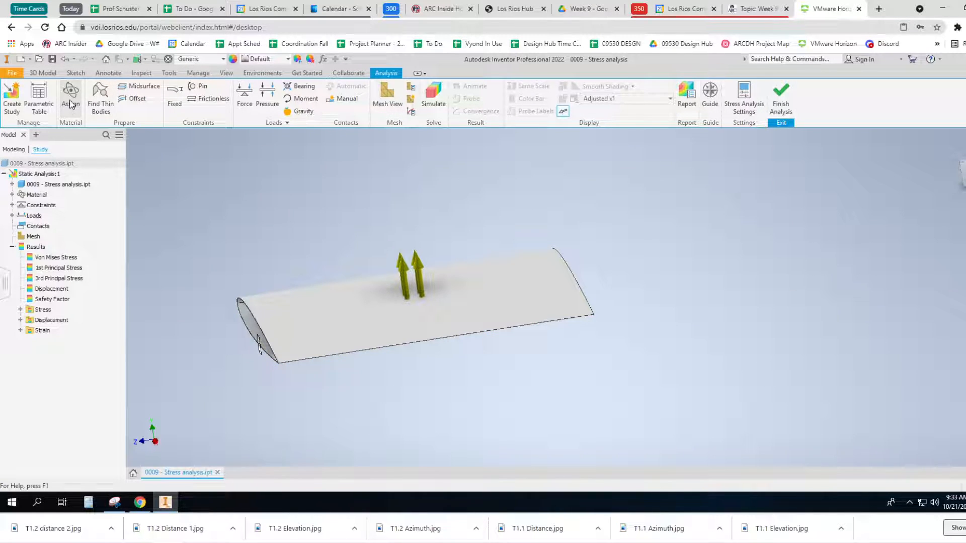
{"action": "mouse_move", "coordinate": [70, 98]}
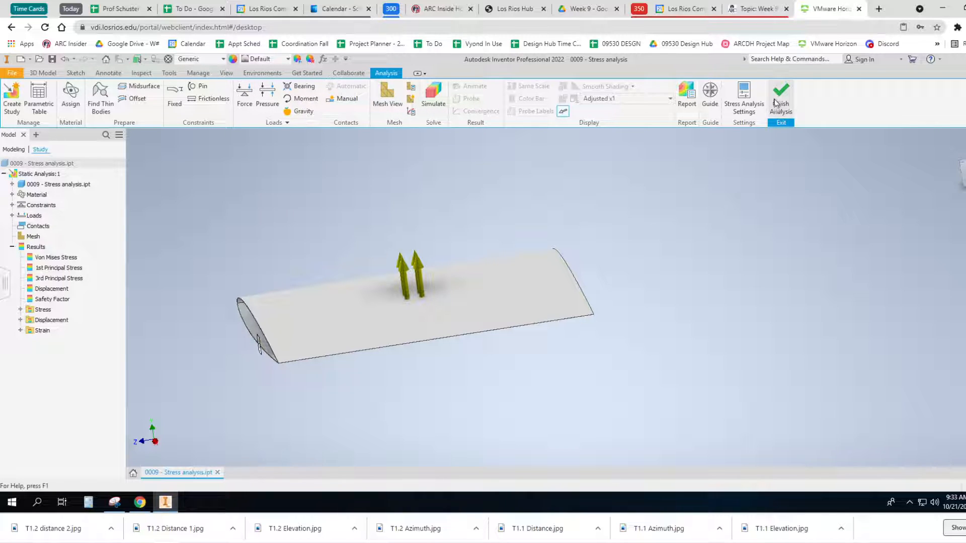
{"action": "left_click", "coordinate": [780, 93]}
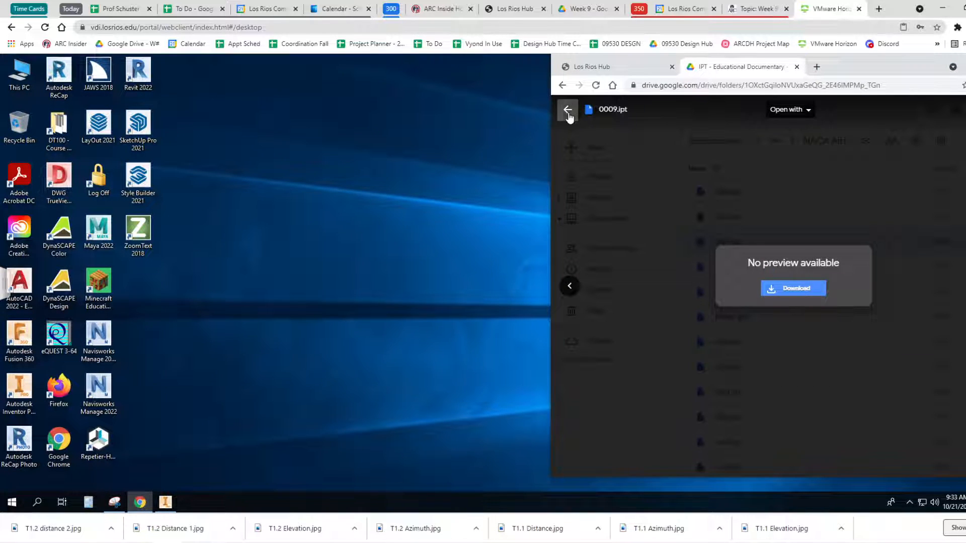
Step: Close the 0009.ipt preview, then make a 'Stress Analysis' folder and a '00009' folder inside it
{"action": "left_click", "coordinate": [568, 110]}
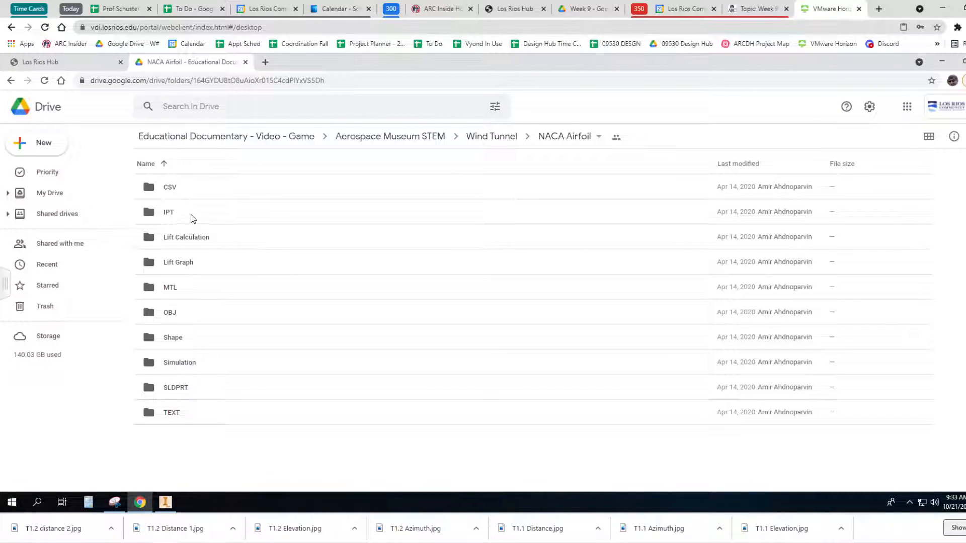
{"action": "mouse_move", "coordinate": [195, 219]}
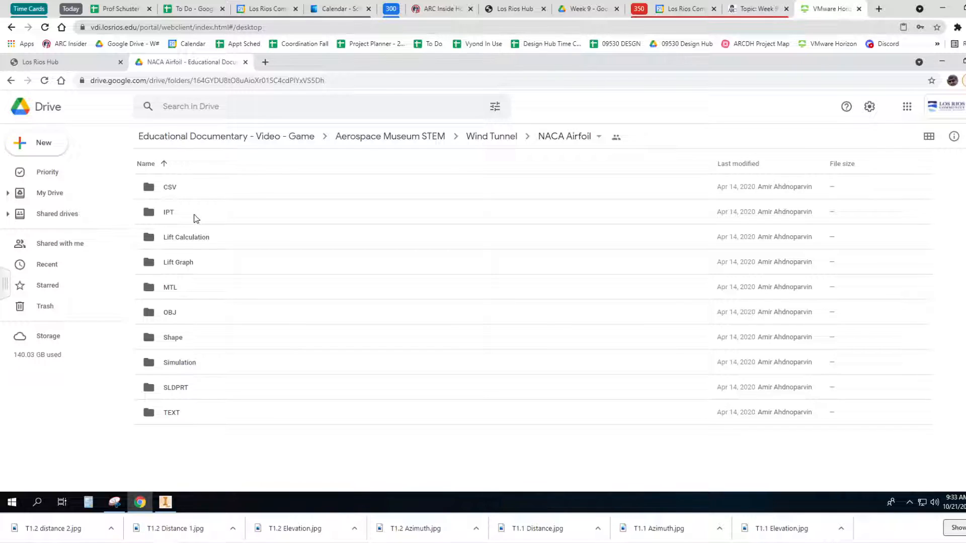
{"action": "mouse_move", "coordinate": [45, 151]}
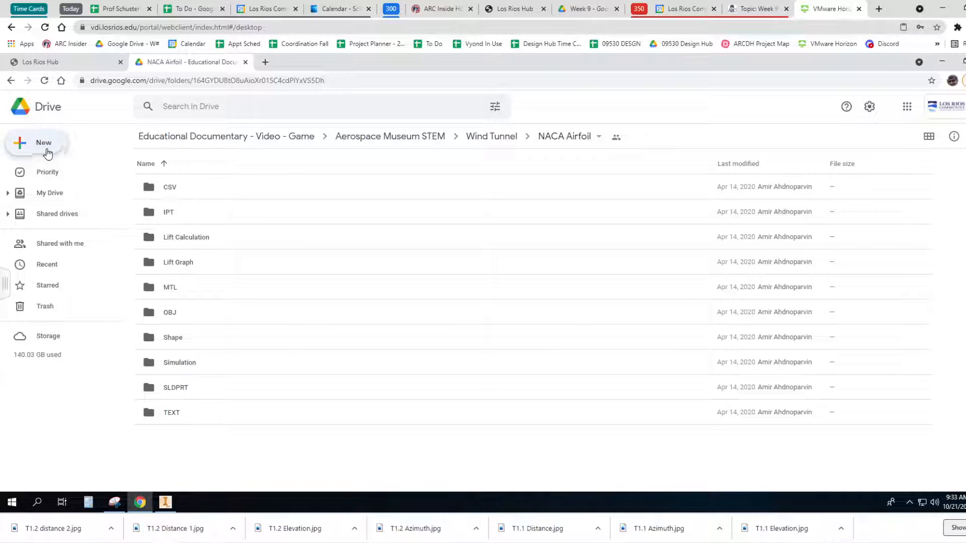
{"action": "left_click", "coordinate": [35, 142]}
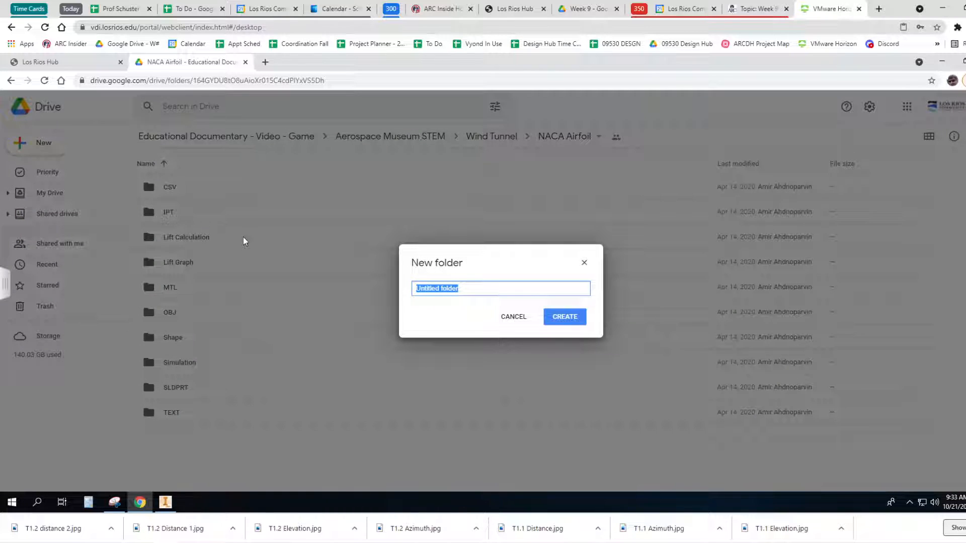
{"action": "type", "text": "Stress"}
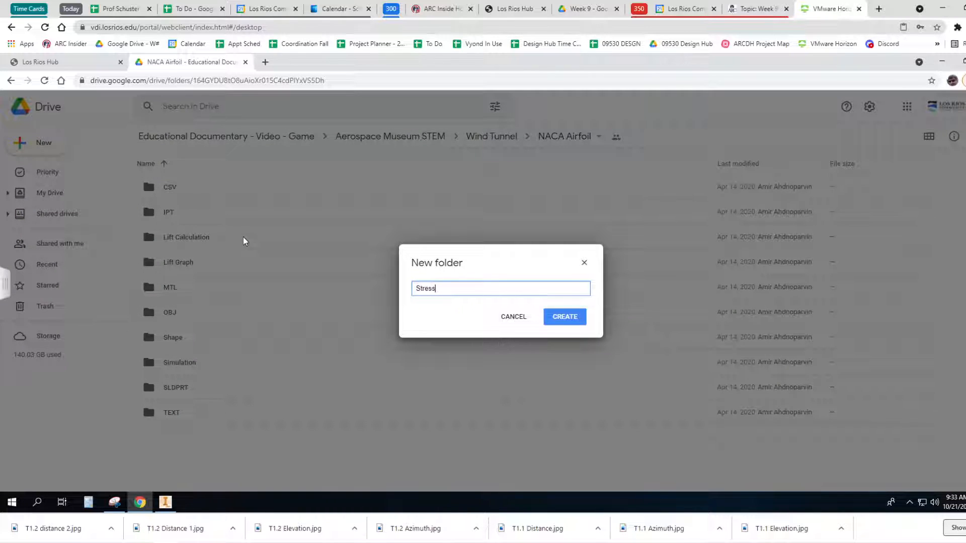
{"action": "type", "text": "analysis"}
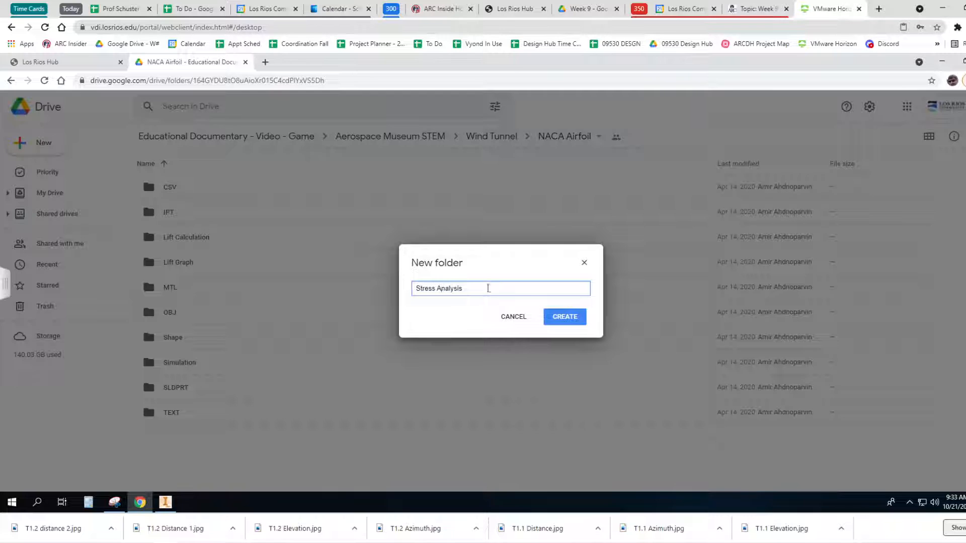
{"action": "left_click", "coordinate": [564, 316]}
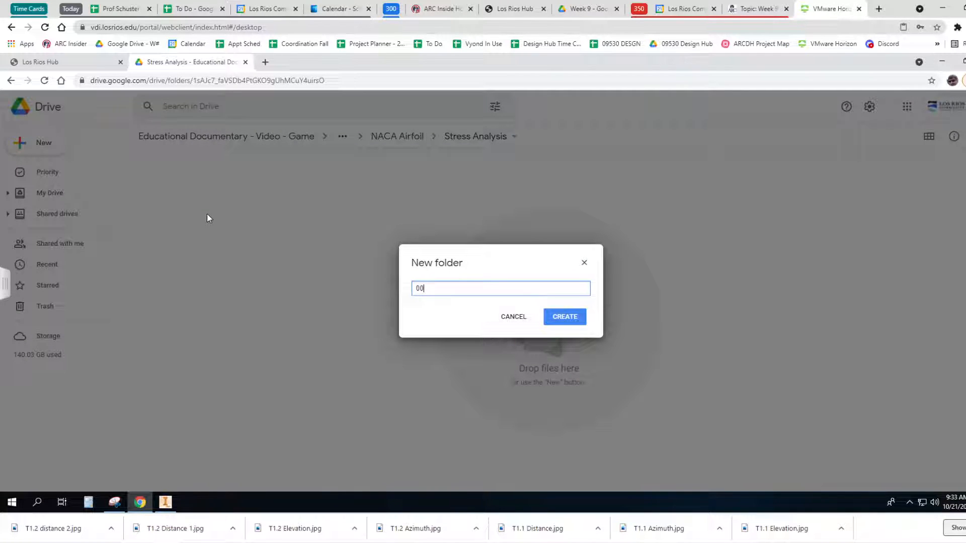
{"action": "type", "text": "009"}
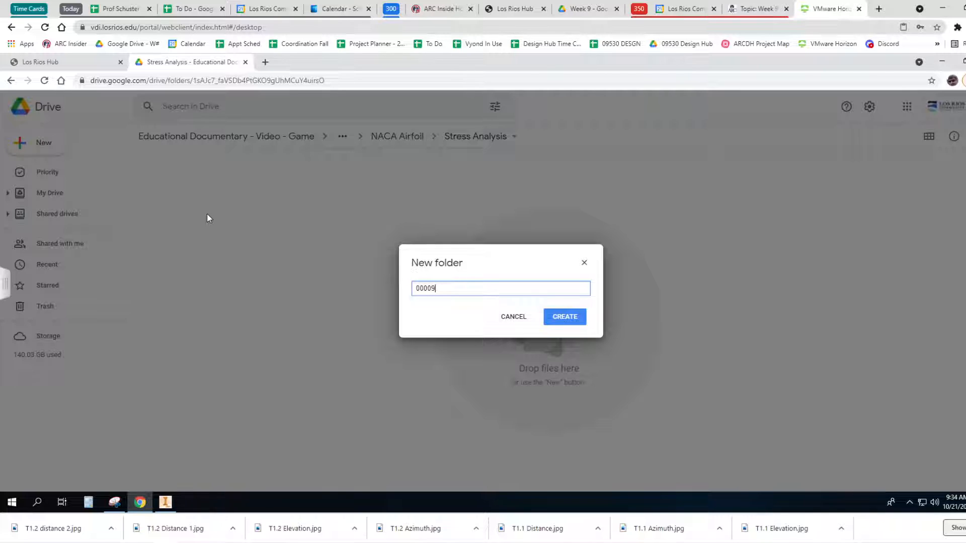
{"action": "left_click", "coordinate": [565, 316]}
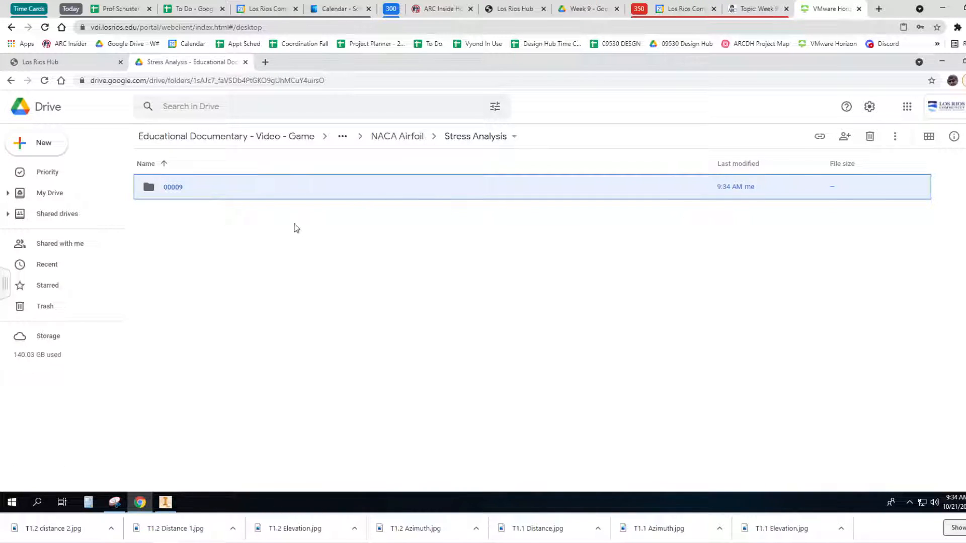
Step: Drag the 90 and 100 Percent Load Safety Factor PNGs from Design Hub - Fall 2021 > Airfoil into Drive folder 00009
{"action": "double_click", "coordinate": [173, 187]}
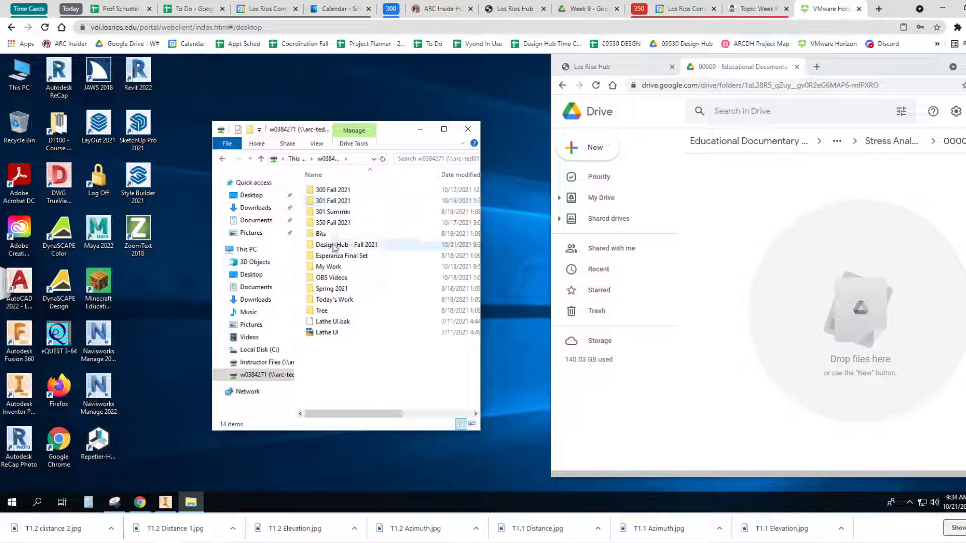
{"action": "double_click", "coordinate": [346, 244]}
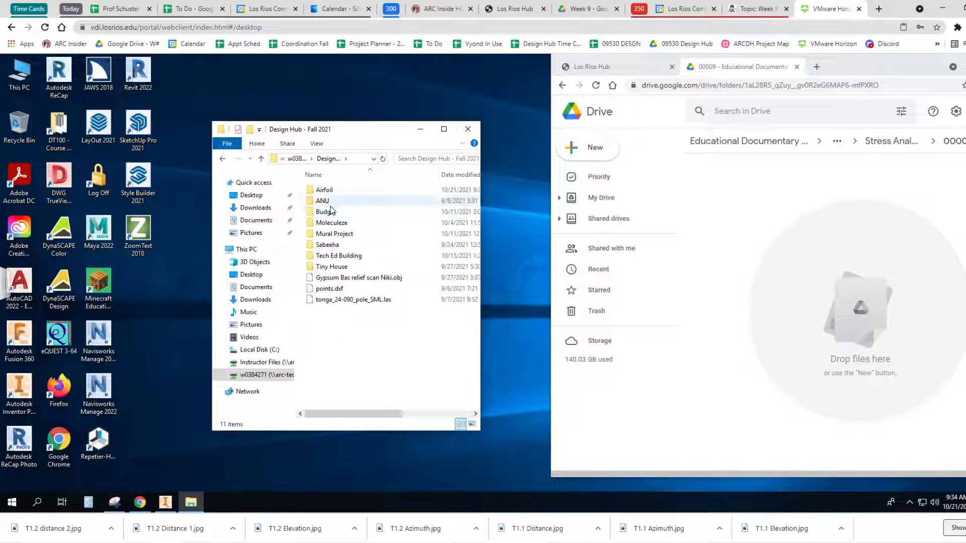
{"action": "double_click", "coordinate": [324, 189]}
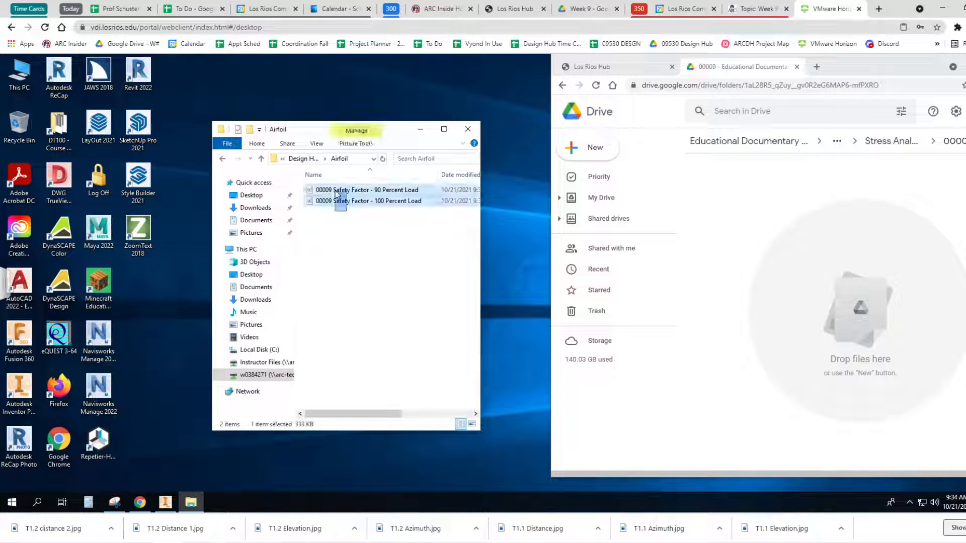
{"action": "left_click_drag", "start_coordinate": [367, 194], "coordinate": [856, 308]}
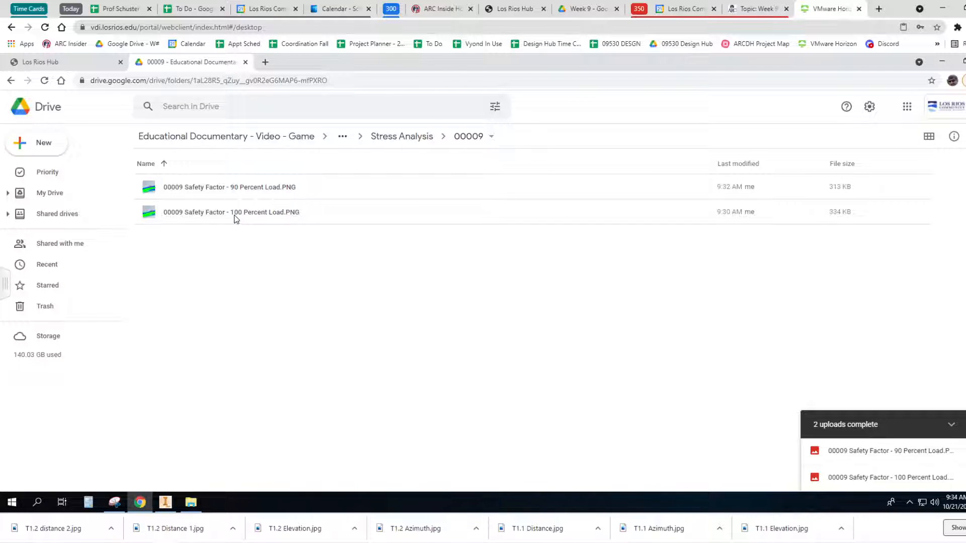
{"action": "double_click", "coordinate": [230, 212]}
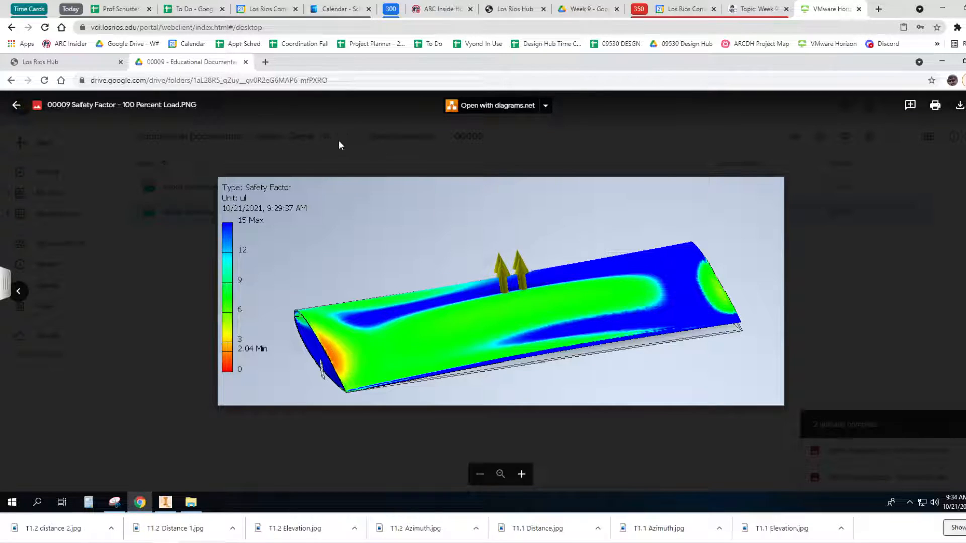
{"action": "mouse_move", "coordinate": [16, 104]}
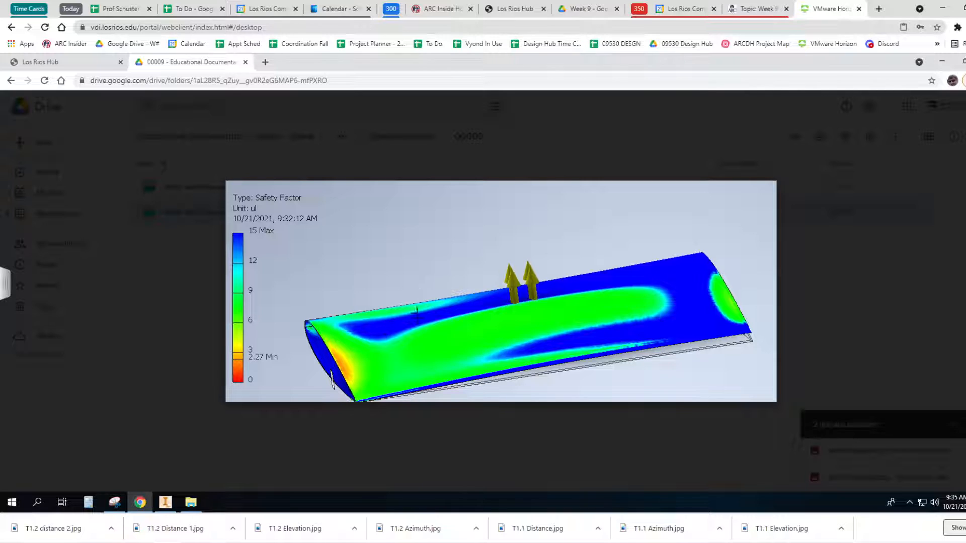
{"action": "mouse_move", "coordinate": [631, 253]}
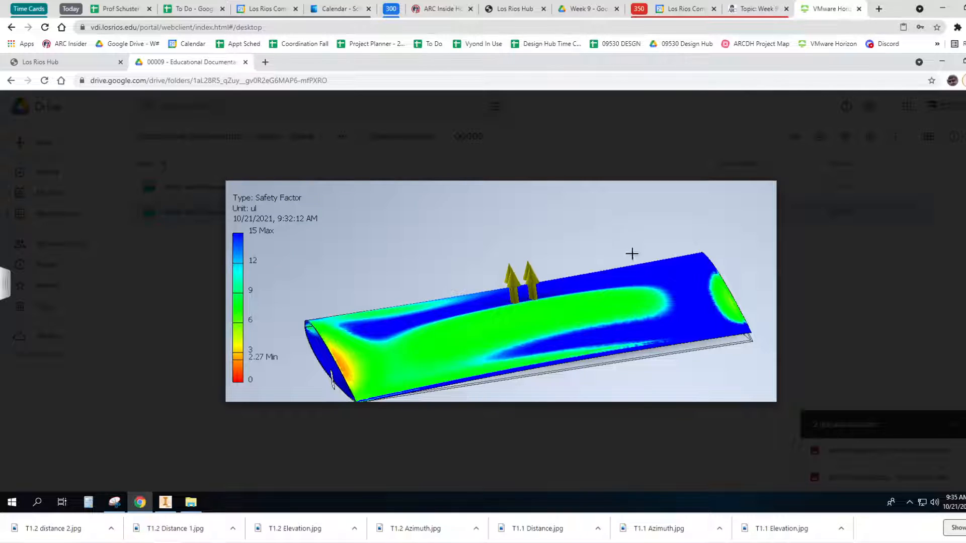
{"action": "mouse_move", "coordinate": [432, 307]}
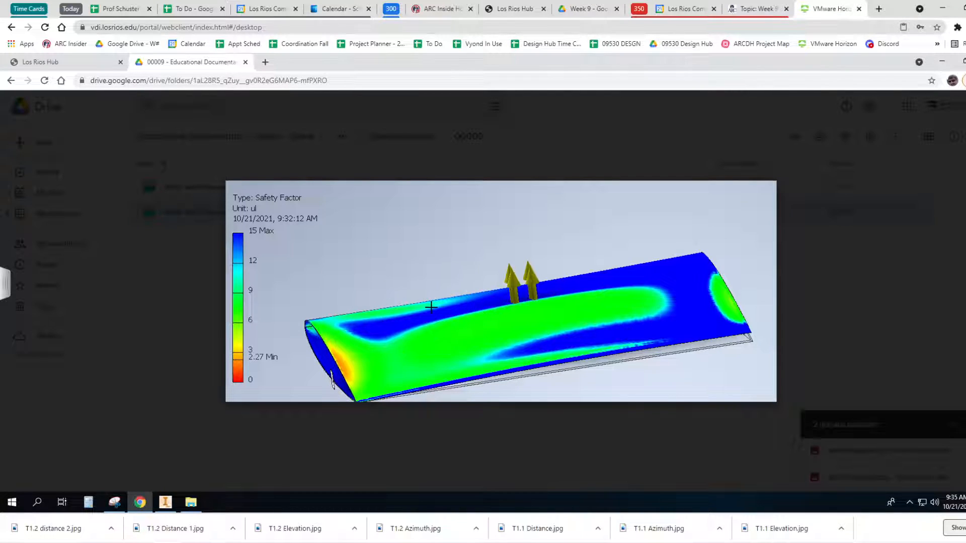
{"action": "mouse_move", "coordinate": [330, 242]}
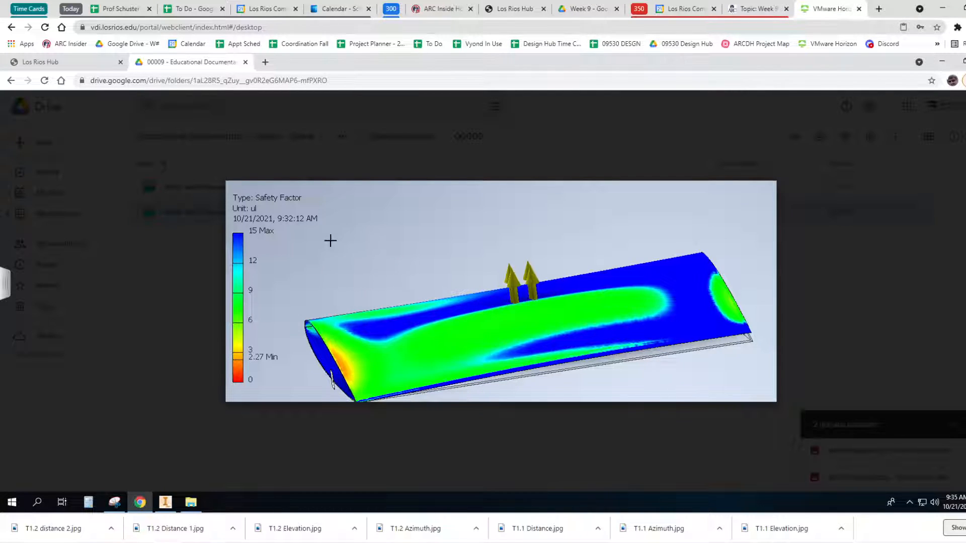
{"action": "mouse_move", "coordinate": [660, 342]}
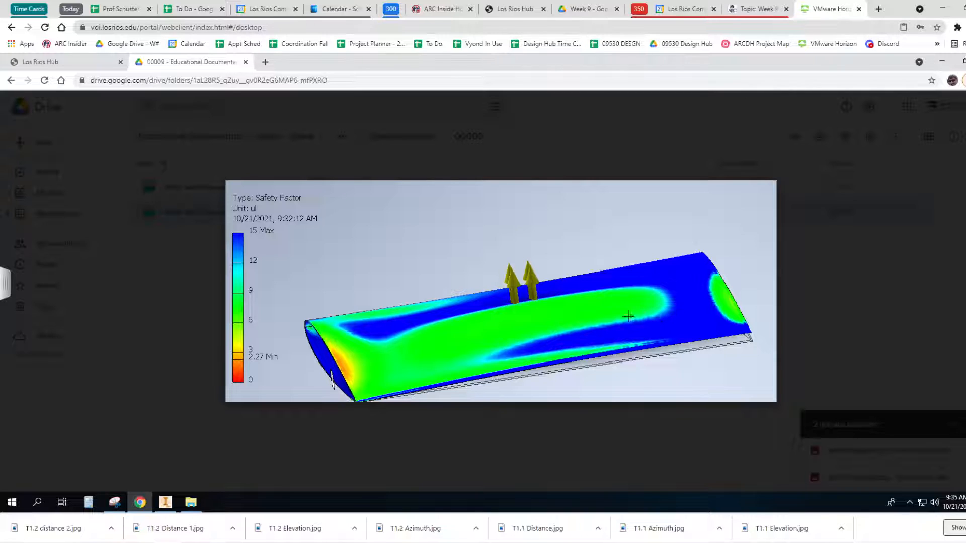
{"action": "mouse_move", "coordinate": [685, 348]}
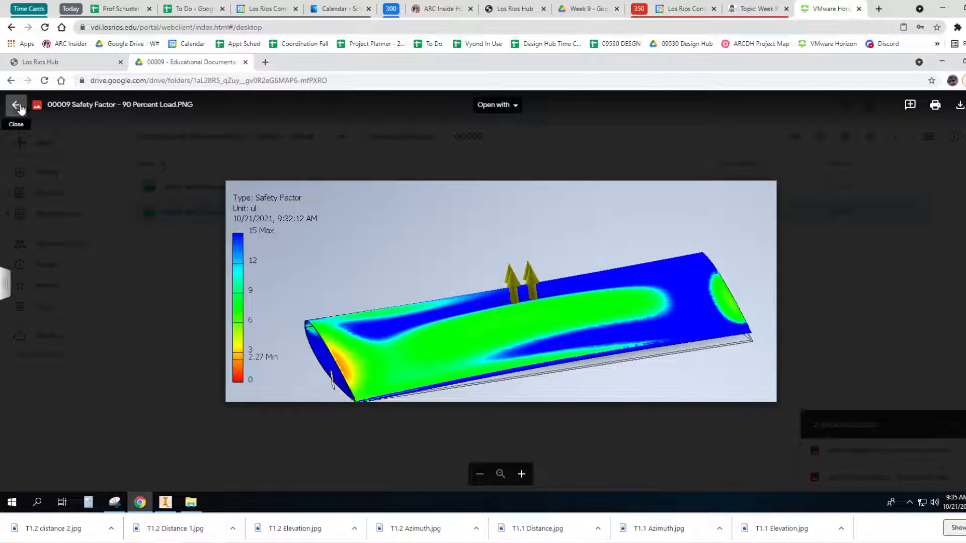
{"action": "left_click", "coordinate": [17, 104]}
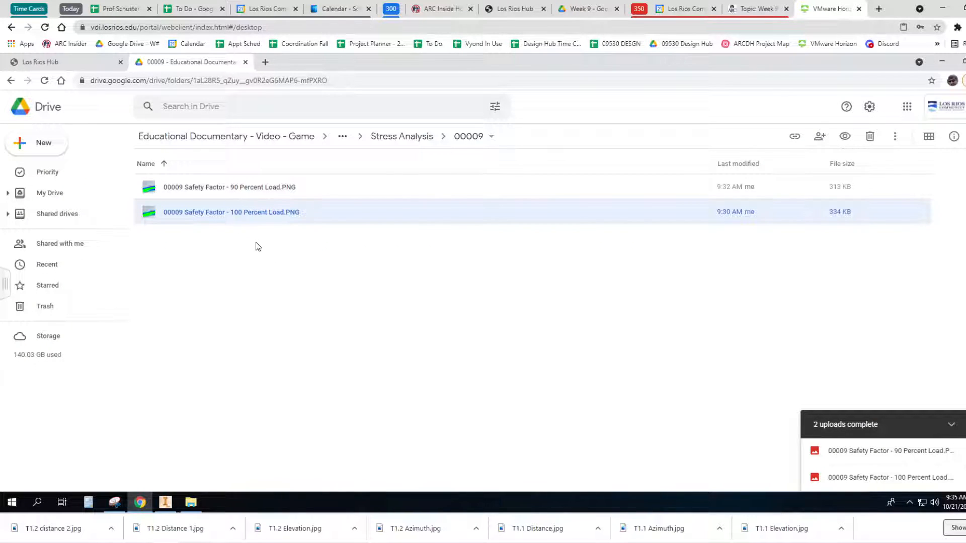
{"action": "mouse_move", "coordinate": [321, 298]}
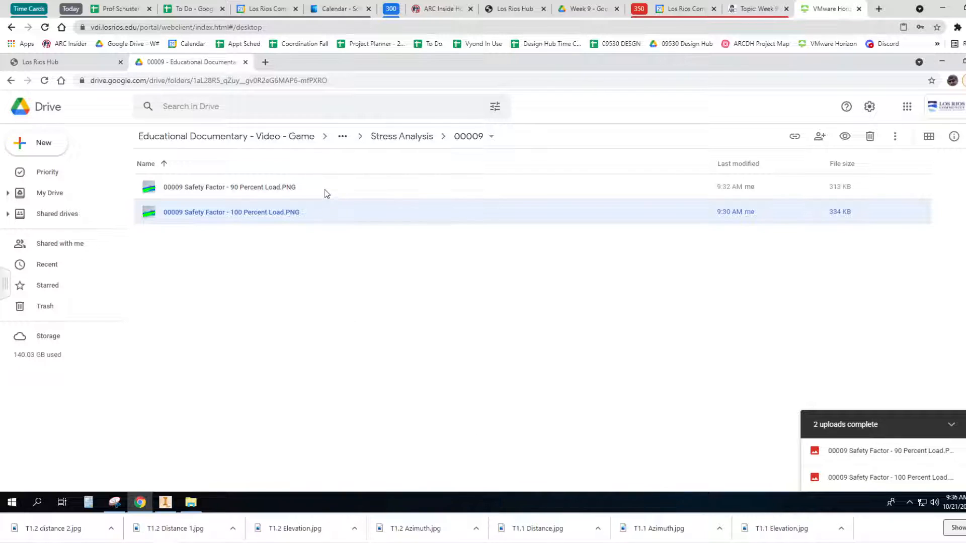
{"action": "mouse_move", "coordinate": [374, 340]}
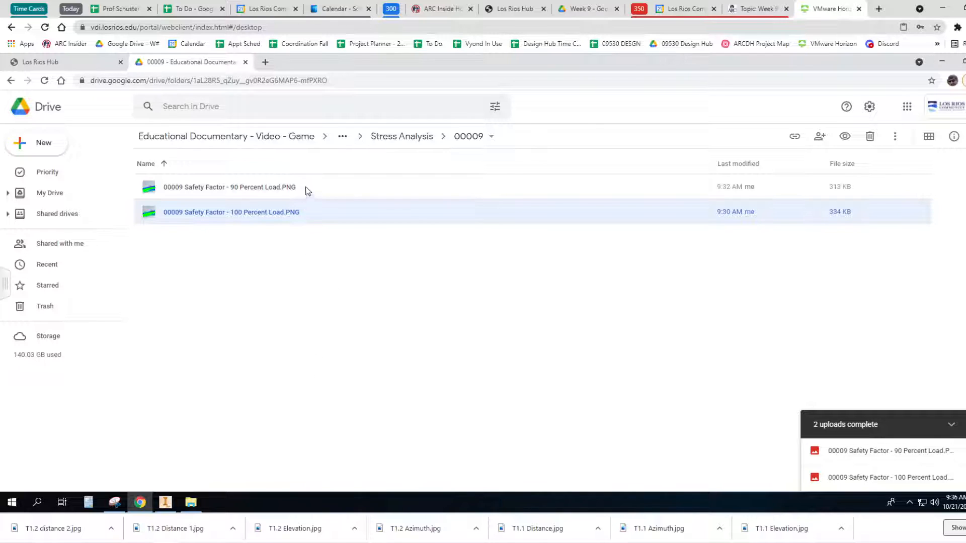
{"action": "mouse_move", "coordinate": [483, 380]}
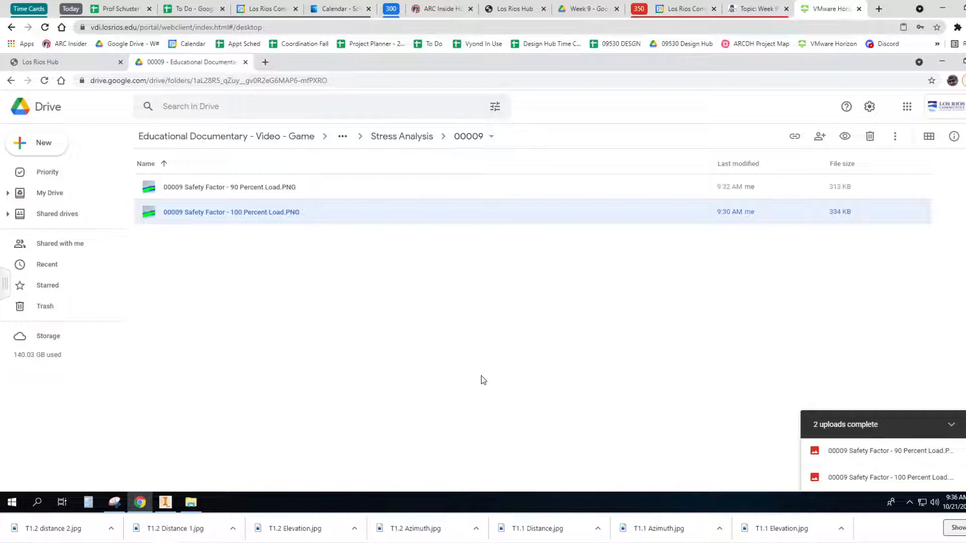